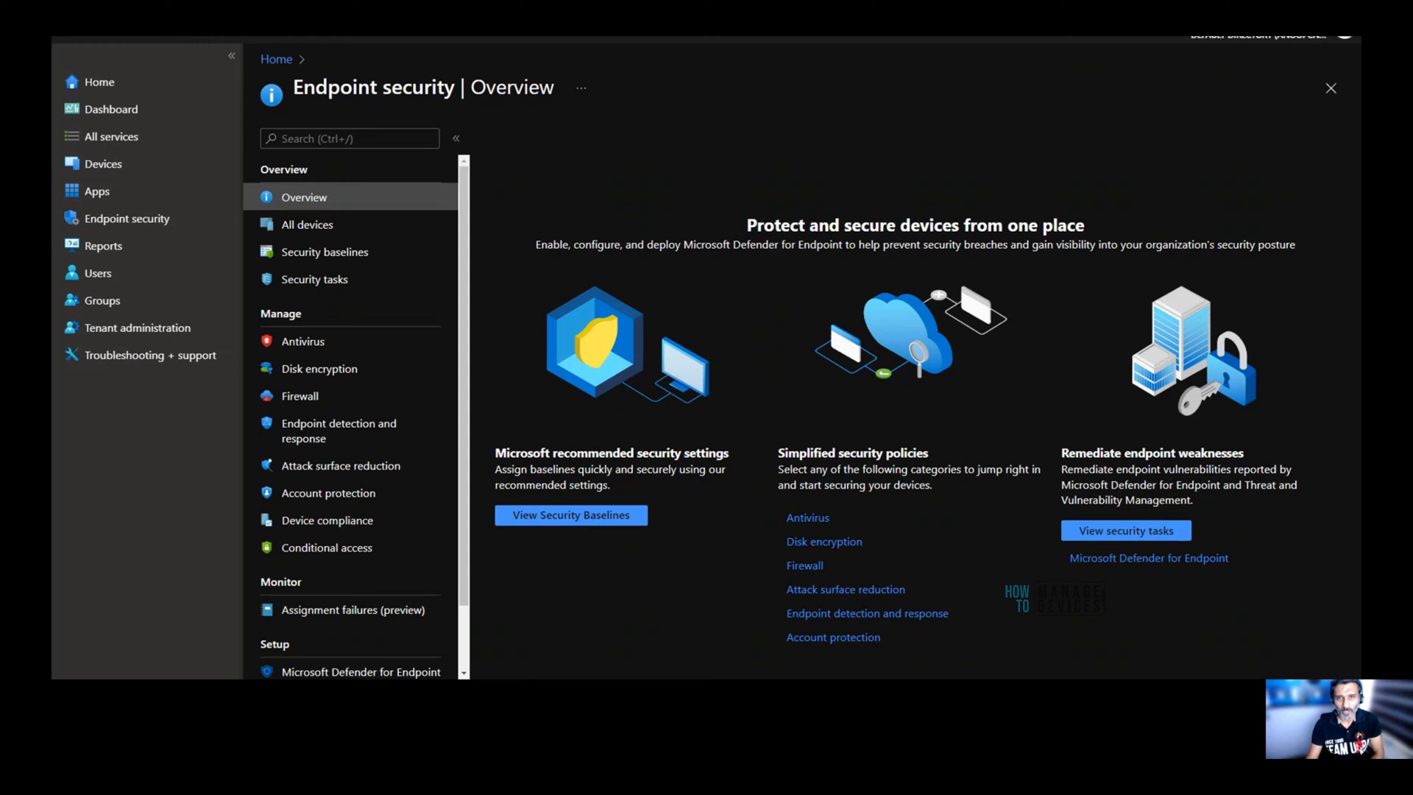
mouse_move(530, 192)
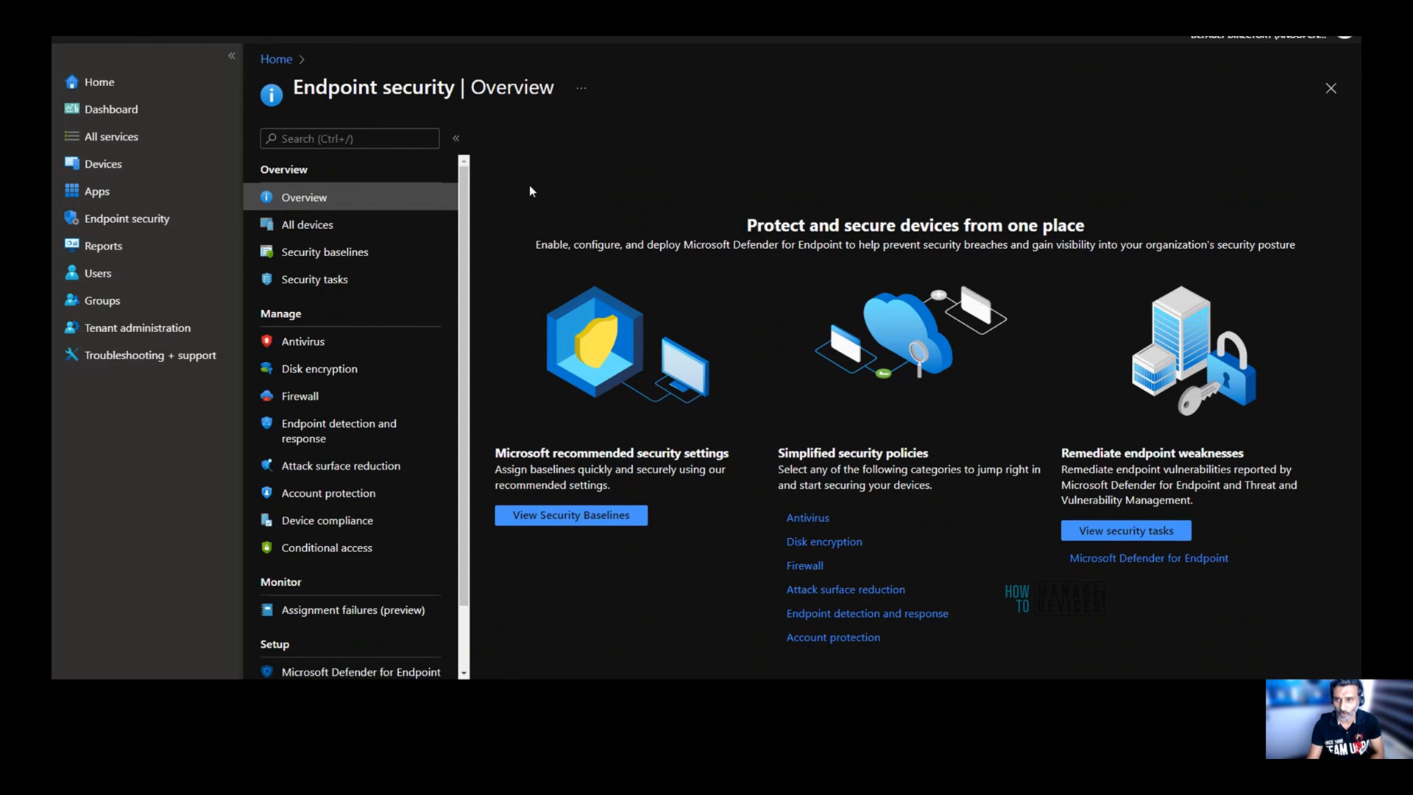
mouse_move(517, 210)
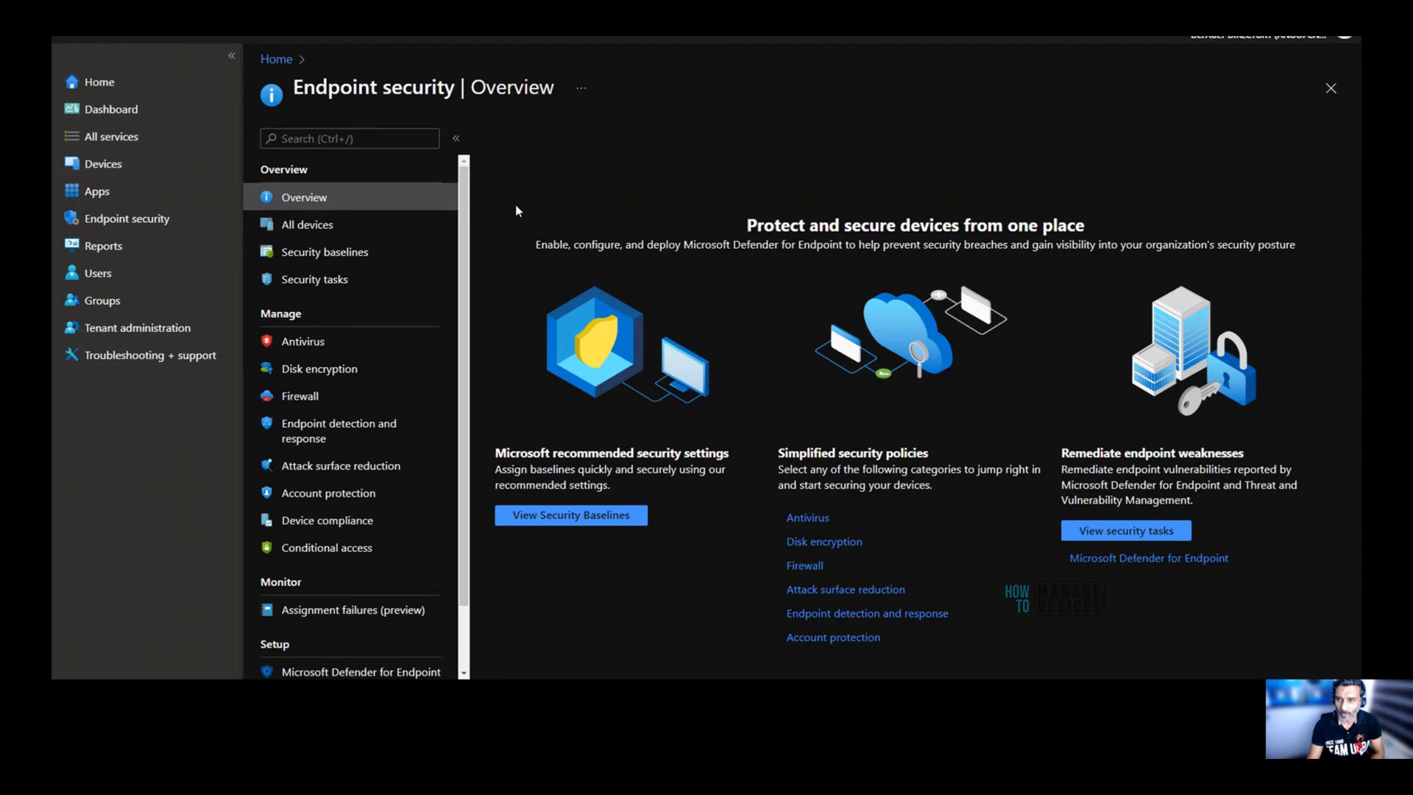
mouse_move(503, 216)
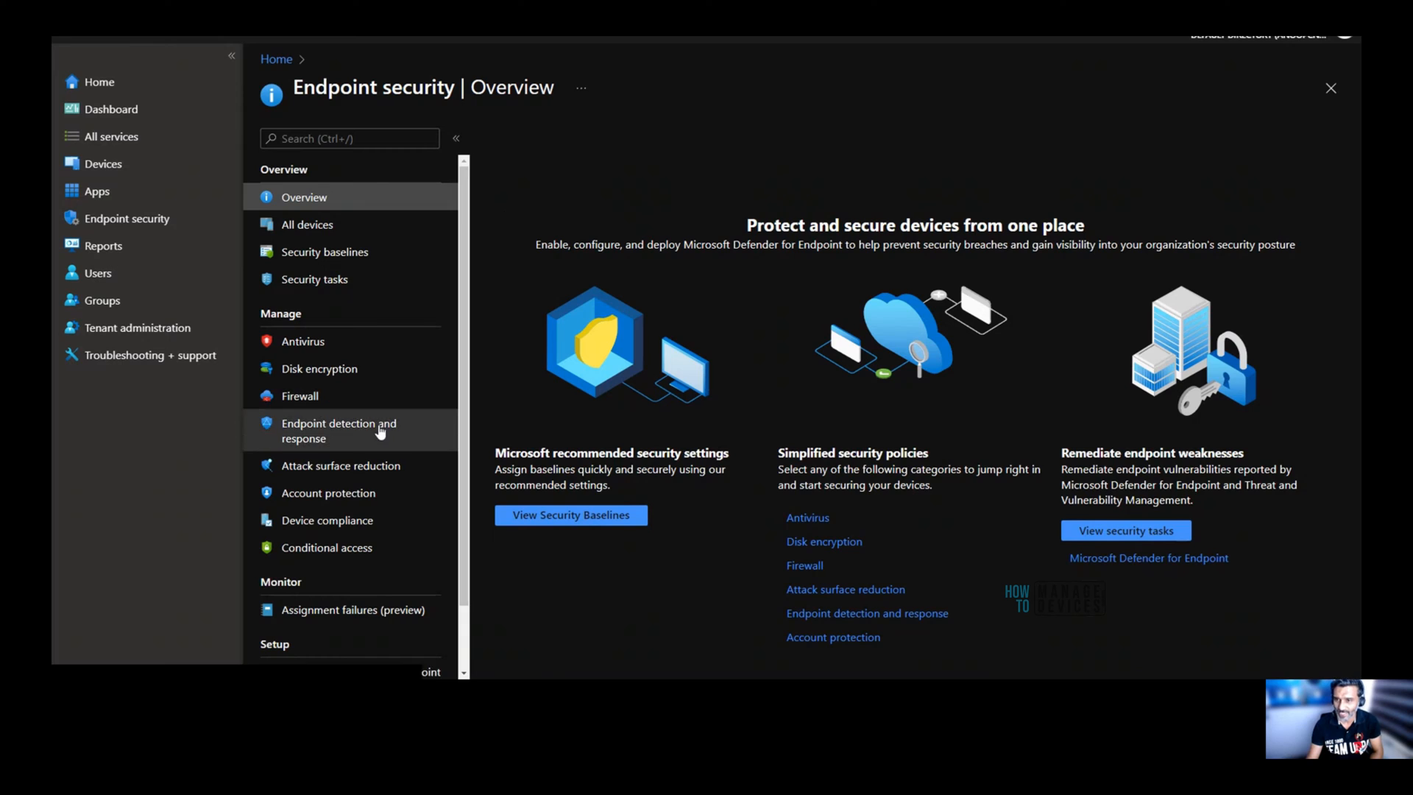
mouse_move(341, 465)
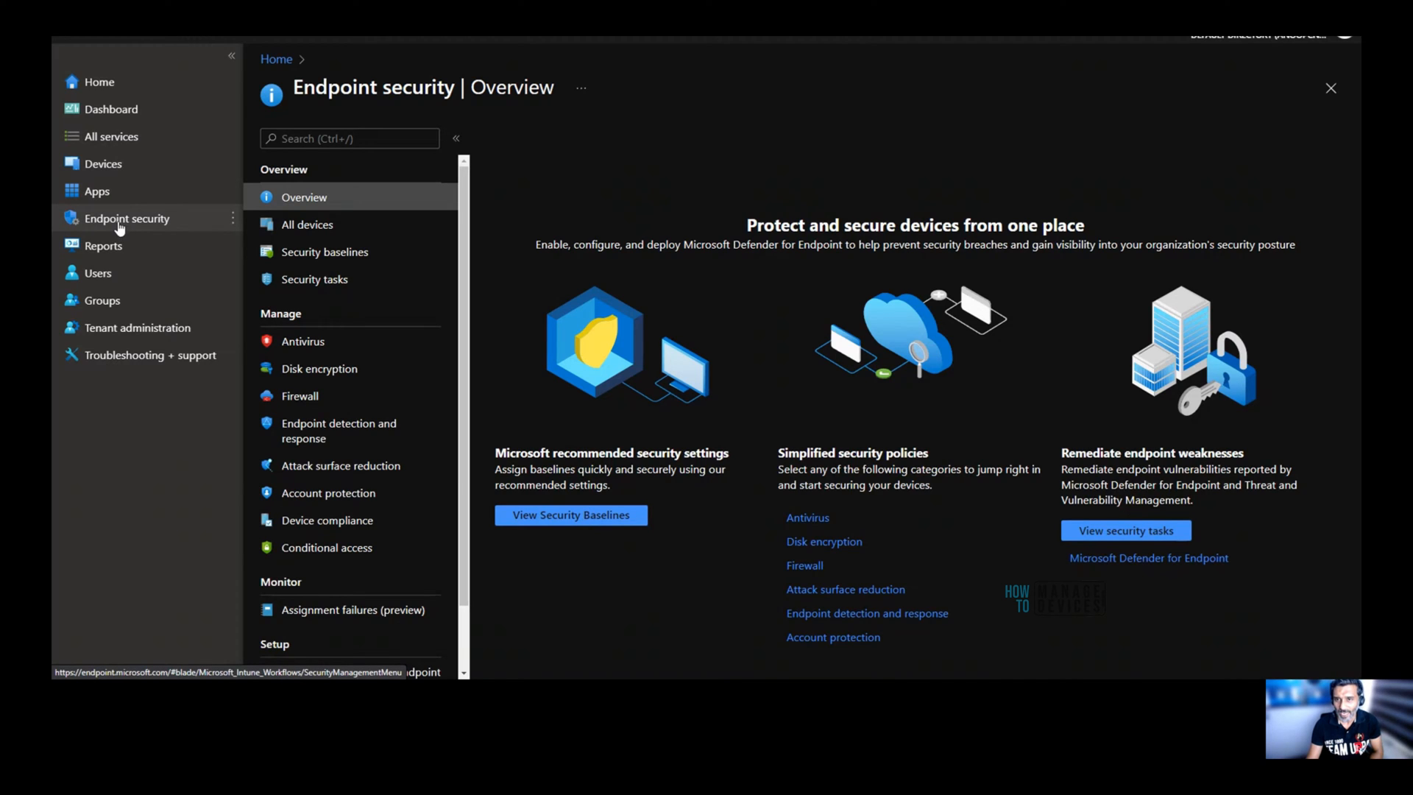
mouse_move(329, 493)
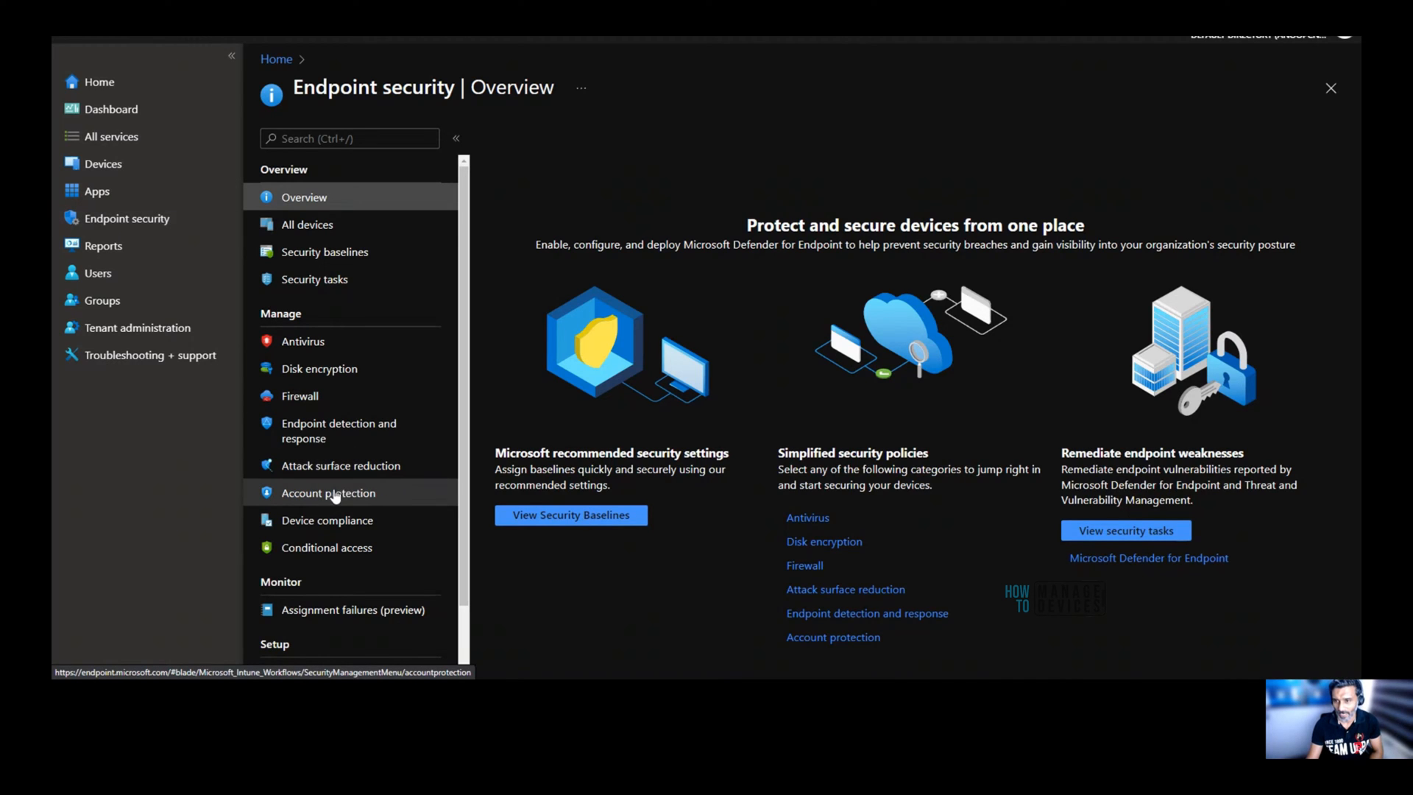
Open the Manage Local Administrators Group policy under Account protection to see its 3 errors.
click(329, 493)
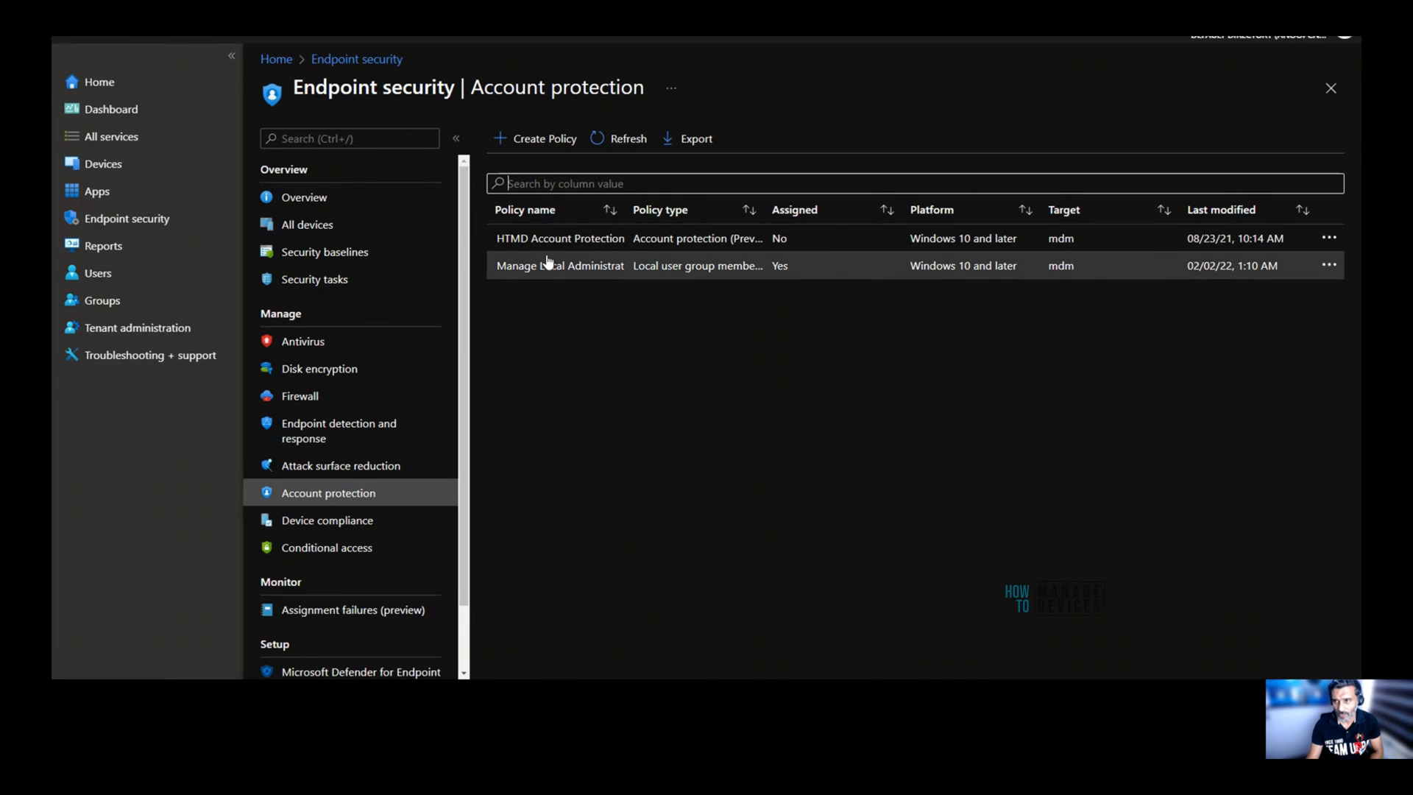
mouse_move(615, 272)
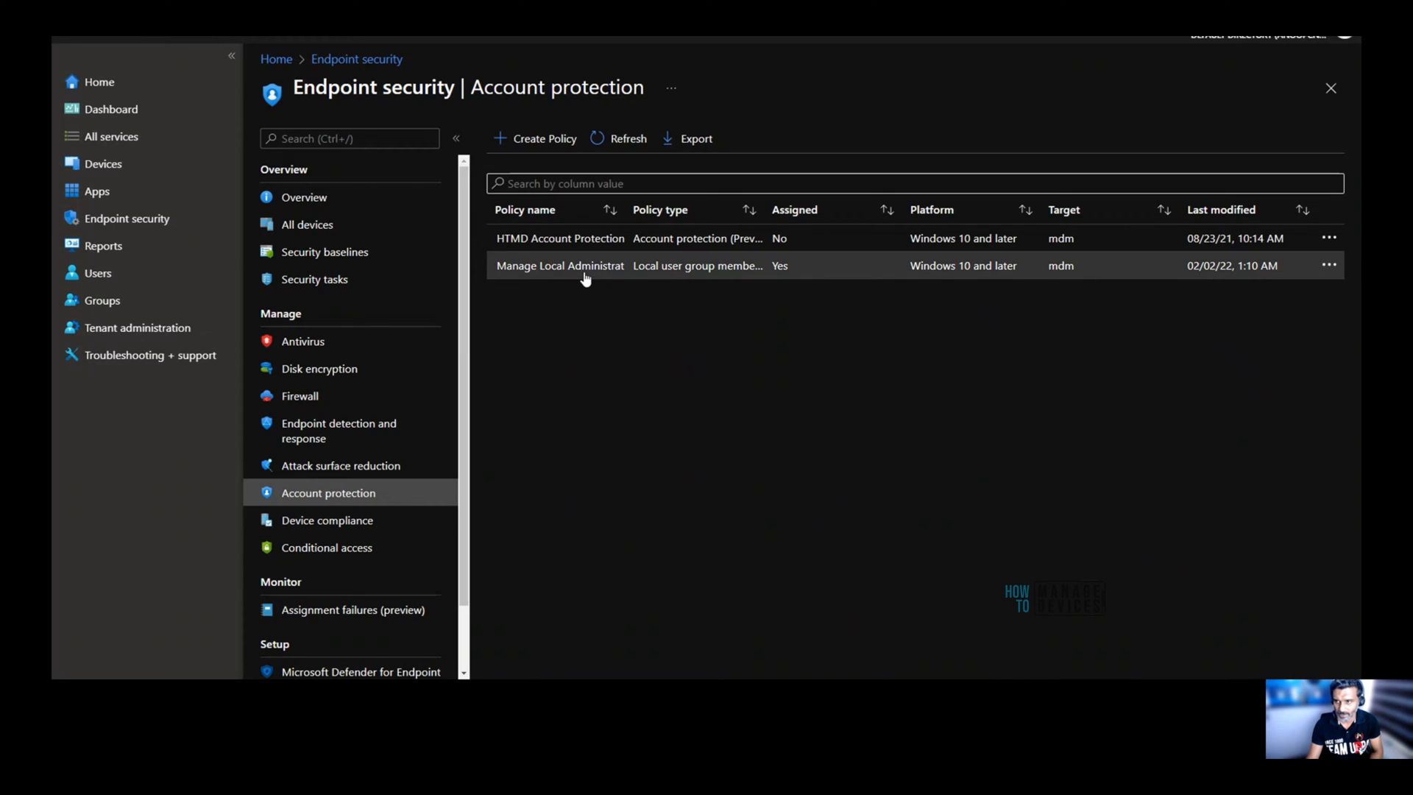
click(559, 265)
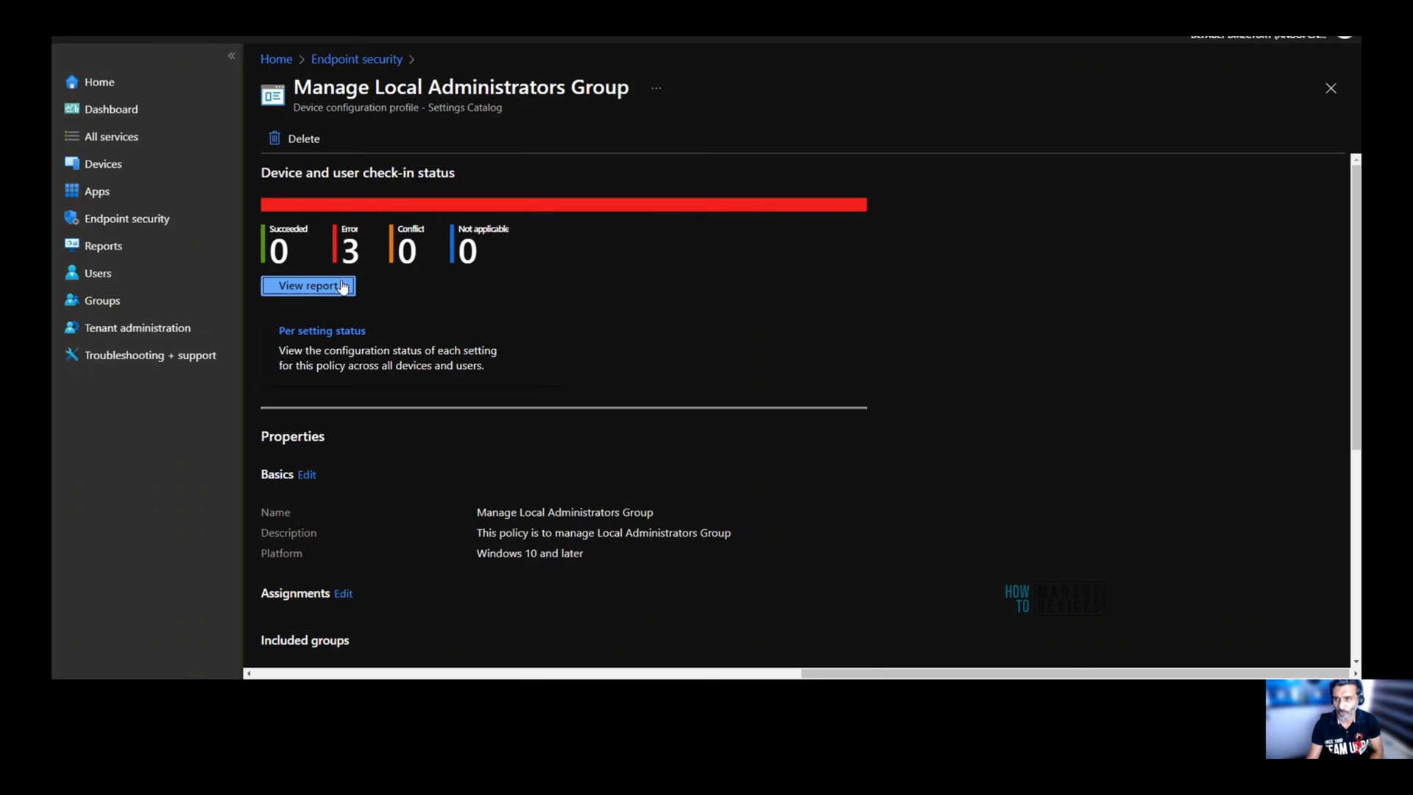
mouse_move(369, 309)
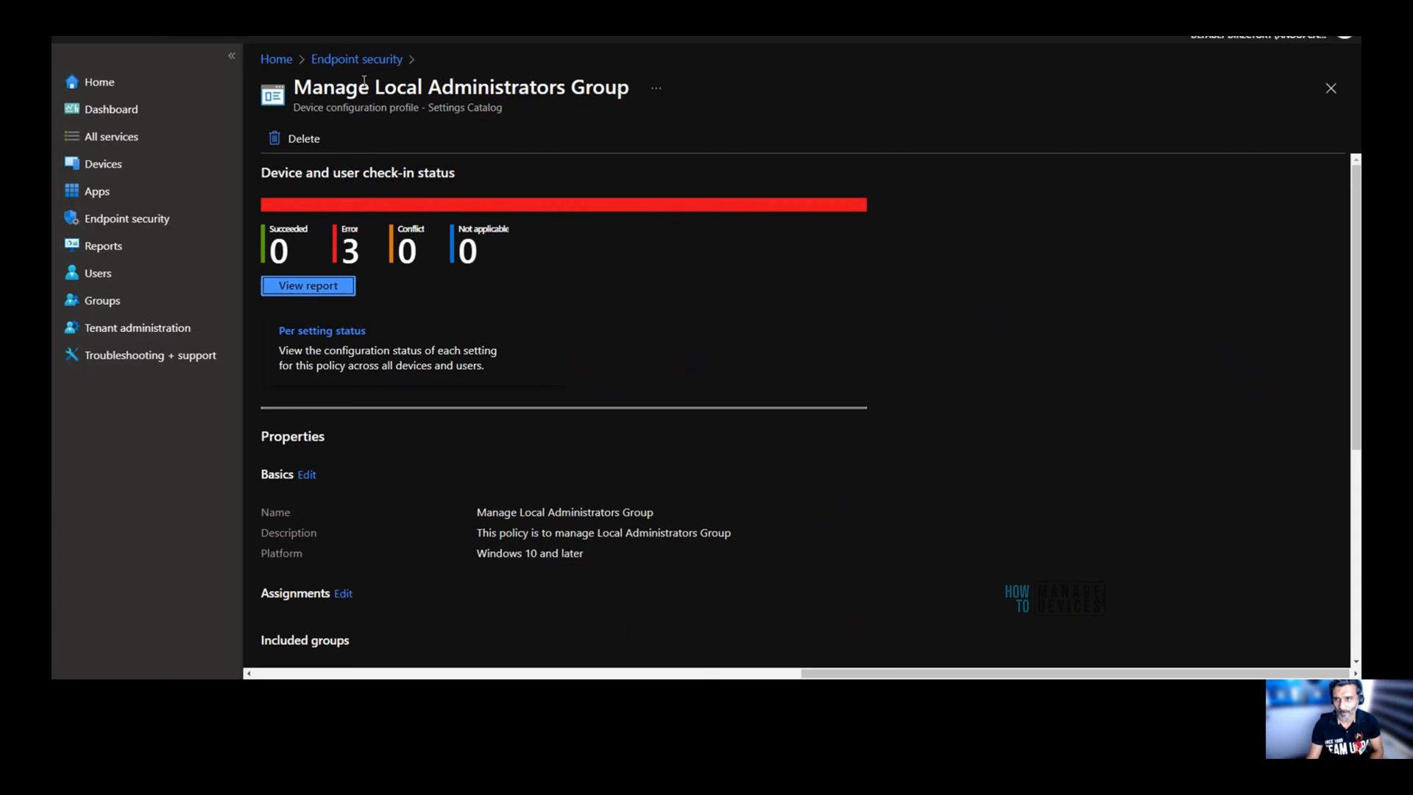
mouse_move(356, 58)
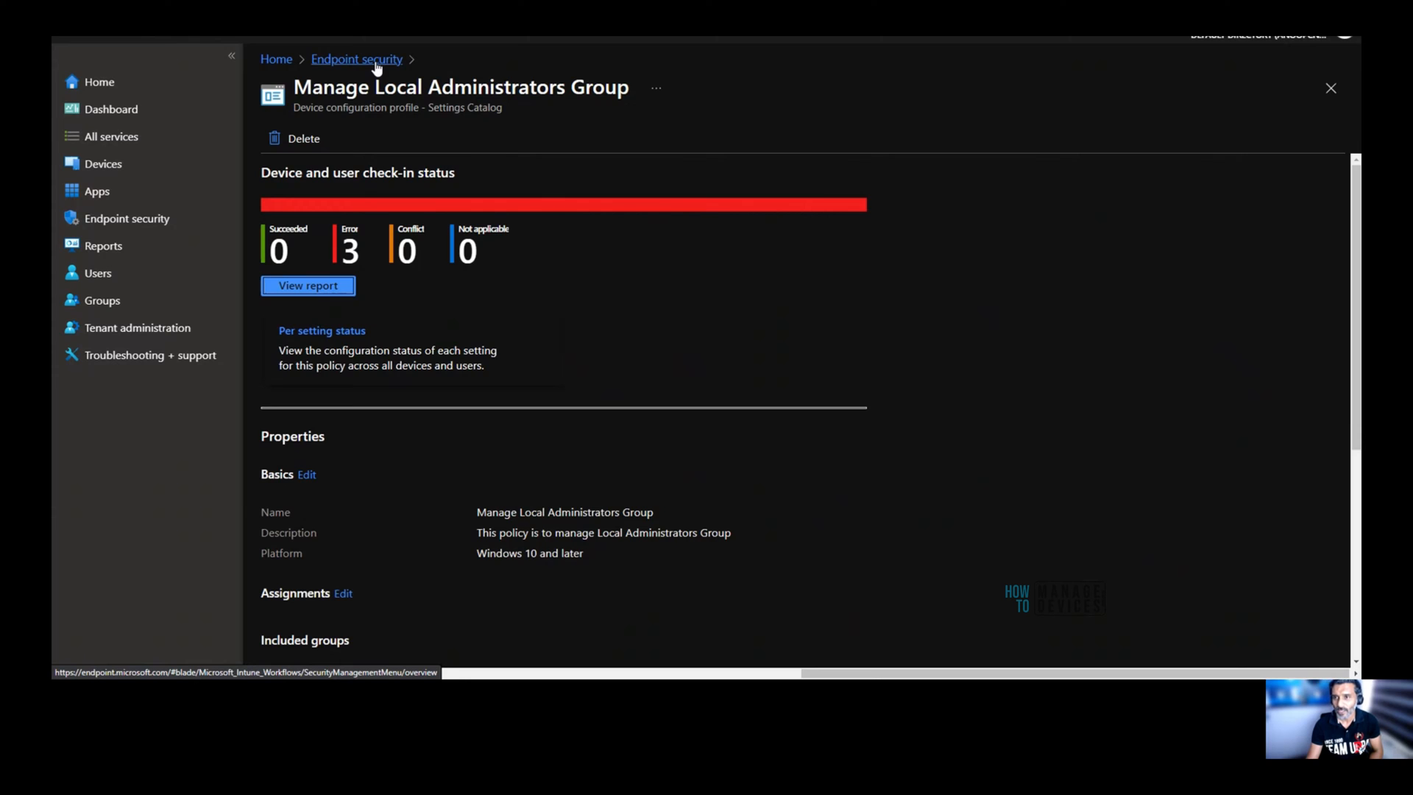
Start a Windows 10 and later account protection policy using Local user group membership (Preview).
click(356, 59)
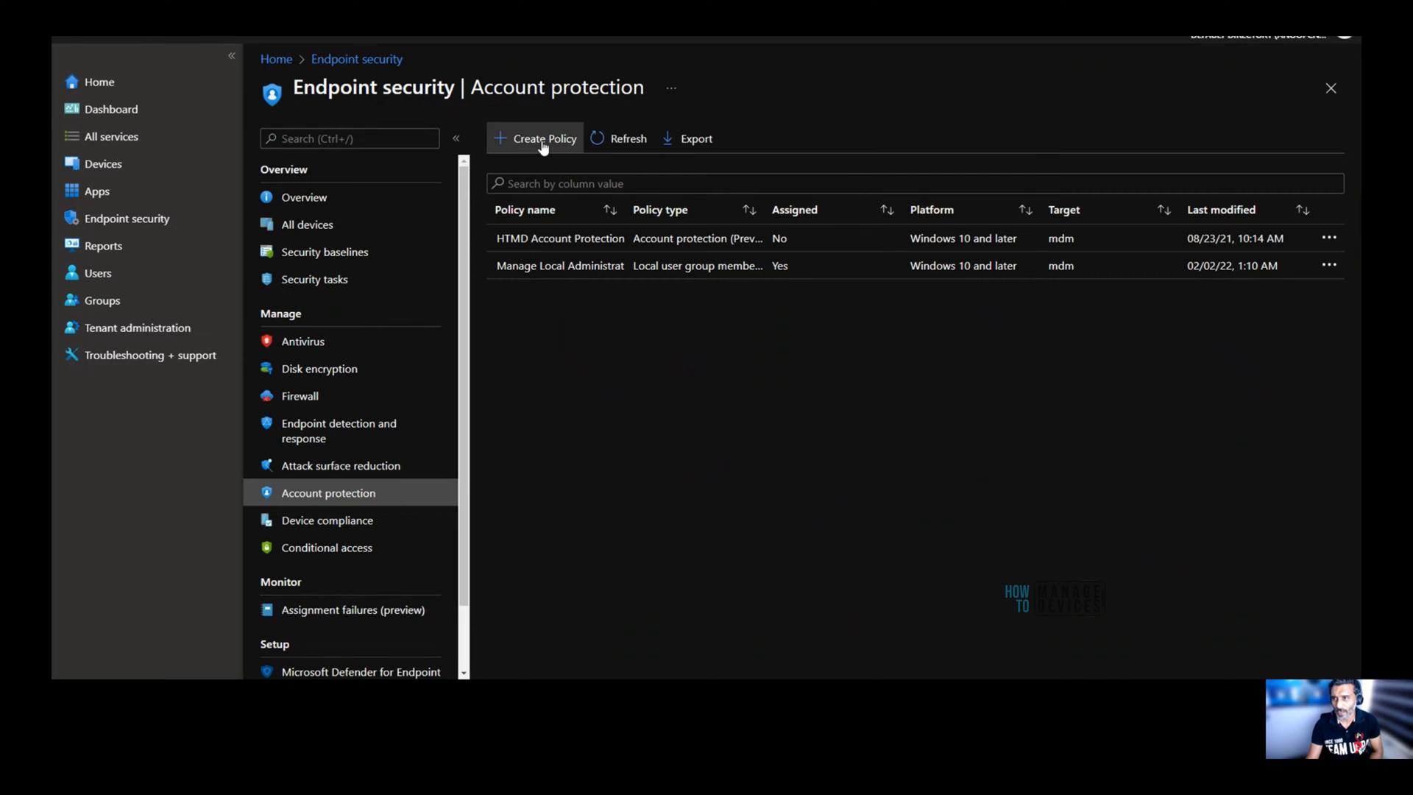
click(542, 138)
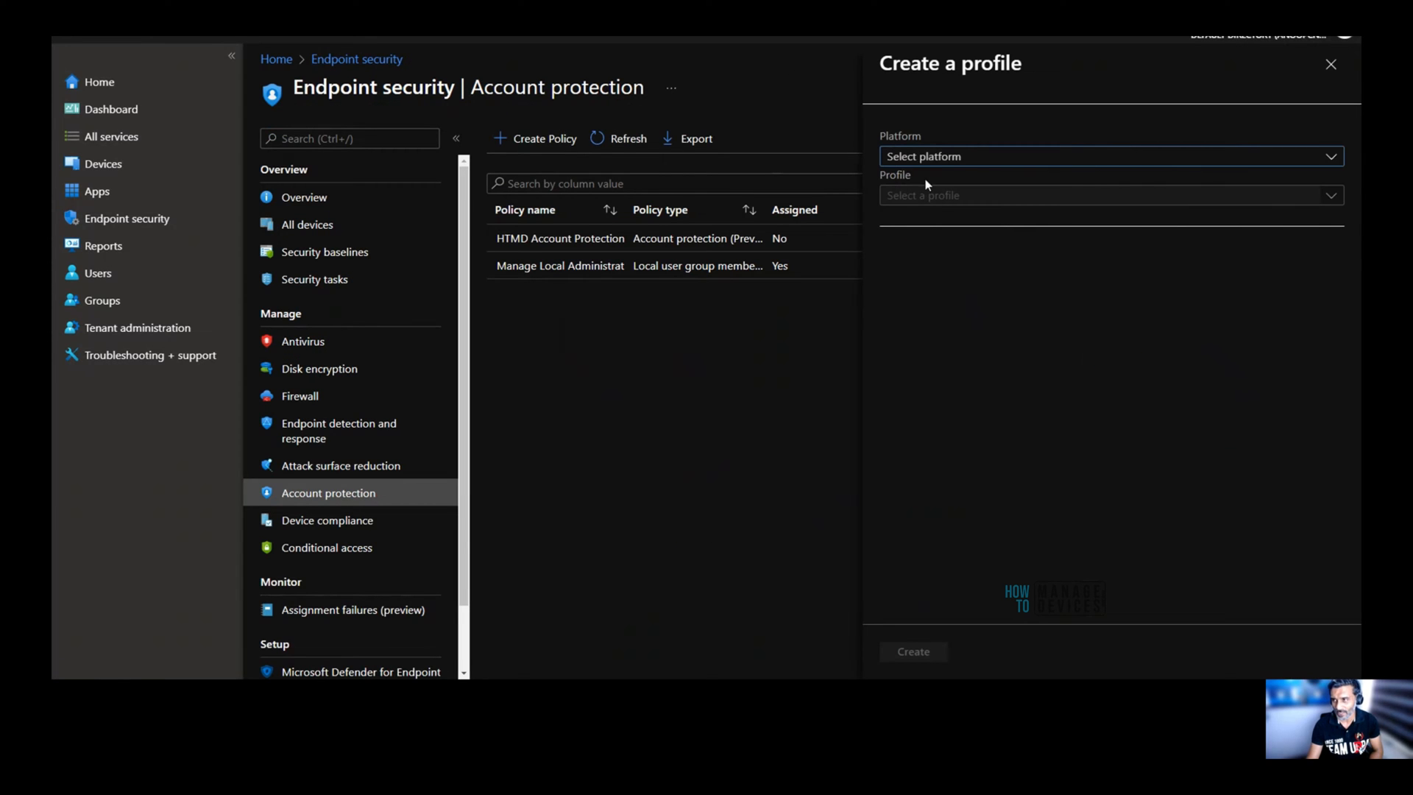
click(1109, 156)
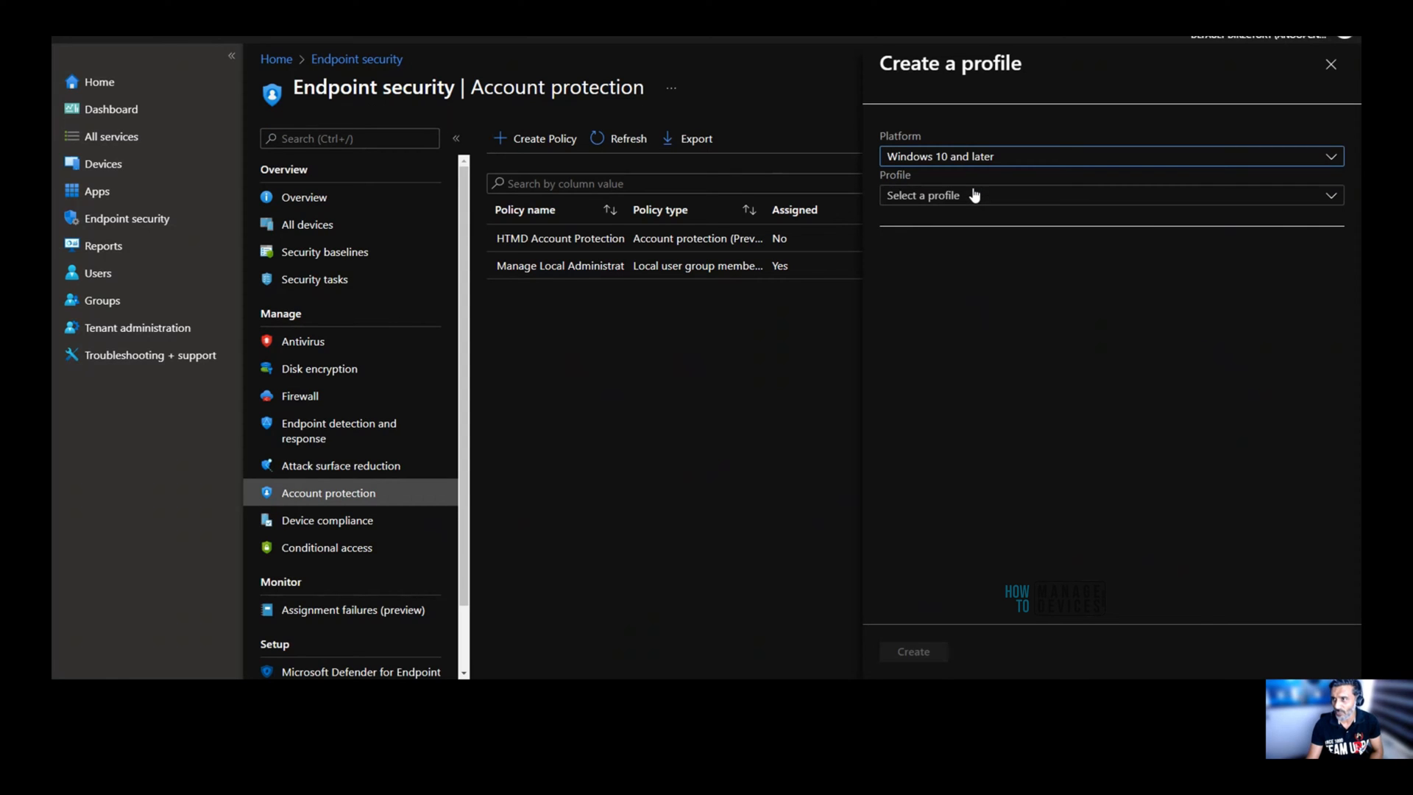
mouse_move(598, 159)
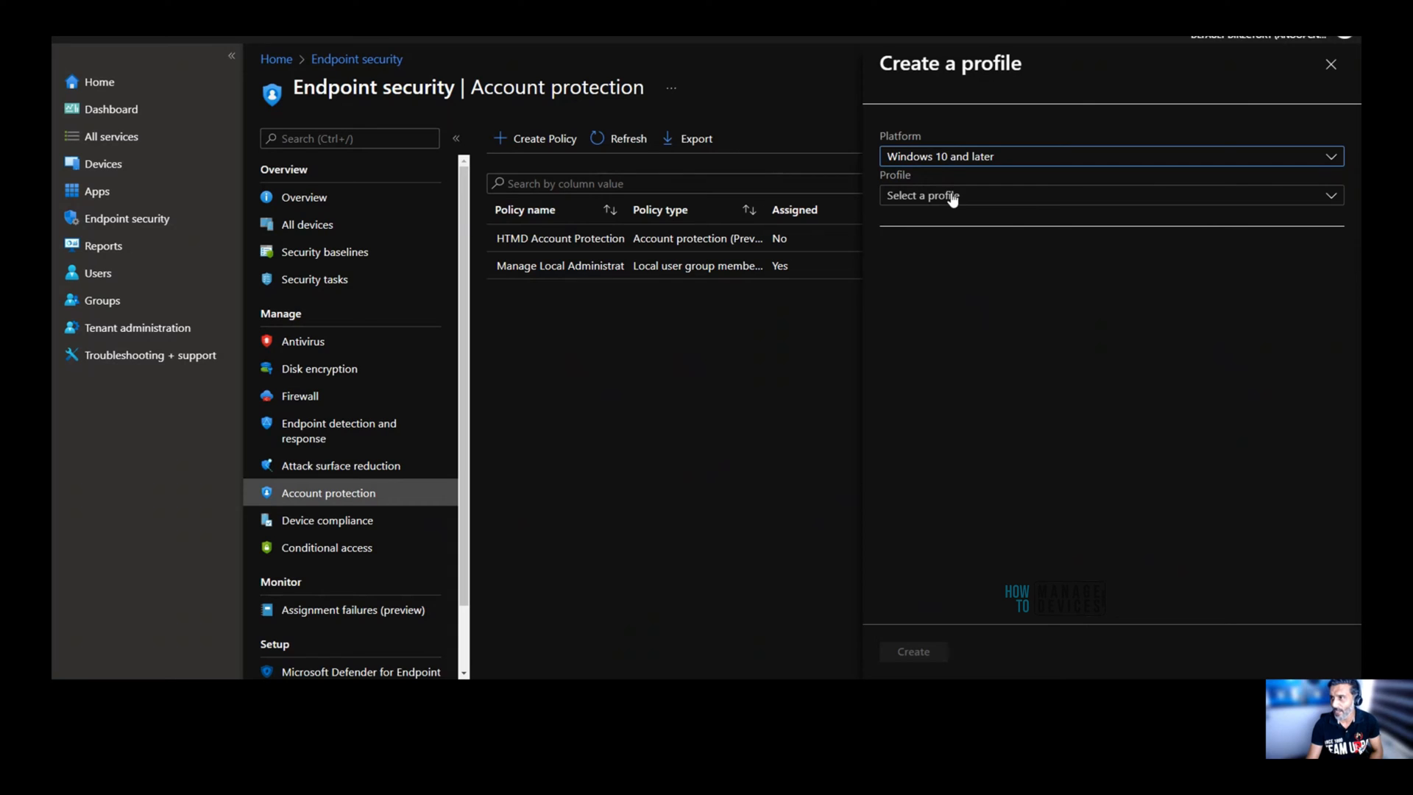
click(1108, 196)
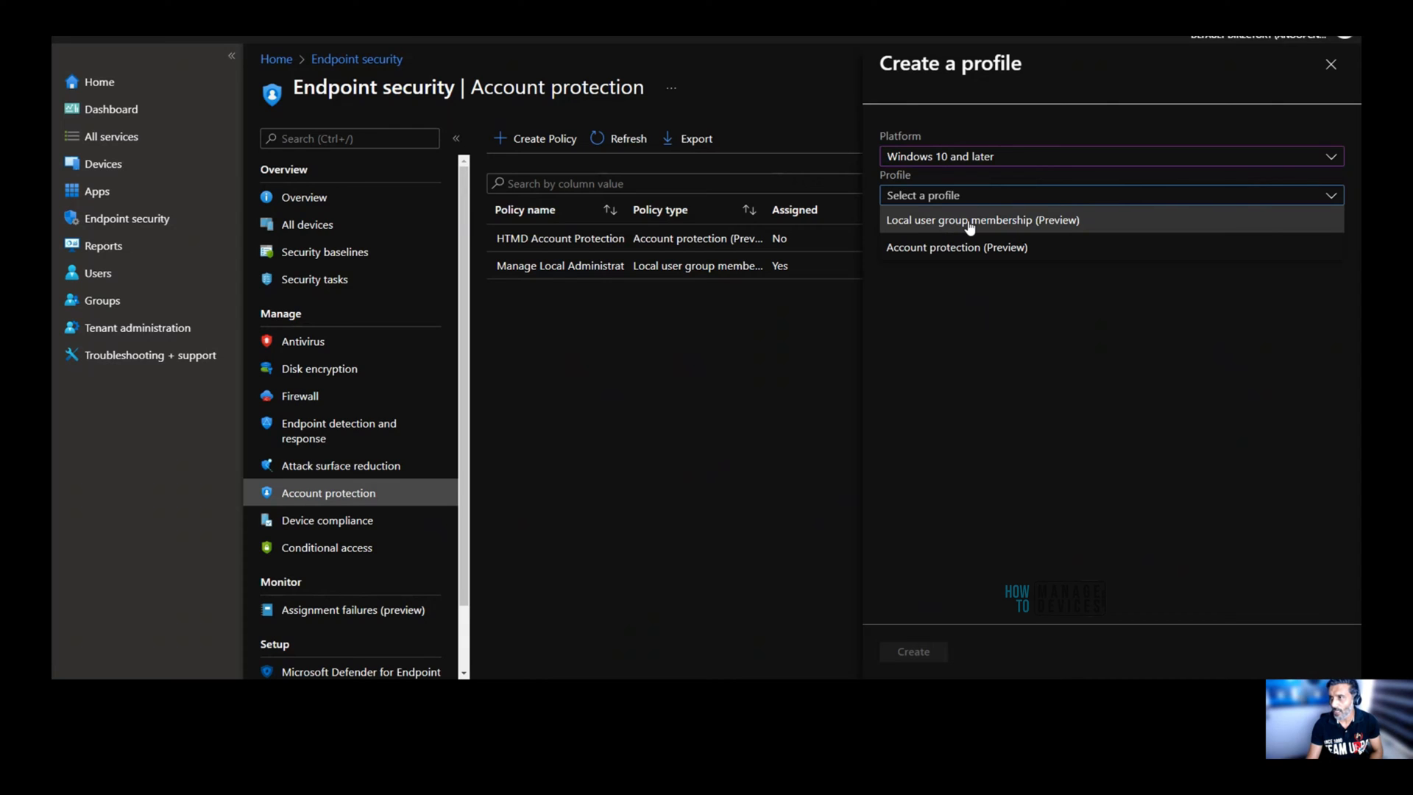
click(983, 220)
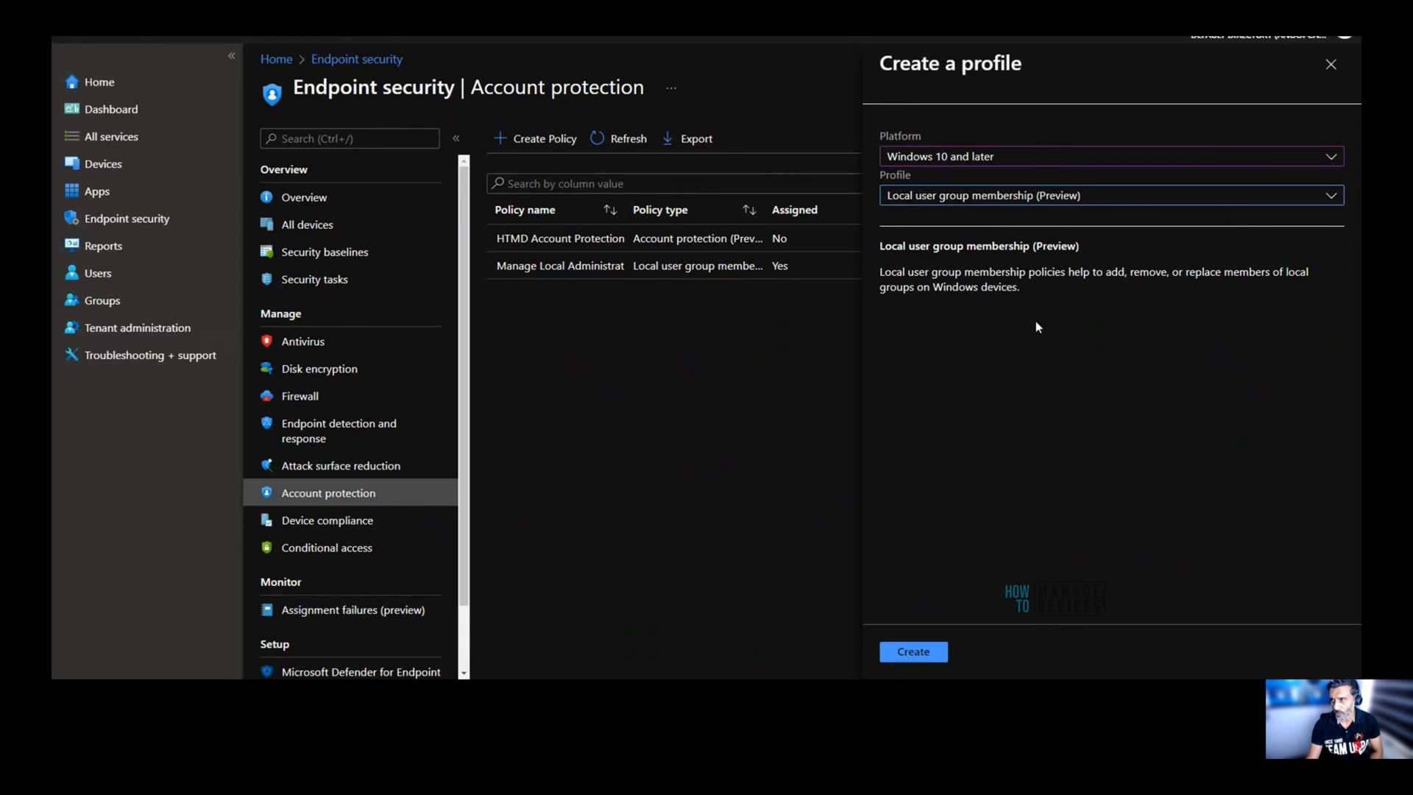
drag(883, 245, 1020, 288)
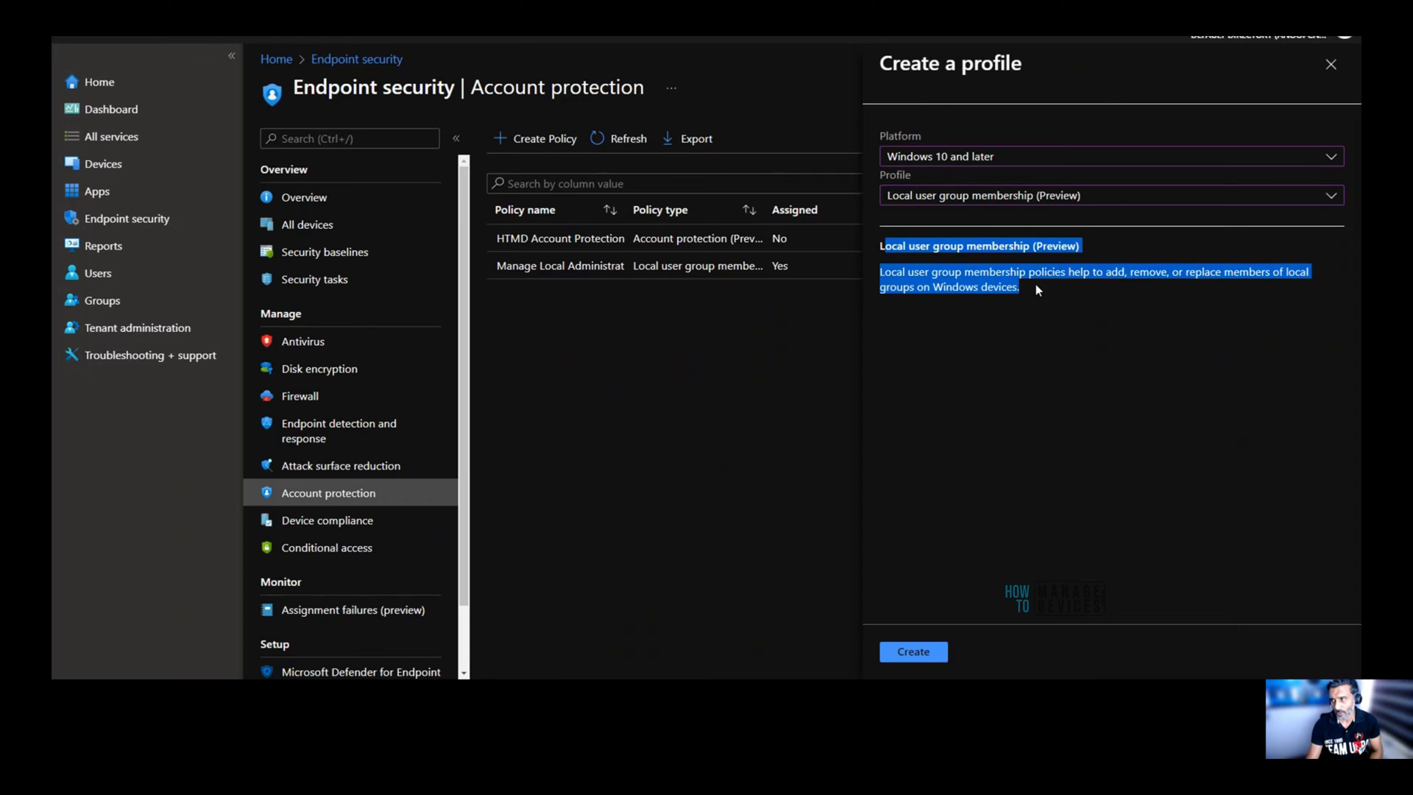
Name the profile 'Local Admin Policy' and add a description with the LocalUsersAndGroups docs link.
click(912, 651)
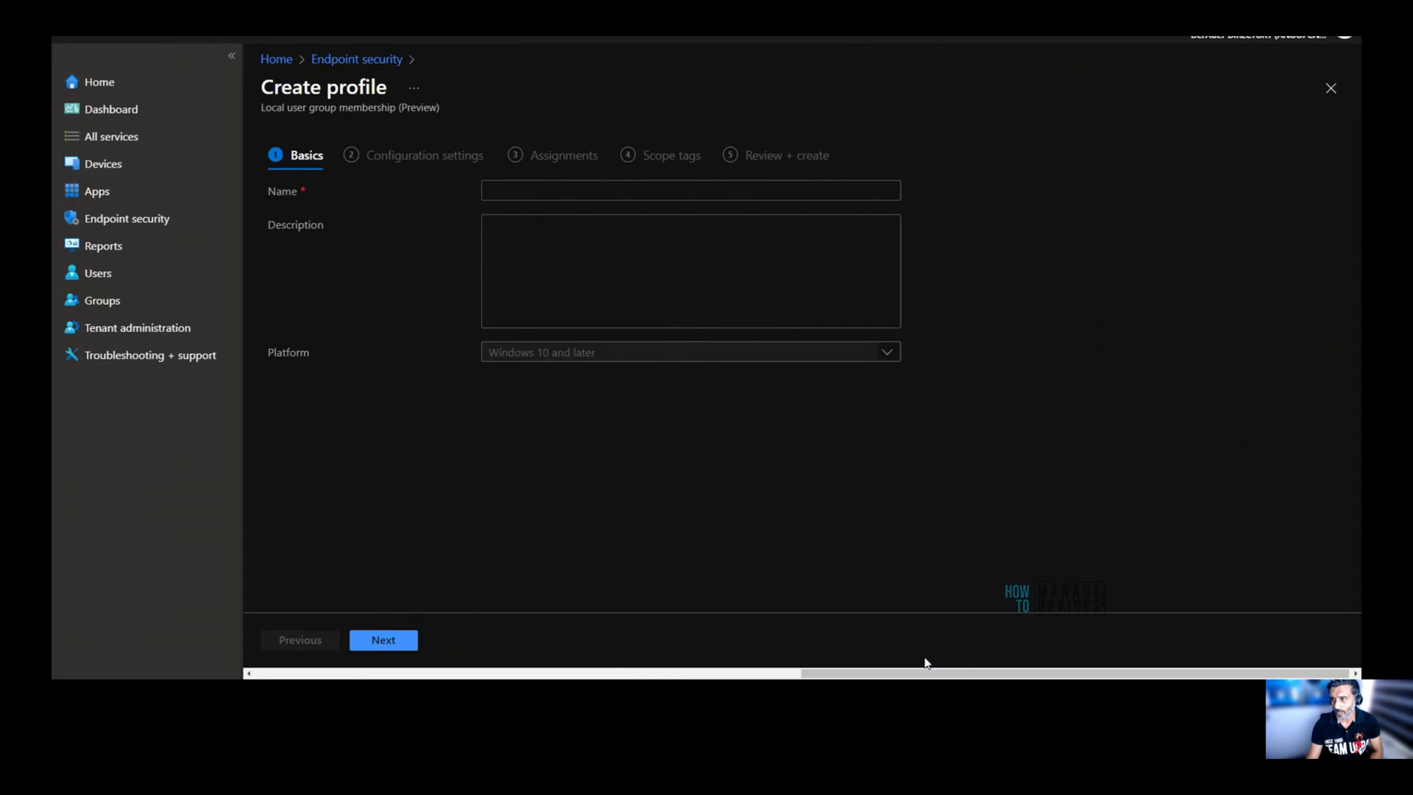
click(691, 190)
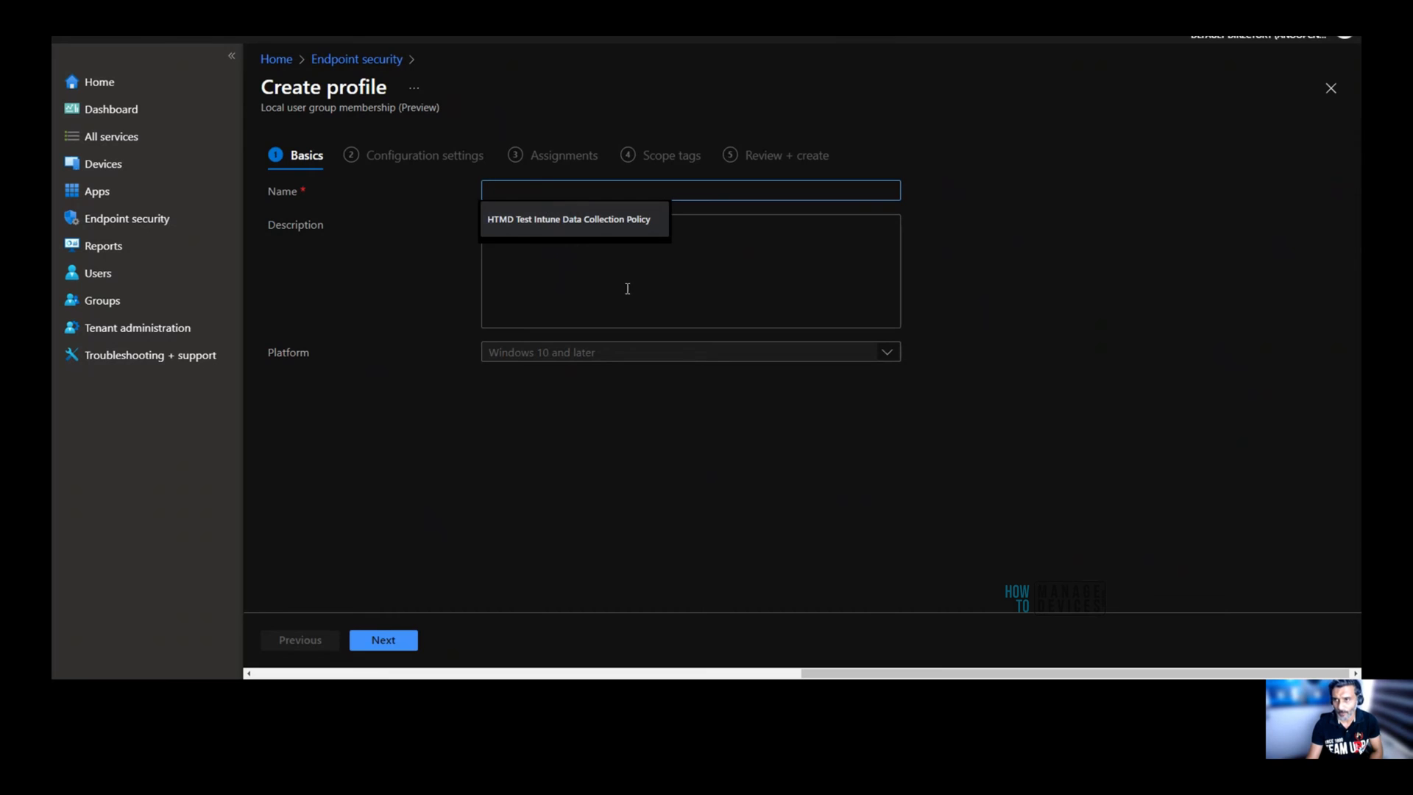
text(Local Ad)
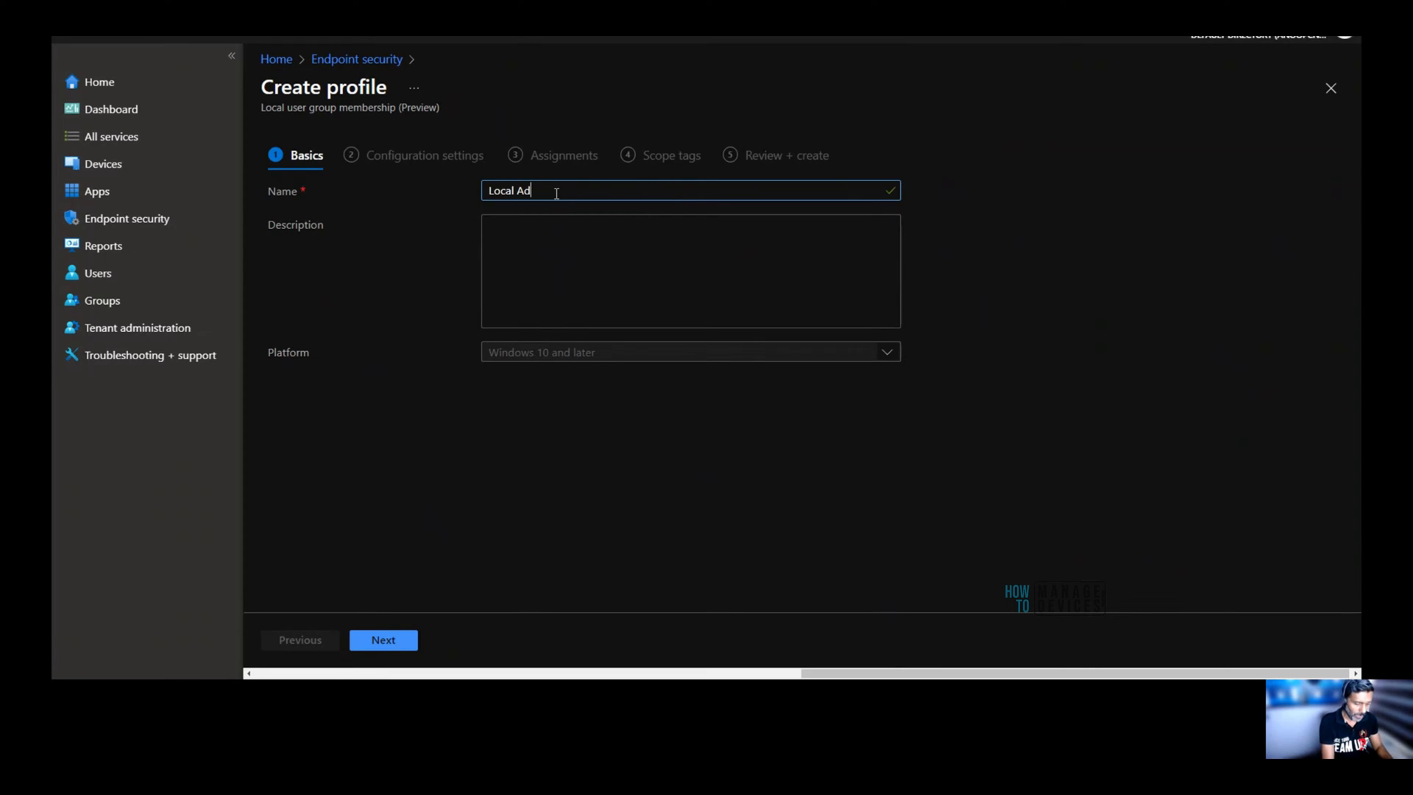
text(Local Admin Policy)
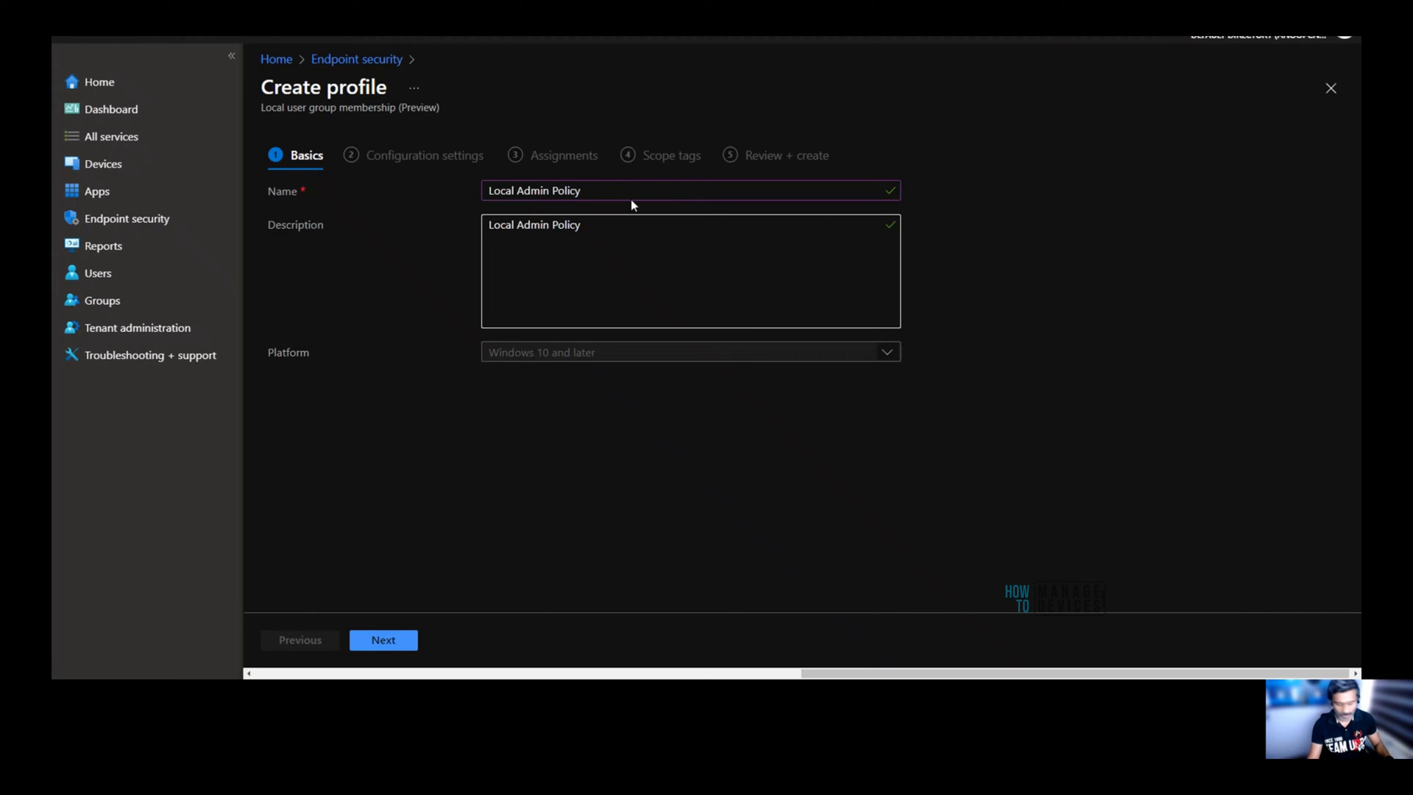
text(https://docs.microsoft.com/en-us/windows/client-management/mdm/policy-csp-localusersandgroups?WT.mc_id=Portal-Microsoft_Intune_Workflows)
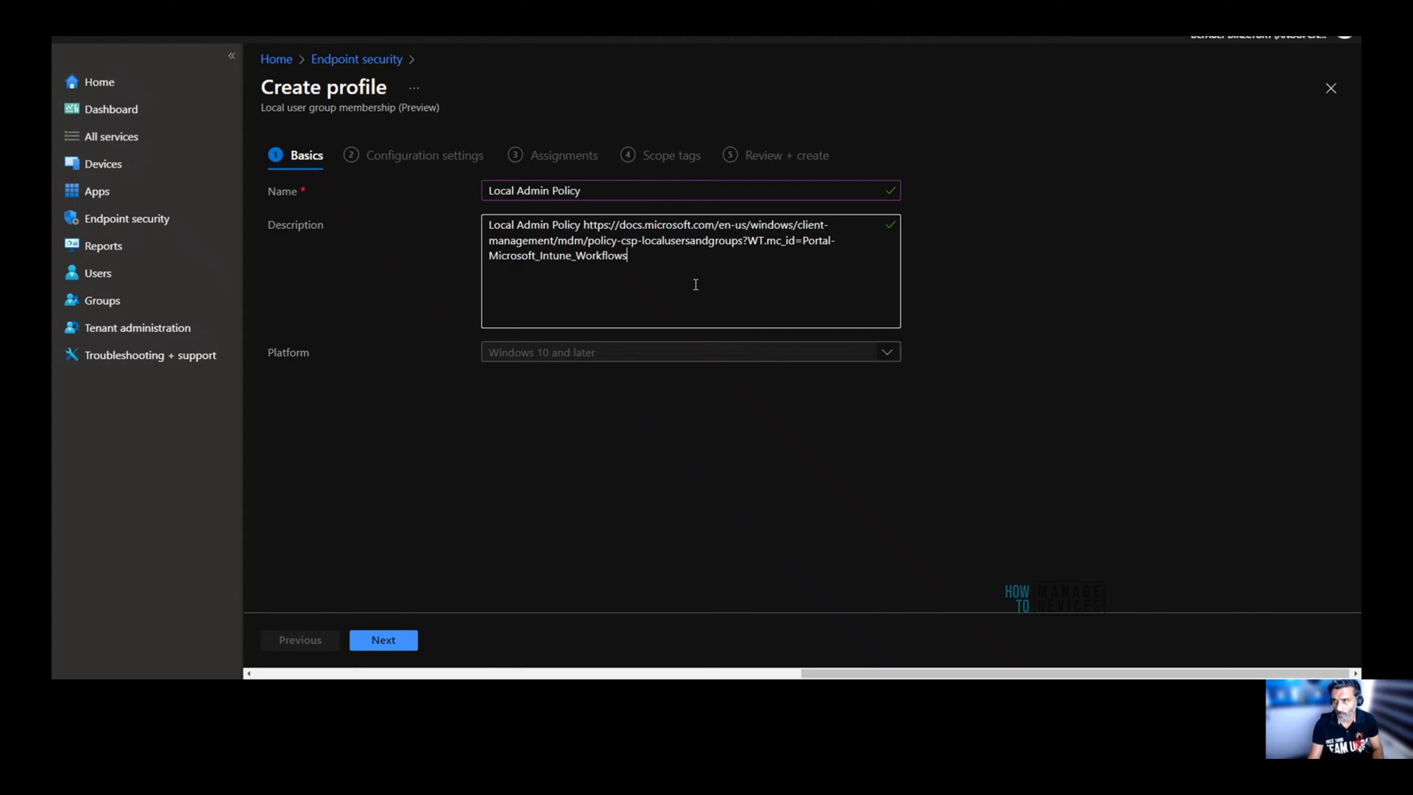
mouse_move(692, 281)
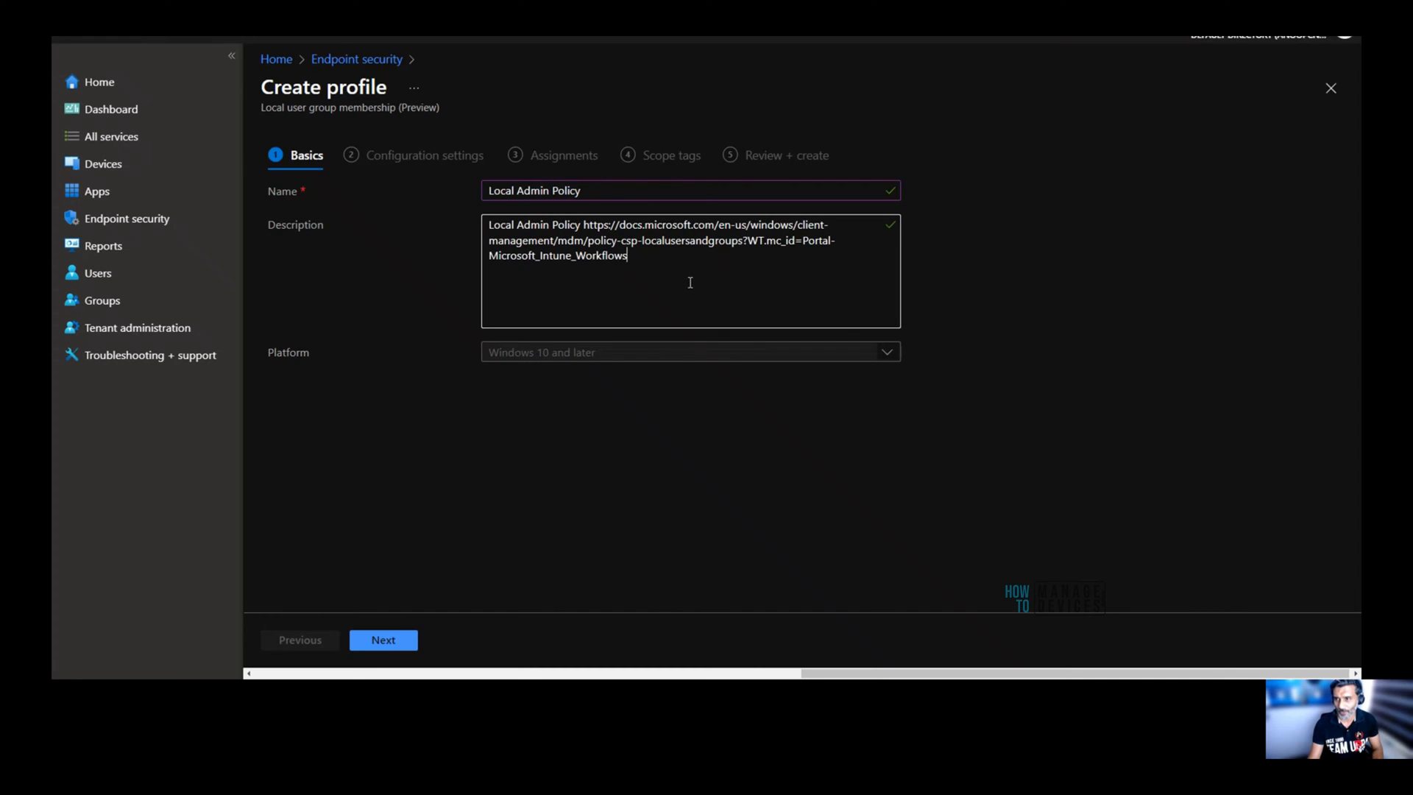
drag(601, 240, 627, 255)
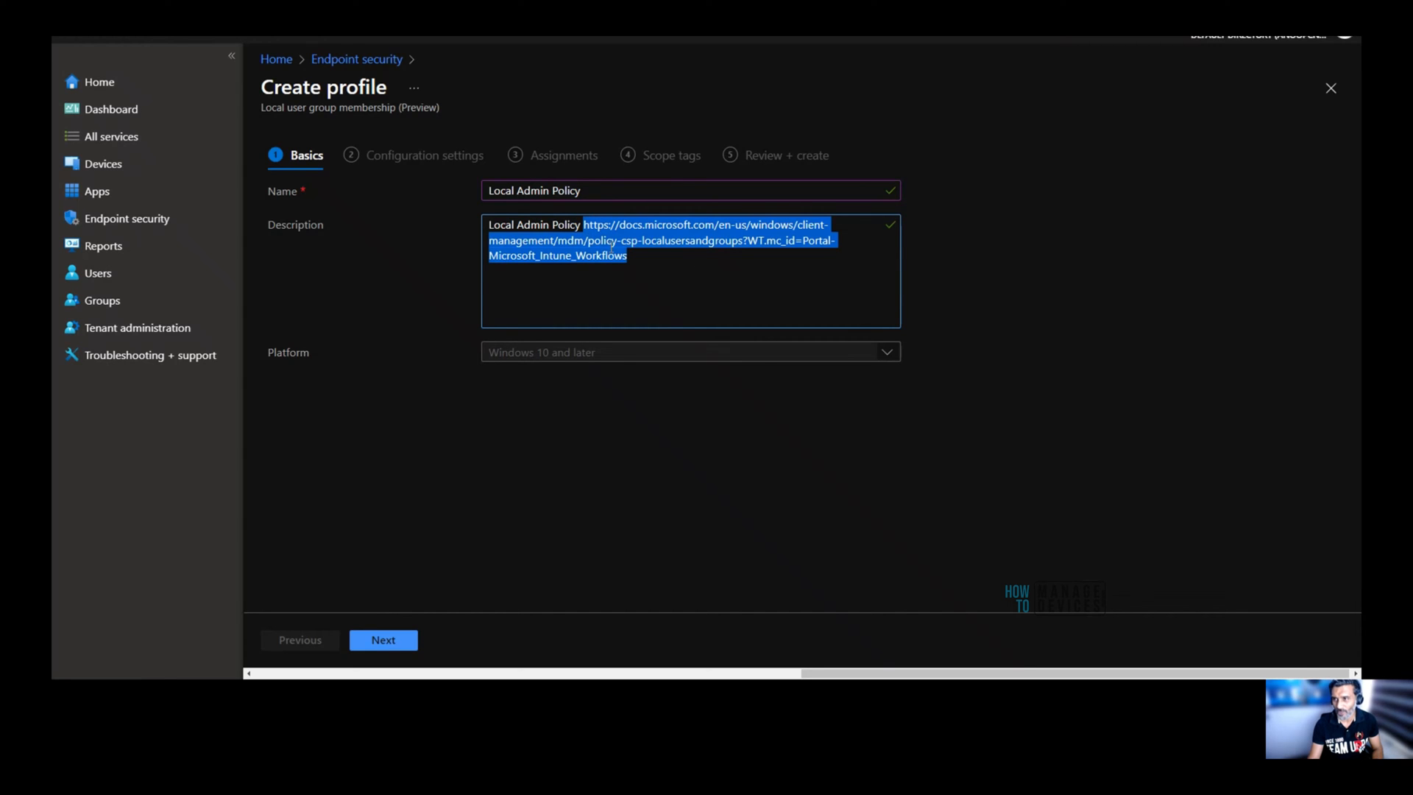
click(680, 262)
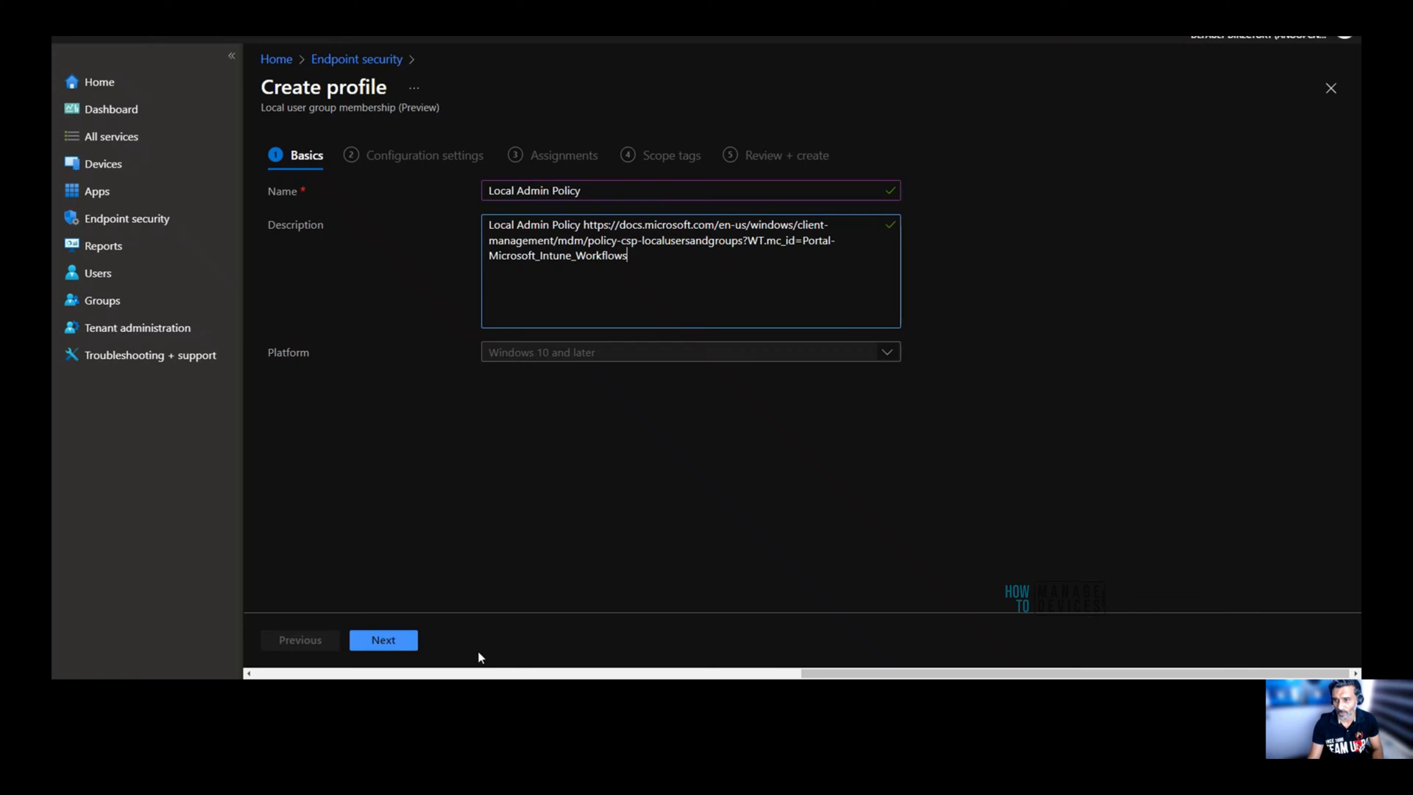
click(382, 639)
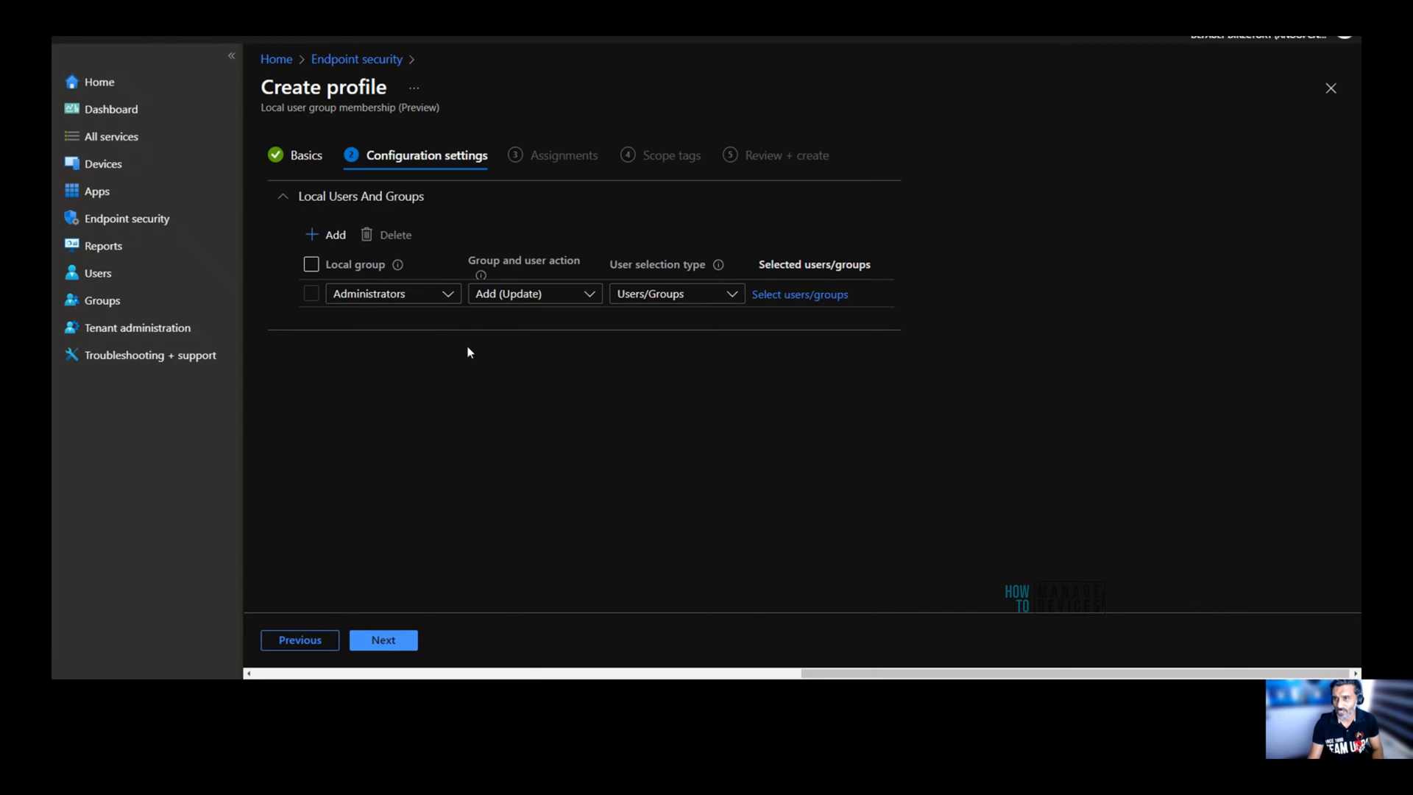
mouse_move(933, 187)
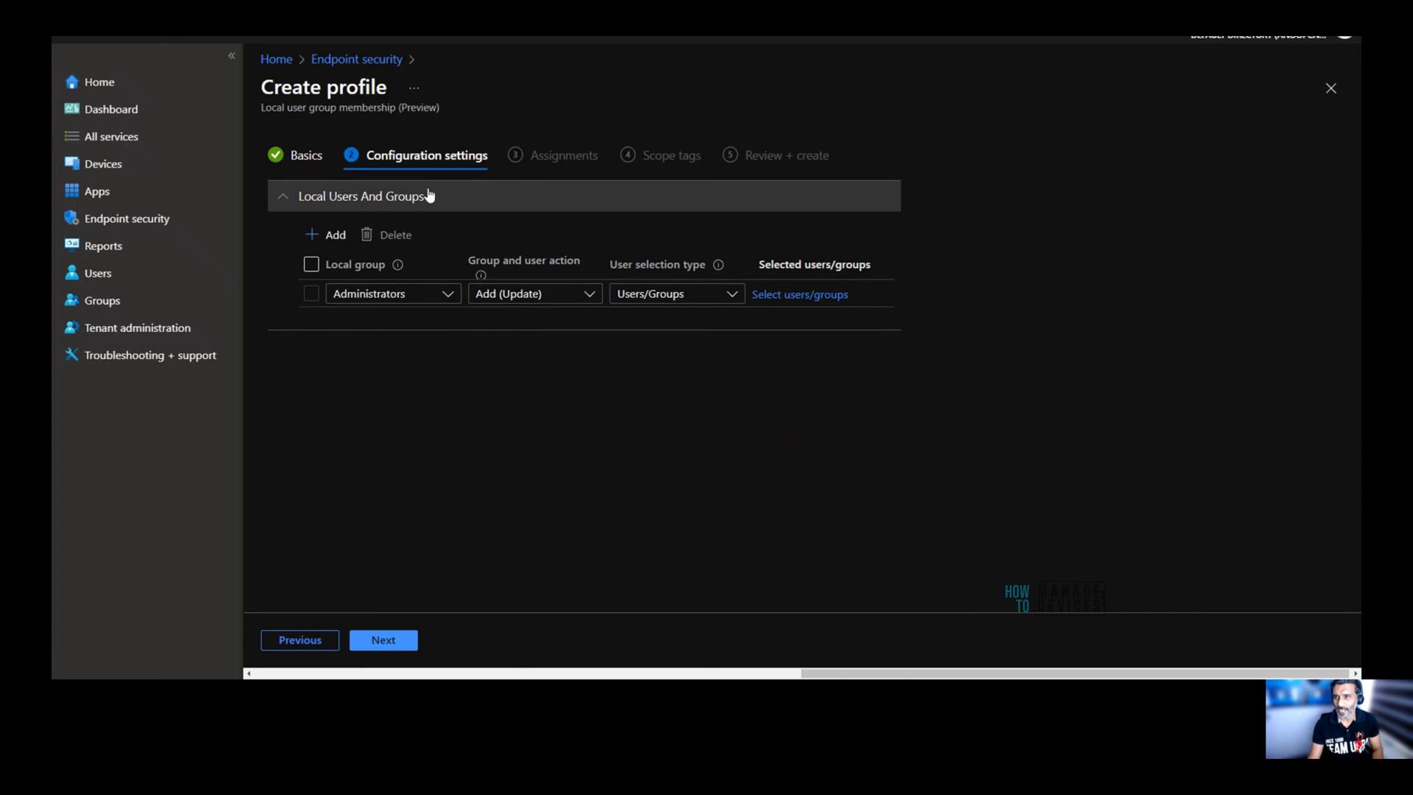
mouse_move(645, 444)
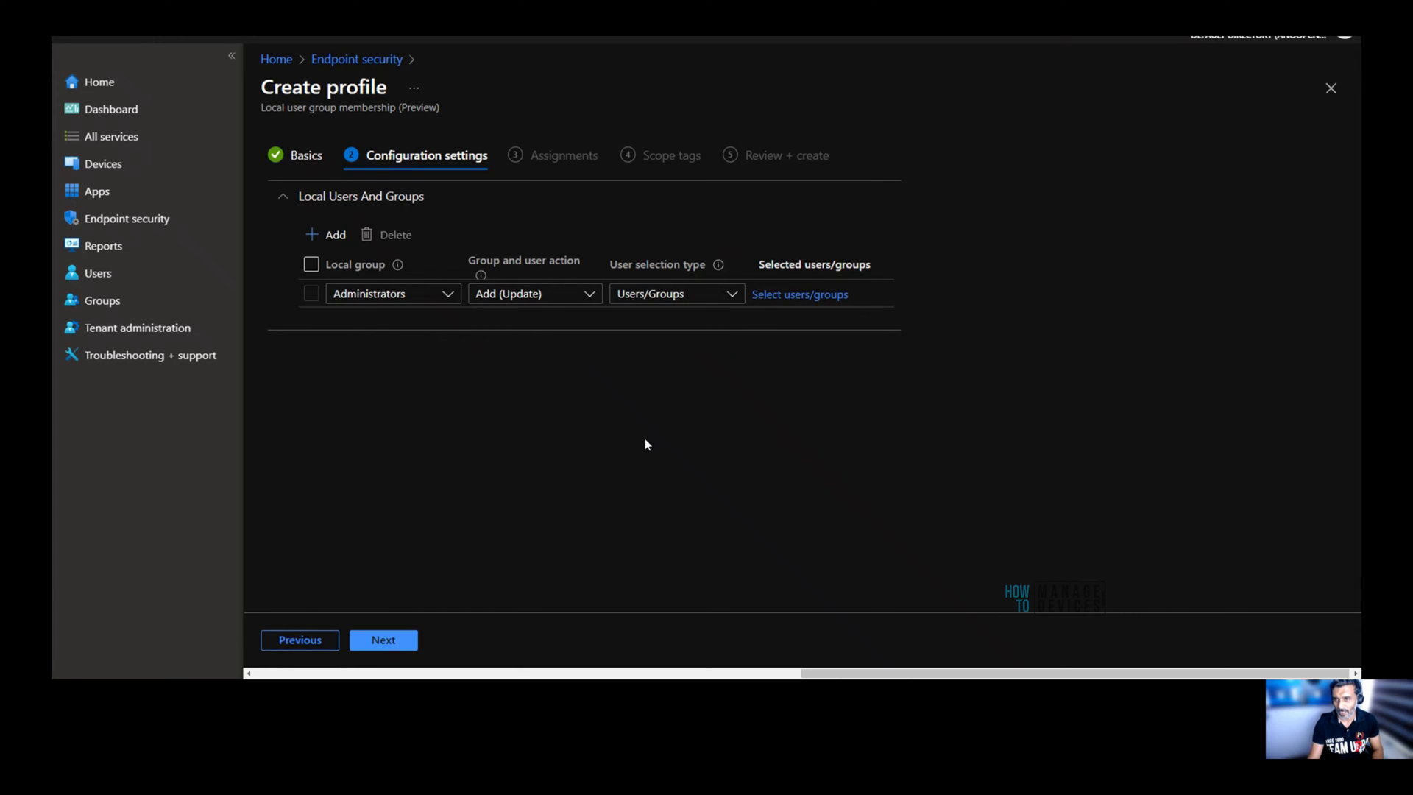
mouse_move(643, 455)
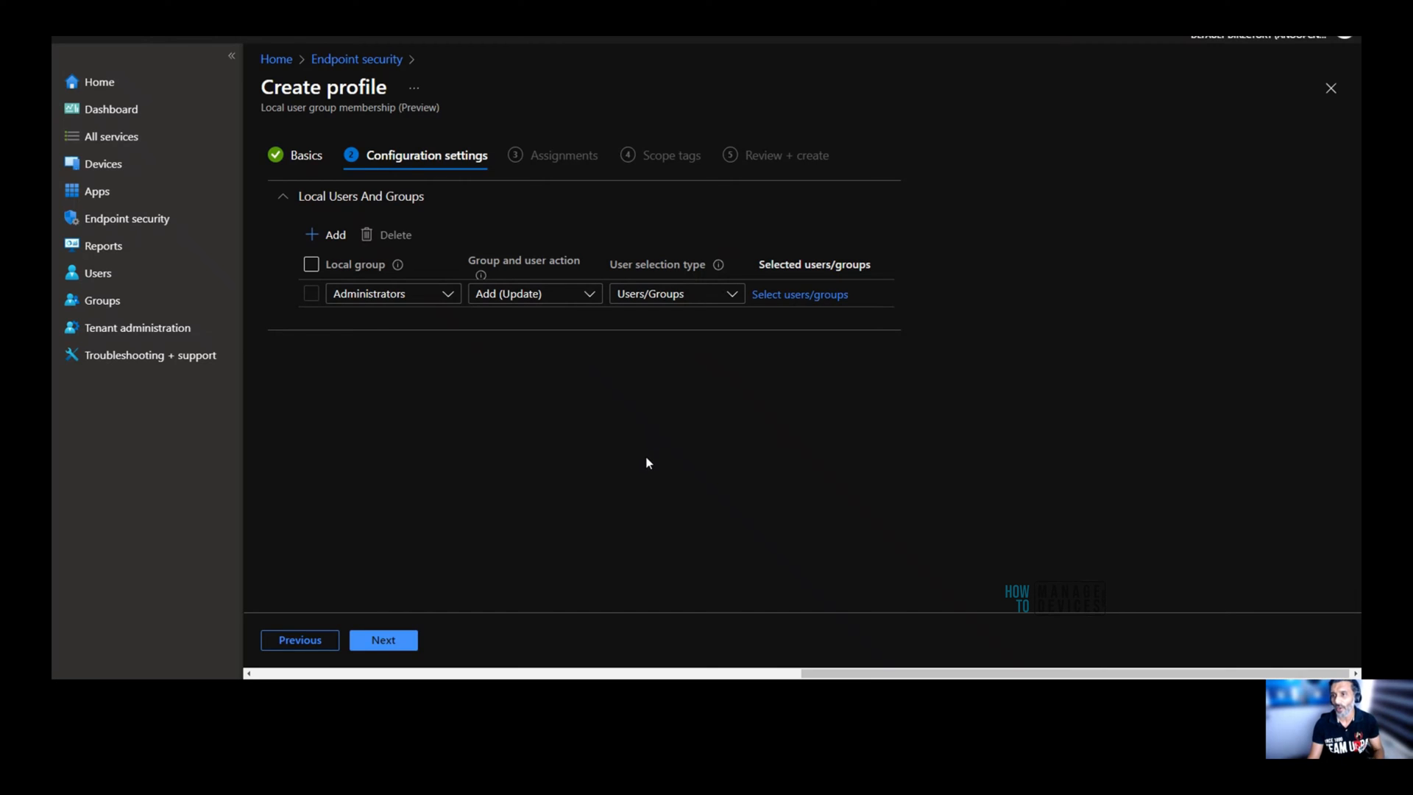
mouse_move(650, 465)
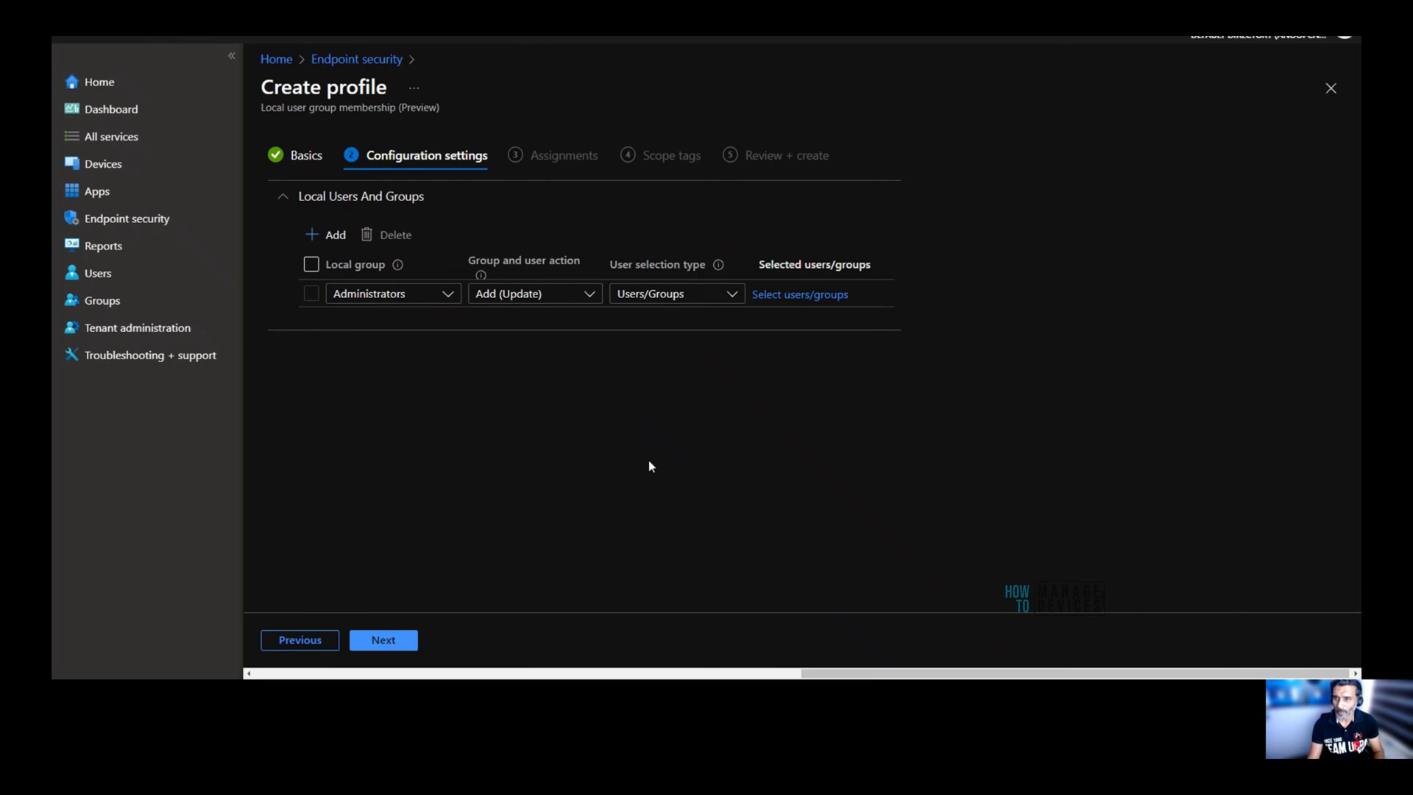
mouse_move(458, 330)
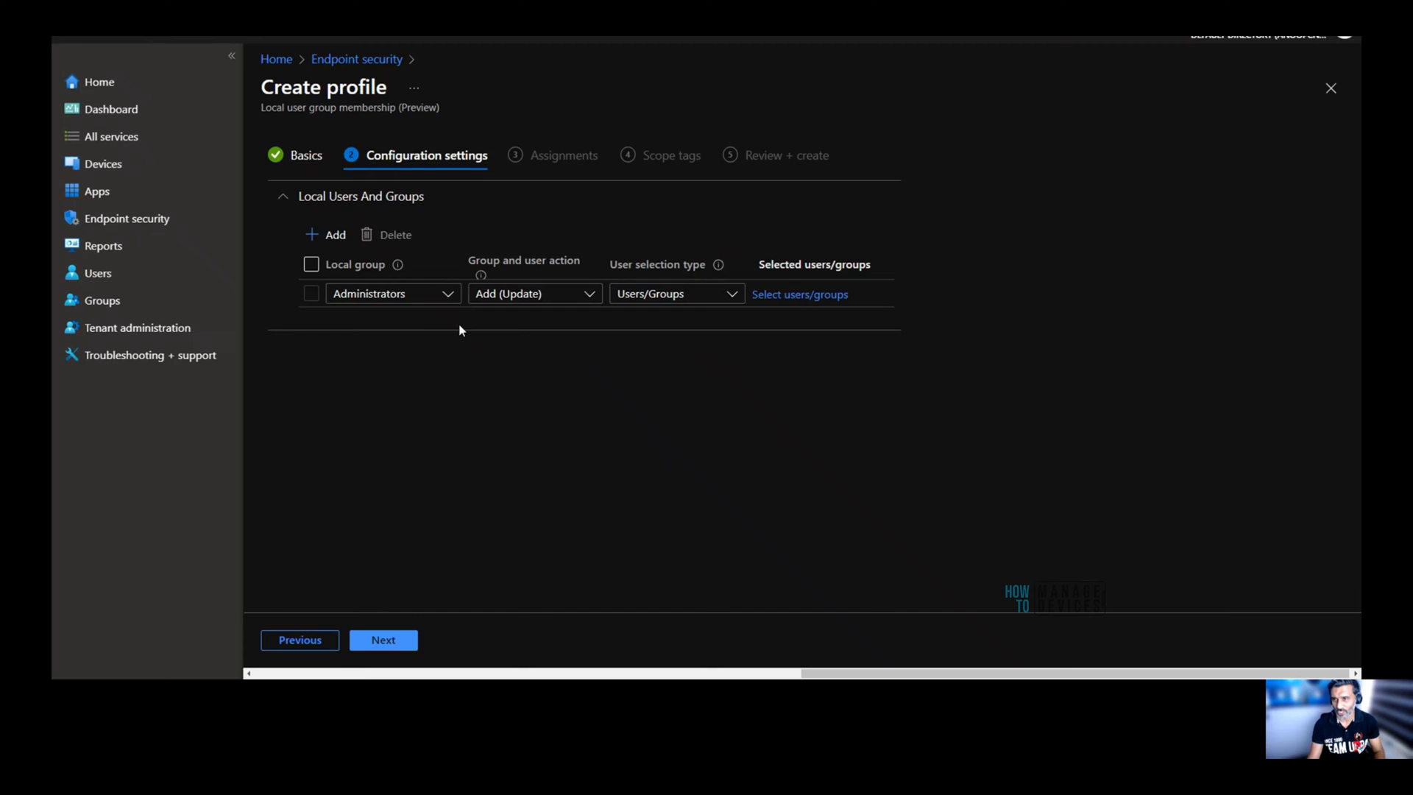
mouse_move(454, 359)
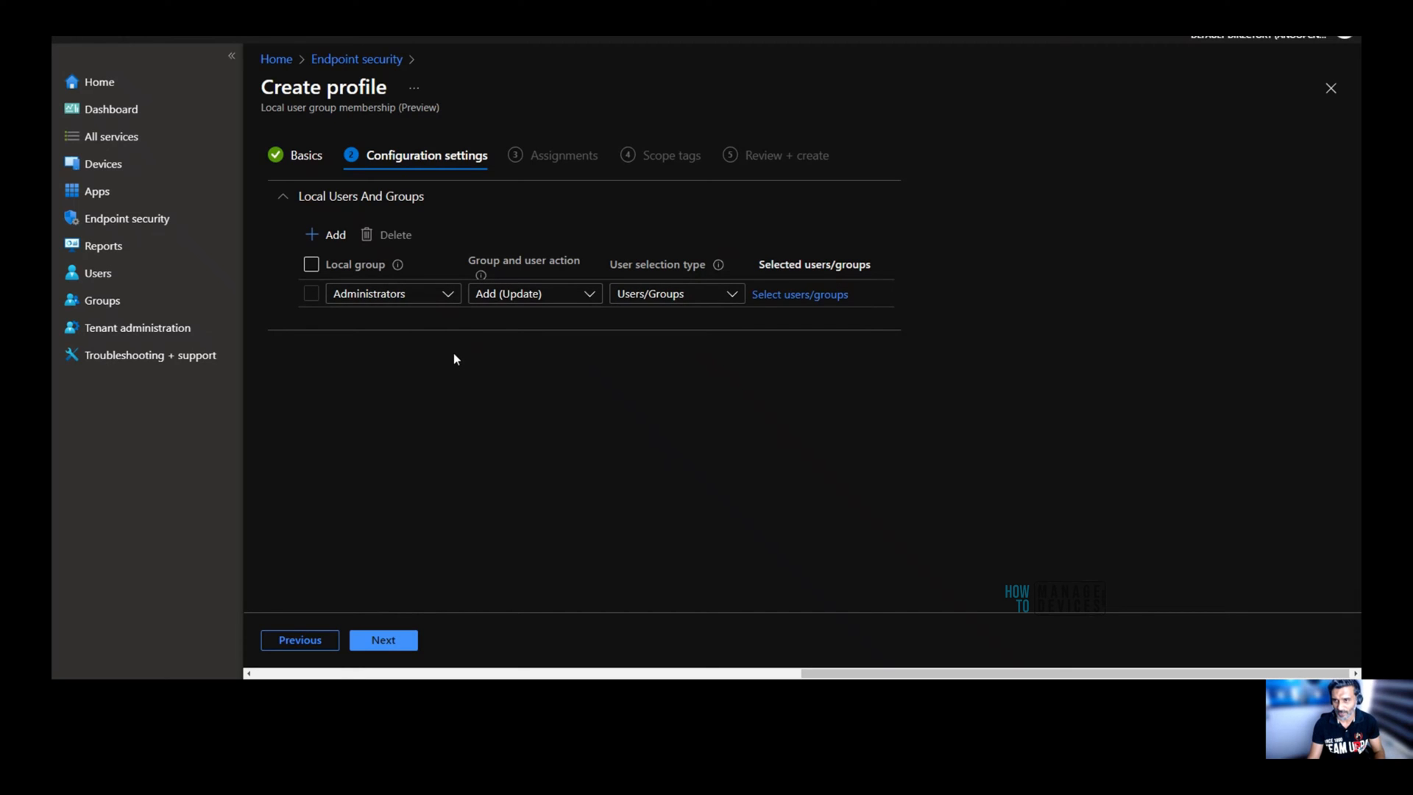
mouse_move(398, 316)
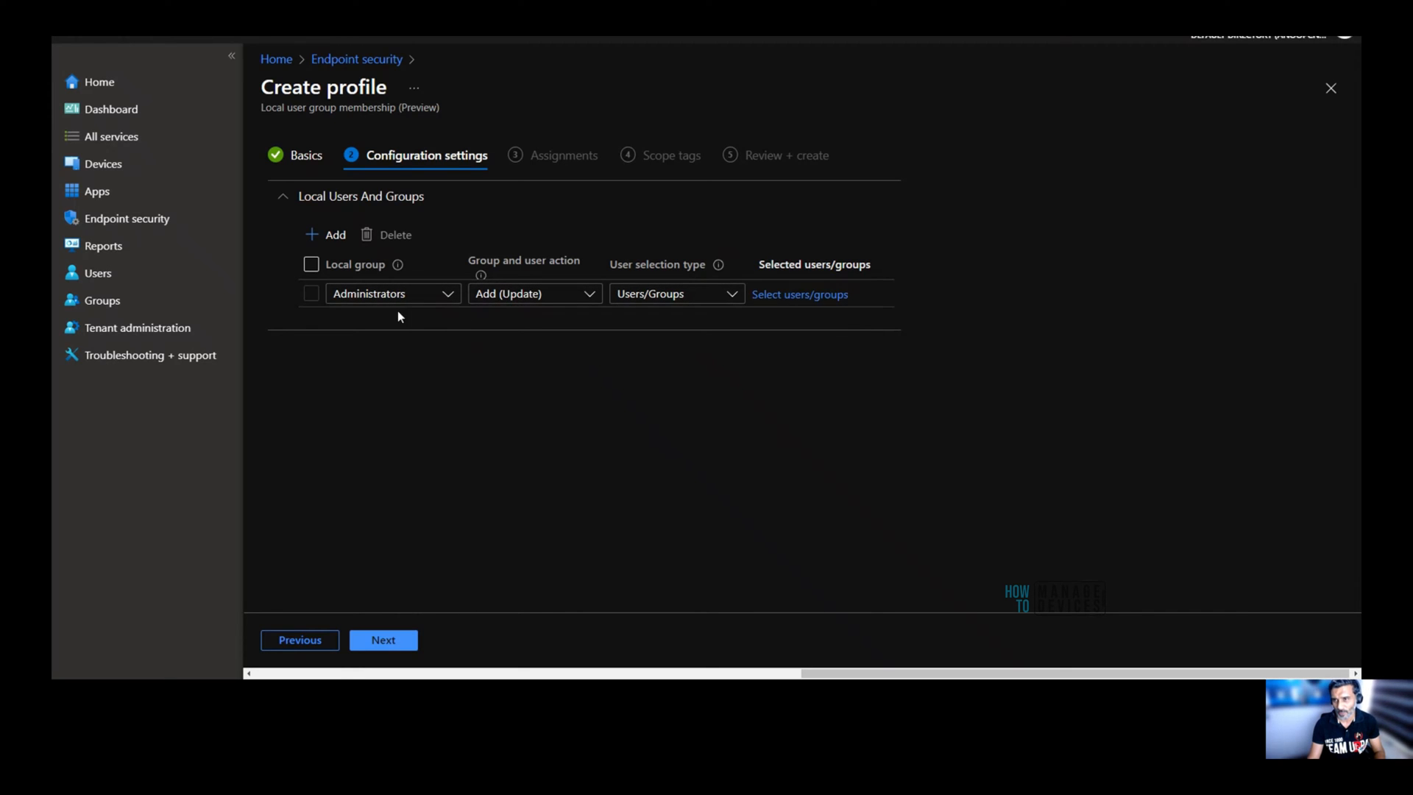
mouse_move(416, 313)
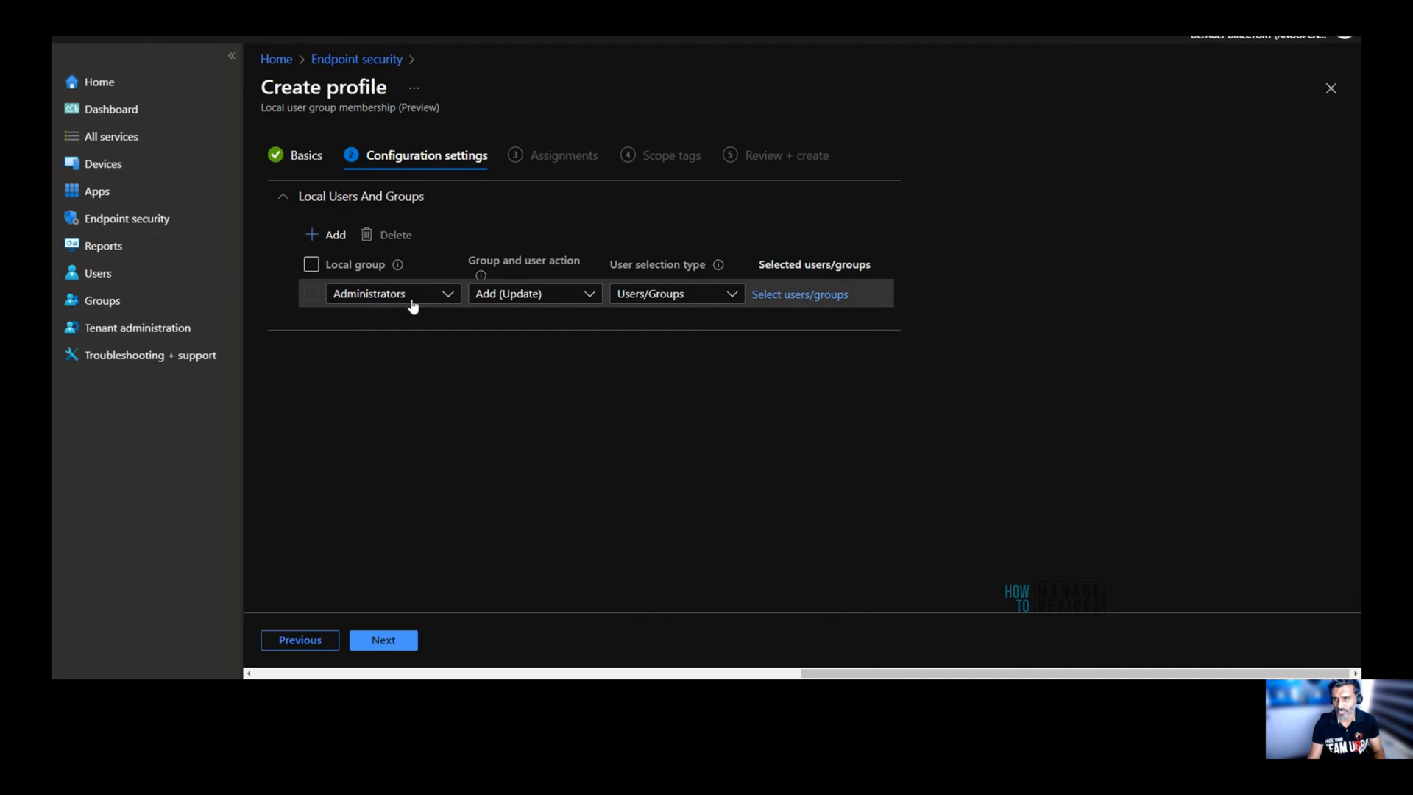
mouse_move(424, 300)
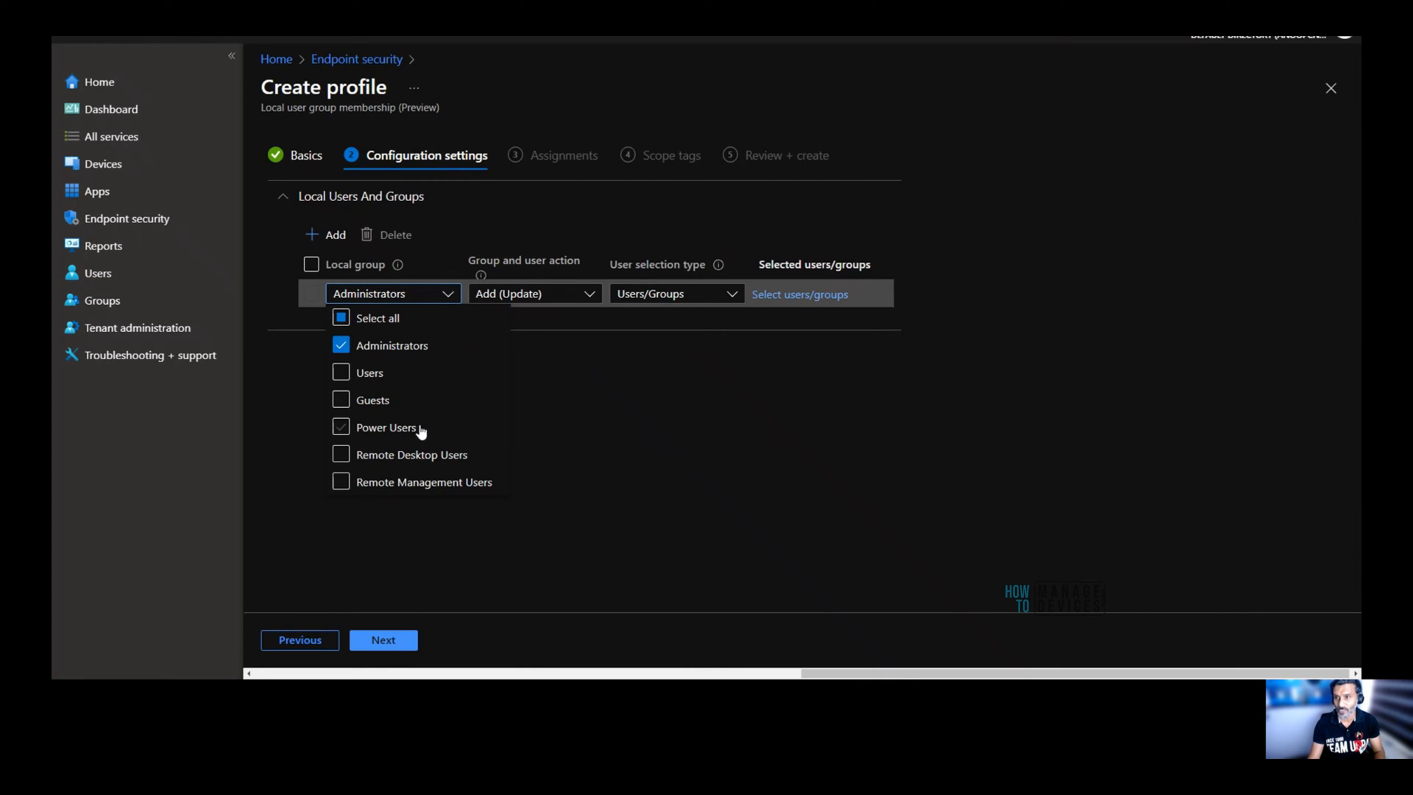
click(340, 317)
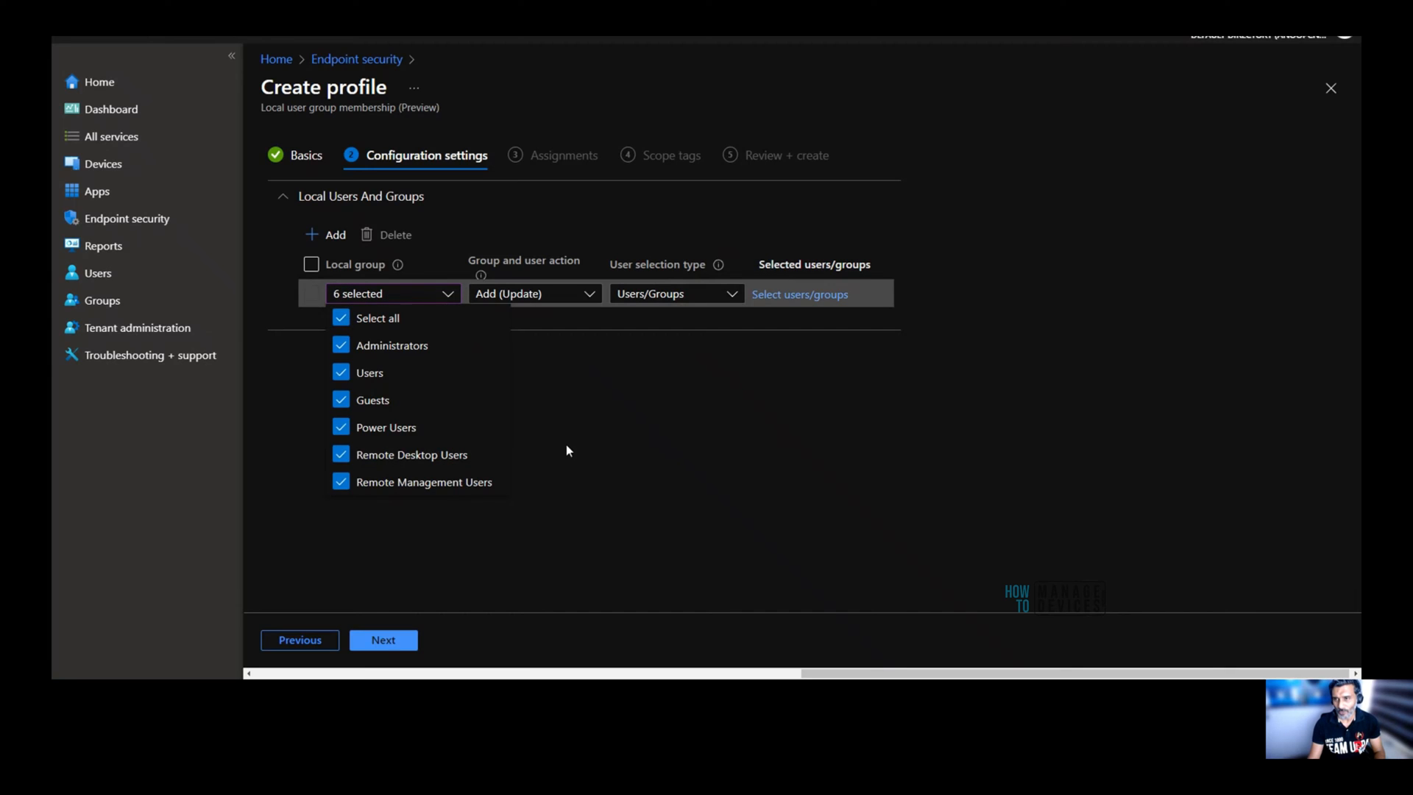
click(392, 294)
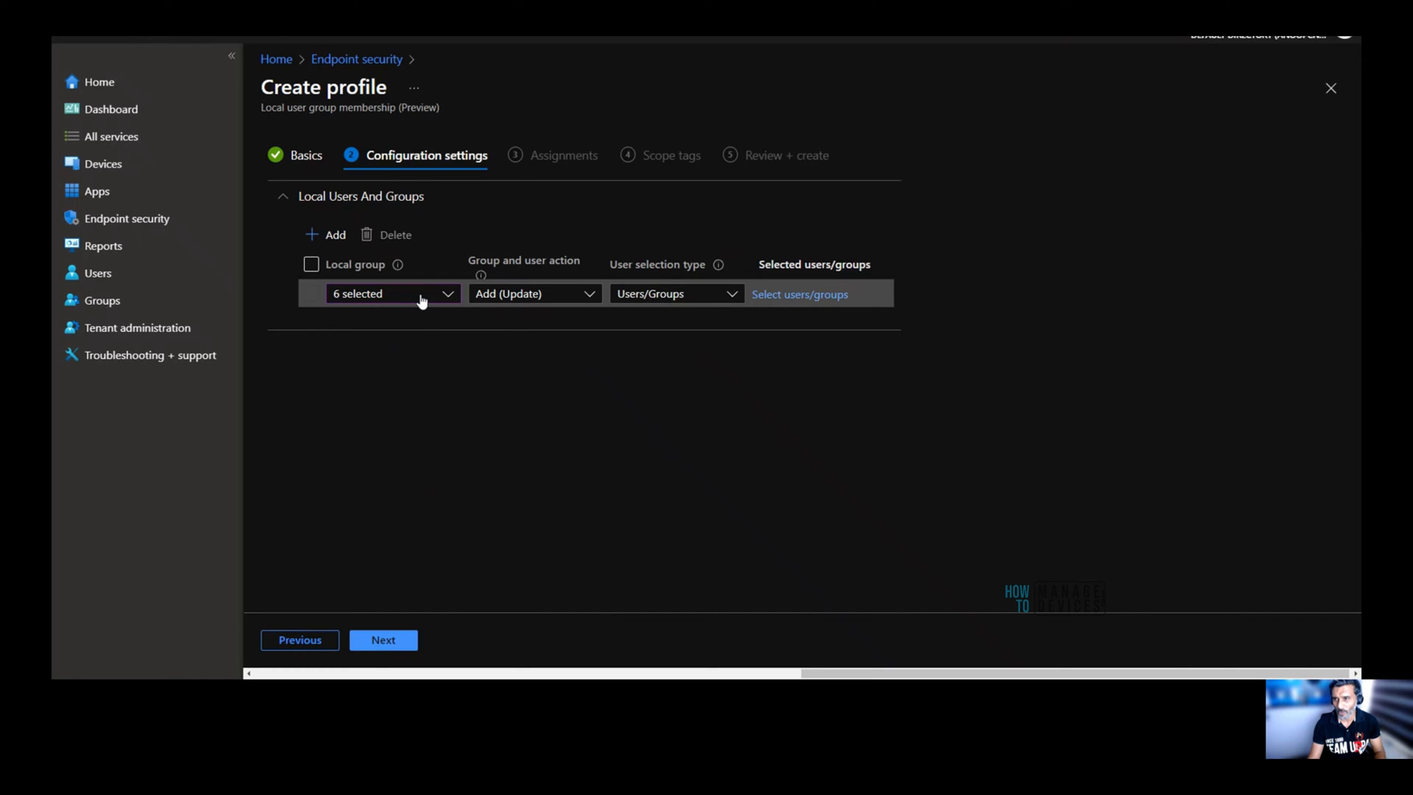
mouse_move(533, 298)
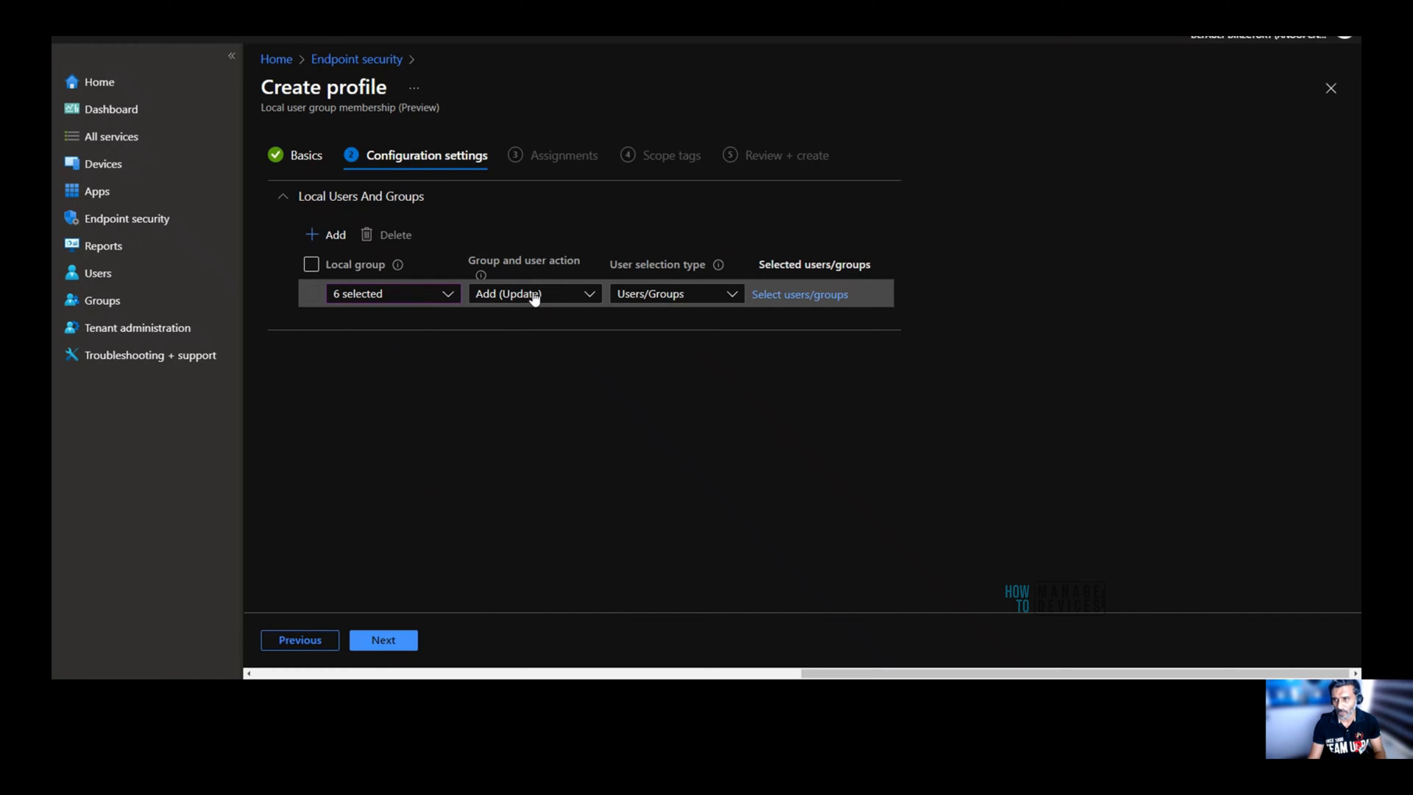
mouse_move(589, 294)
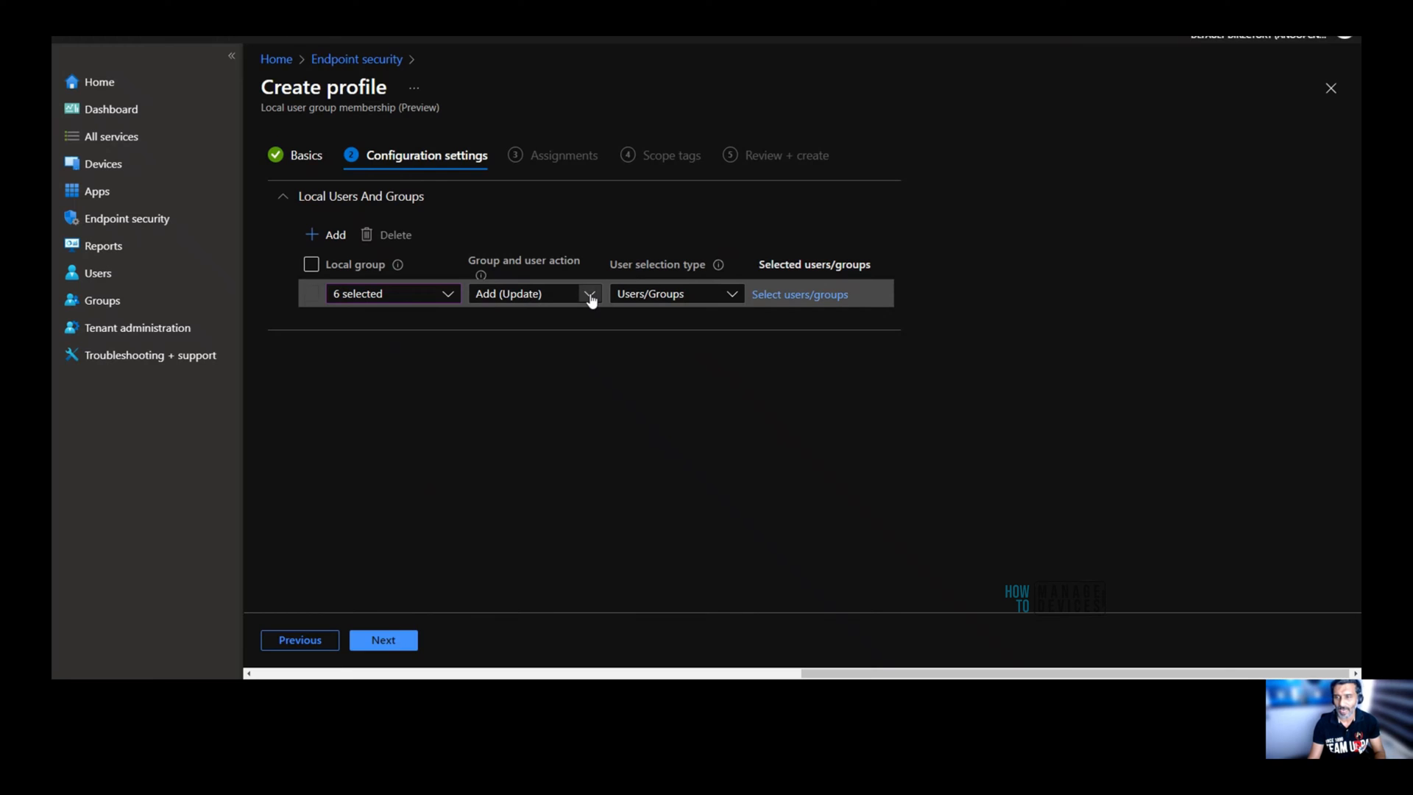
mouse_move(382, 315)
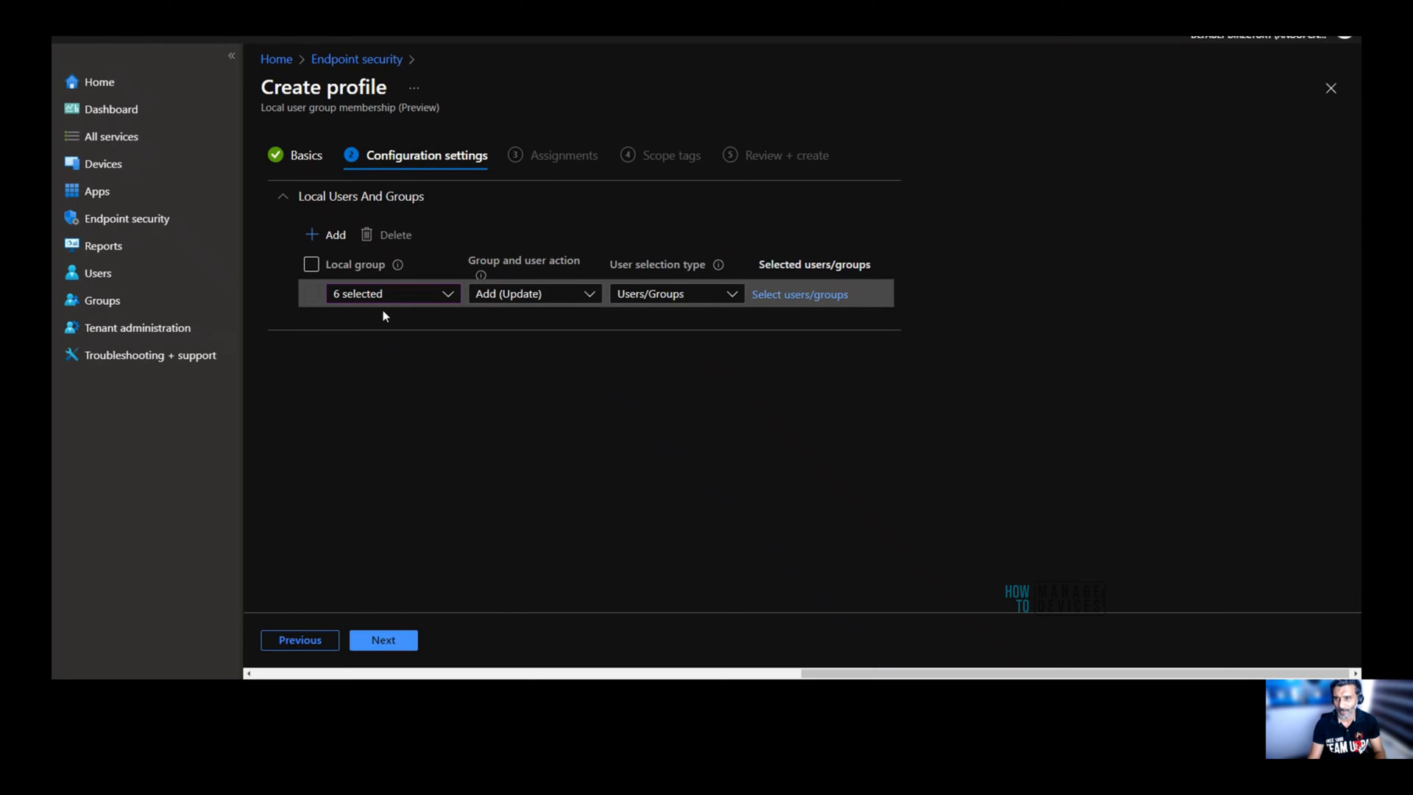
click(392, 293)
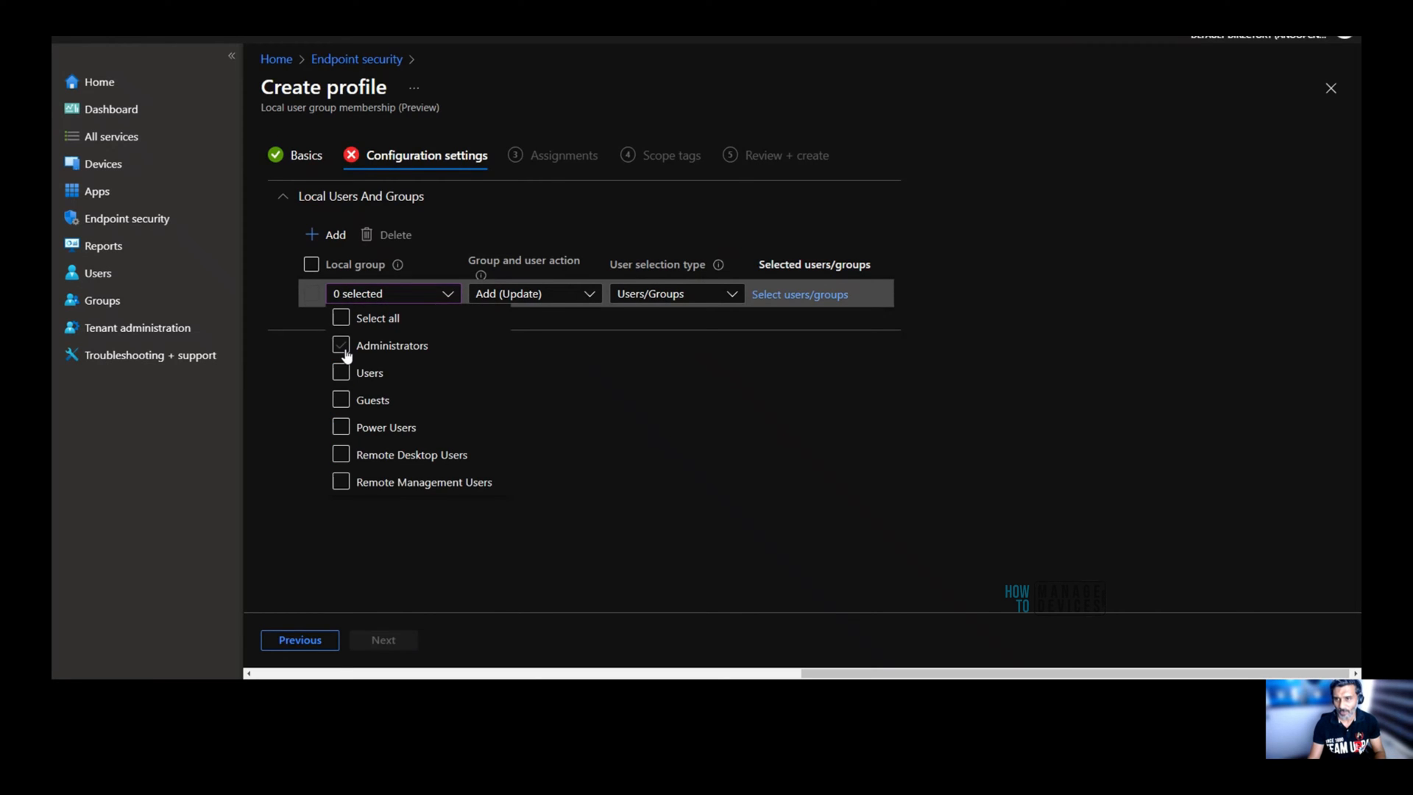
click(340, 373)
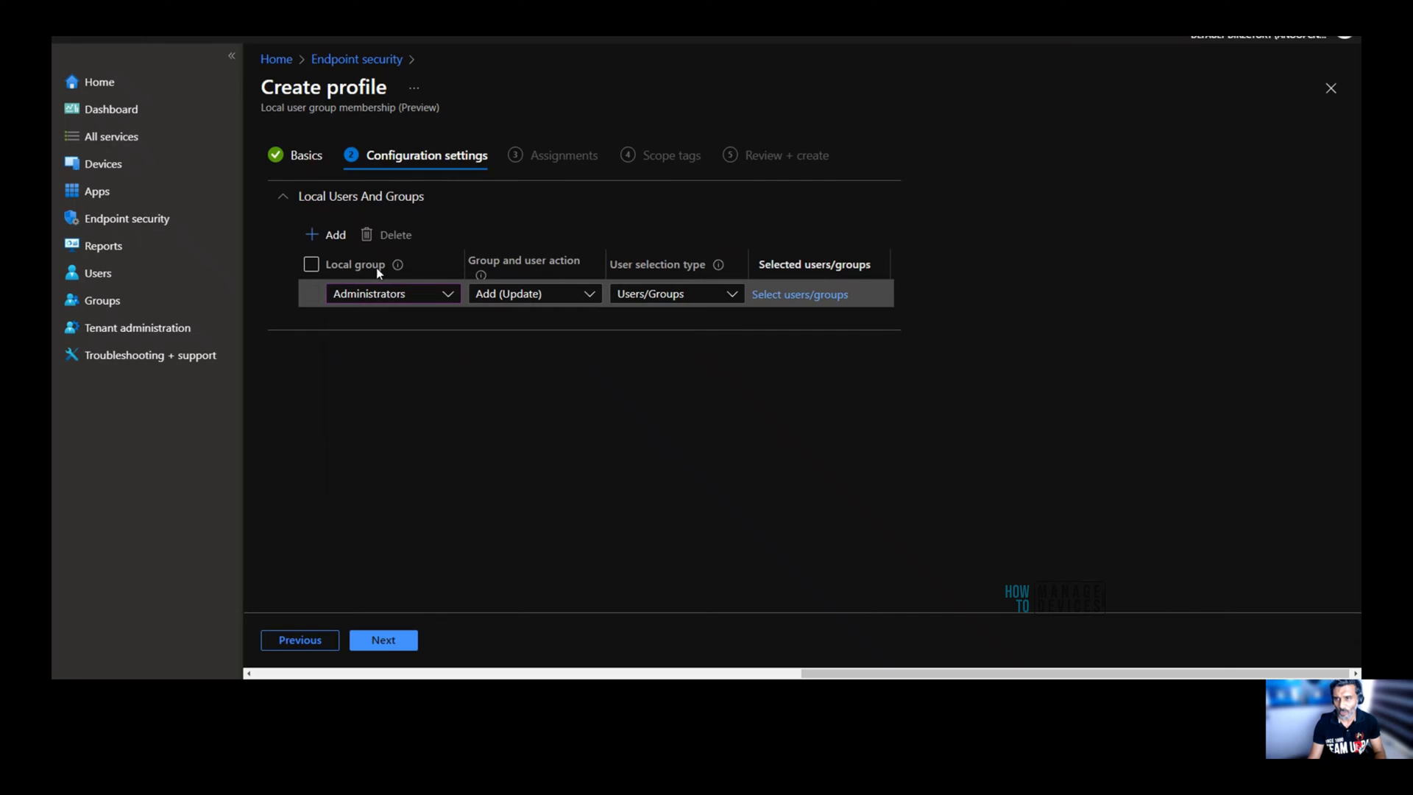
mouse_move(553, 277)
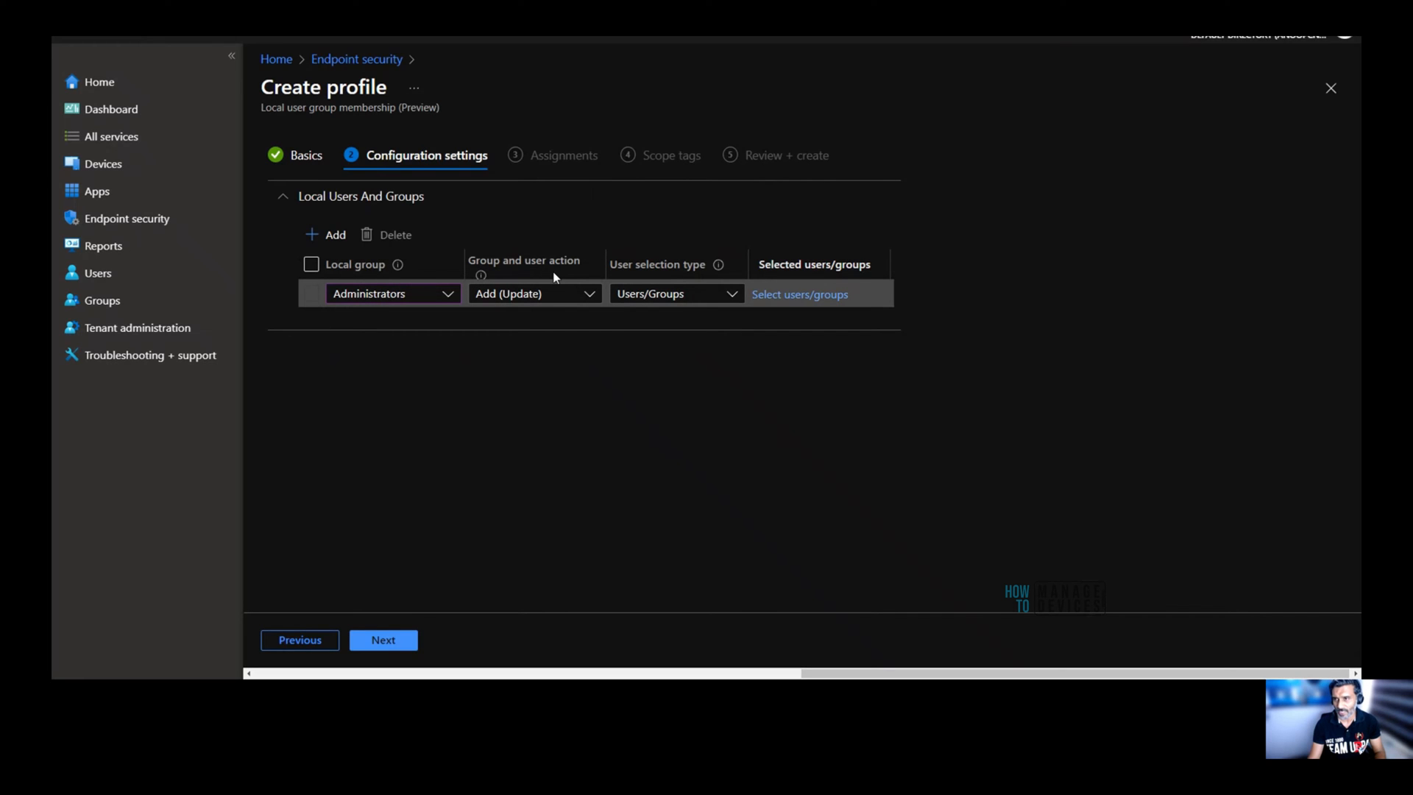
mouse_move(530, 272)
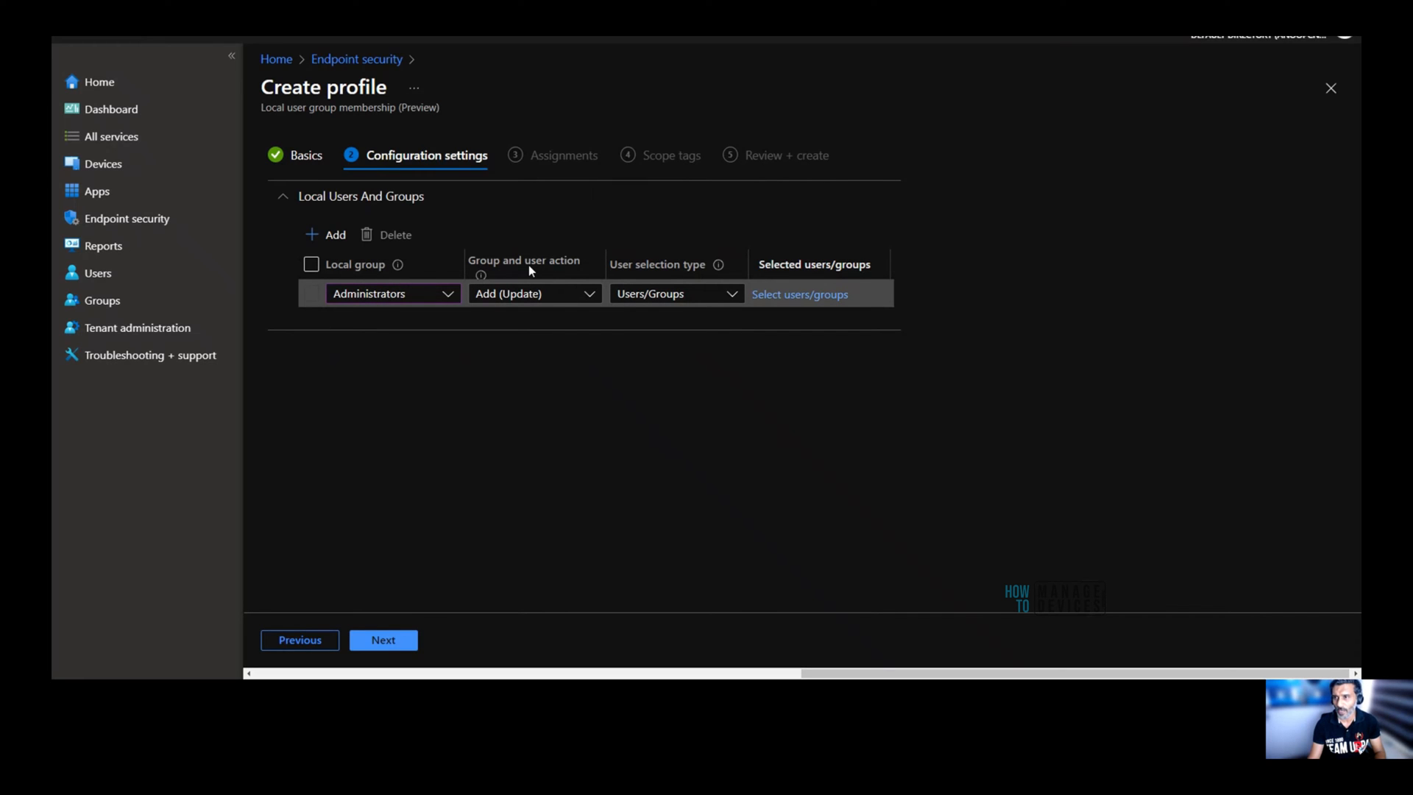
mouse_move(573, 299)
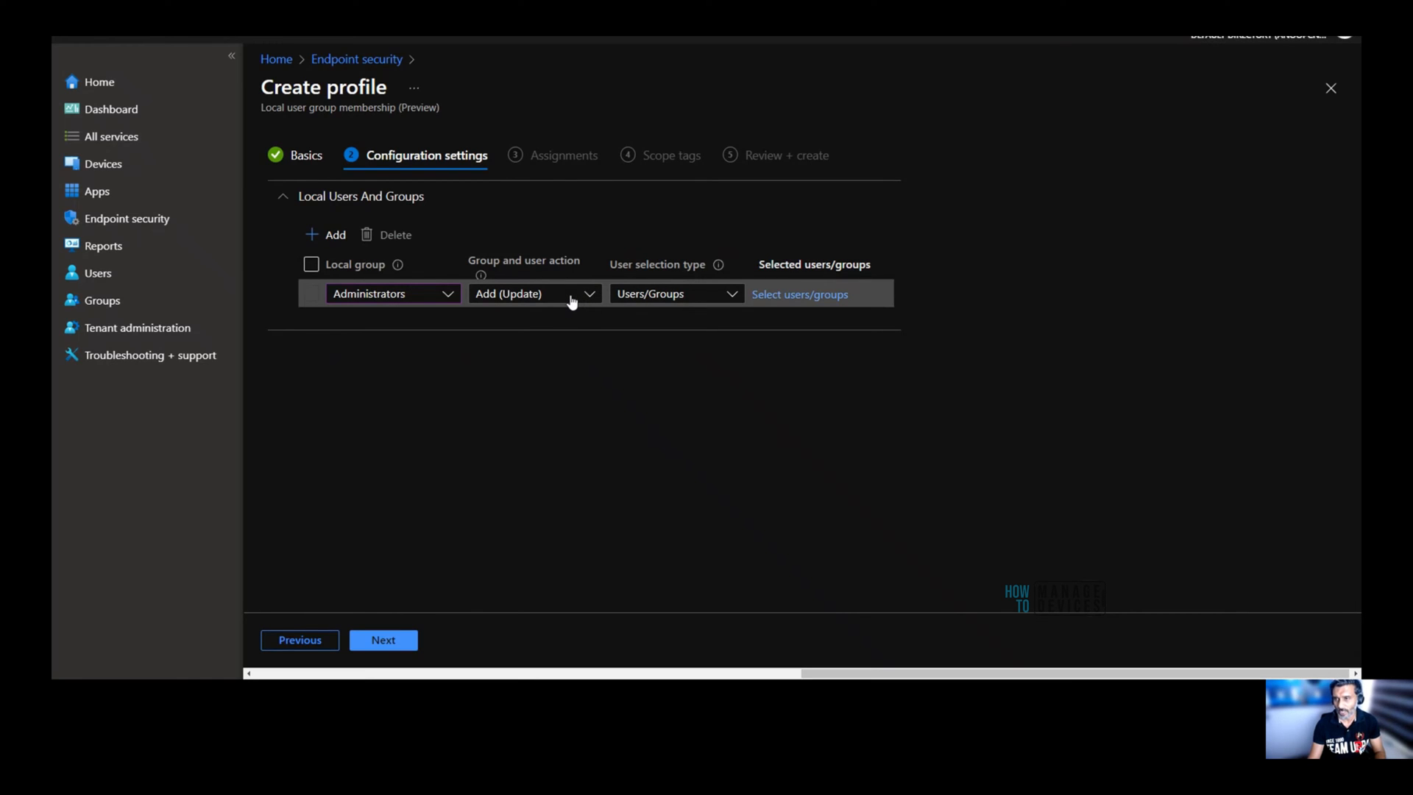
click(534, 294)
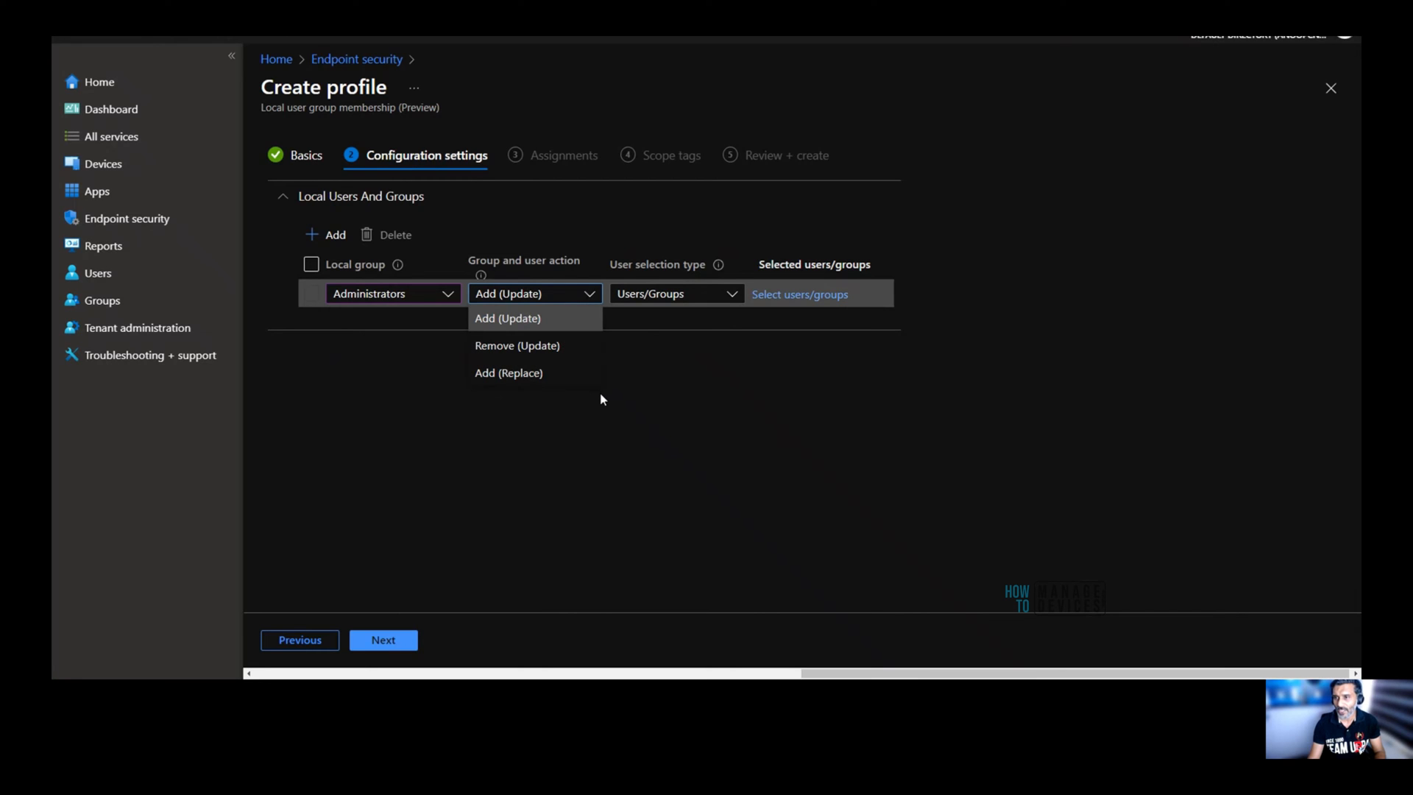
mouse_move(607, 401)
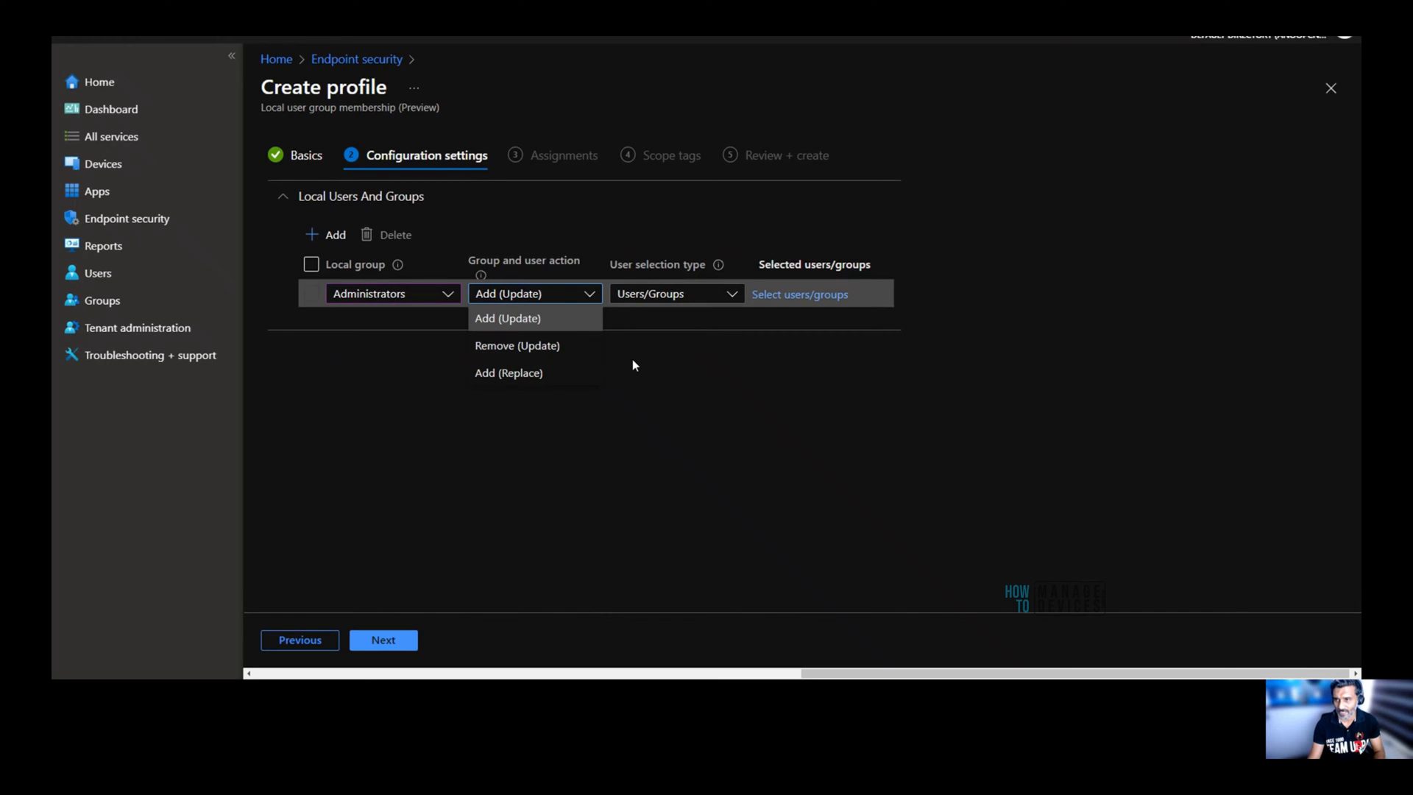
mouse_move(638, 371)
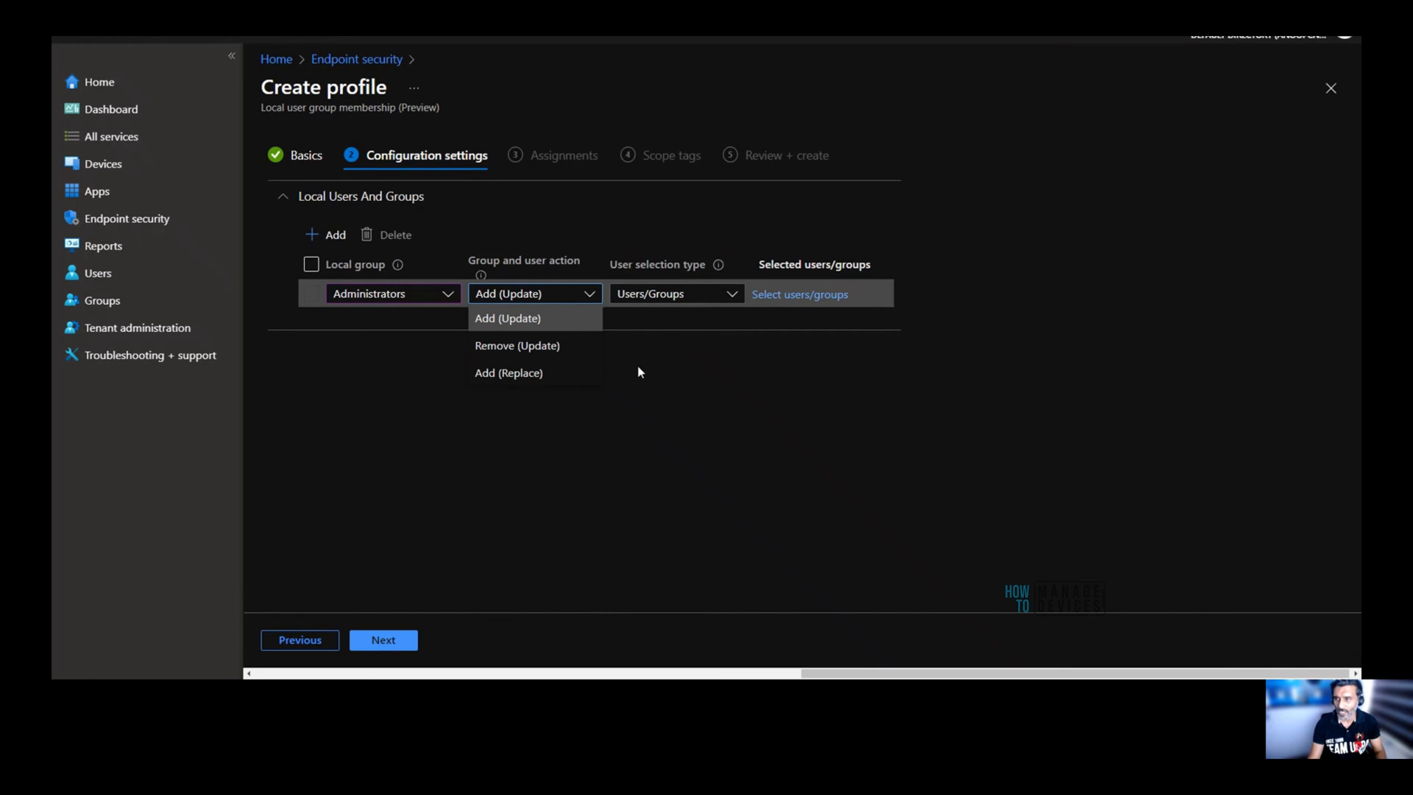
mouse_move(641, 373)
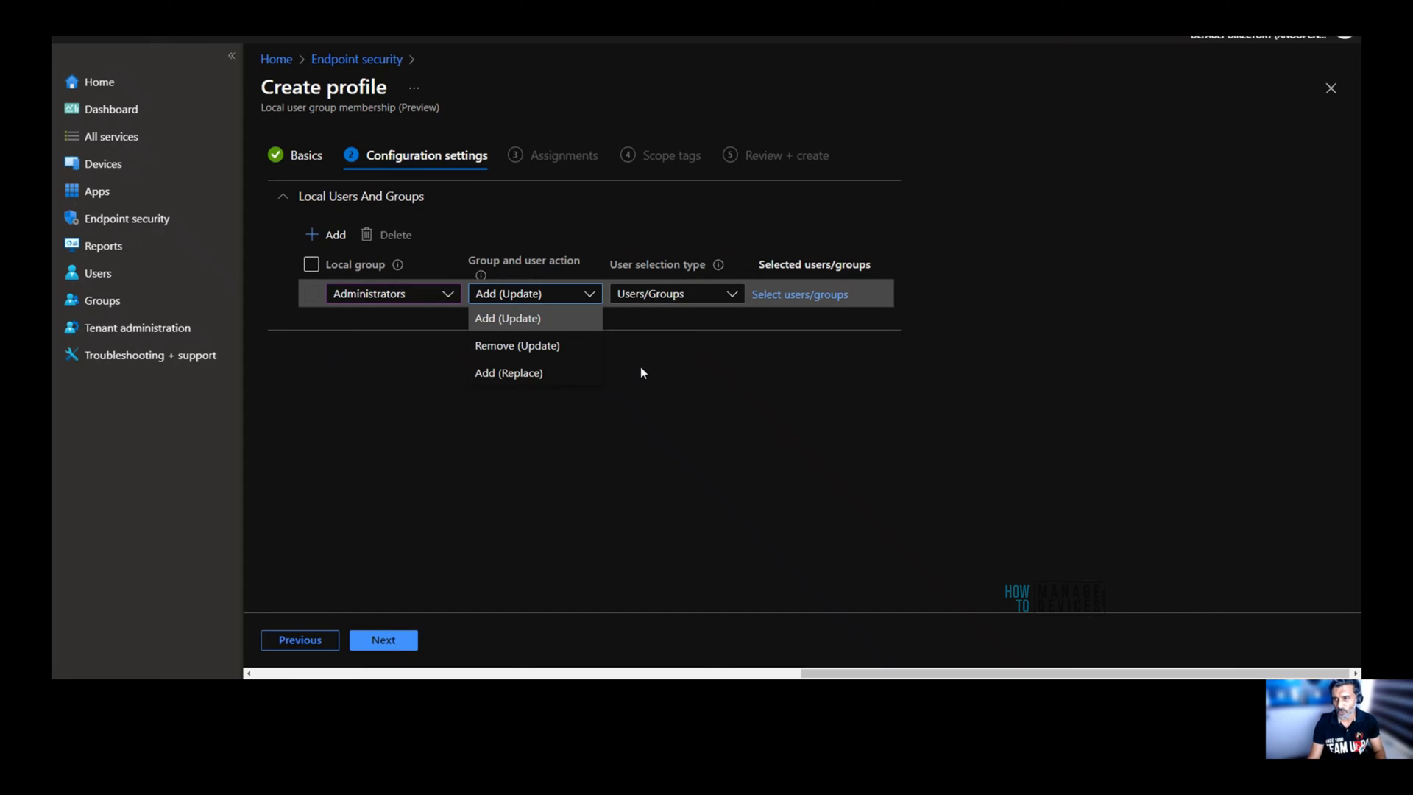
mouse_move(534, 372)
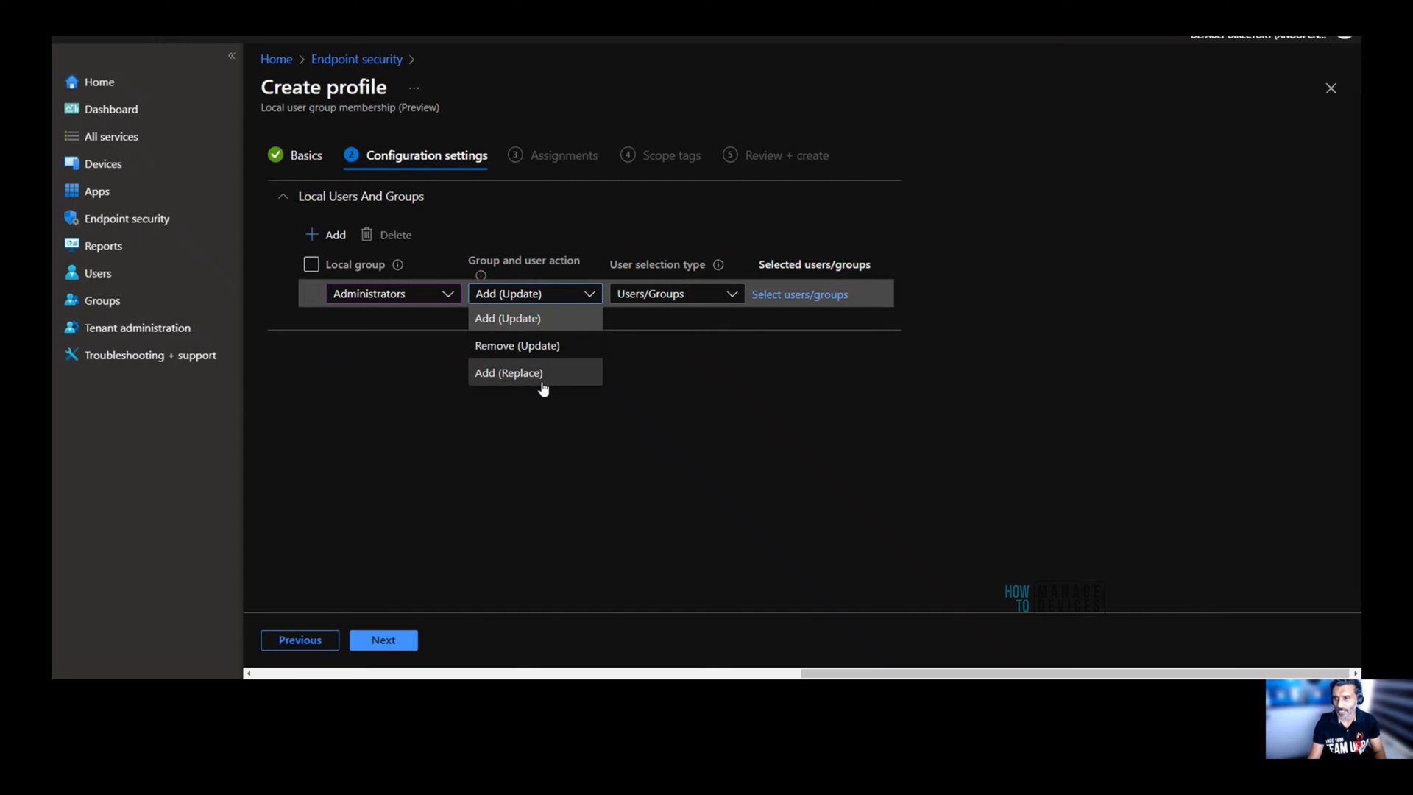
mouse_move(598, 401)
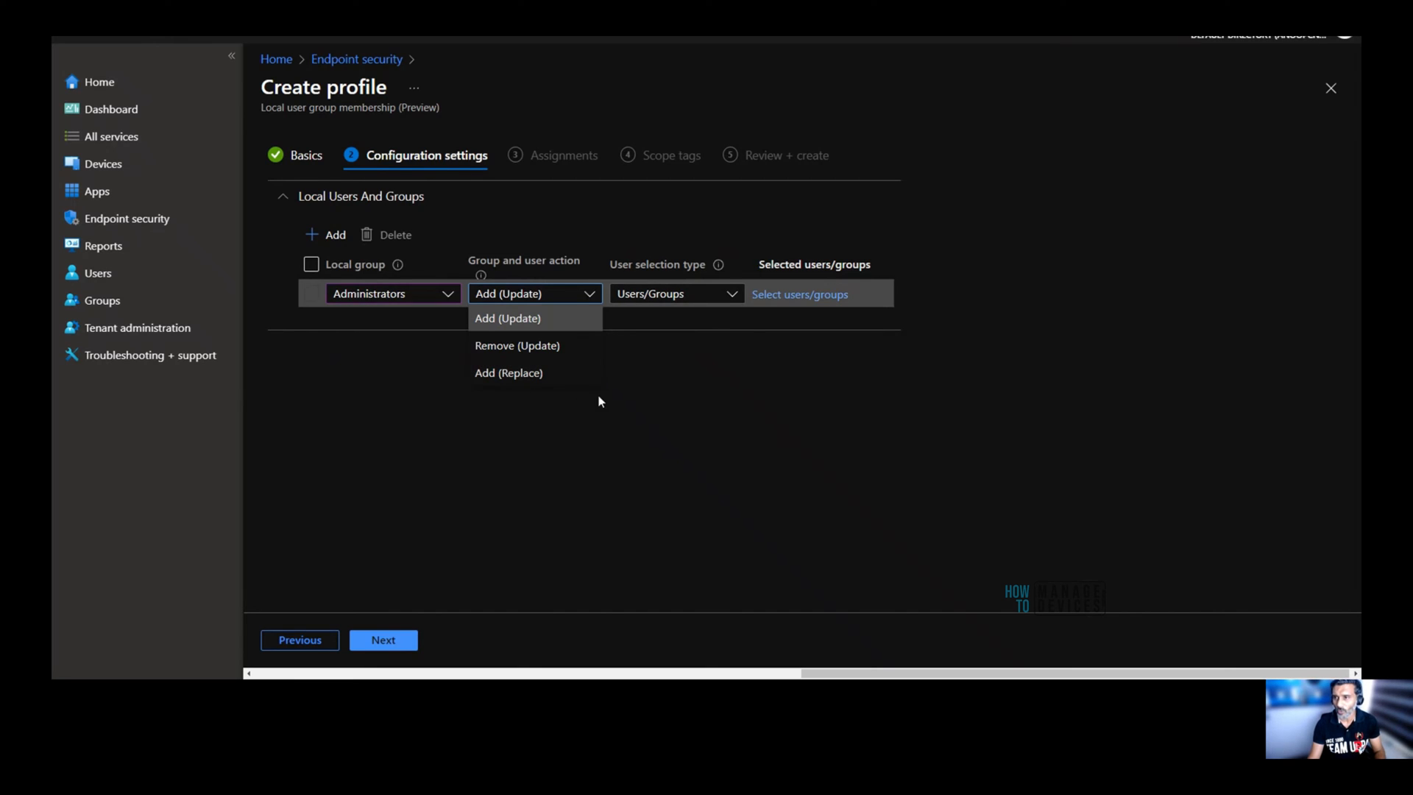
mouse_move(617, 402)
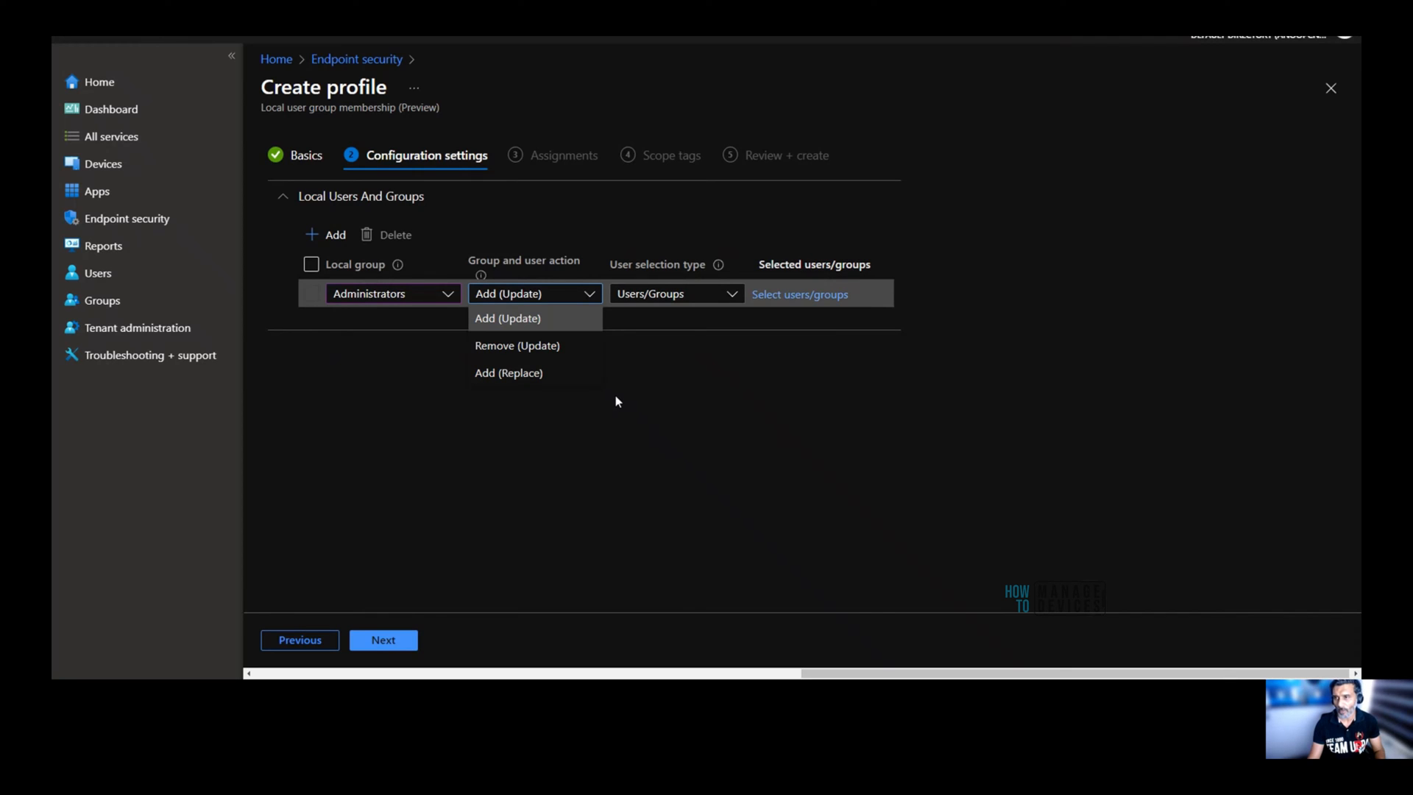
mouse_move(577, 410)
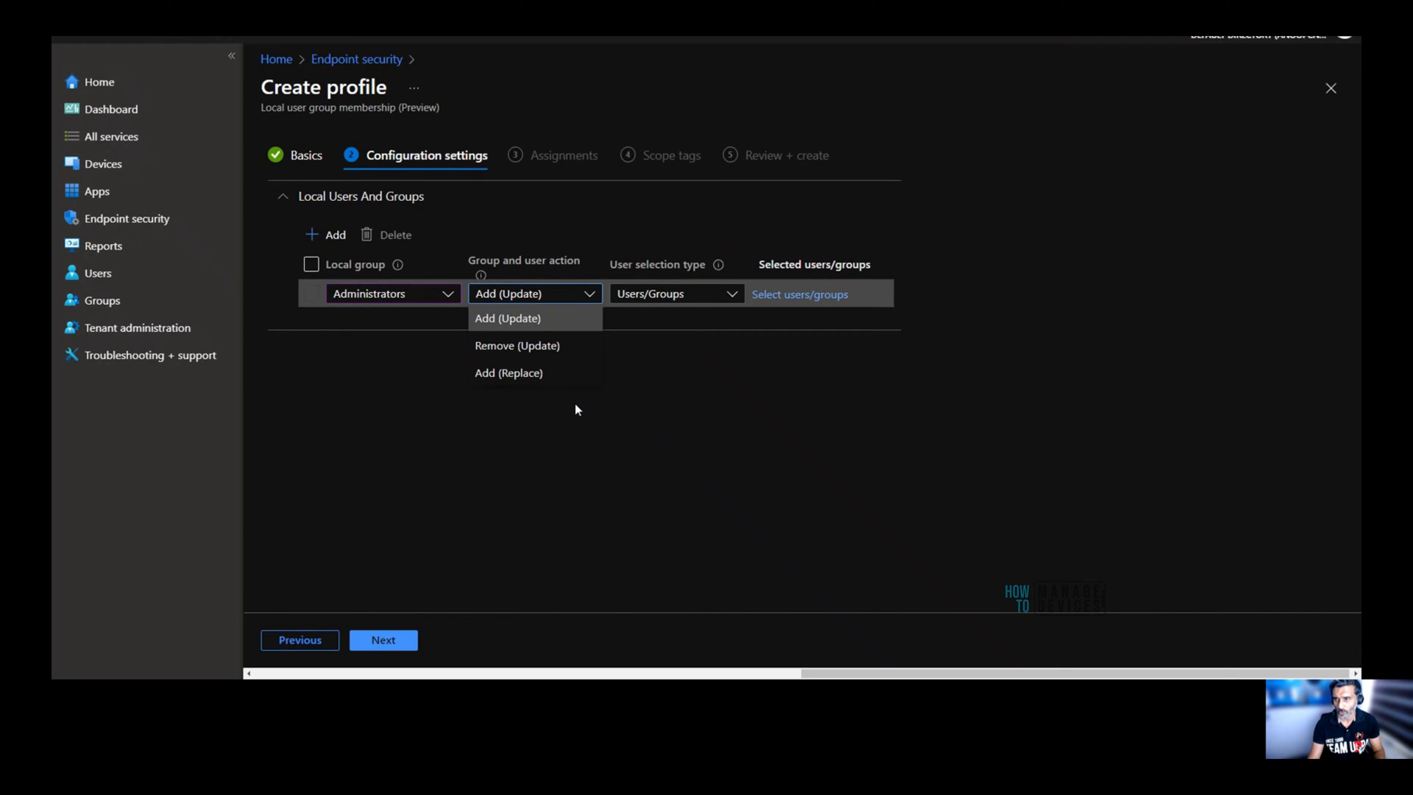
mouse_move(568, 393)
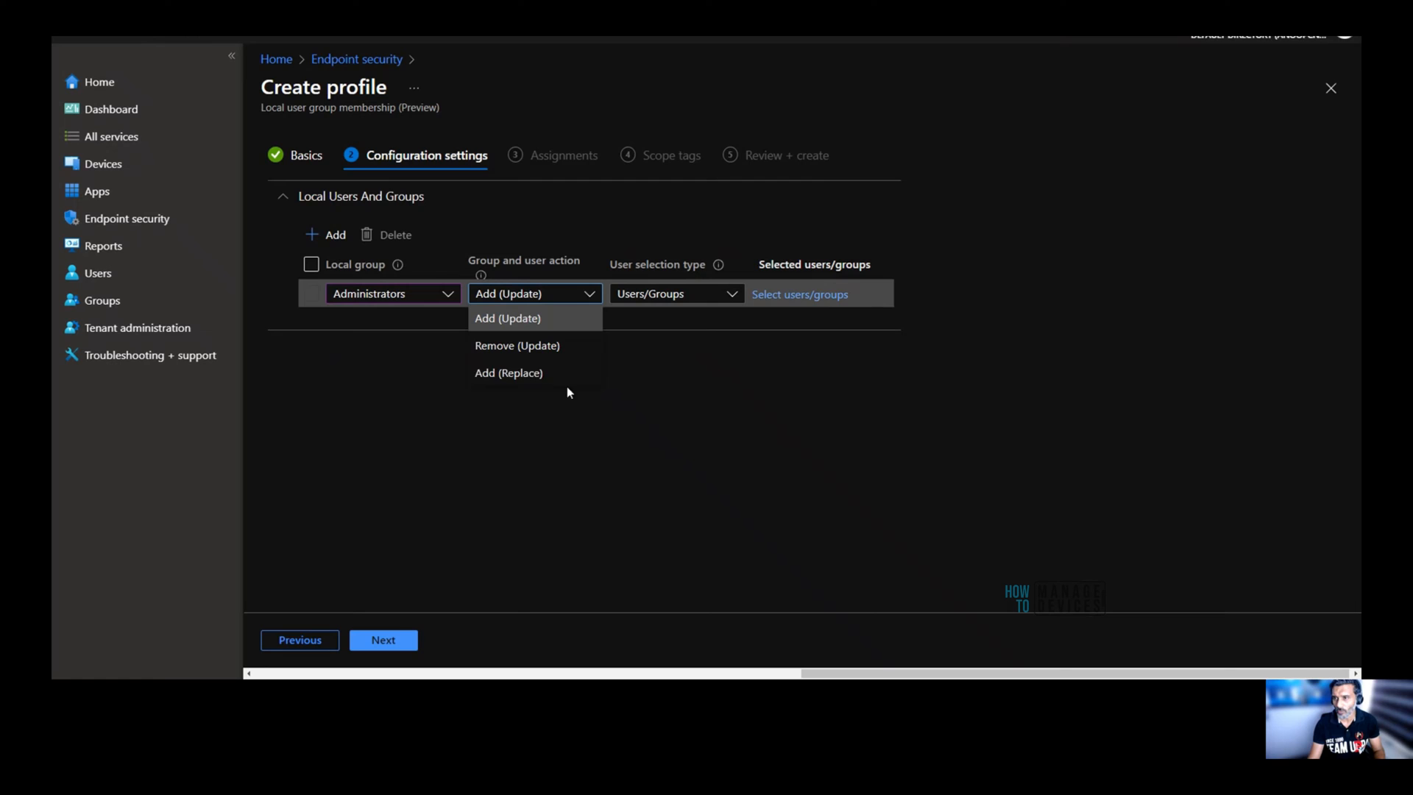
mouse_move(557, 402)
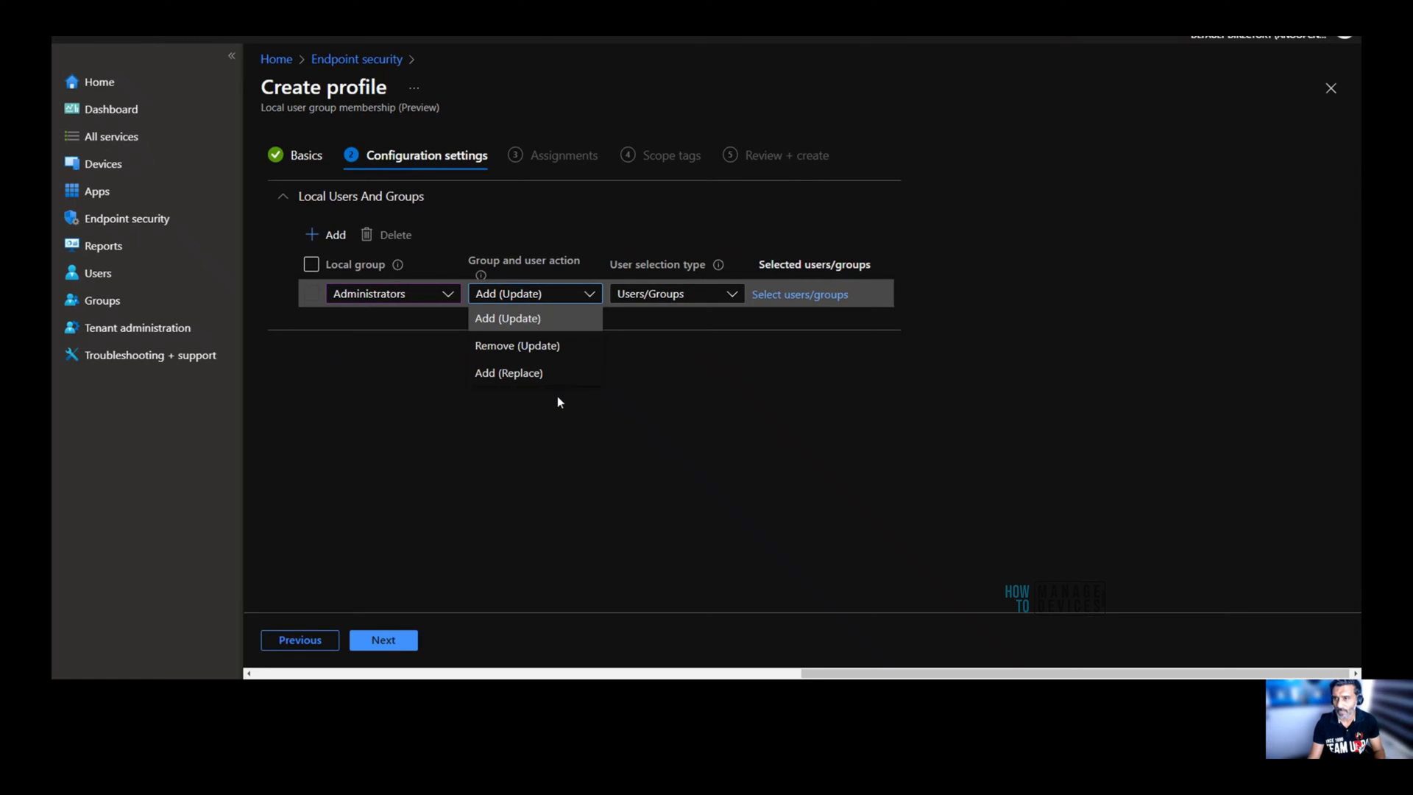
click(507, 318)
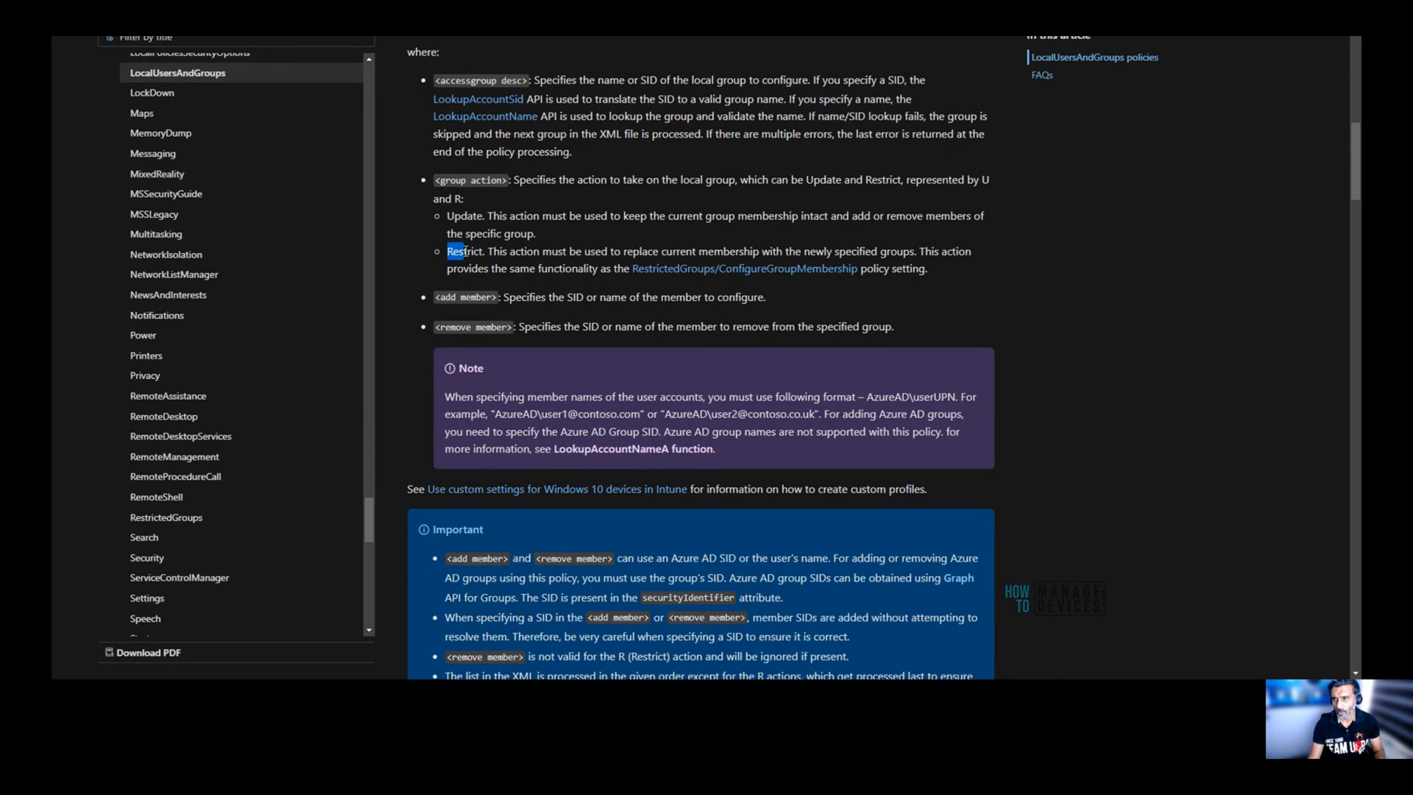
Highlight how Restrict replaces current group membership on the LocalUsersAndGroups CSP docs page.
drag(448, 251, 608, 250)
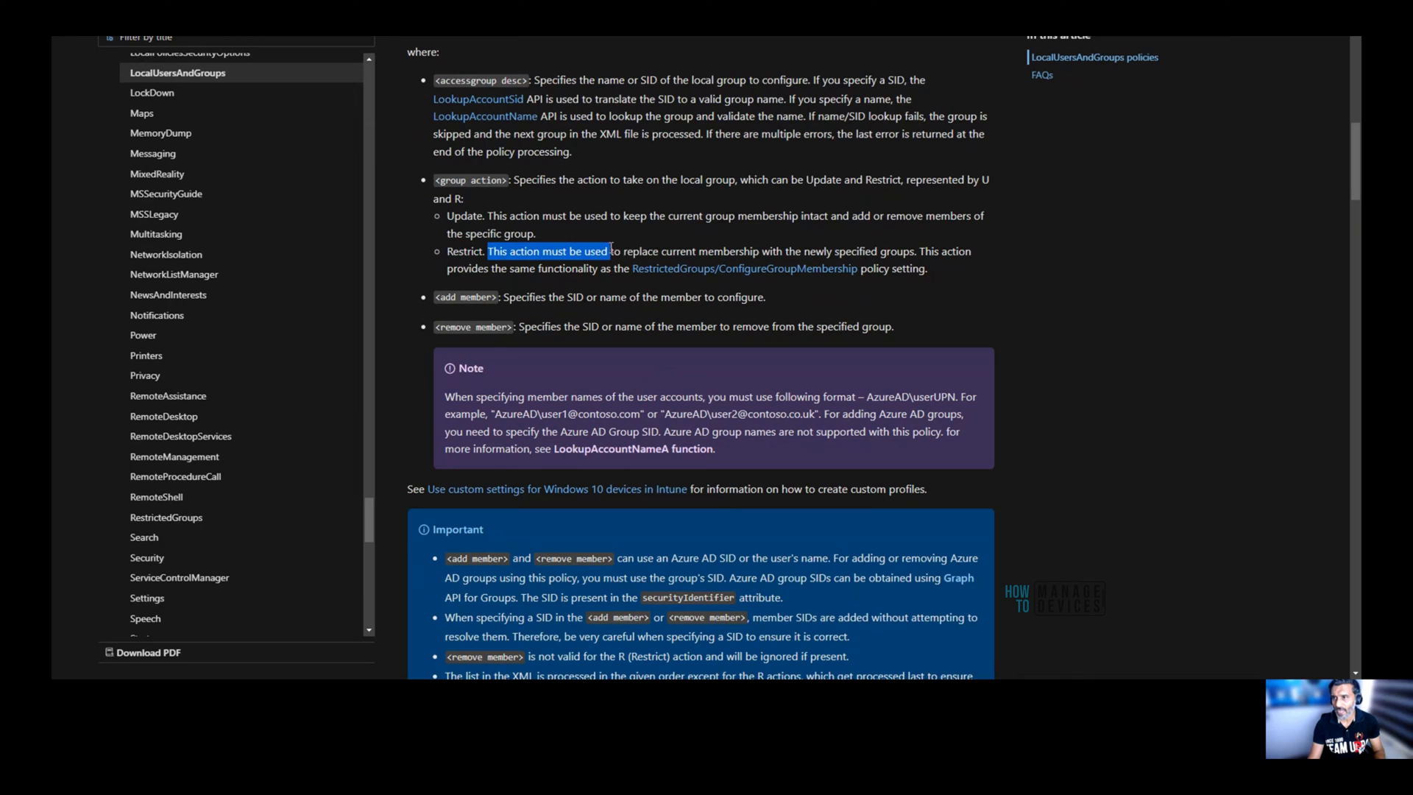
drag(609, 251, 737, 250)
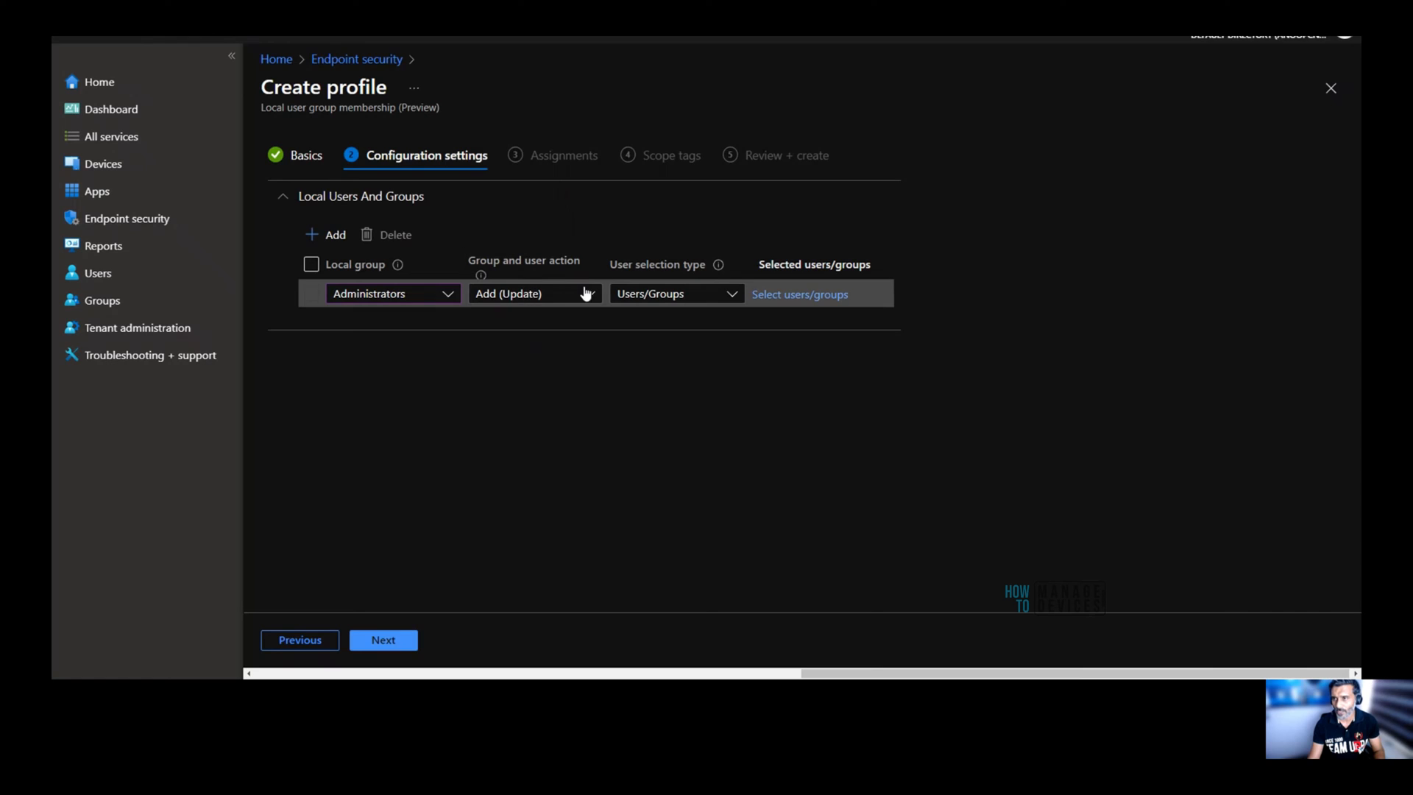
click(533, 293)
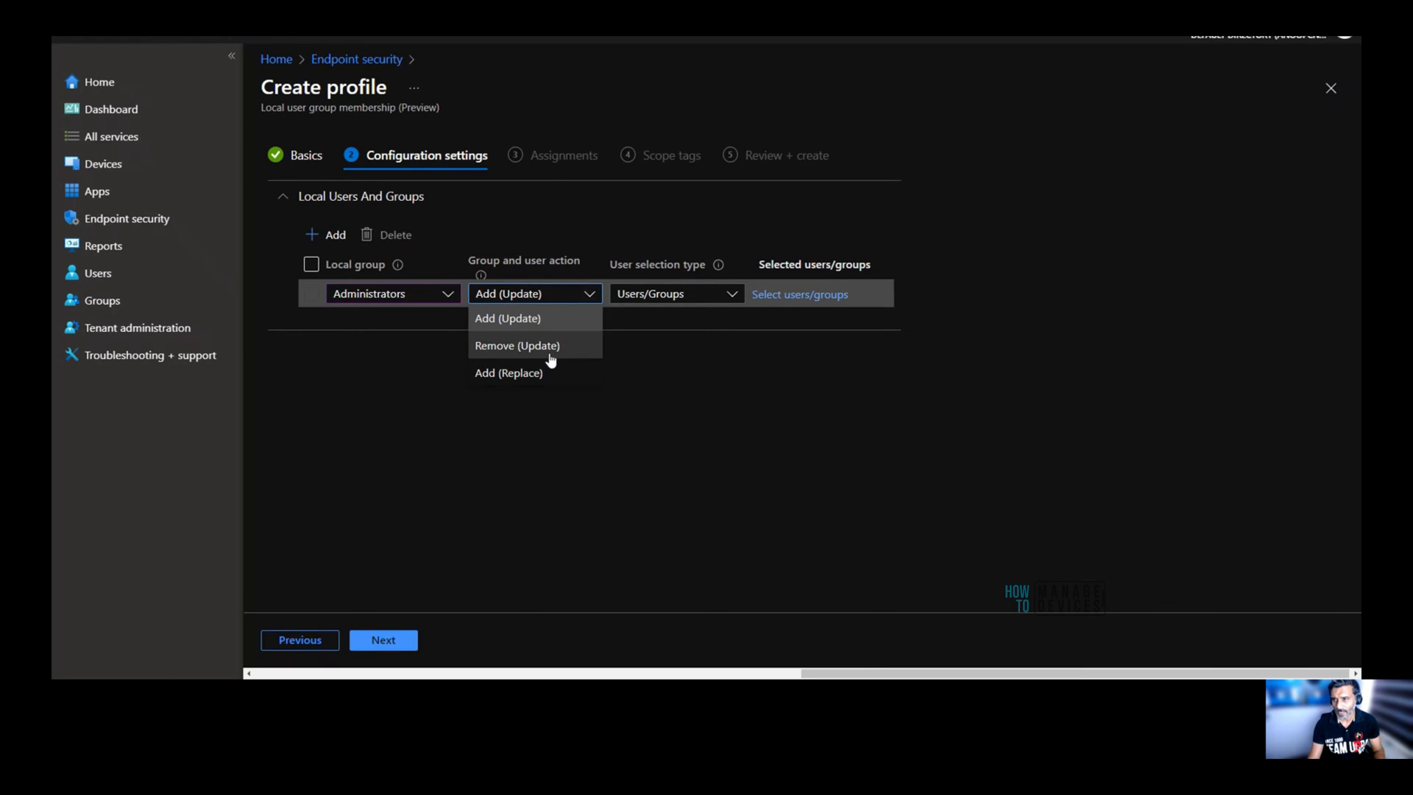
mouse_move(586, 390)
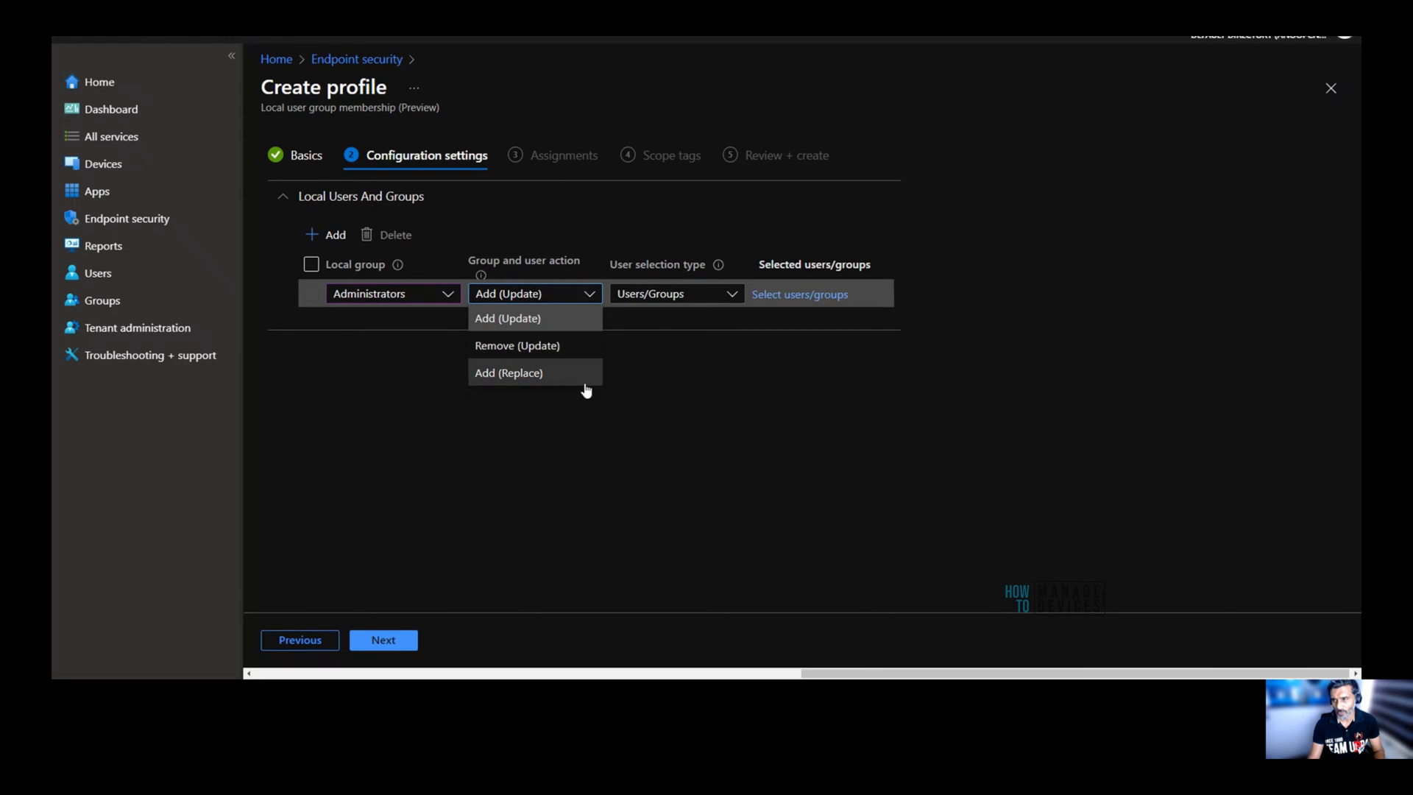
click(507, 318)
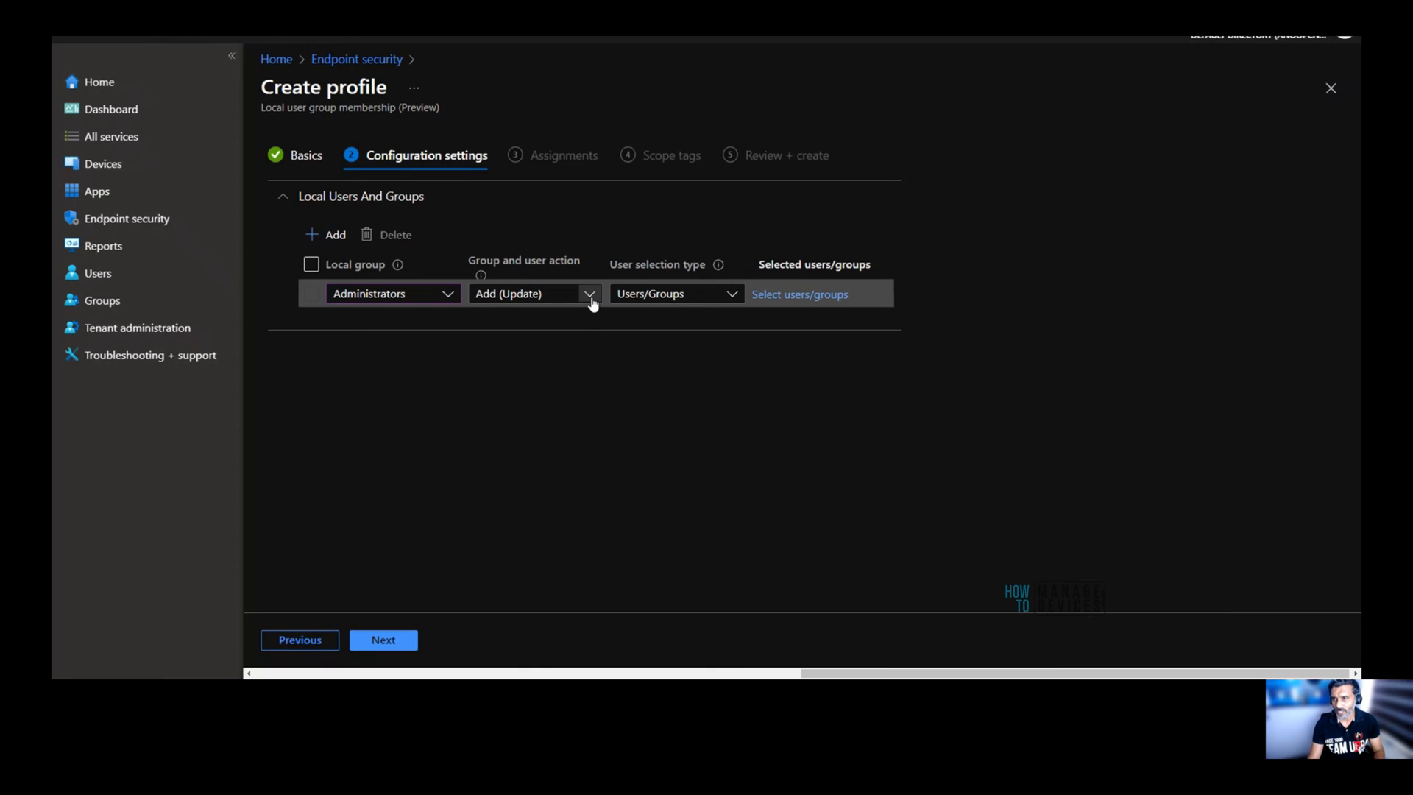
click(590, 294)
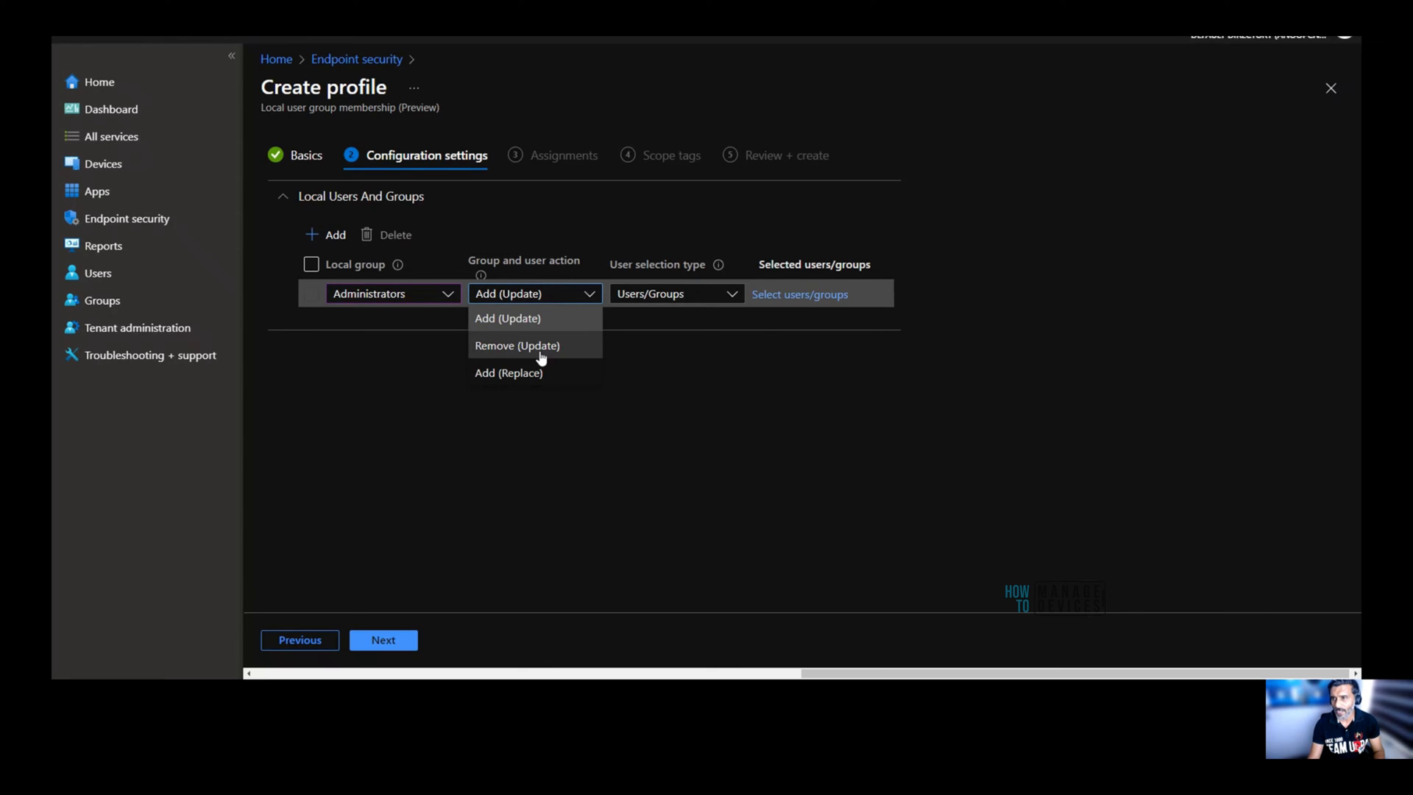
mouse_move(531, 373)
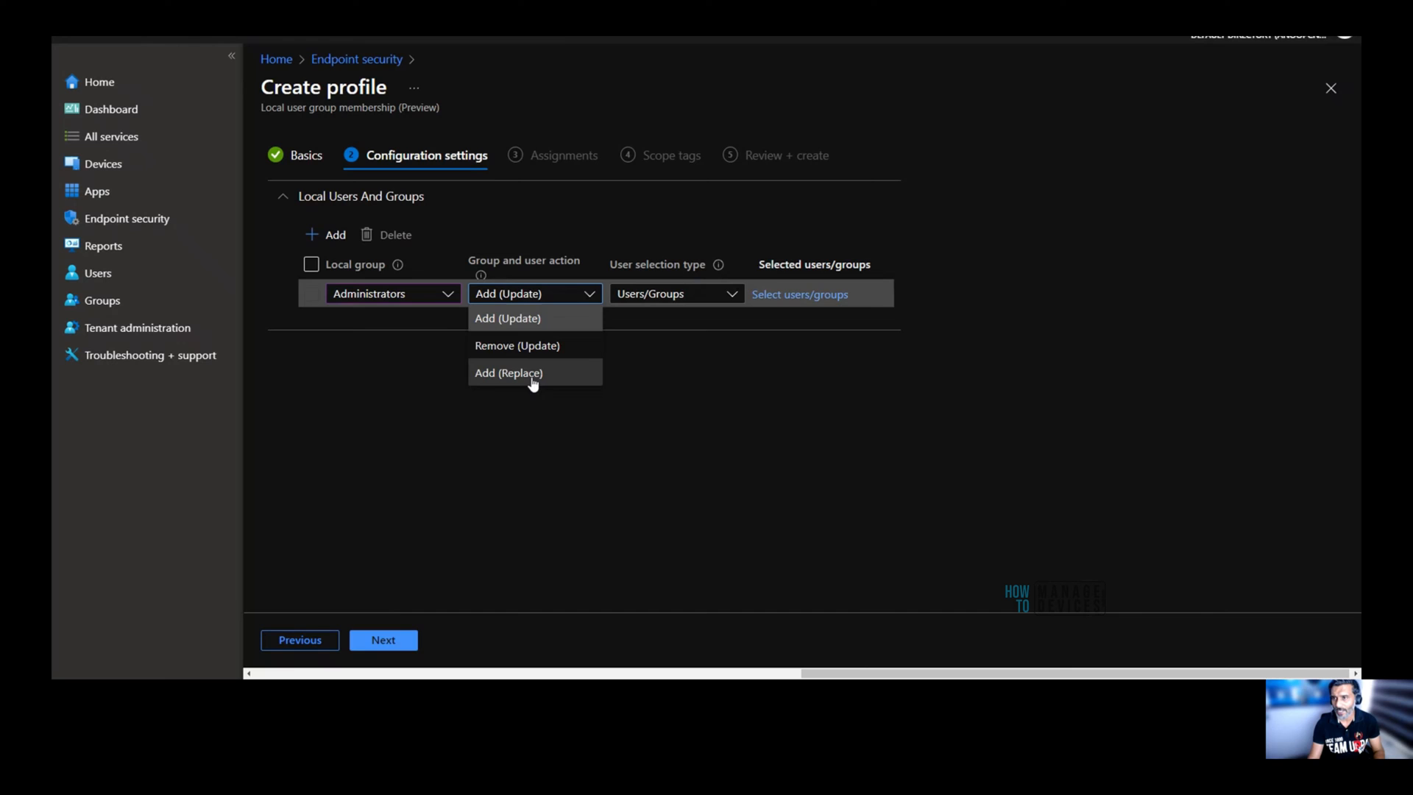
click(508, 372)
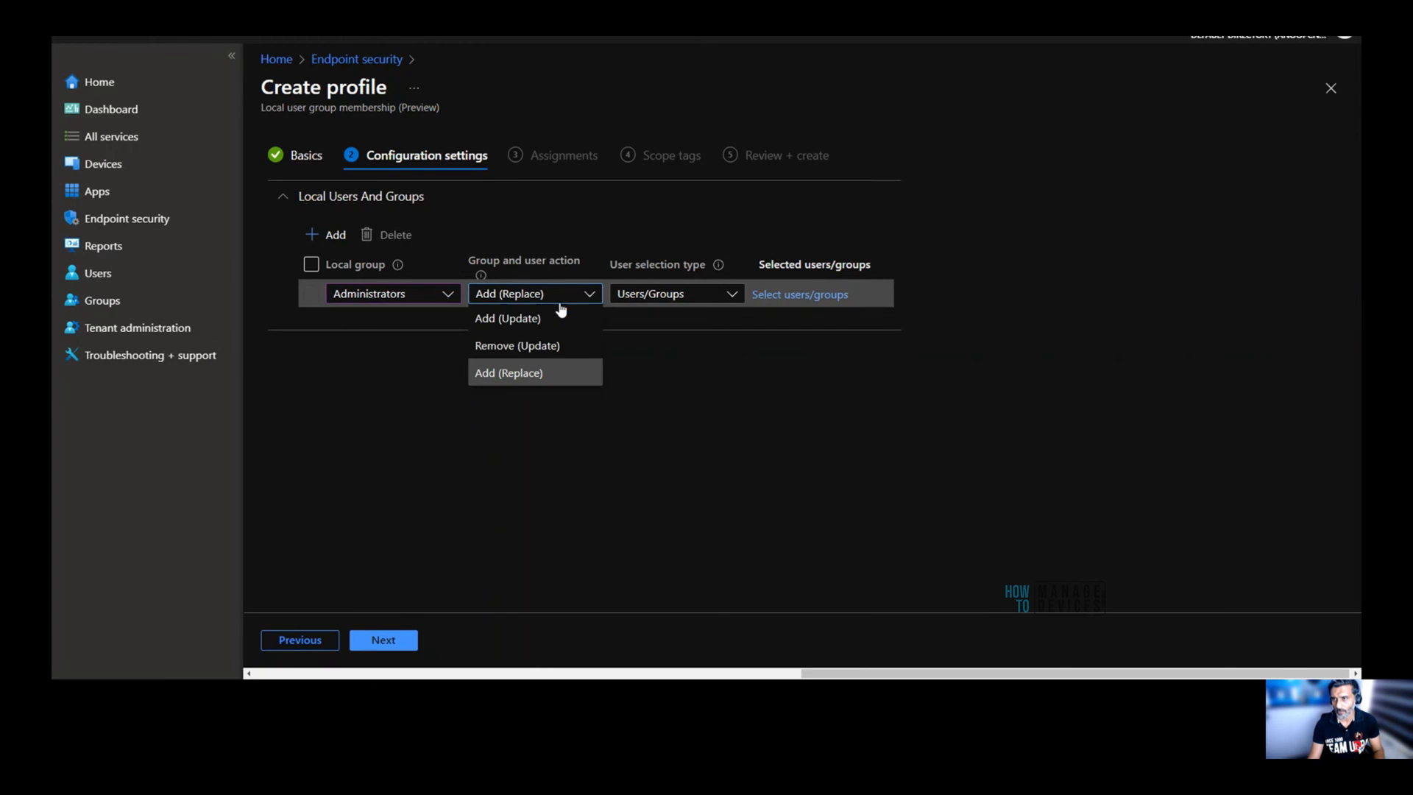
click(516, 346)
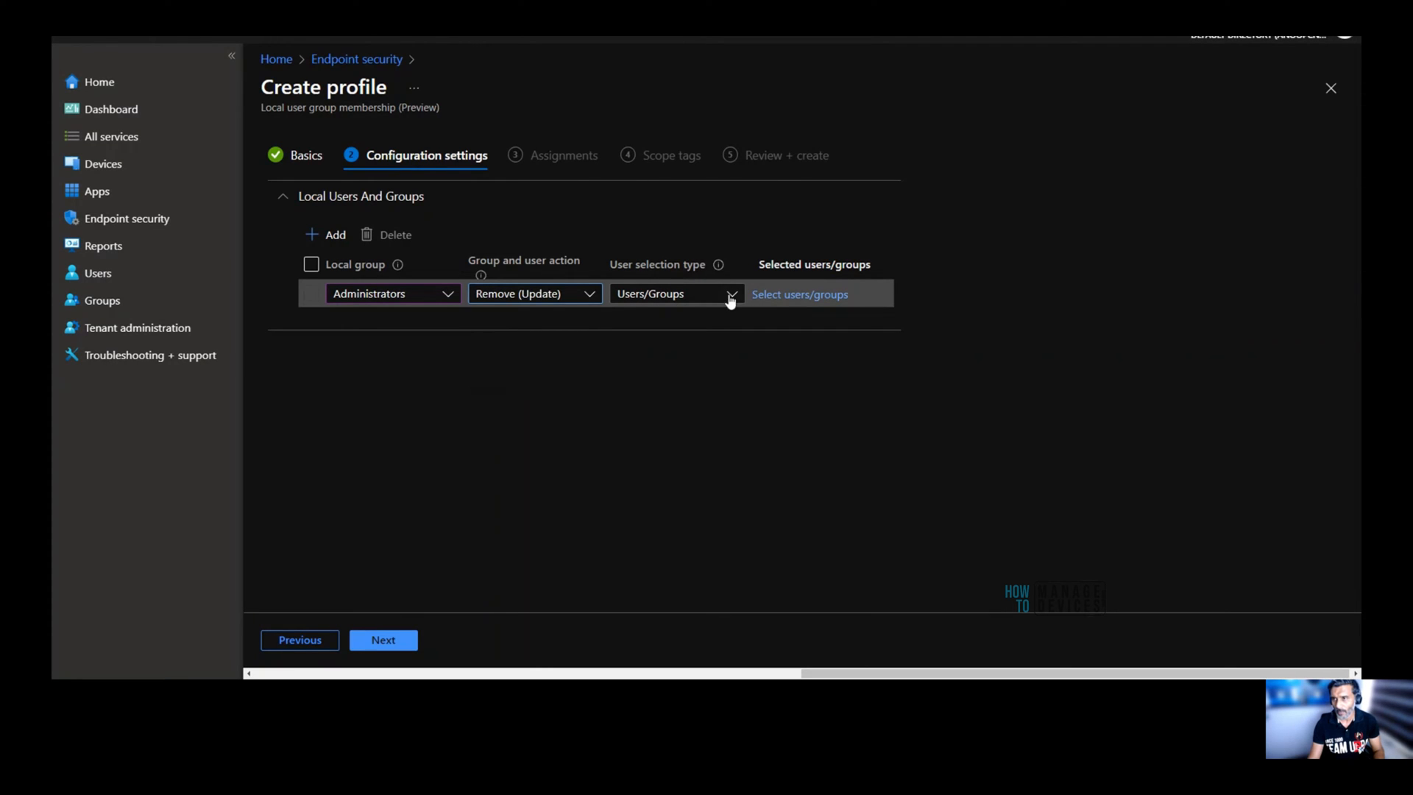
click(533, 293)
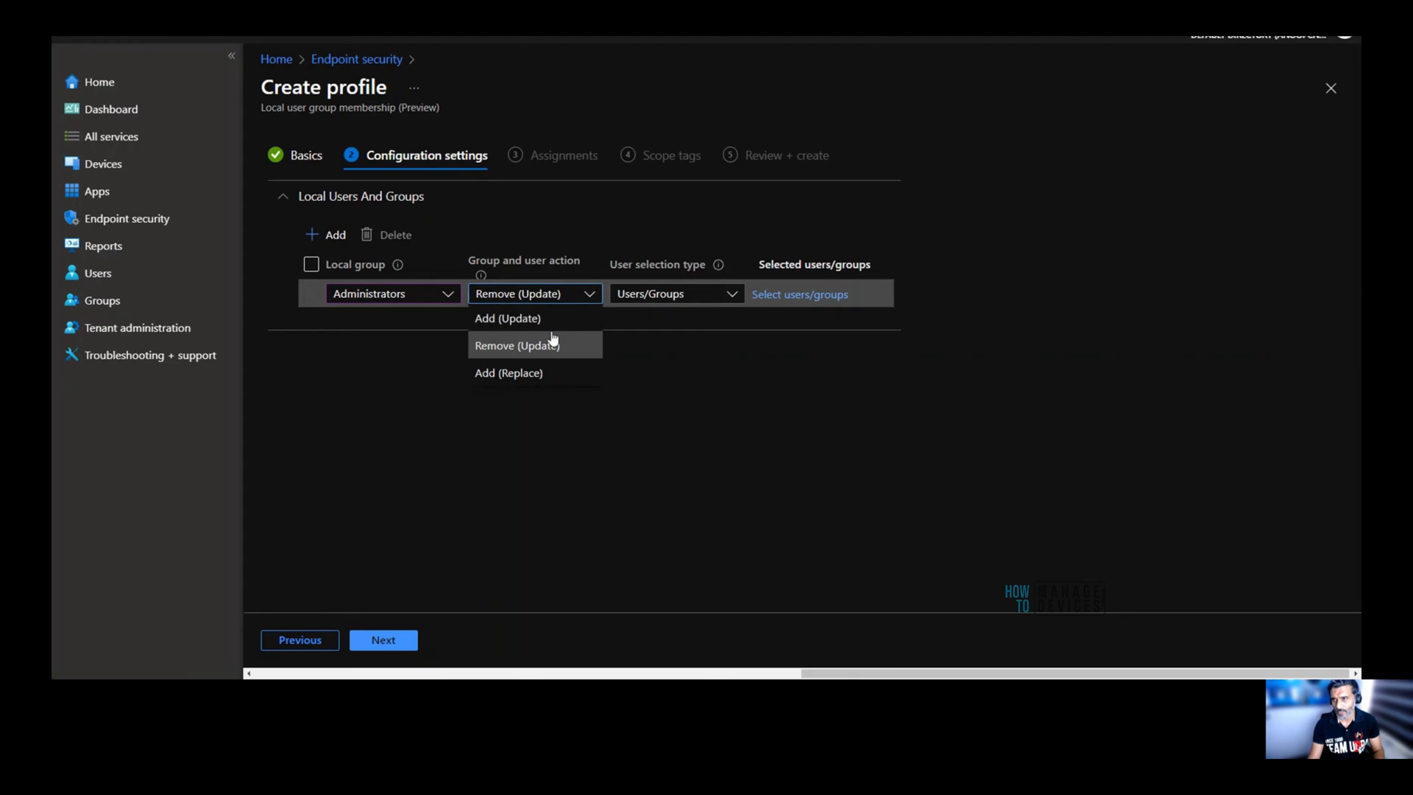
click(507, 318)
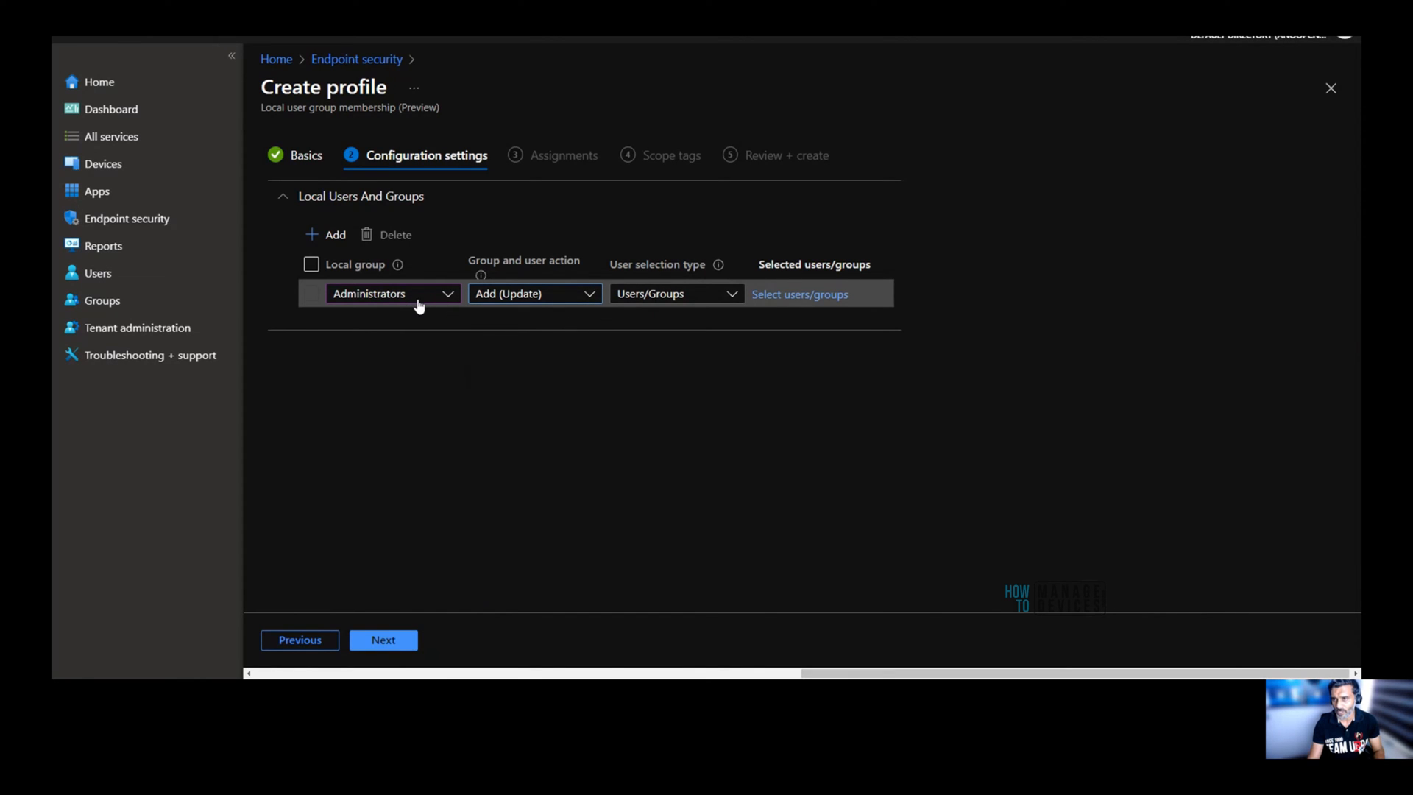
mouse_move(610, 328)
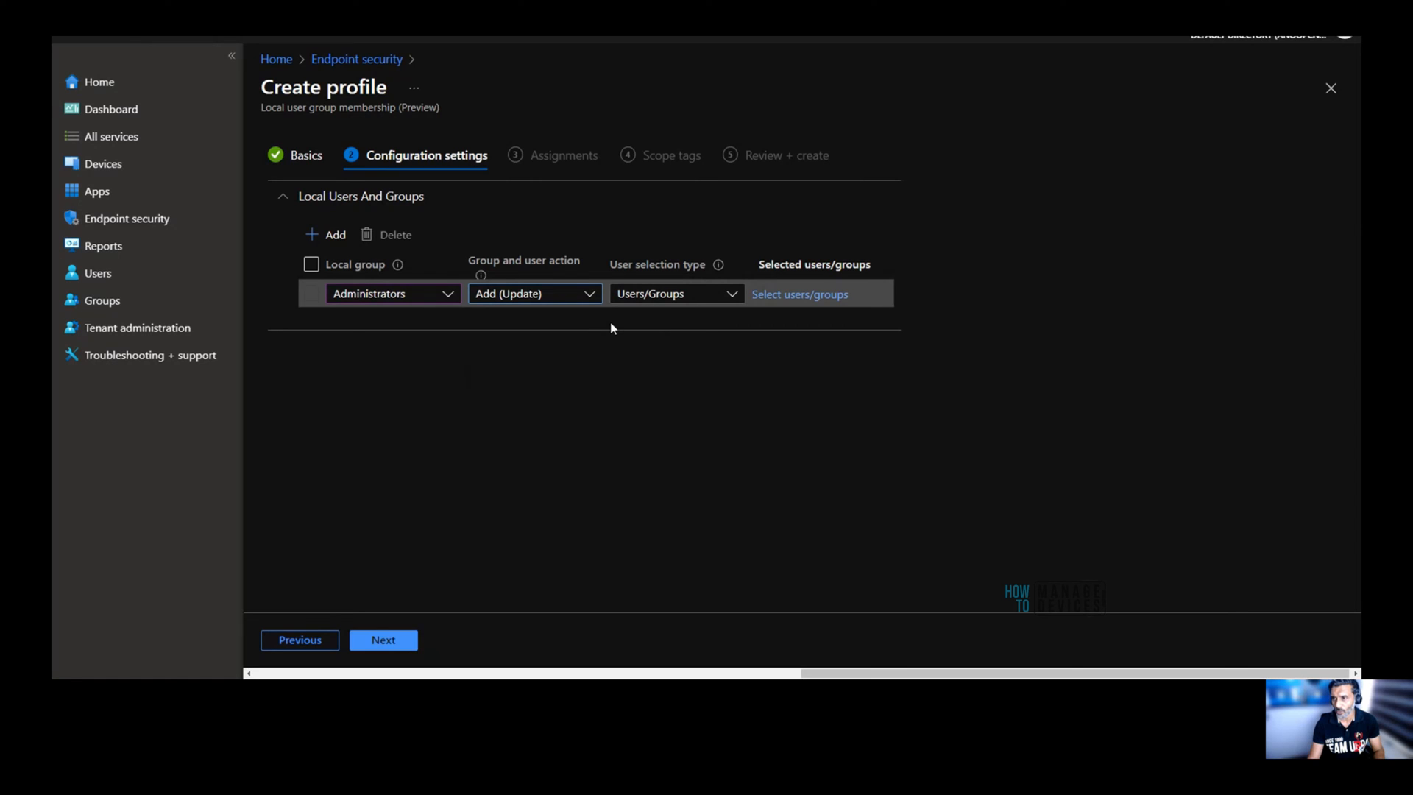
mouse_move(648, 362)
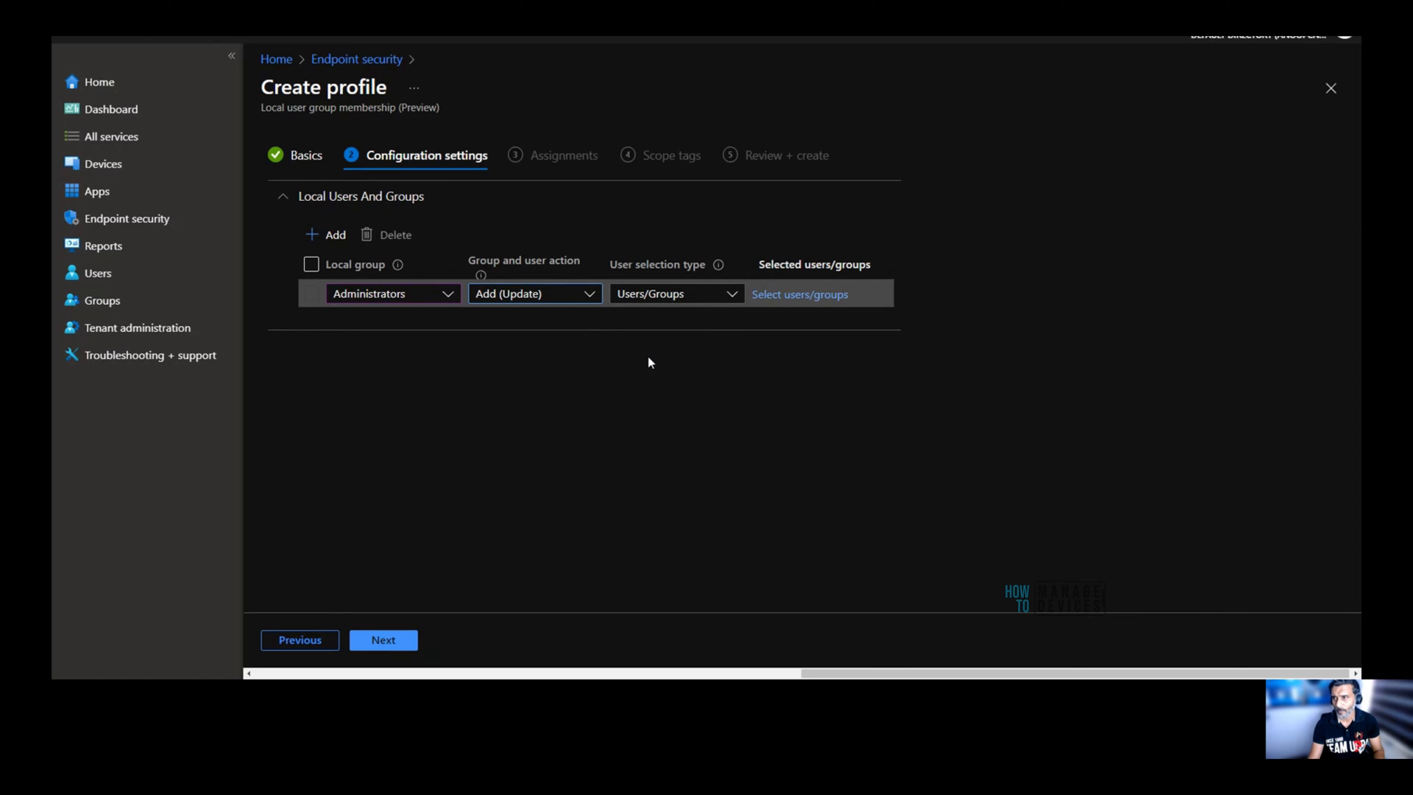
mouse_move(665, 276)
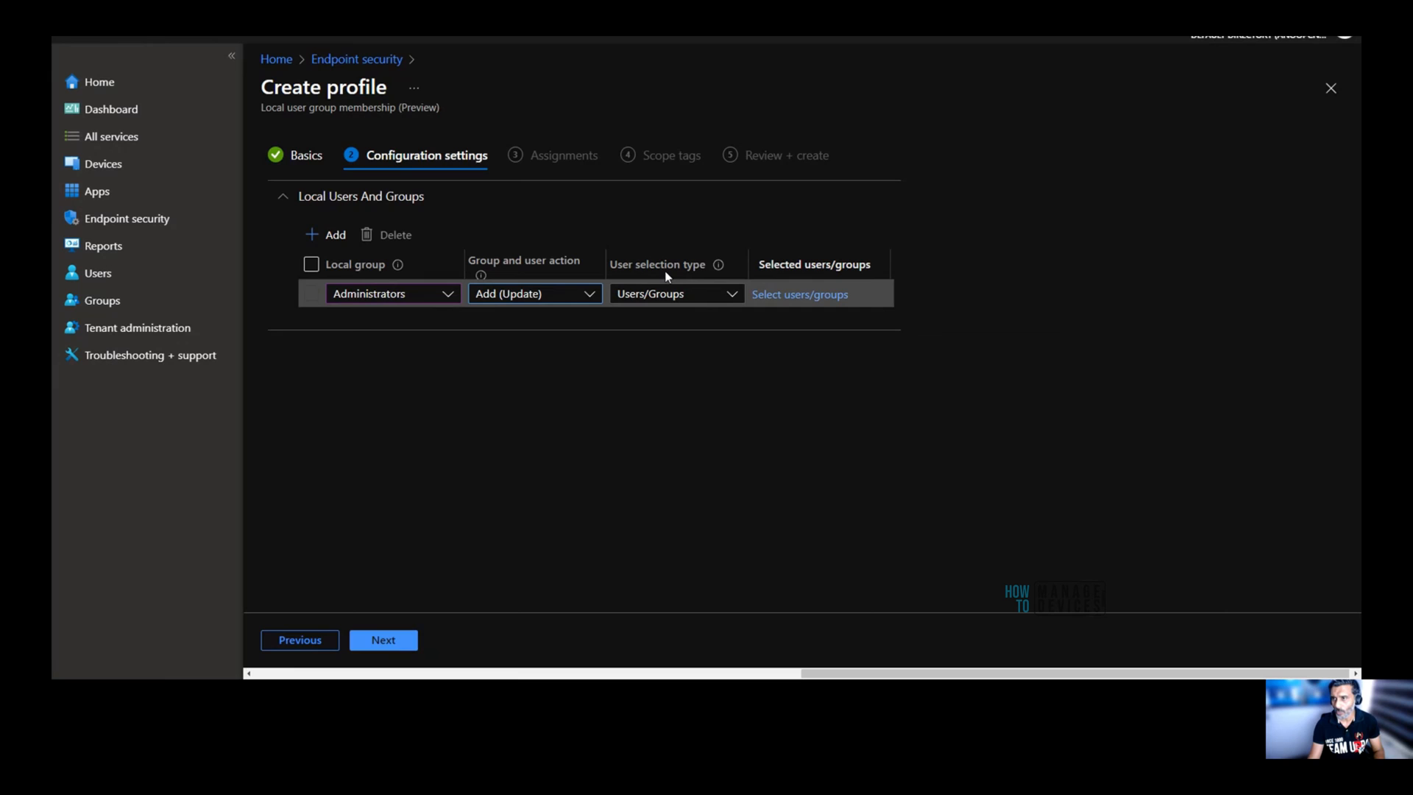
mouse_move(690, 276)
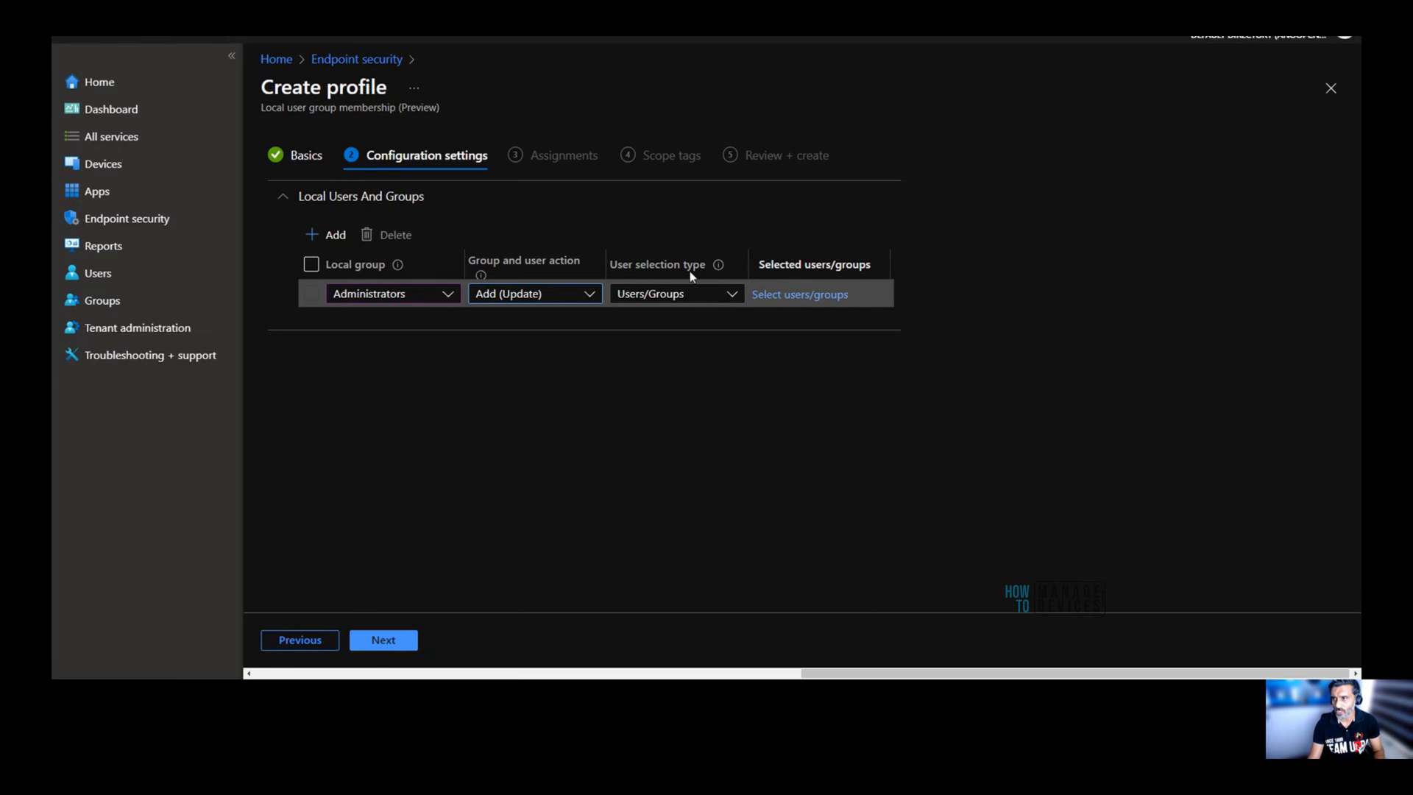
Show the Users/Groups and Manual selection type options for the Administrators rule.
click(675, 294)
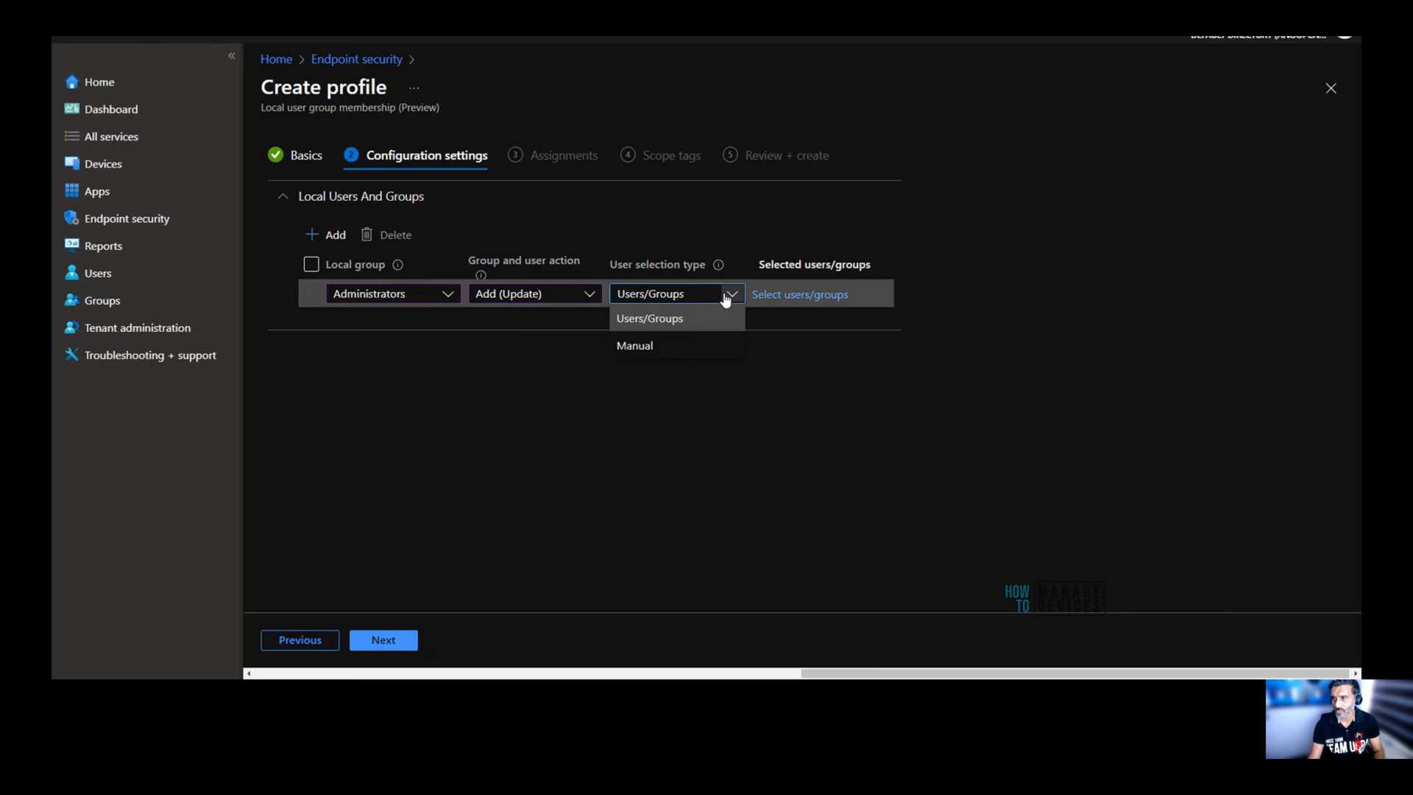
mouse_move(690, 316)
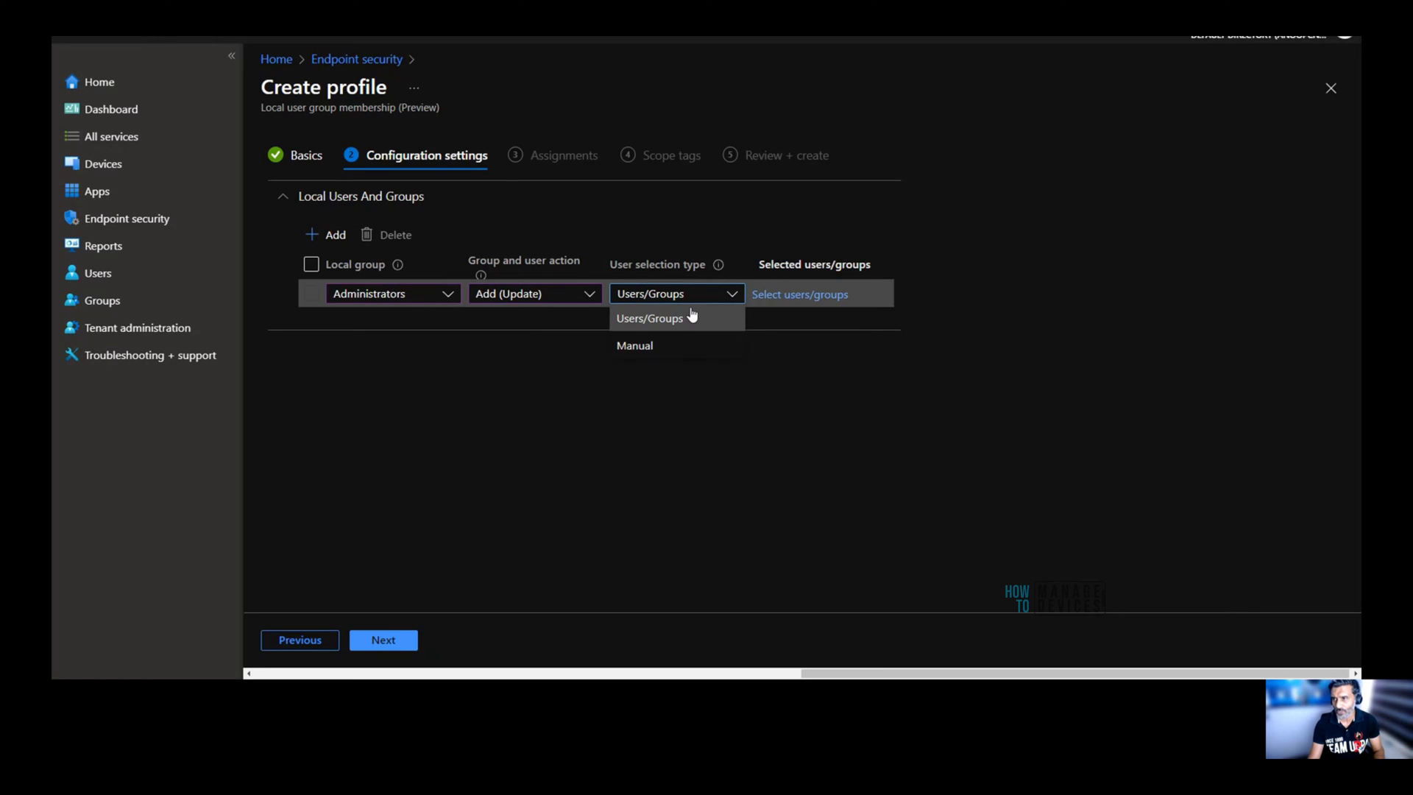
mouse_move(683, 327)
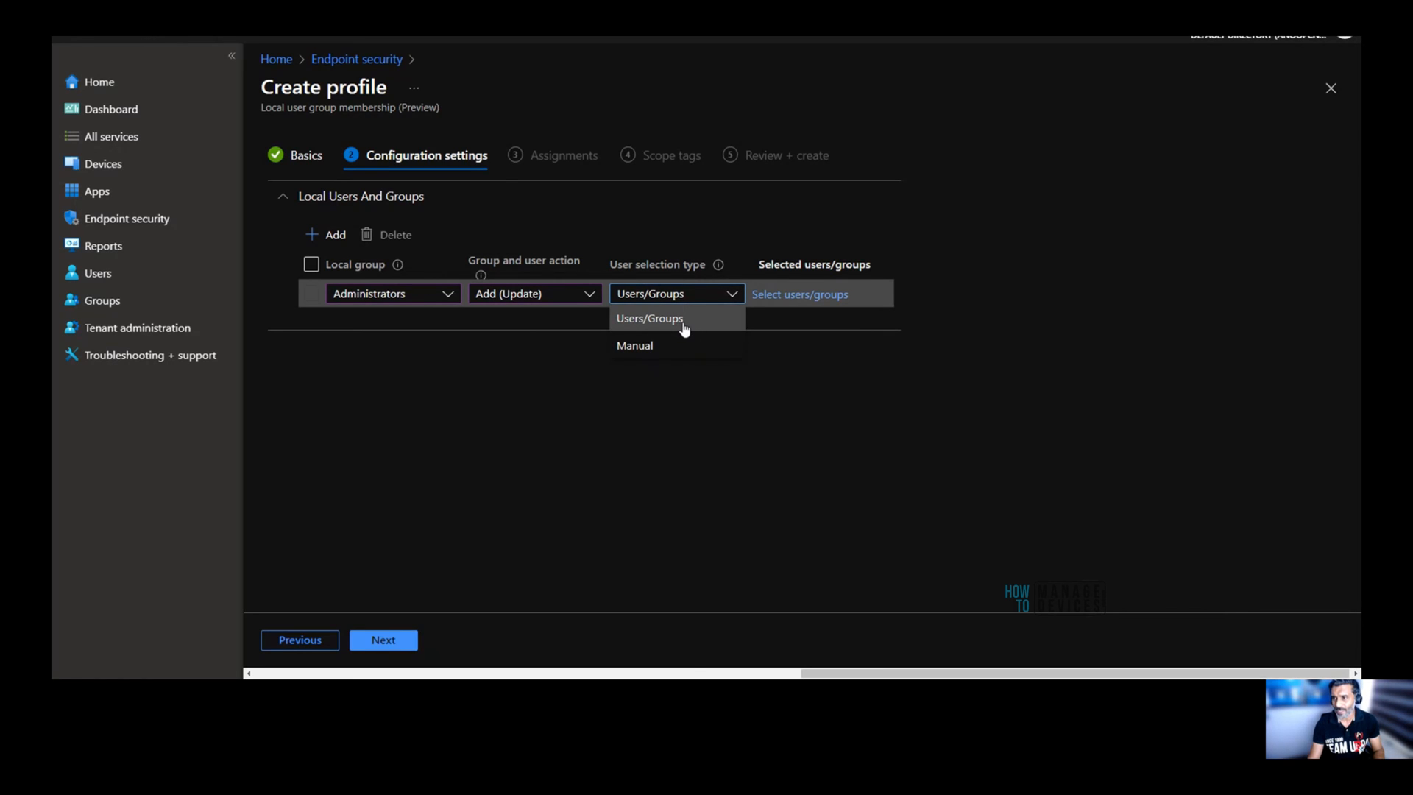
mouse_move(783, 352)
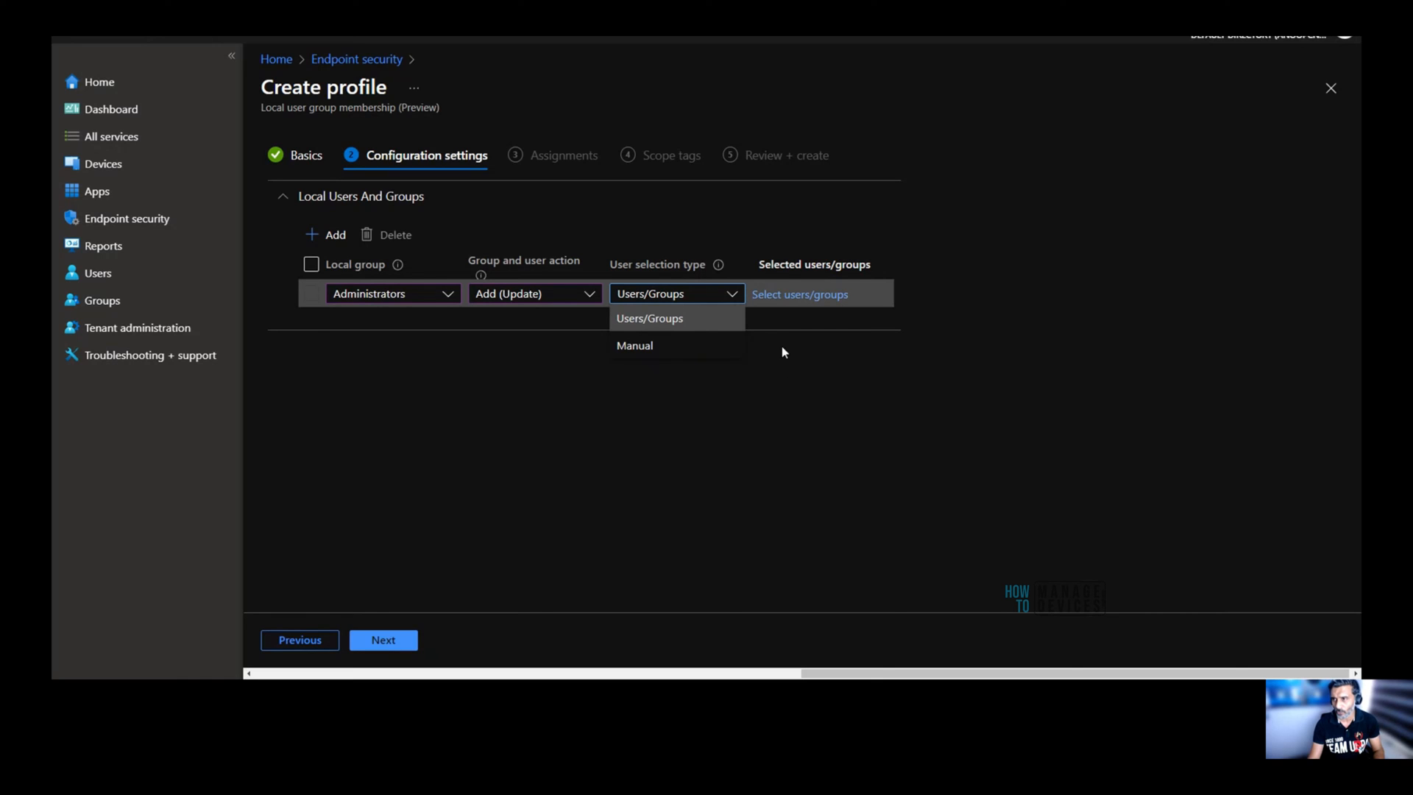
mouse_move(778, 395)
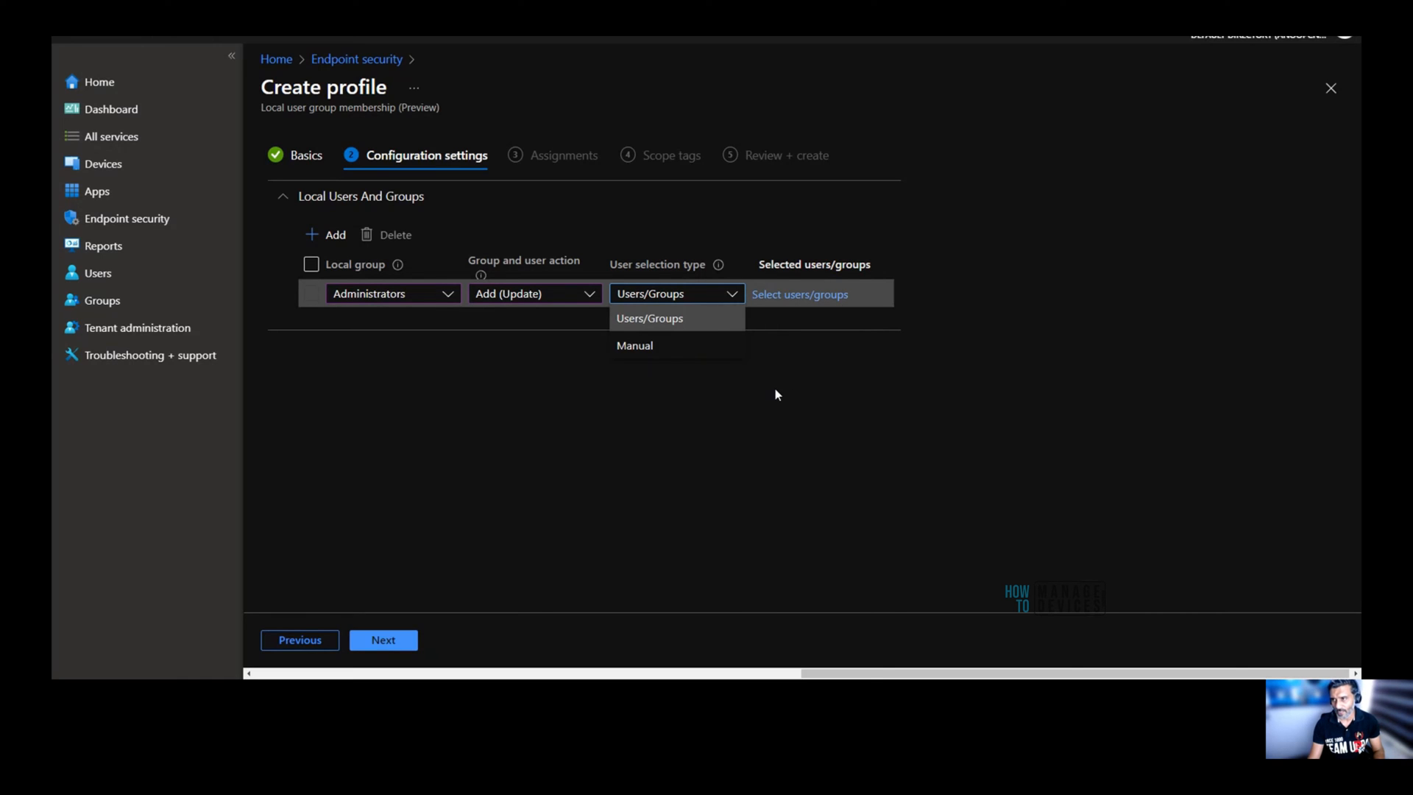
Select one user for the Administrators rule, then add a second Administrators rule row.
click(799, 294)
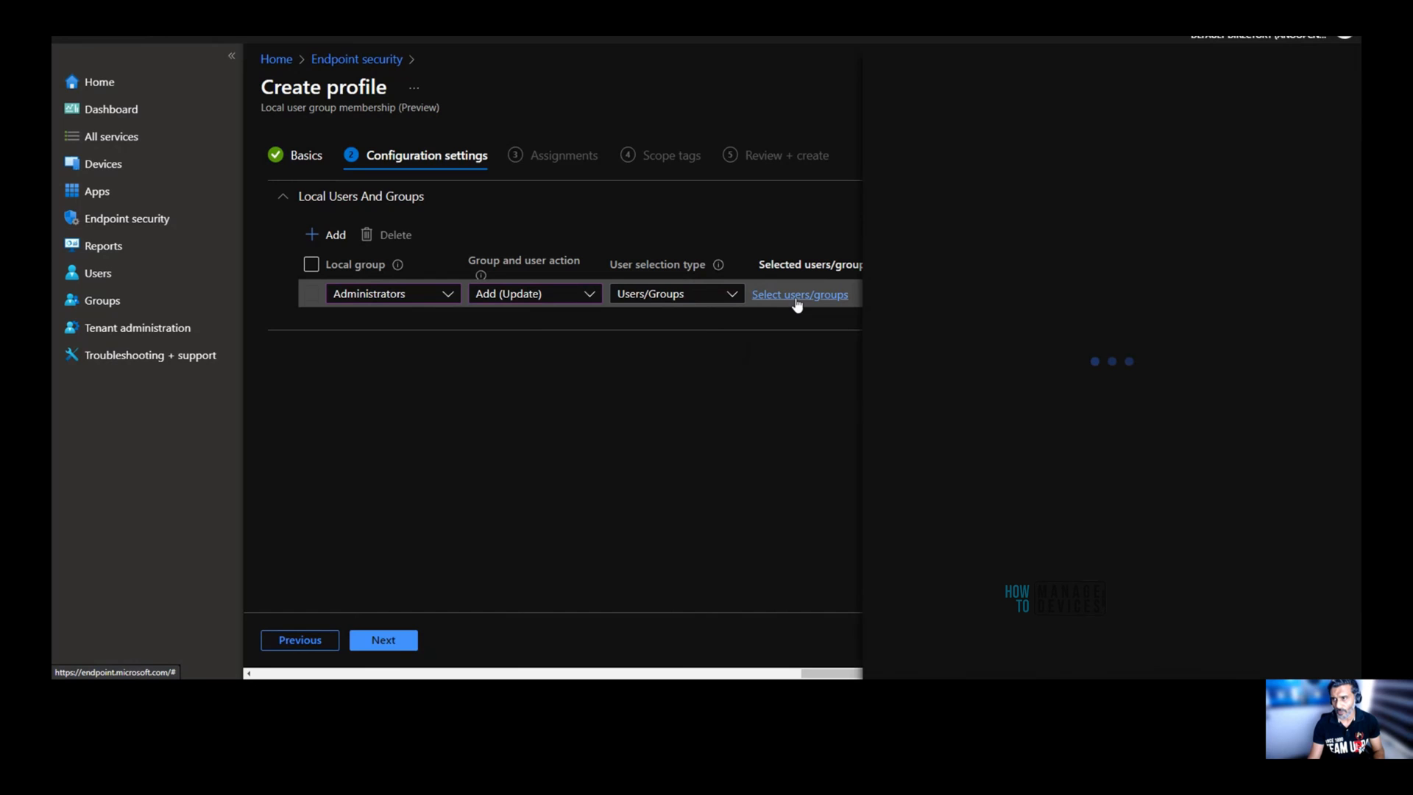
click(799, 294)
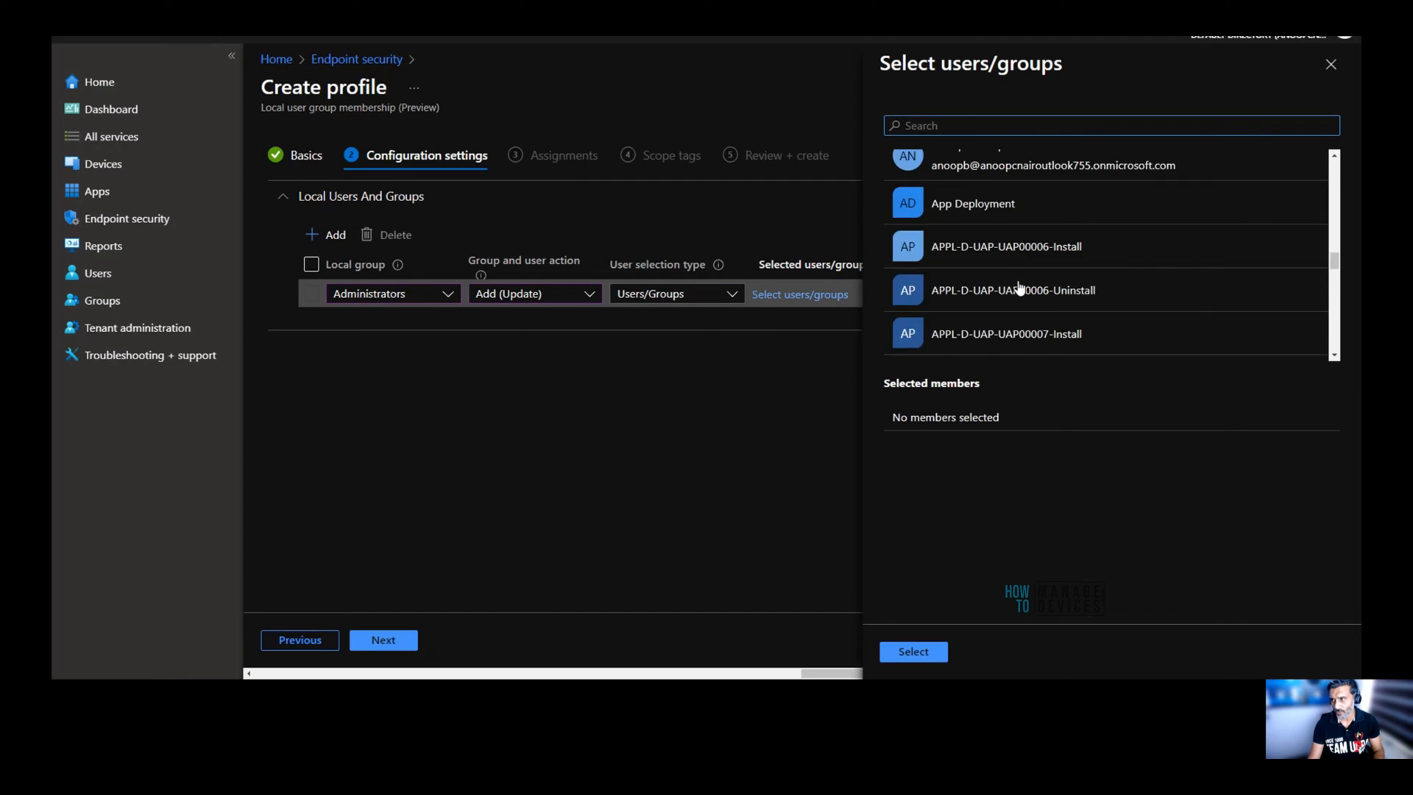
scroll(down, 3)
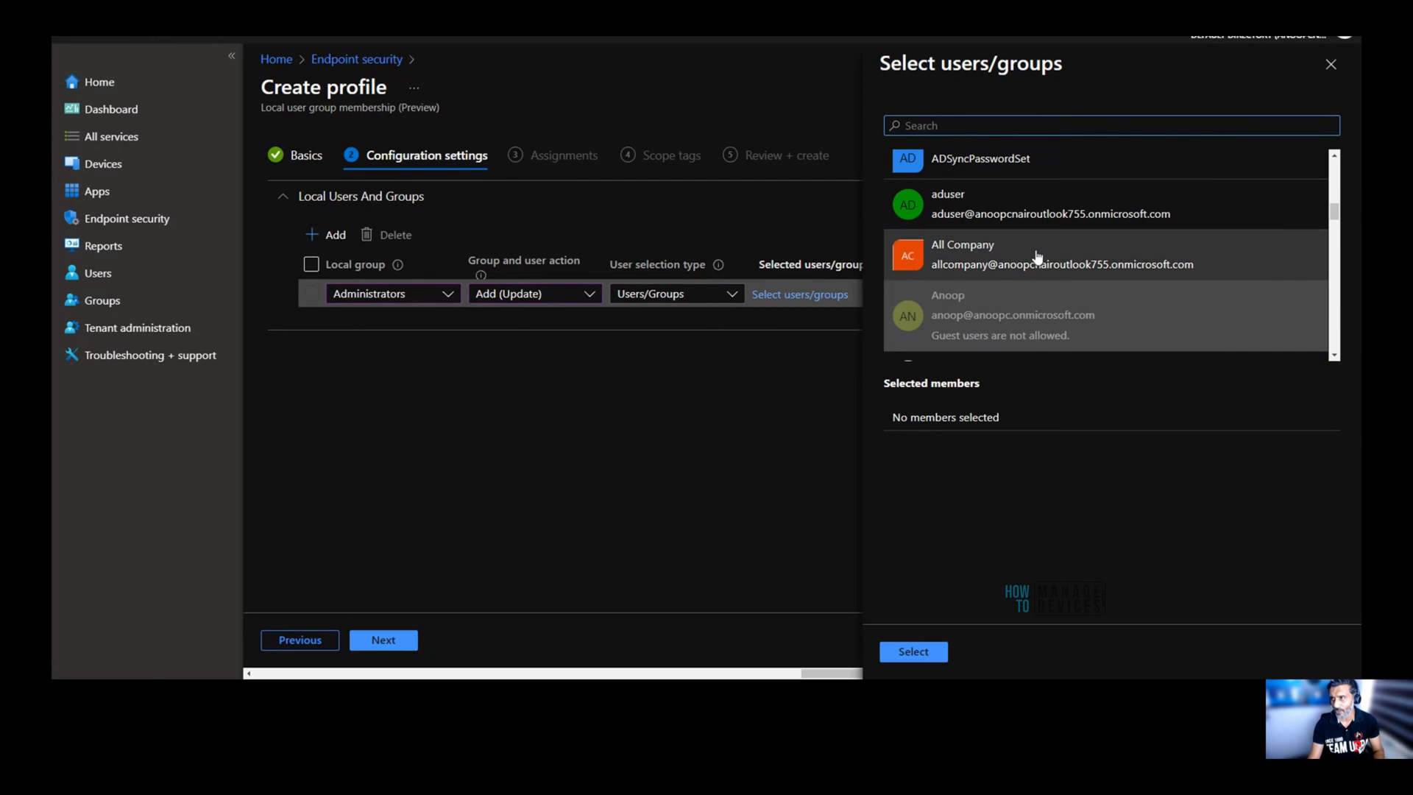
click(1036, 203)
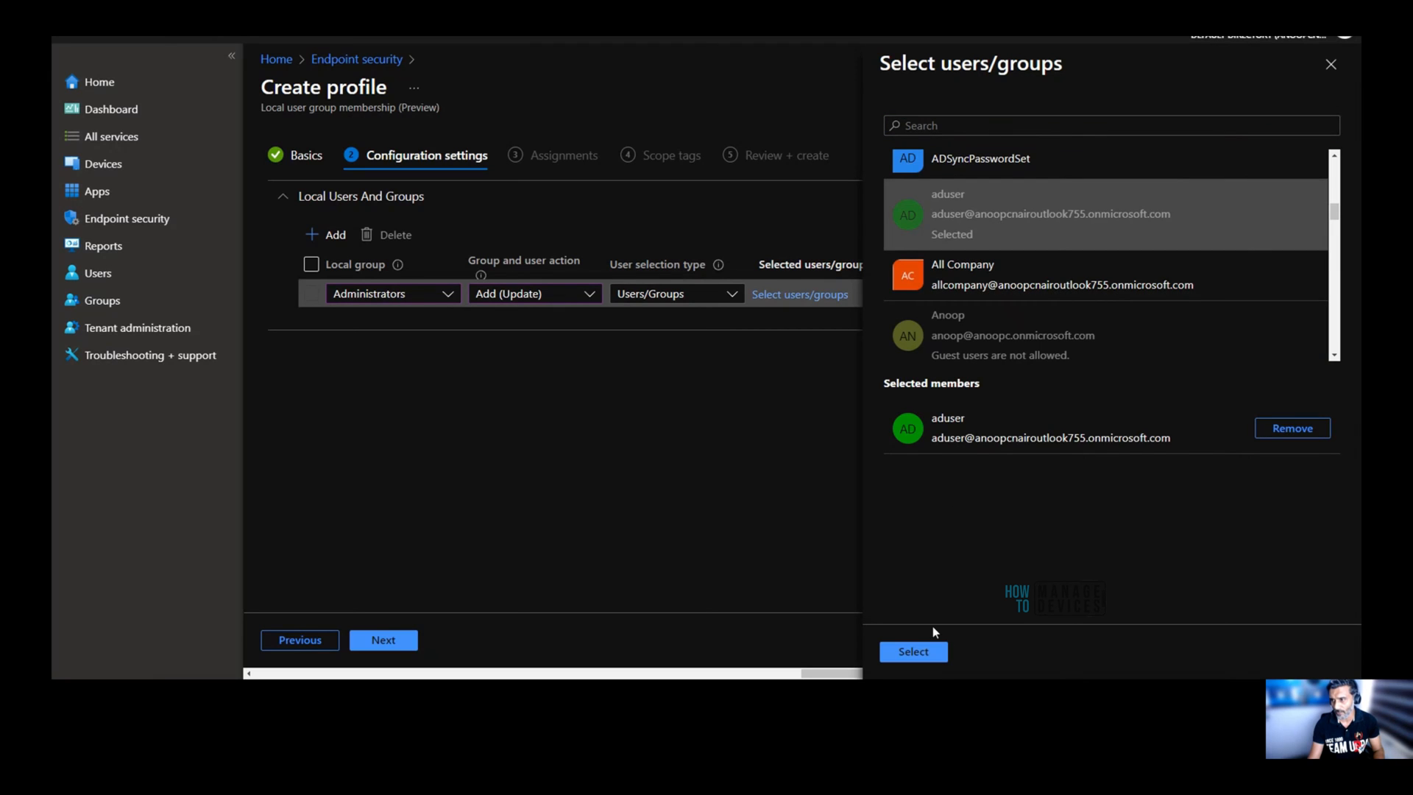
click(912, 651)
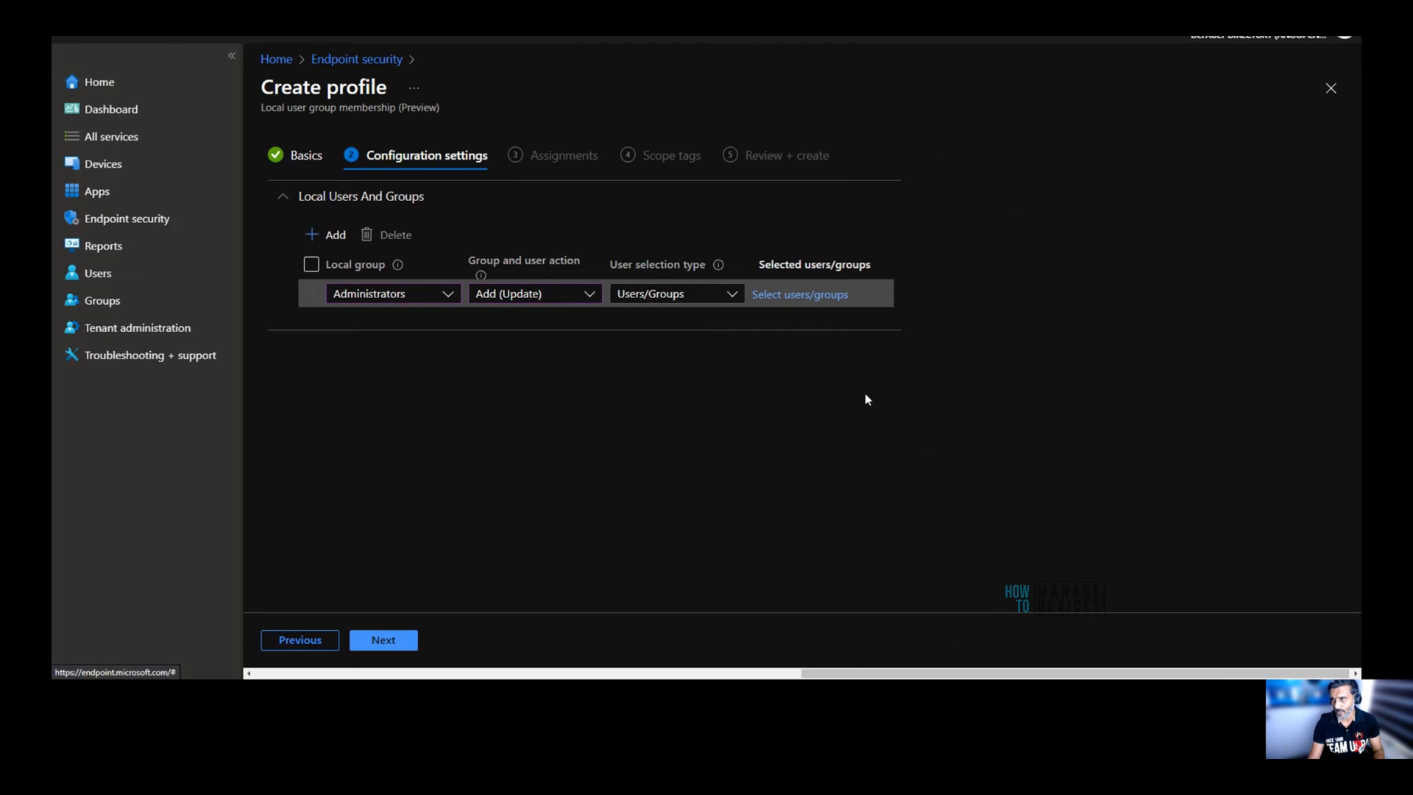
click(799, 294)
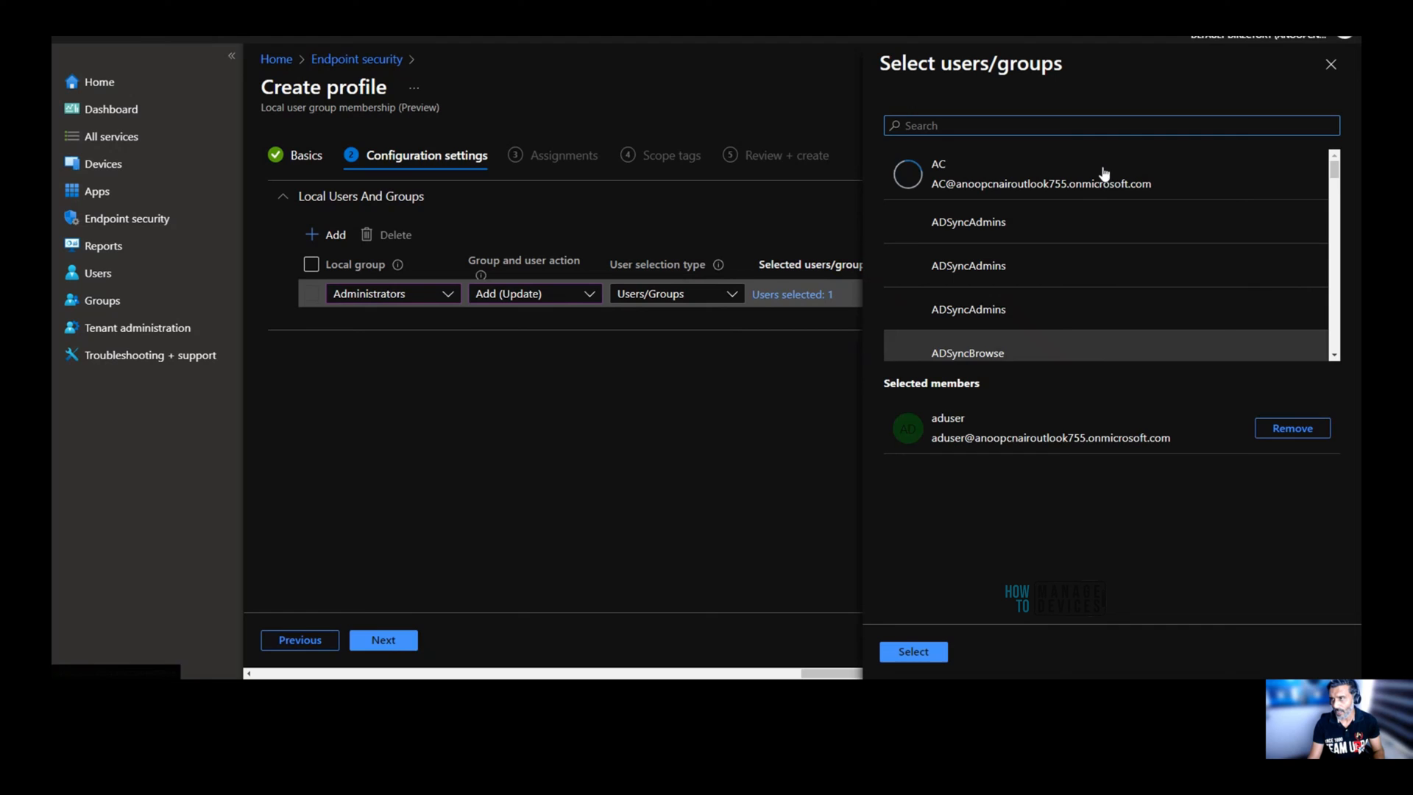
click(911, 651)
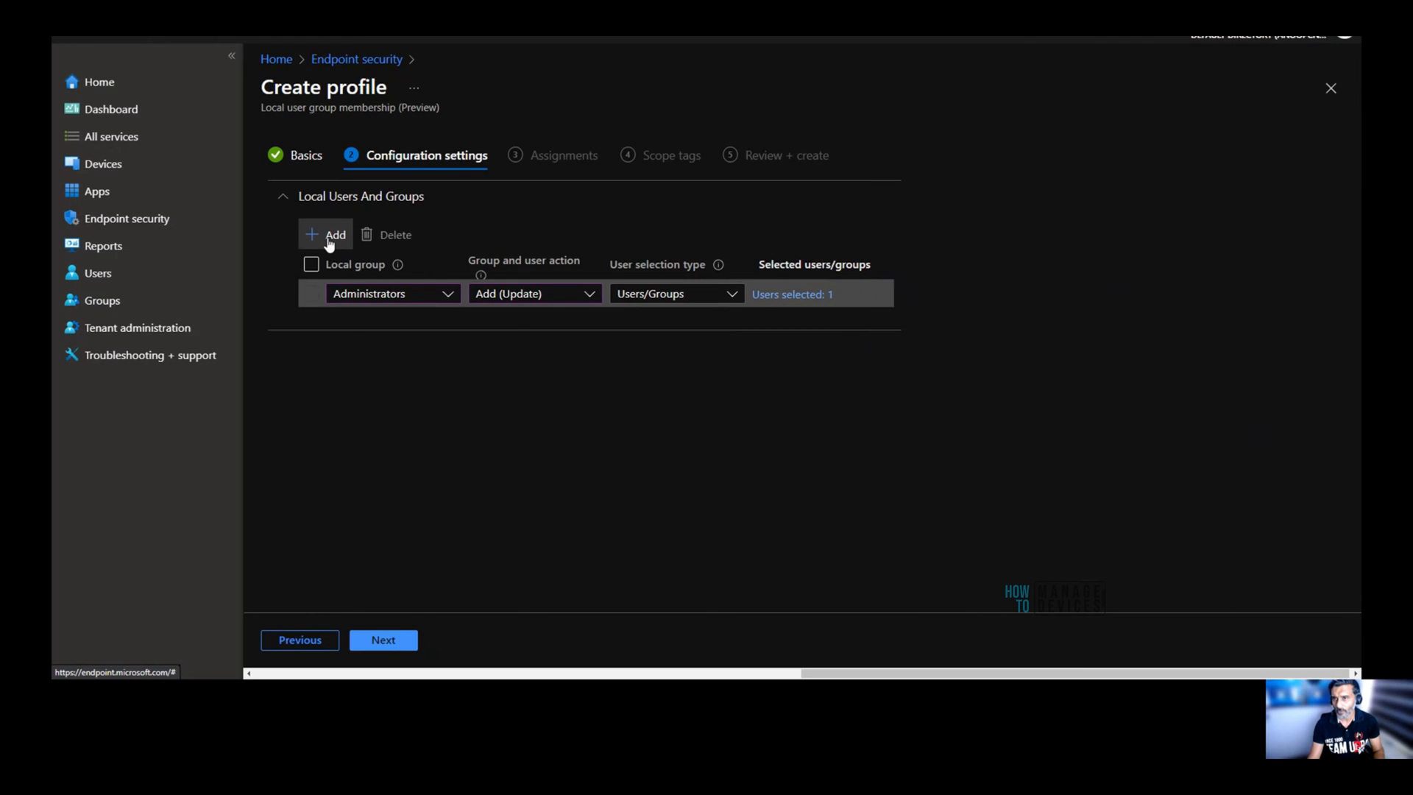
click(334, 234)
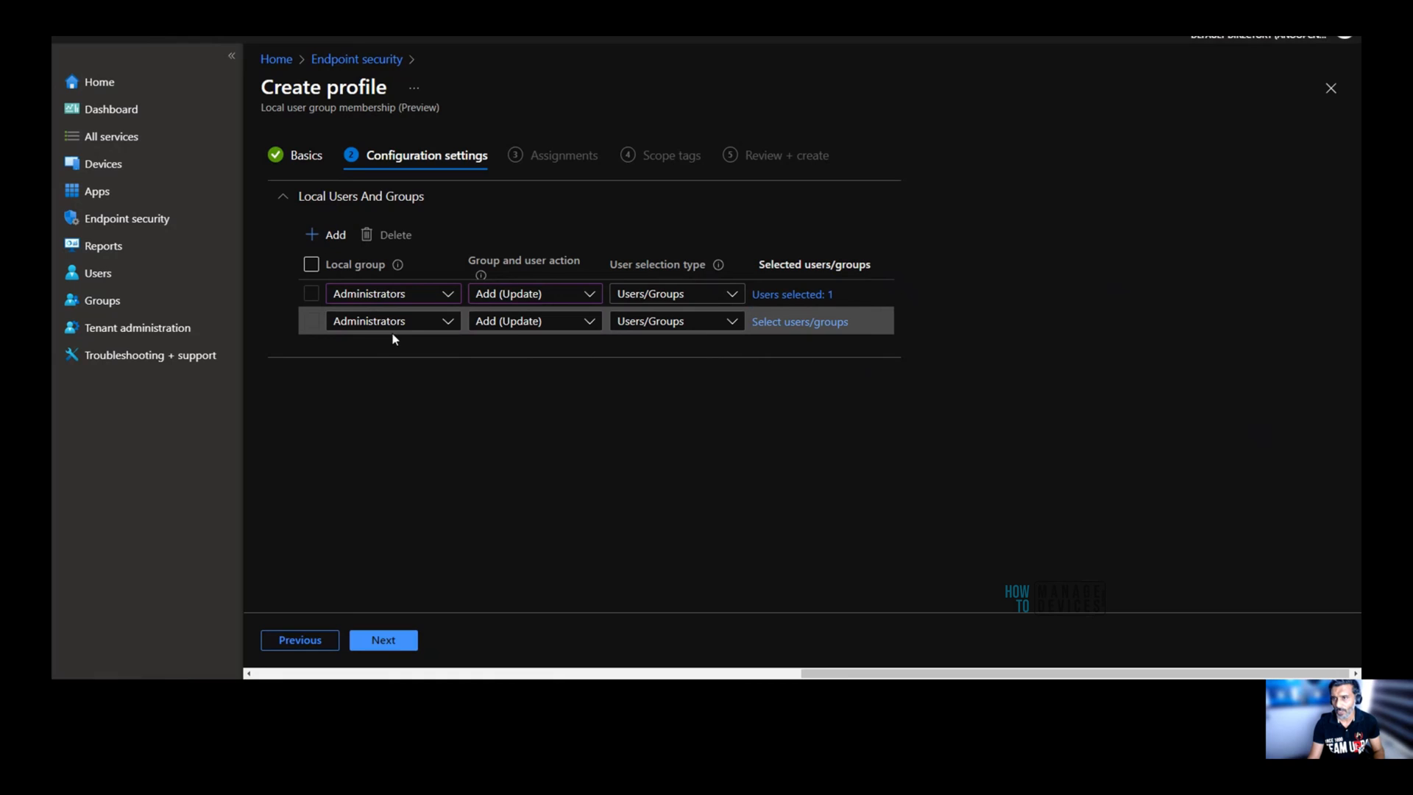
mouse_move(658, 321)
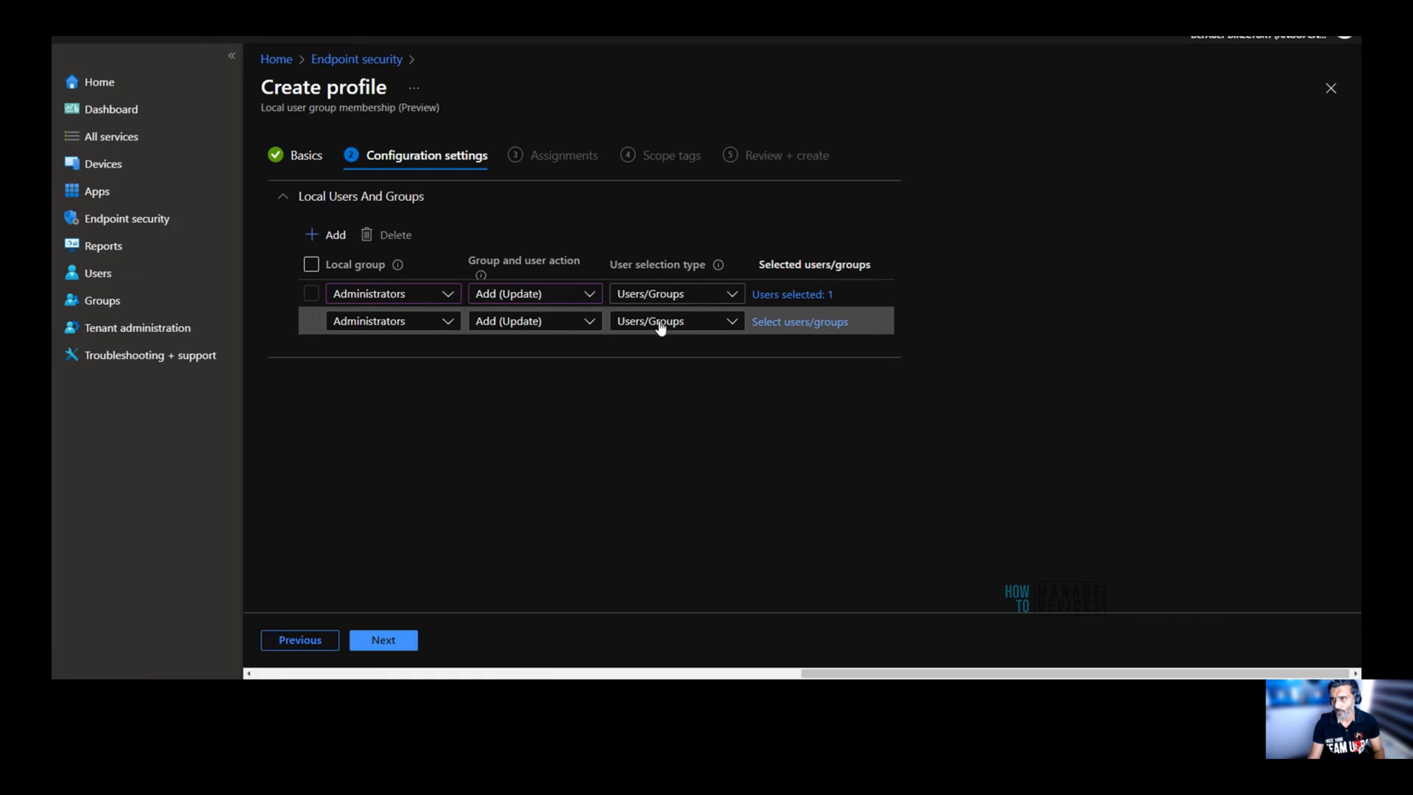
Switch the second Administrators rule to Manual selection and open the Add users panel.
click(674, 321)
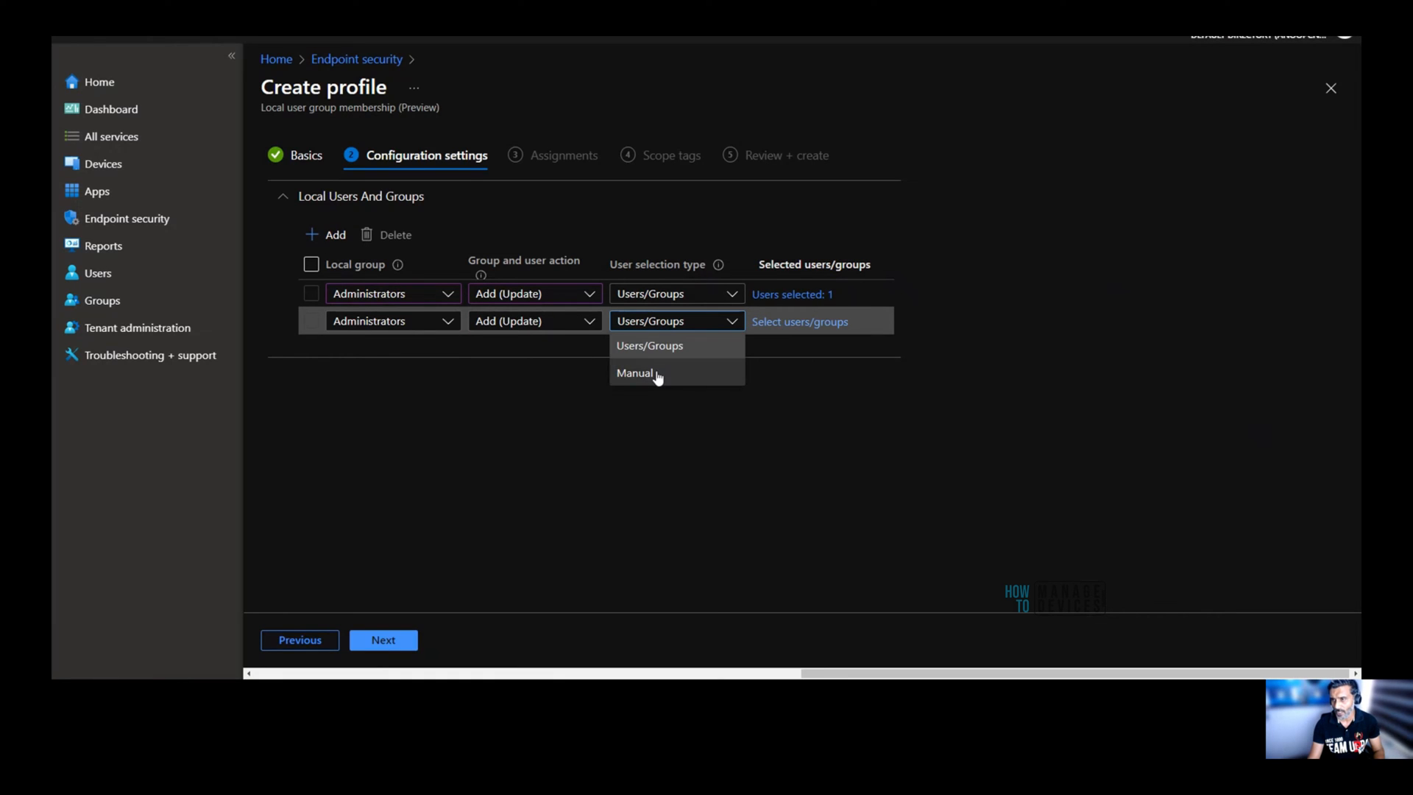
click(635, 373)
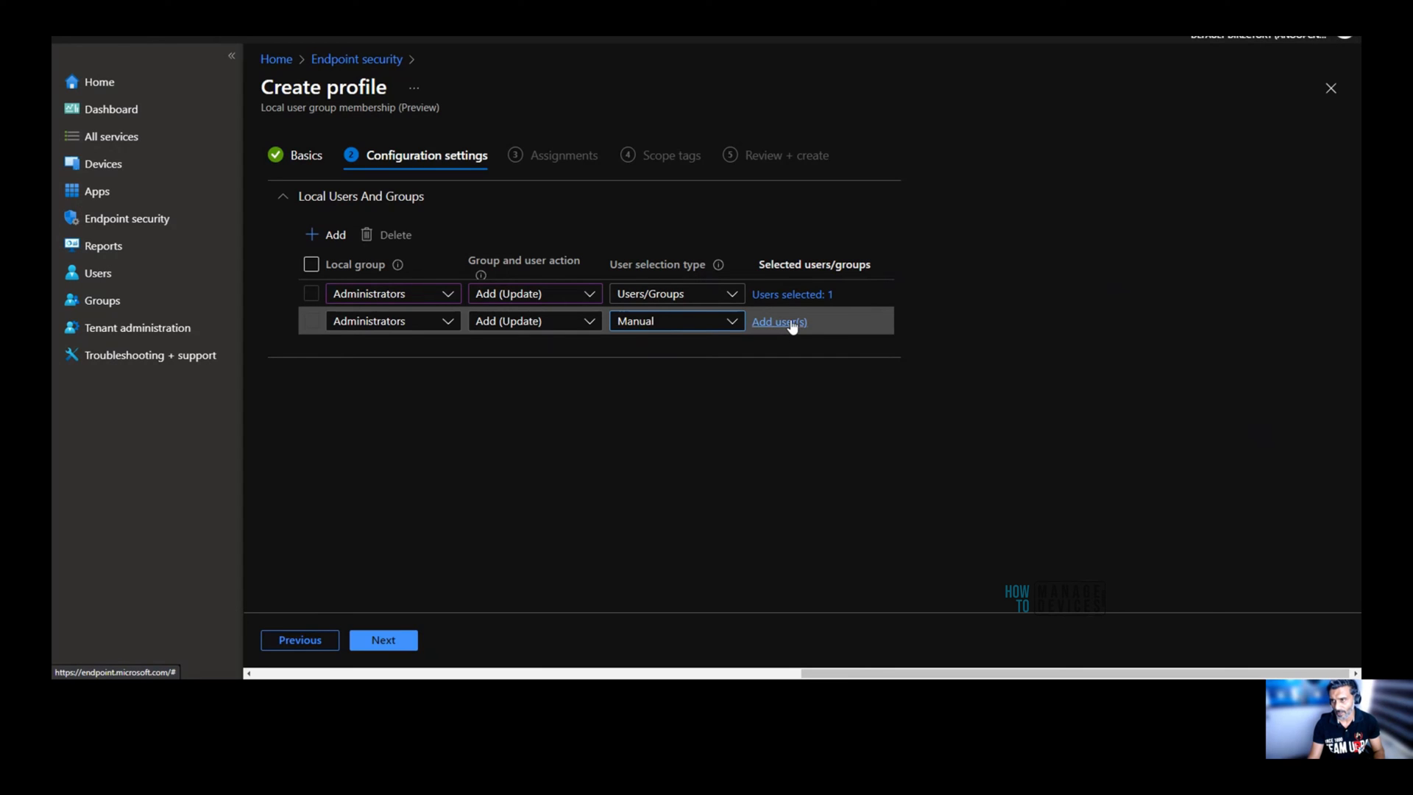
mouse_move(645, 327)
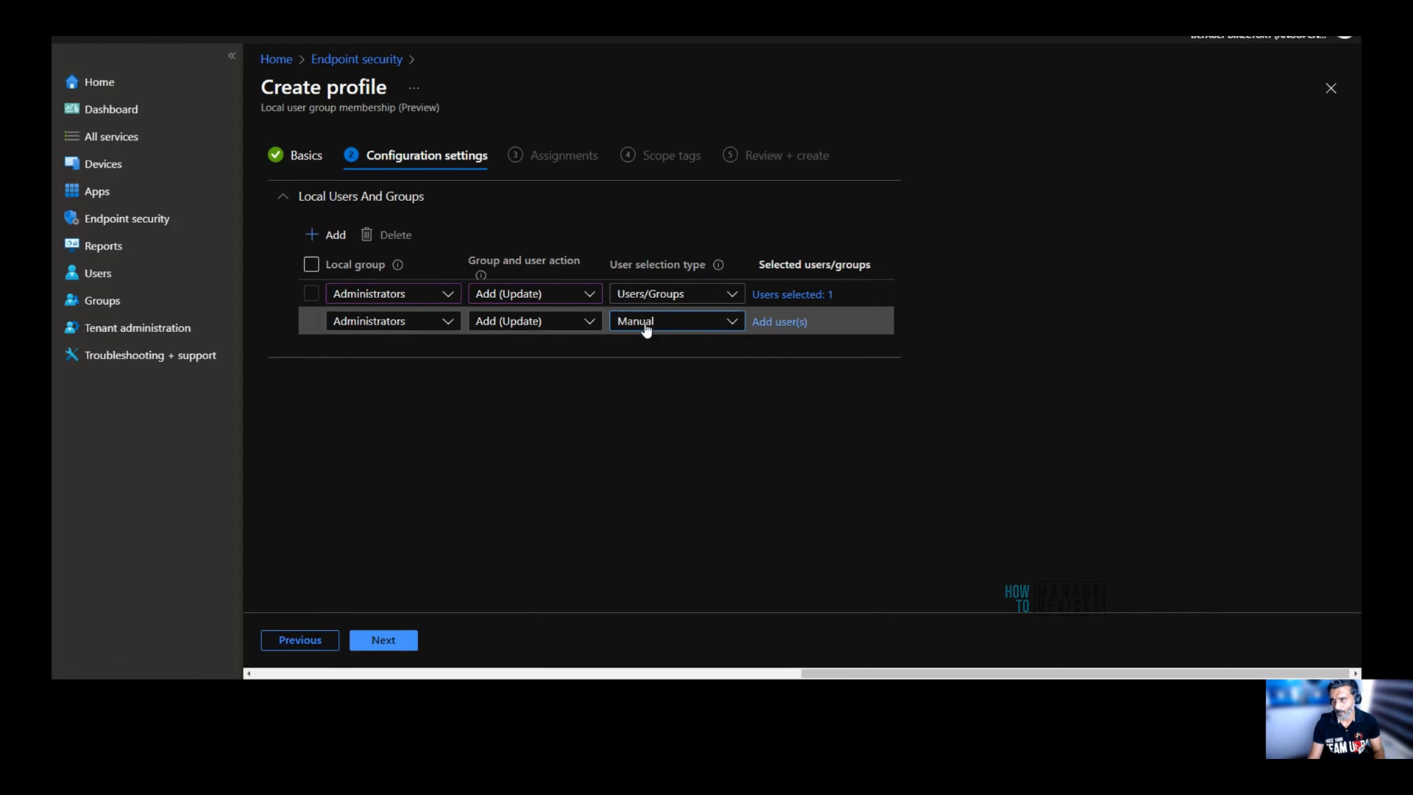
click(779, 321)
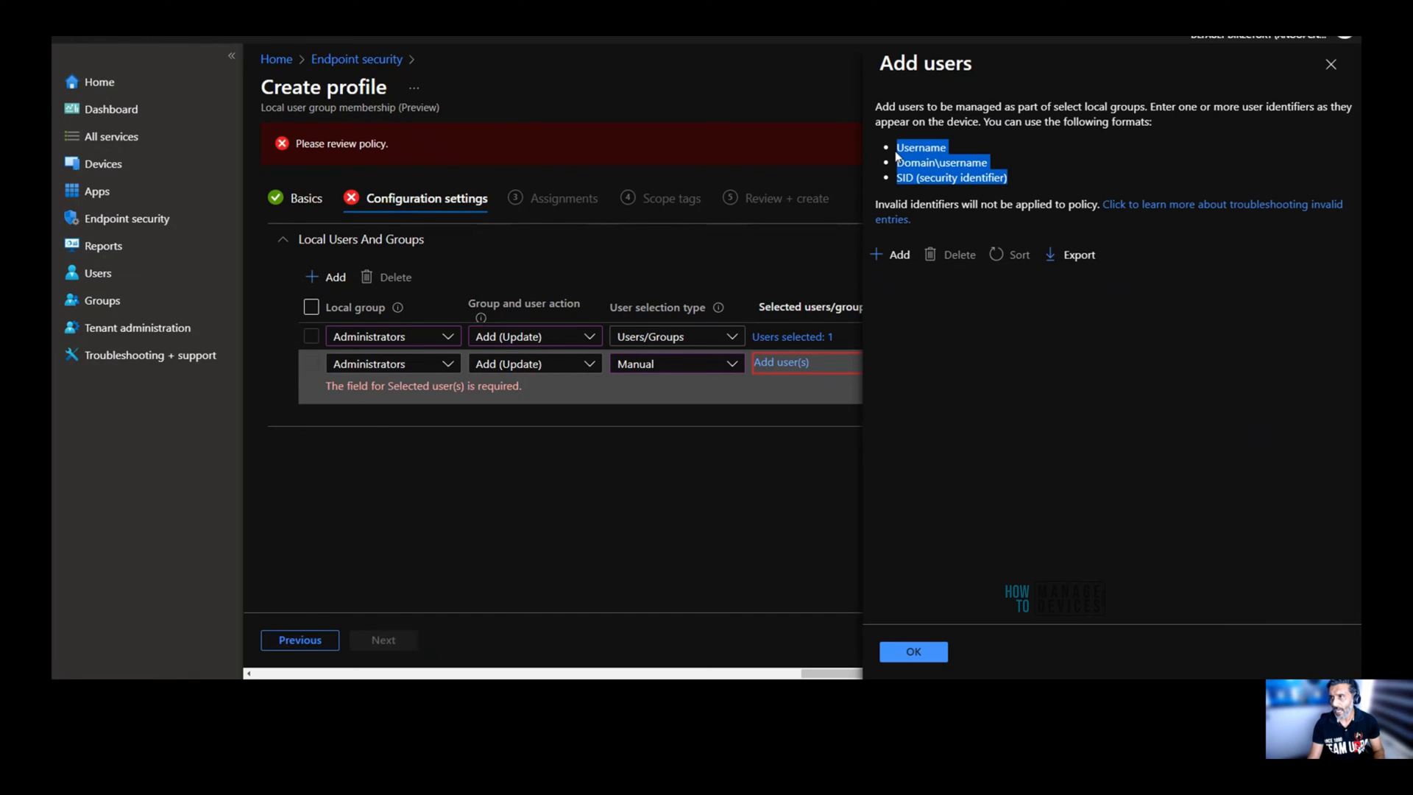
click(1033, 187)
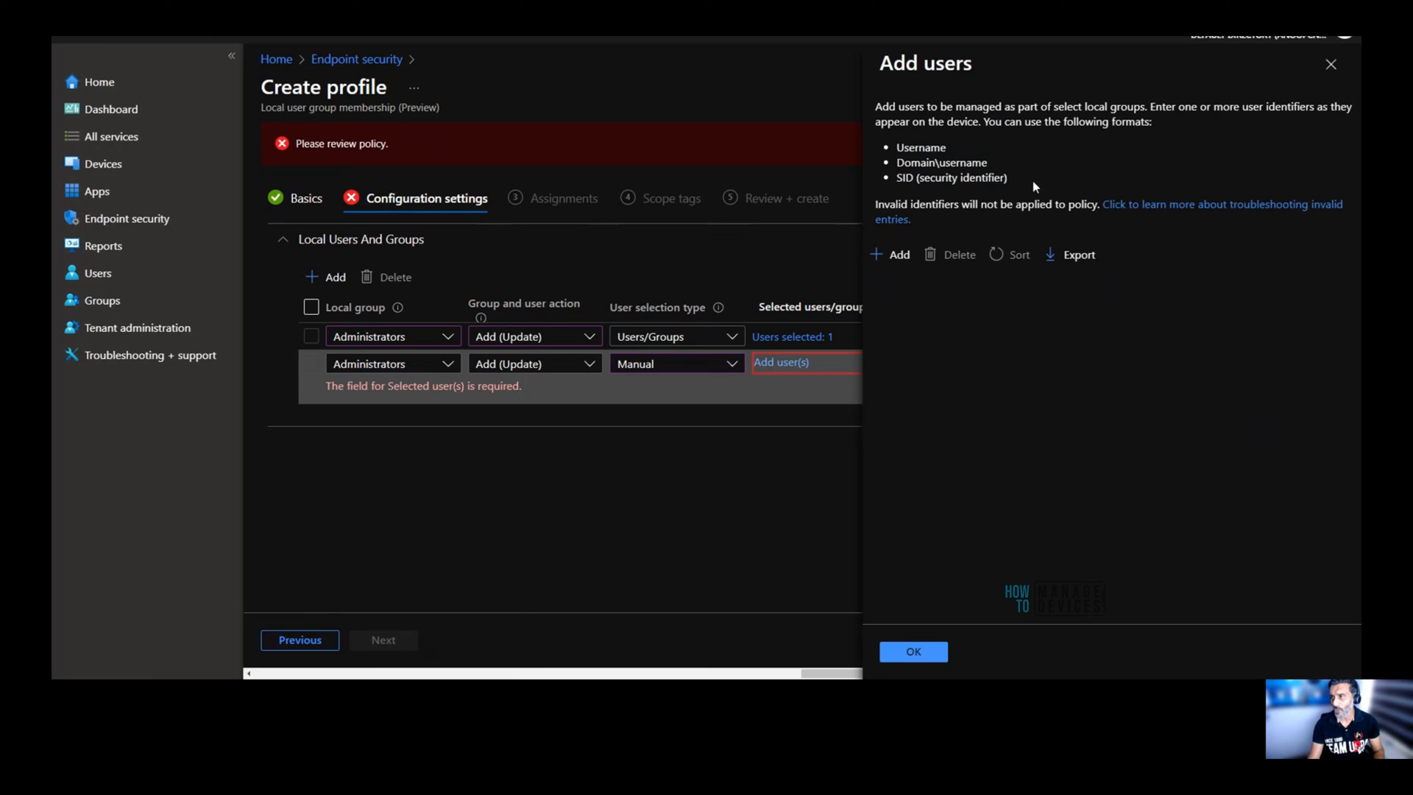
double_click(940, 162)
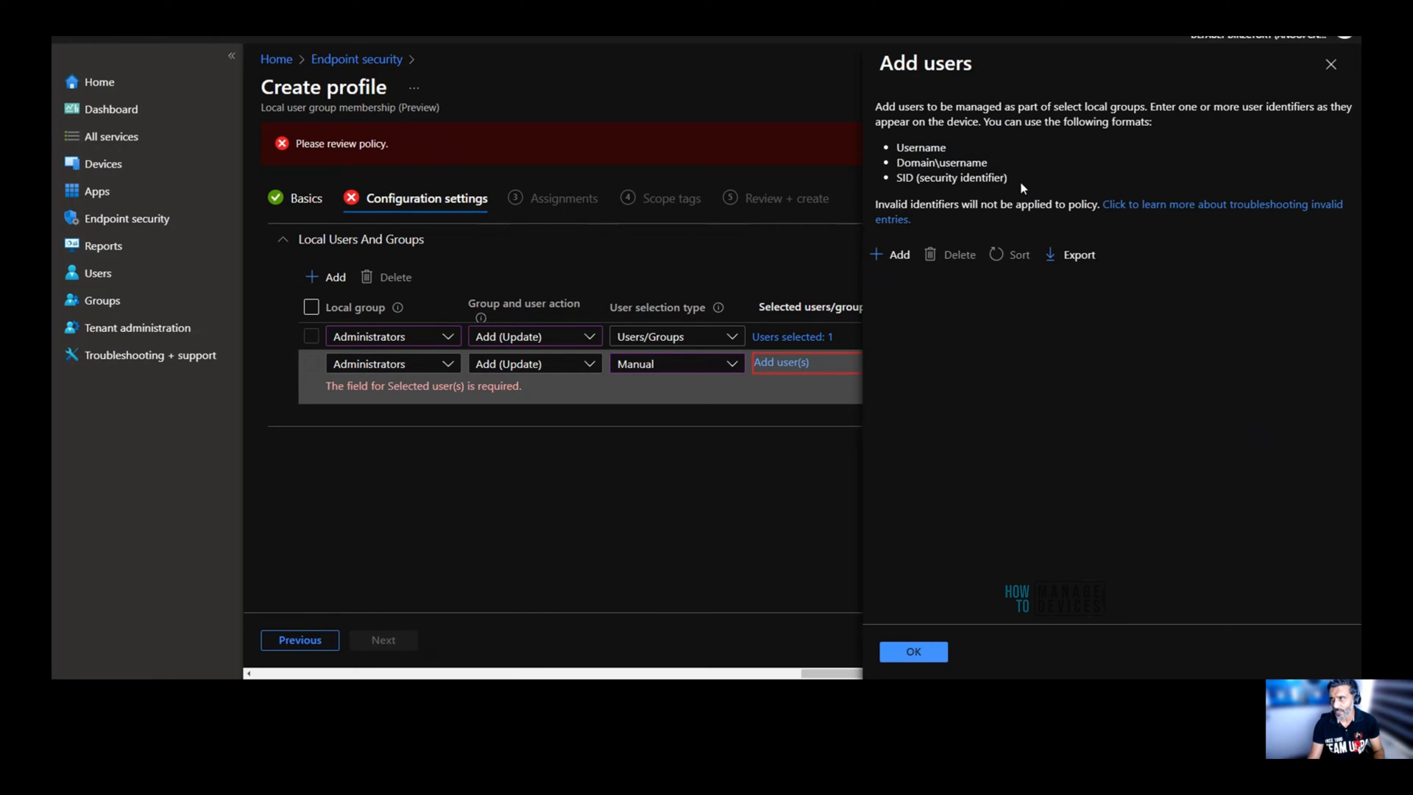
drag(898, 162, 1007, 177)
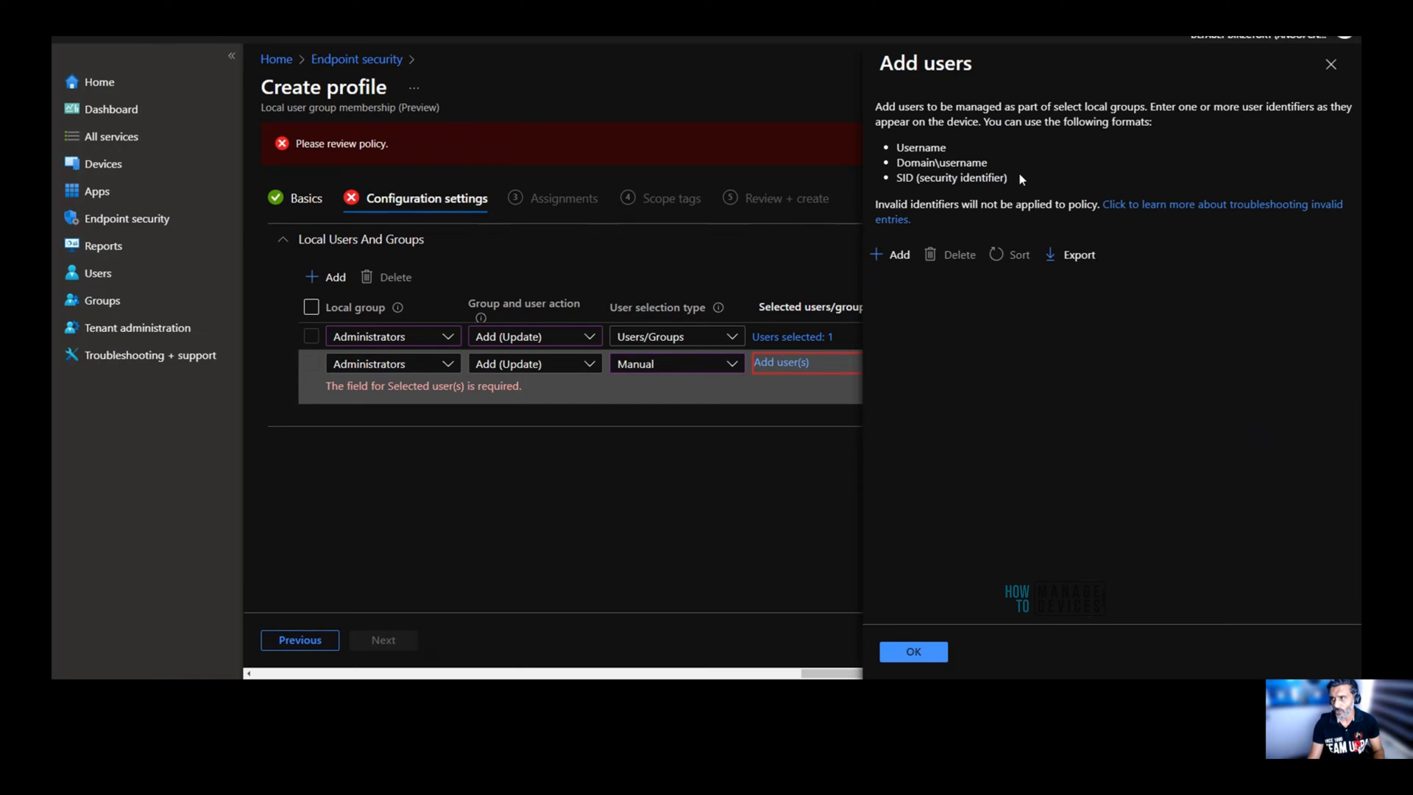
drag(897, 162, 1009, 177)
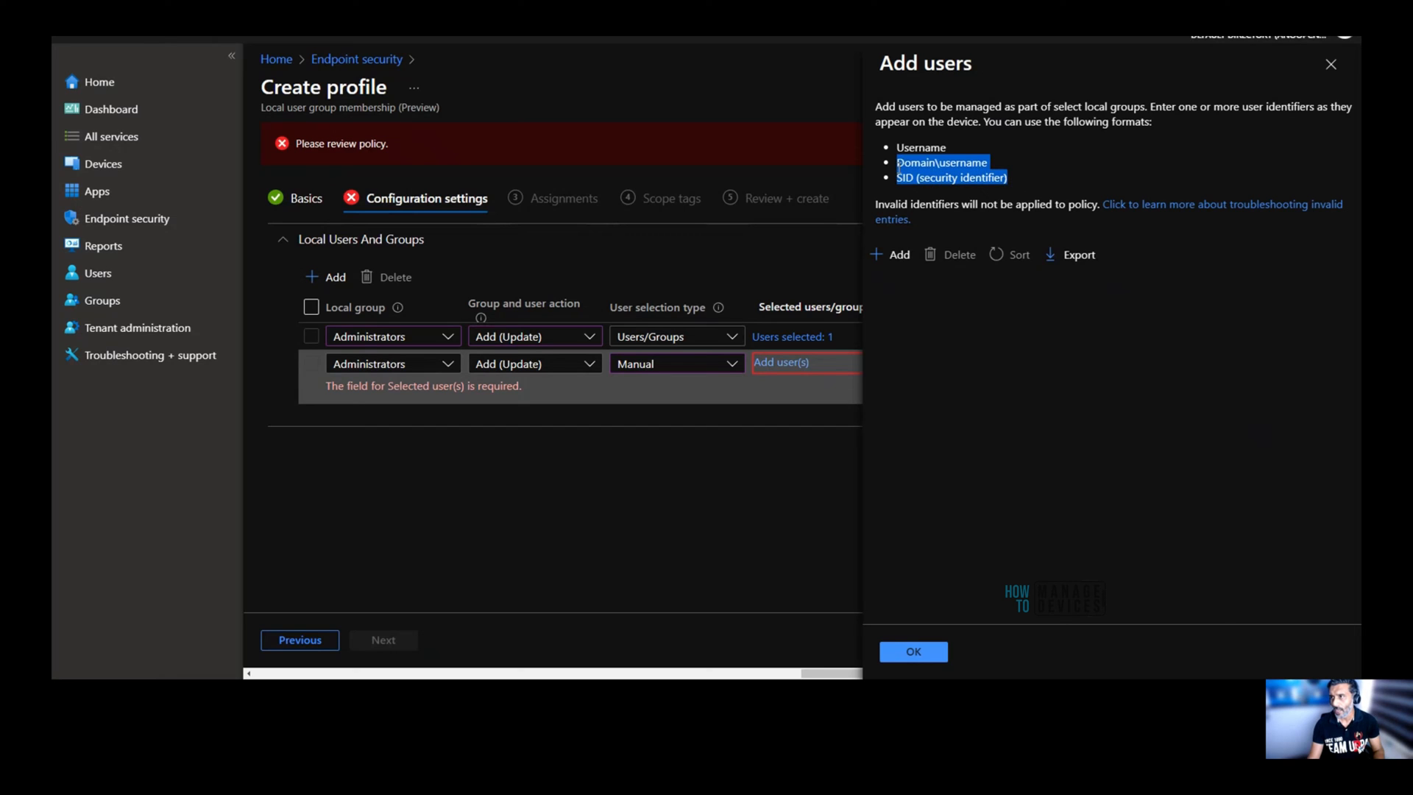
mouse_move(1021, 184)
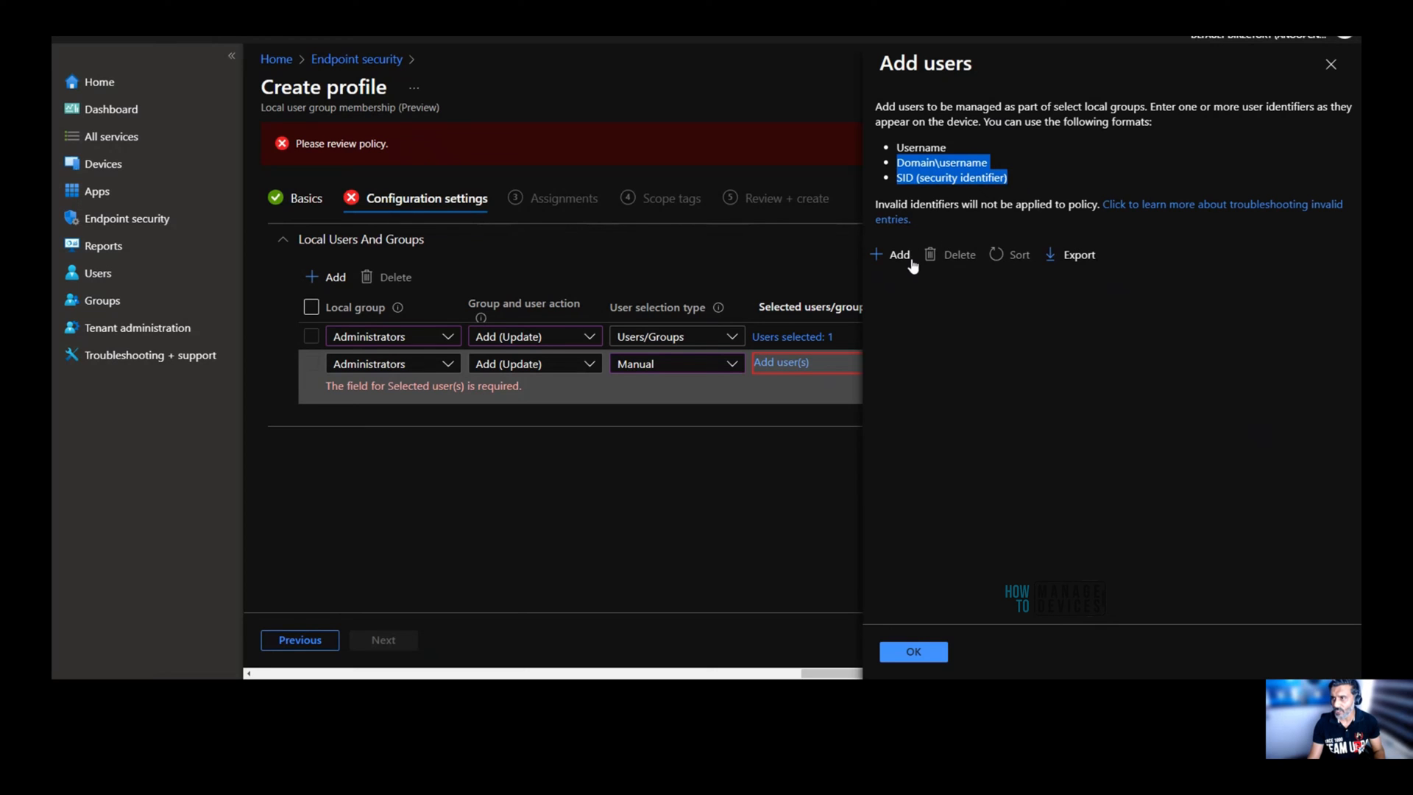
Add memcm\Helpdesk admins as a user identifier and begin a second entry for Local User.
click(891, 254)
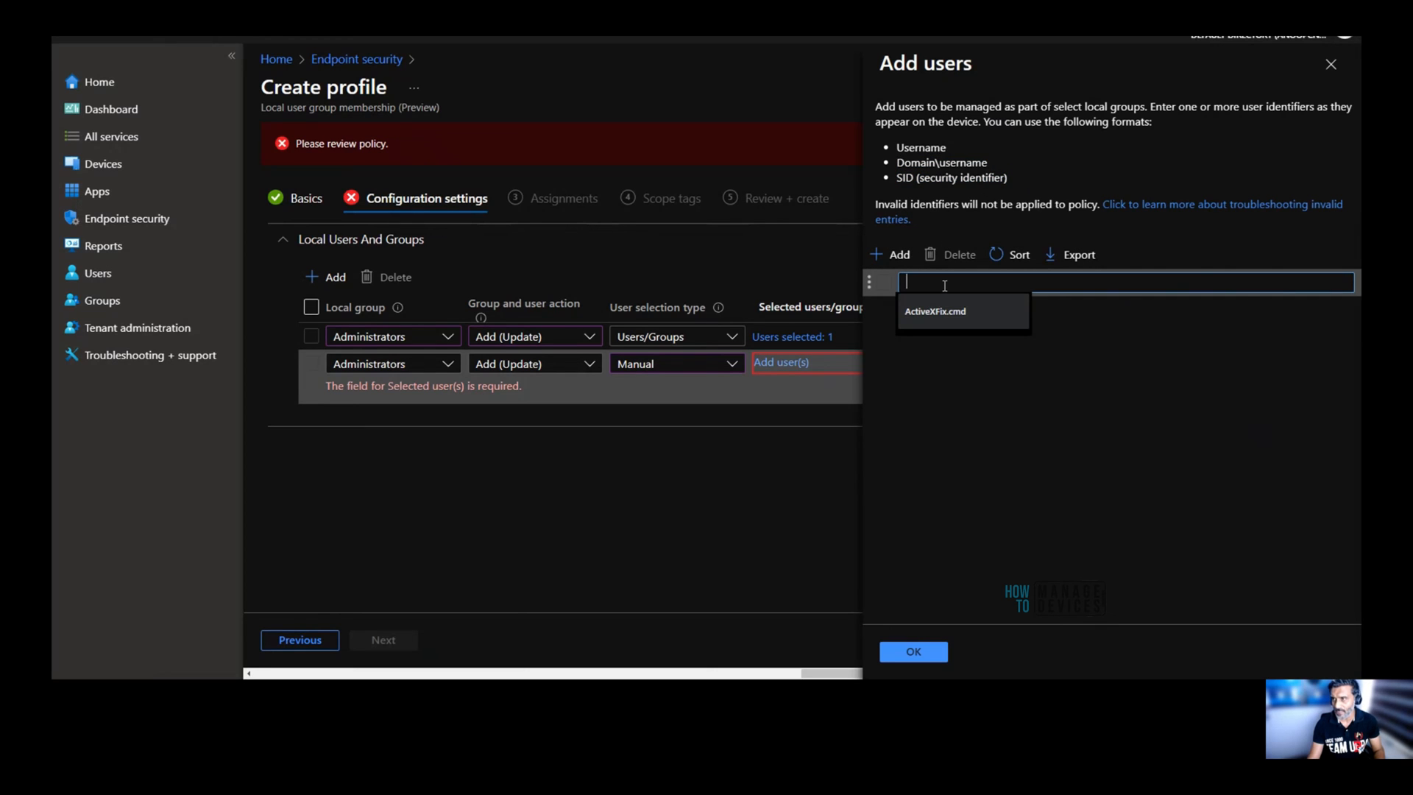
text(memcm\)
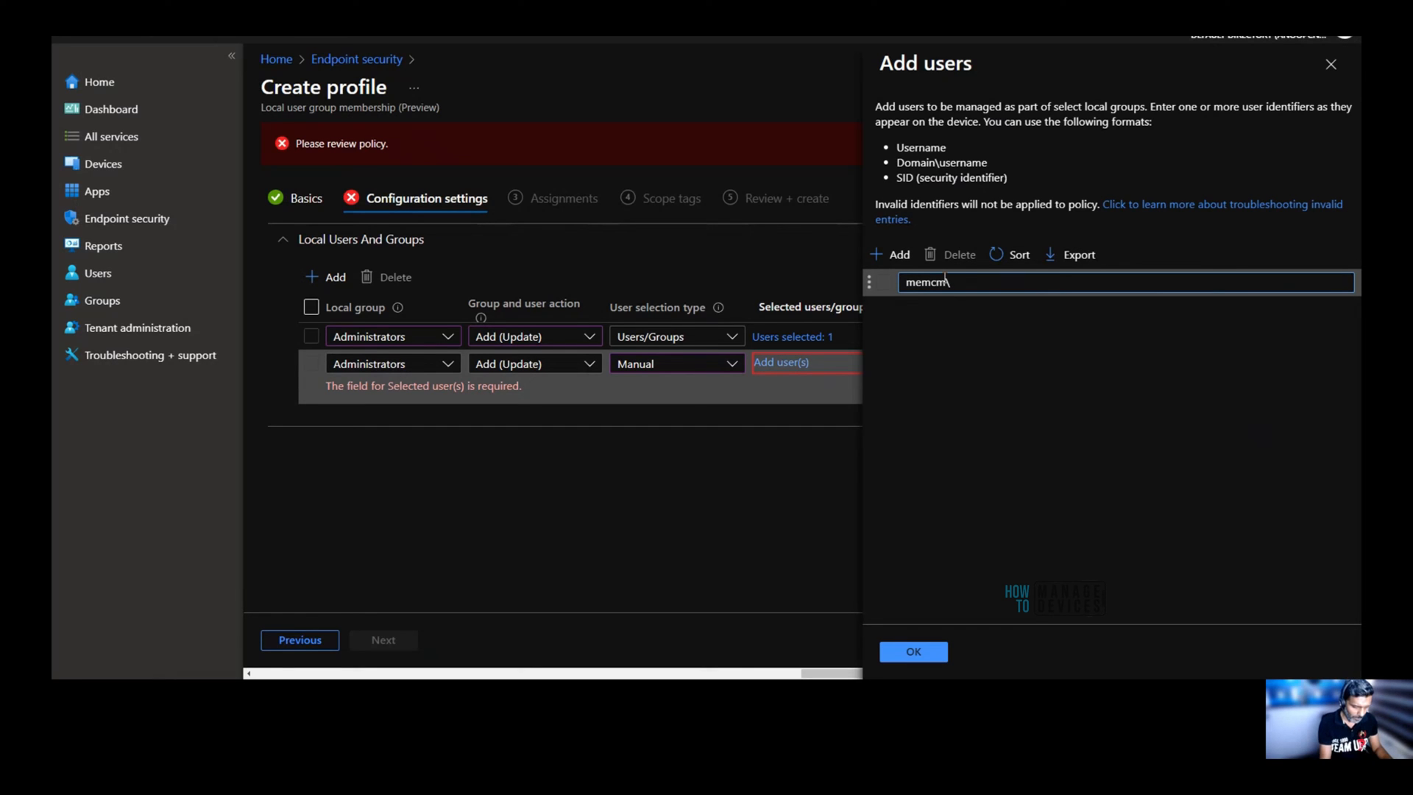
text(Helk)
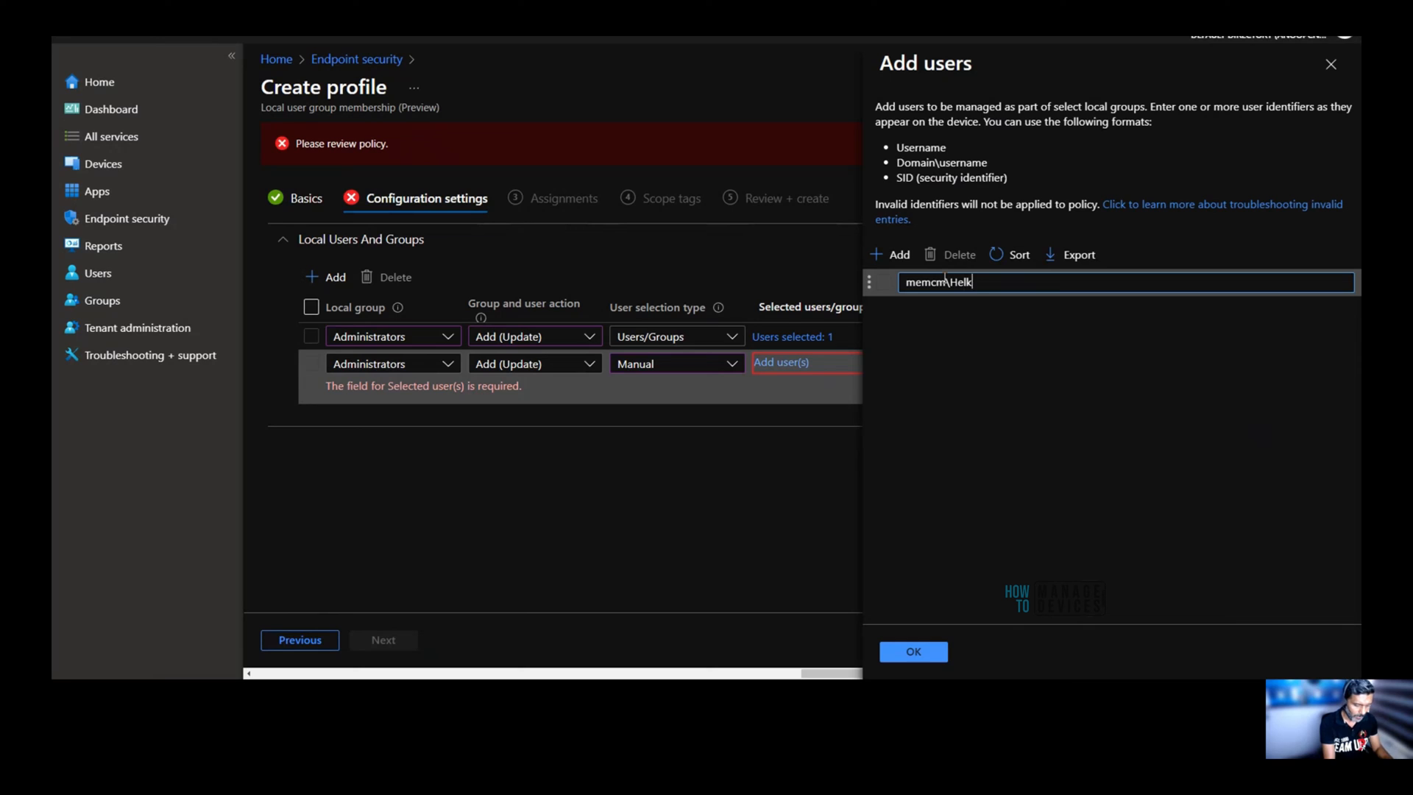
text(desk admins)
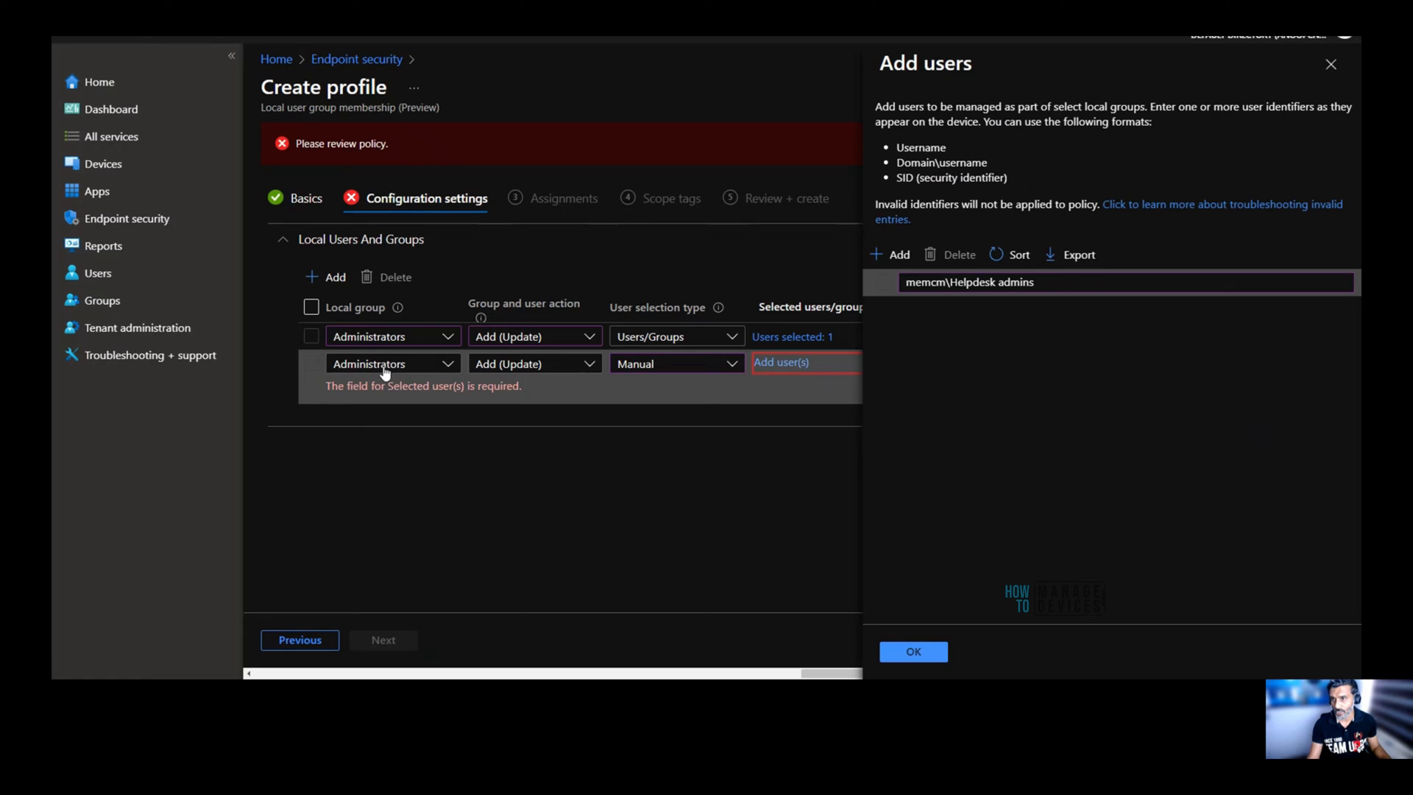
click(890, 254)
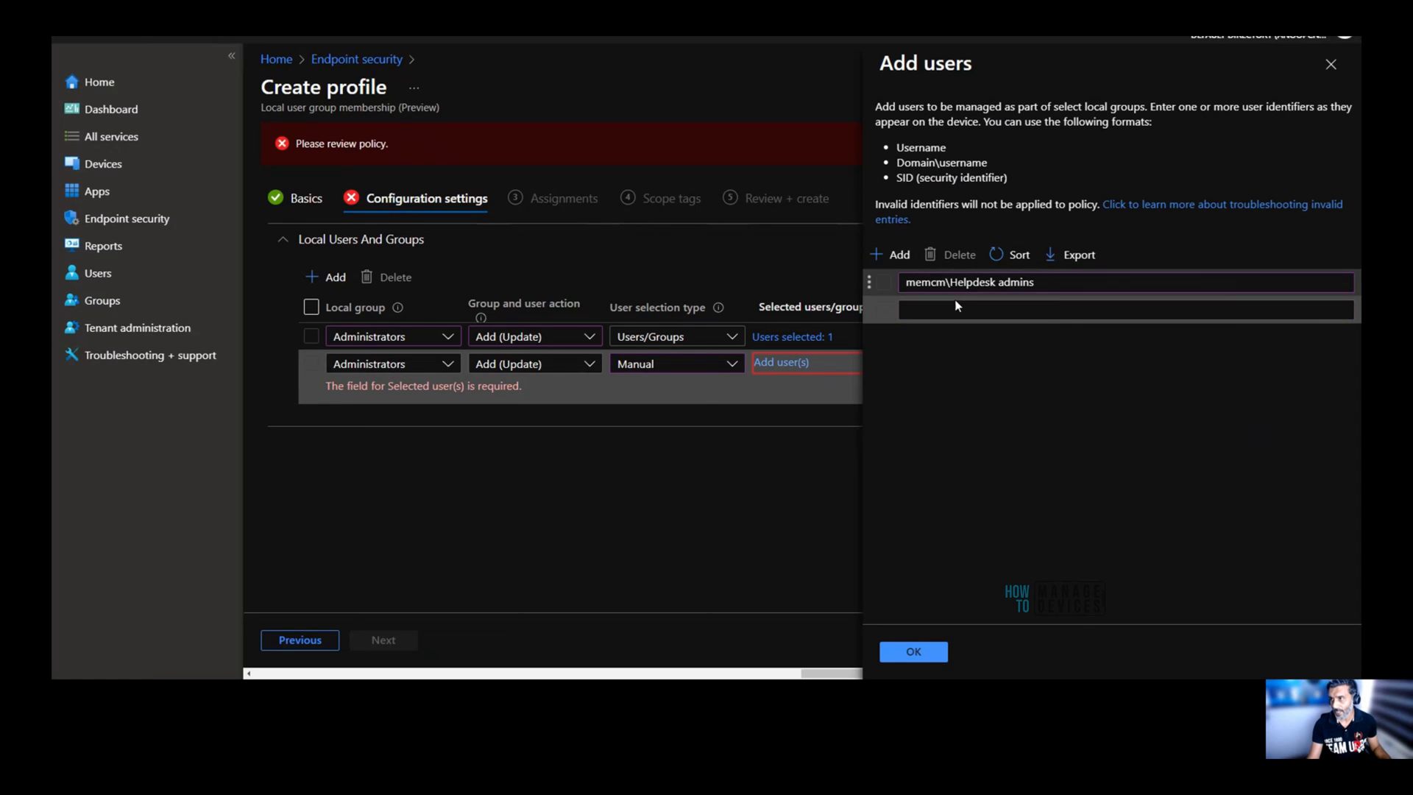
click(1121, 309)
text(Local User)
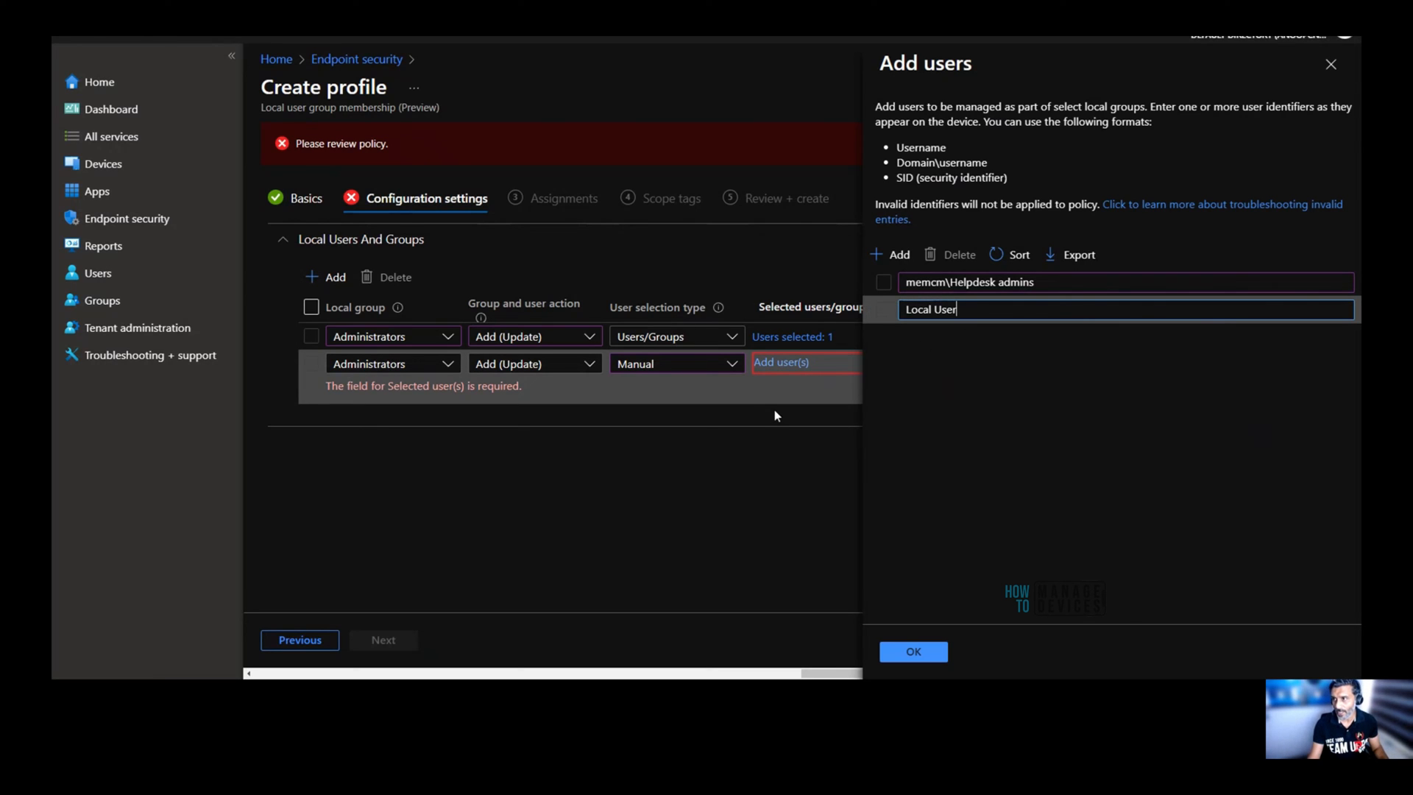
mouse_move(655, 489)
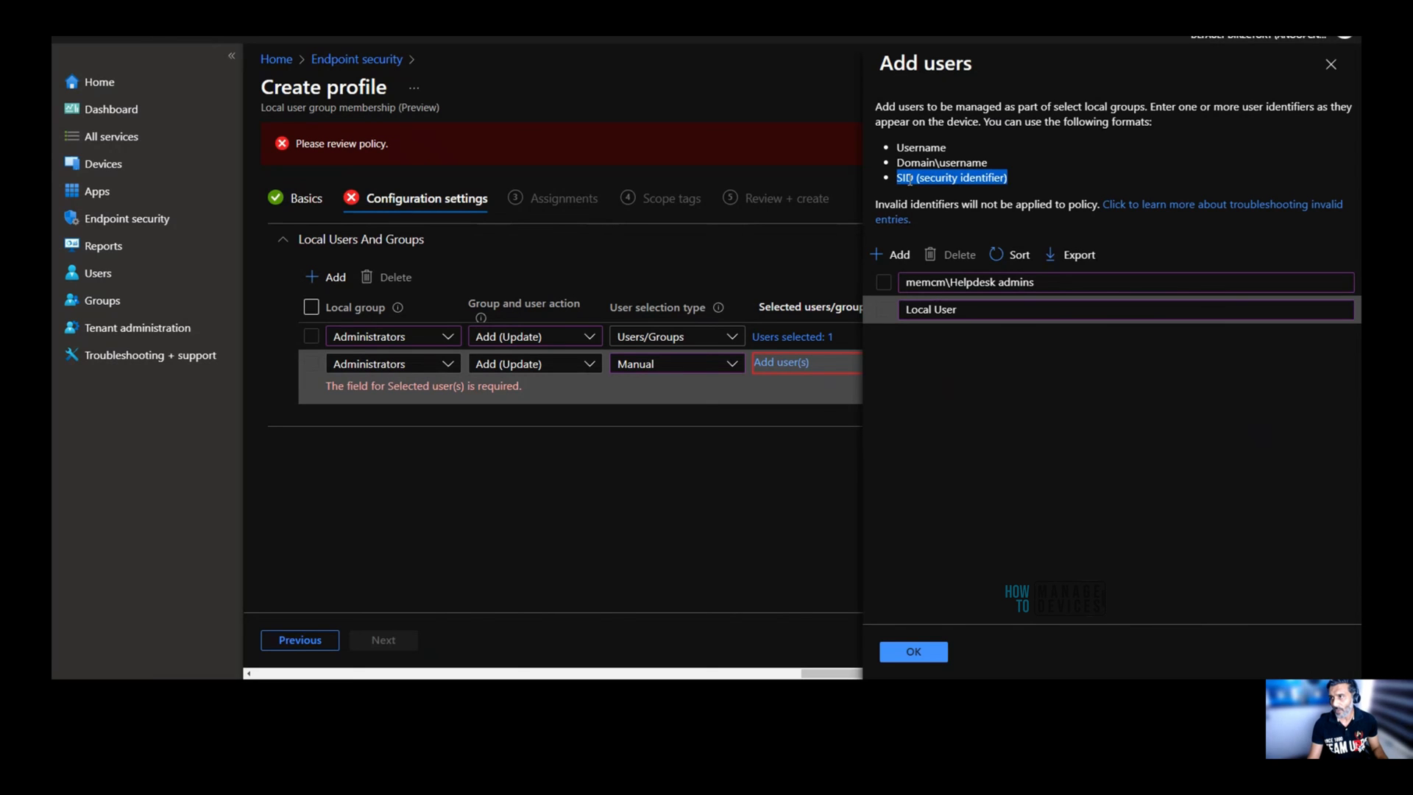
mouse_move(1019, 187)
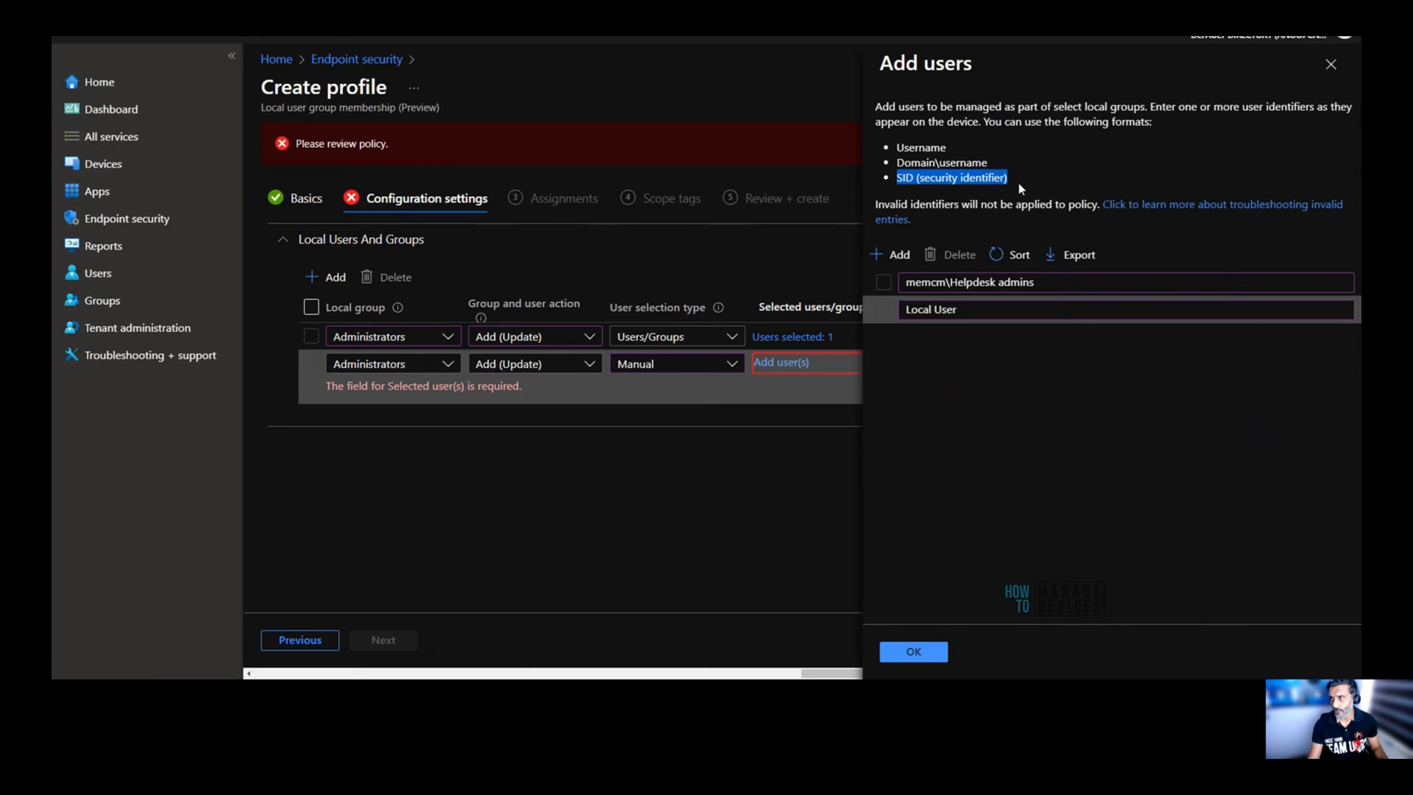
mouse_move(1021, 183)
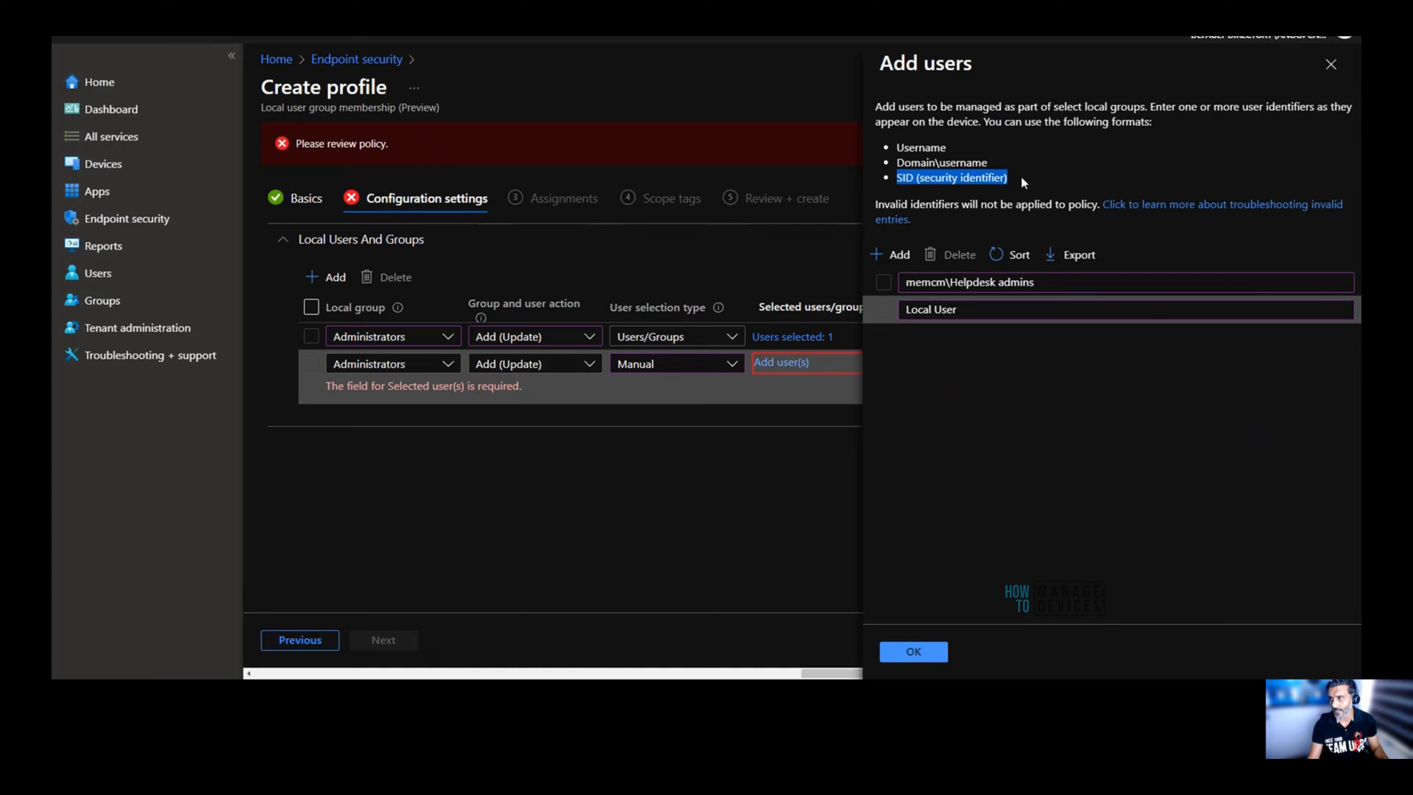
mouse_move(1034, 186)
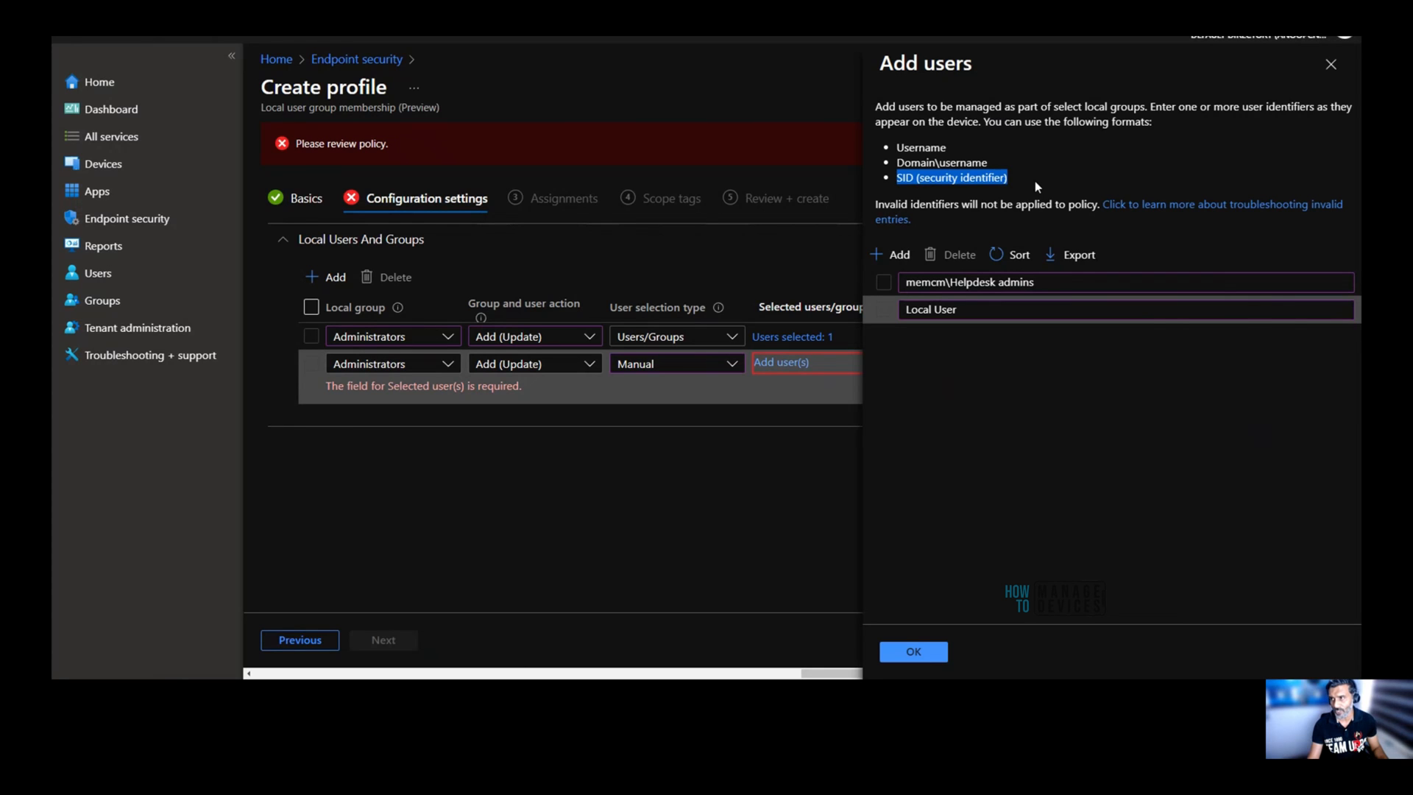
mouse_move(1039, 184)
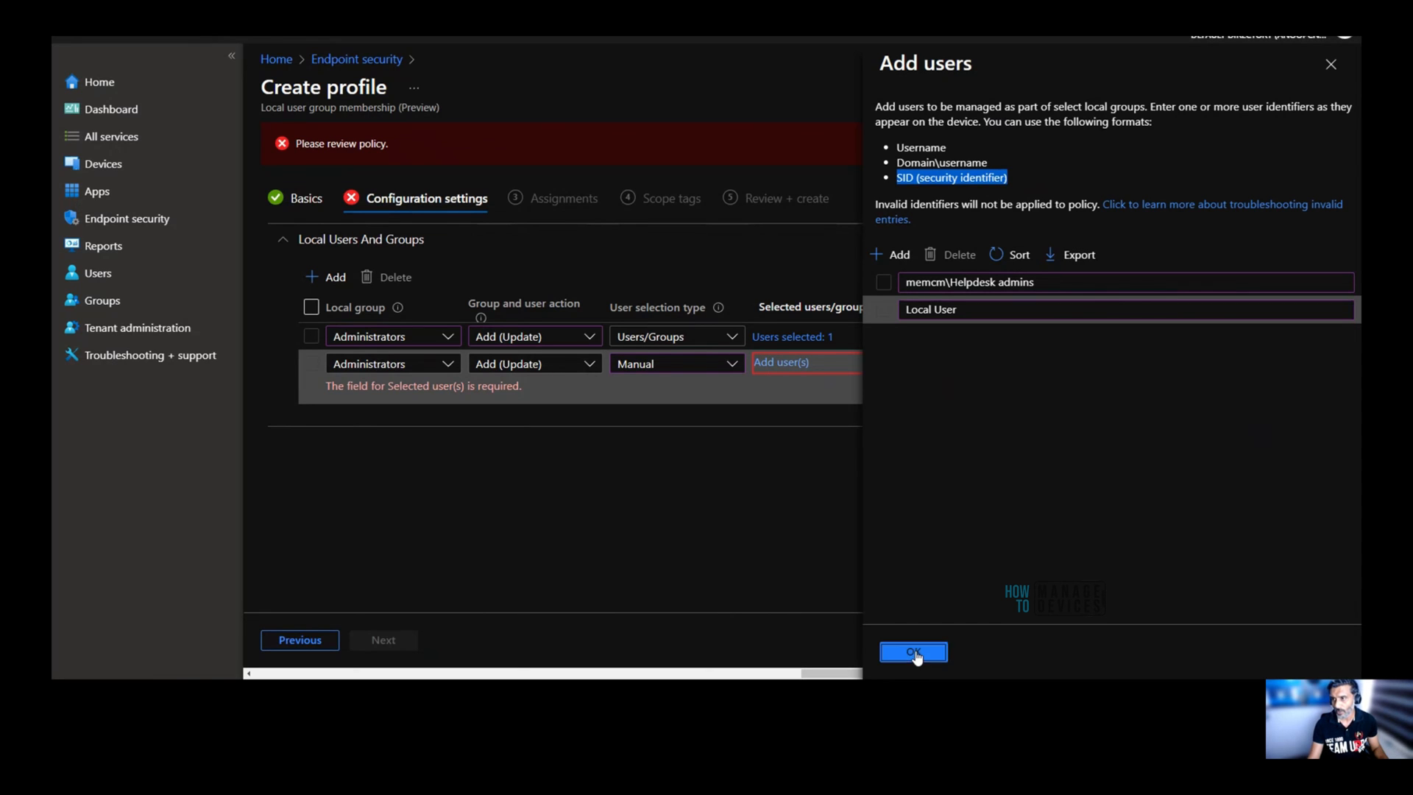
Confirm the two manual users, delete the Users/Groups rule, and advance to Assignments.
click(911, 652)
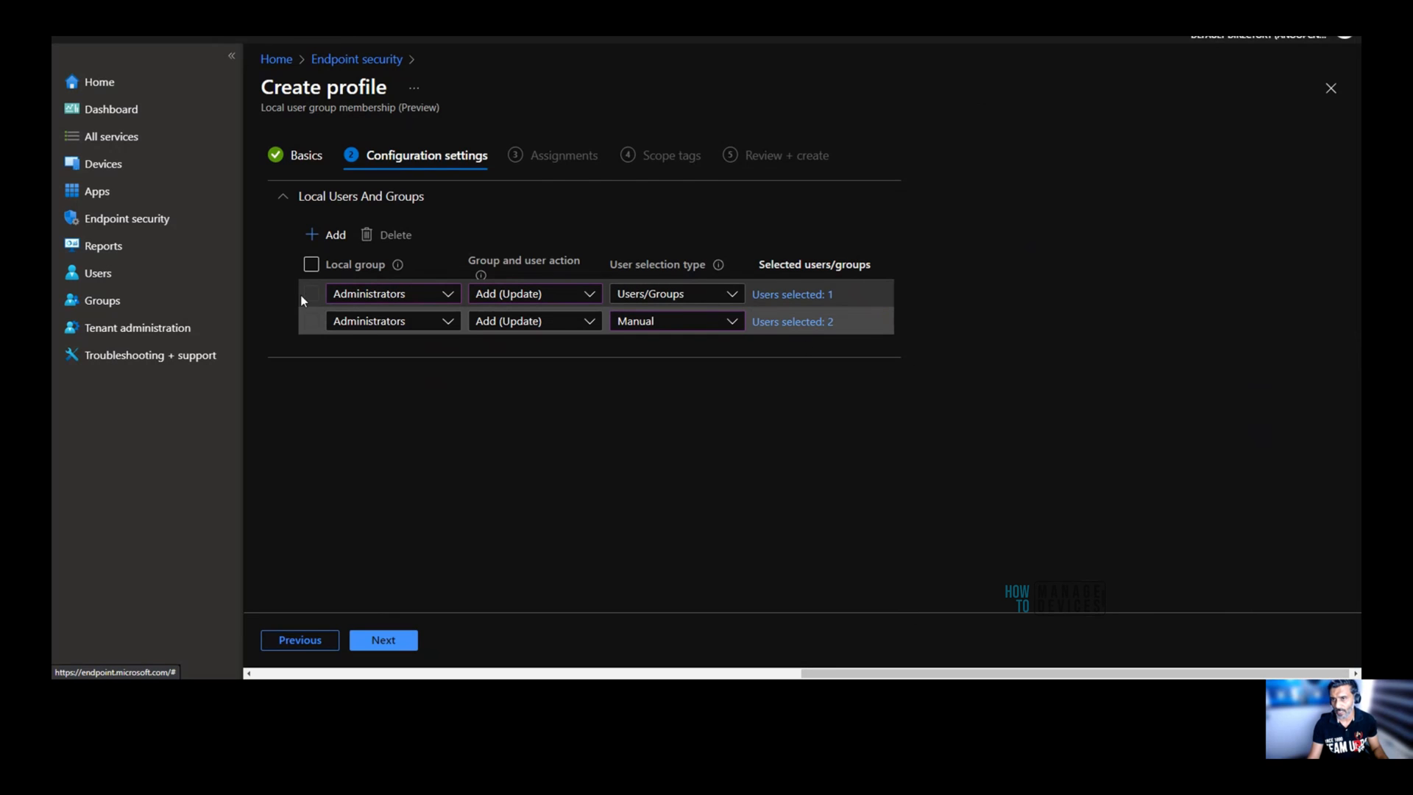
click(310, 293)
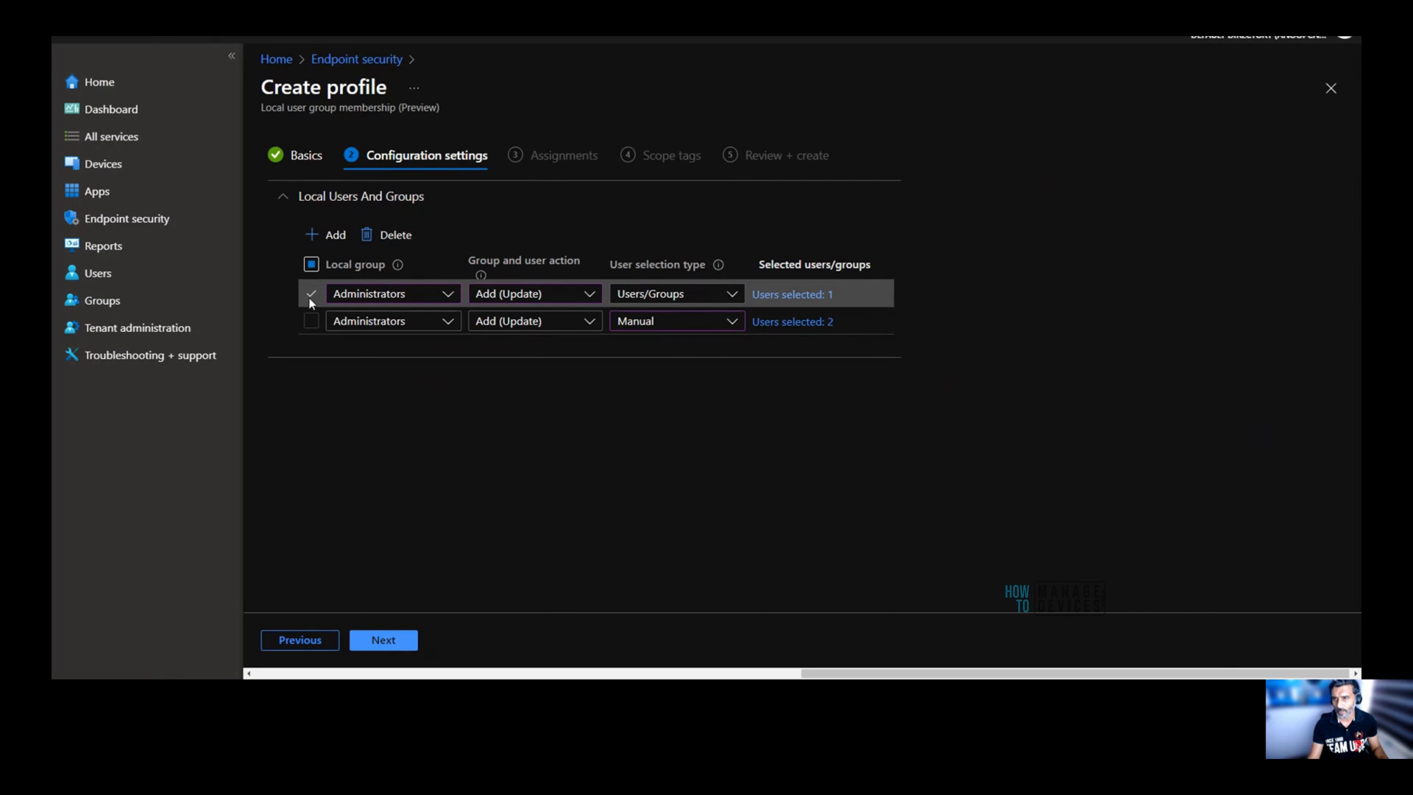
click(394, 234)
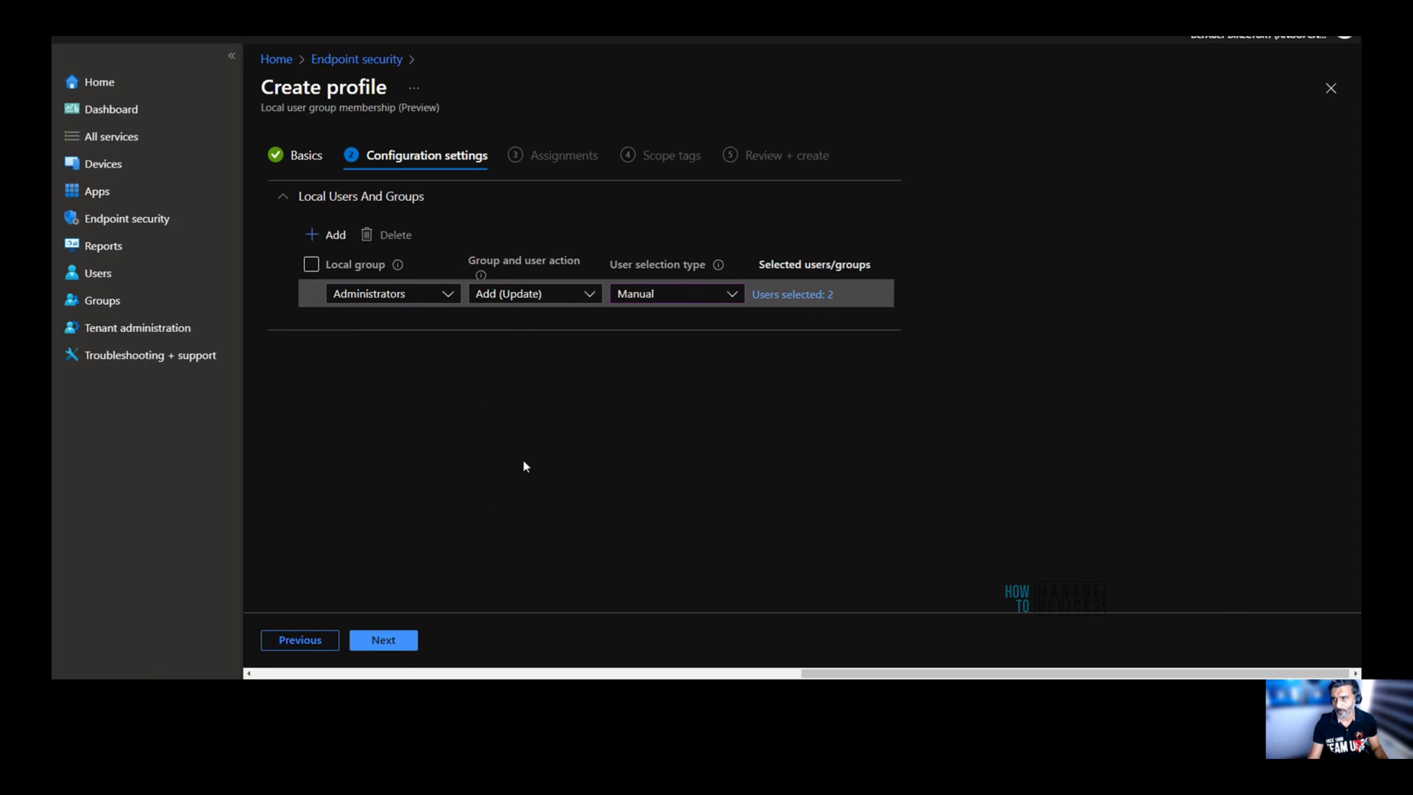
click(382, 640)
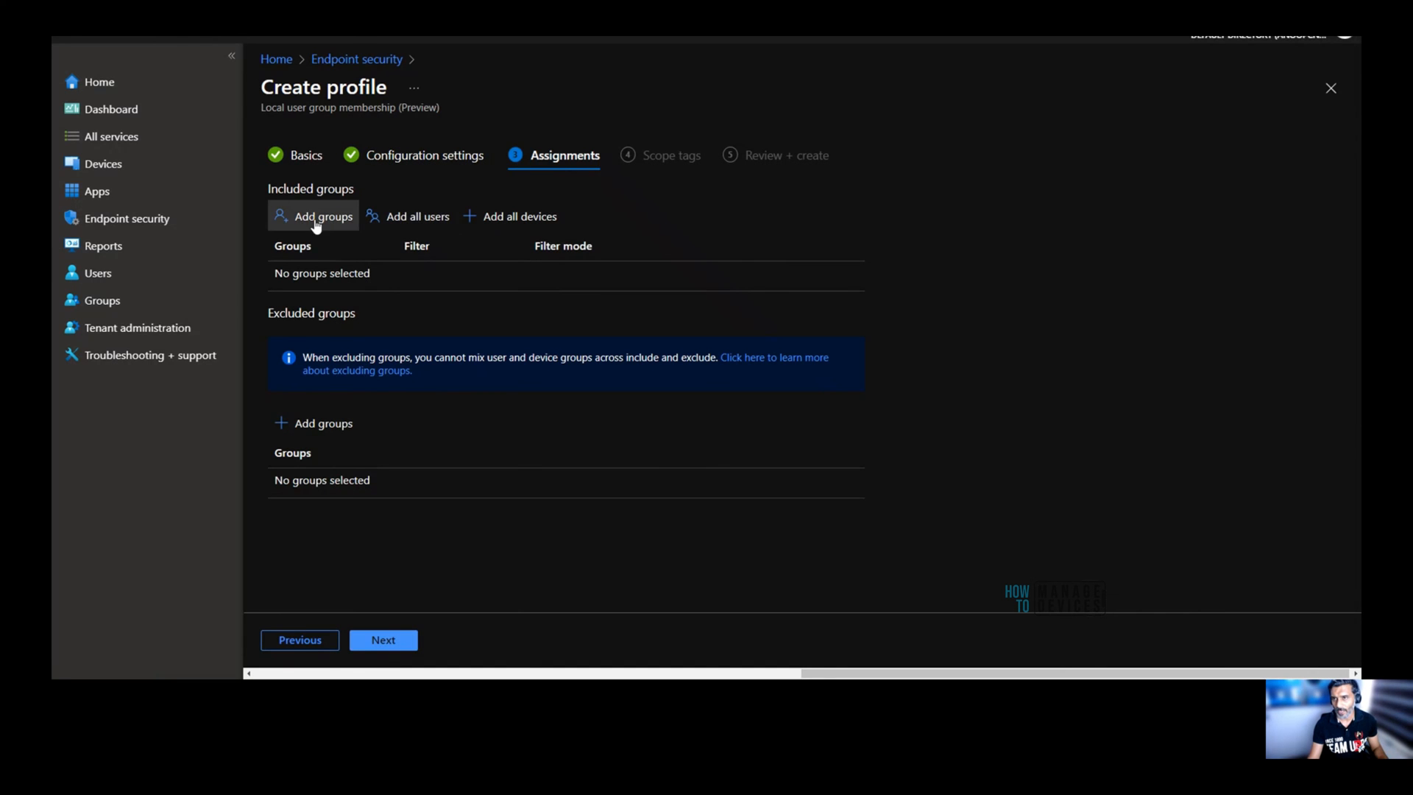
Skip assignments and scope tags, create Local Admin Policy, and reopen Manage Local Administrators Group.
click(382, 640)
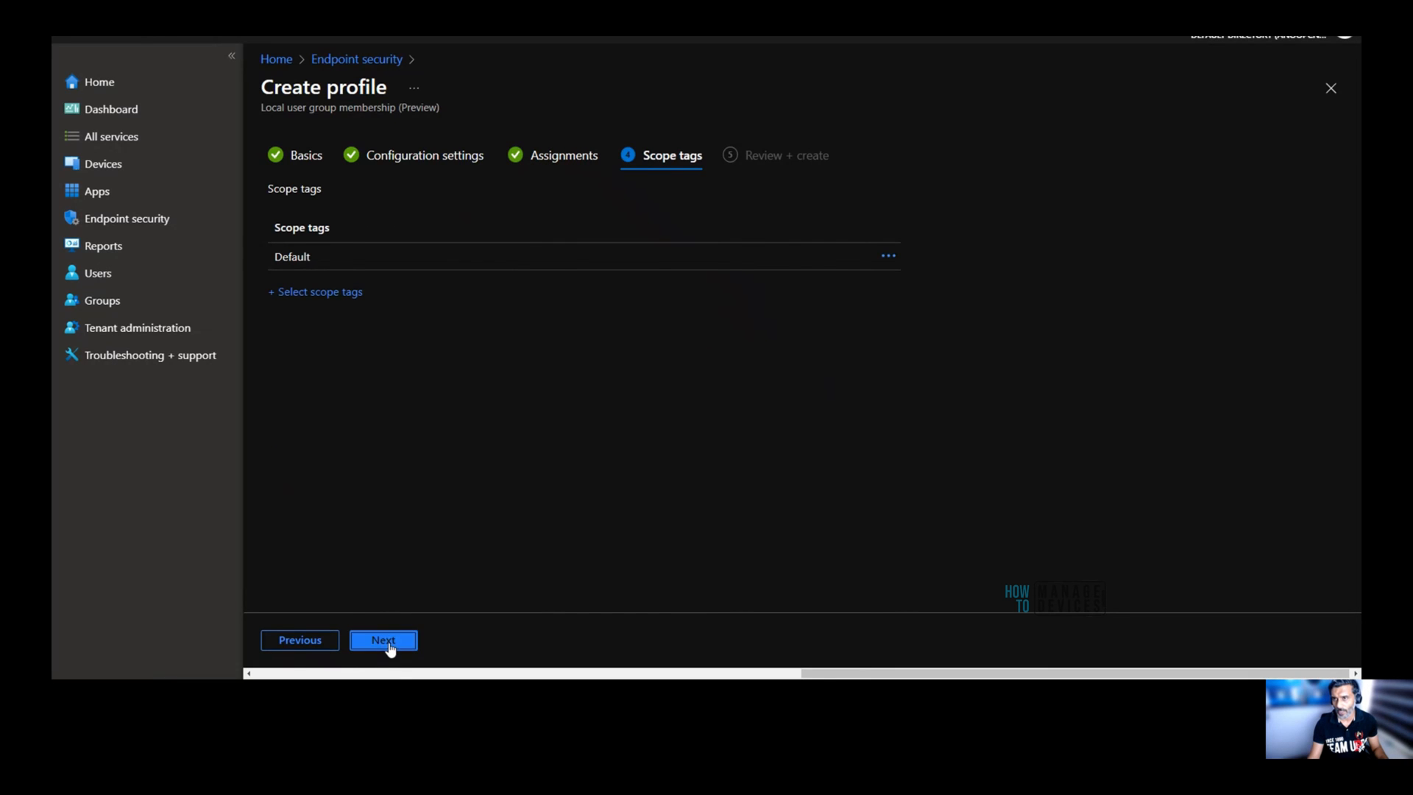
click(382, 639)
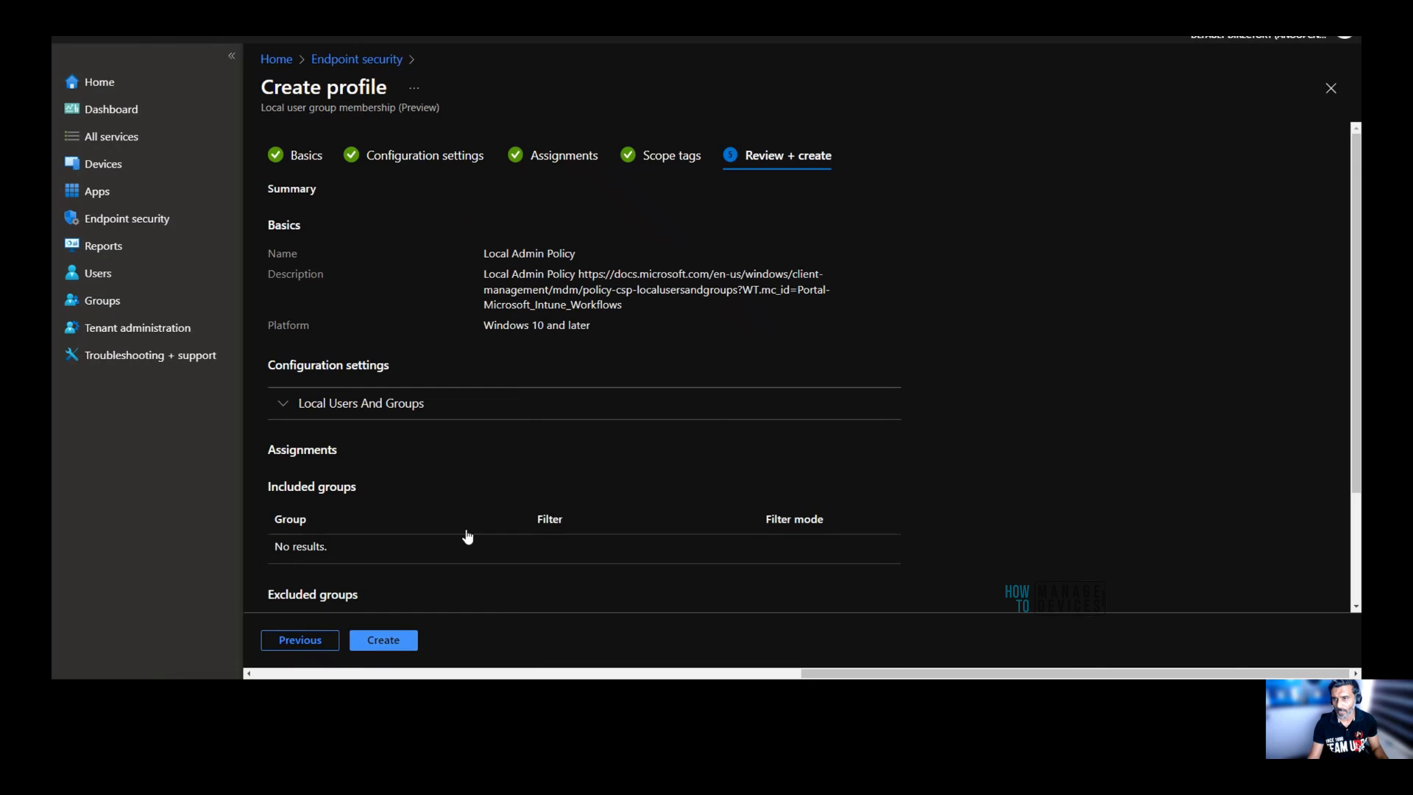
click(282, 402)
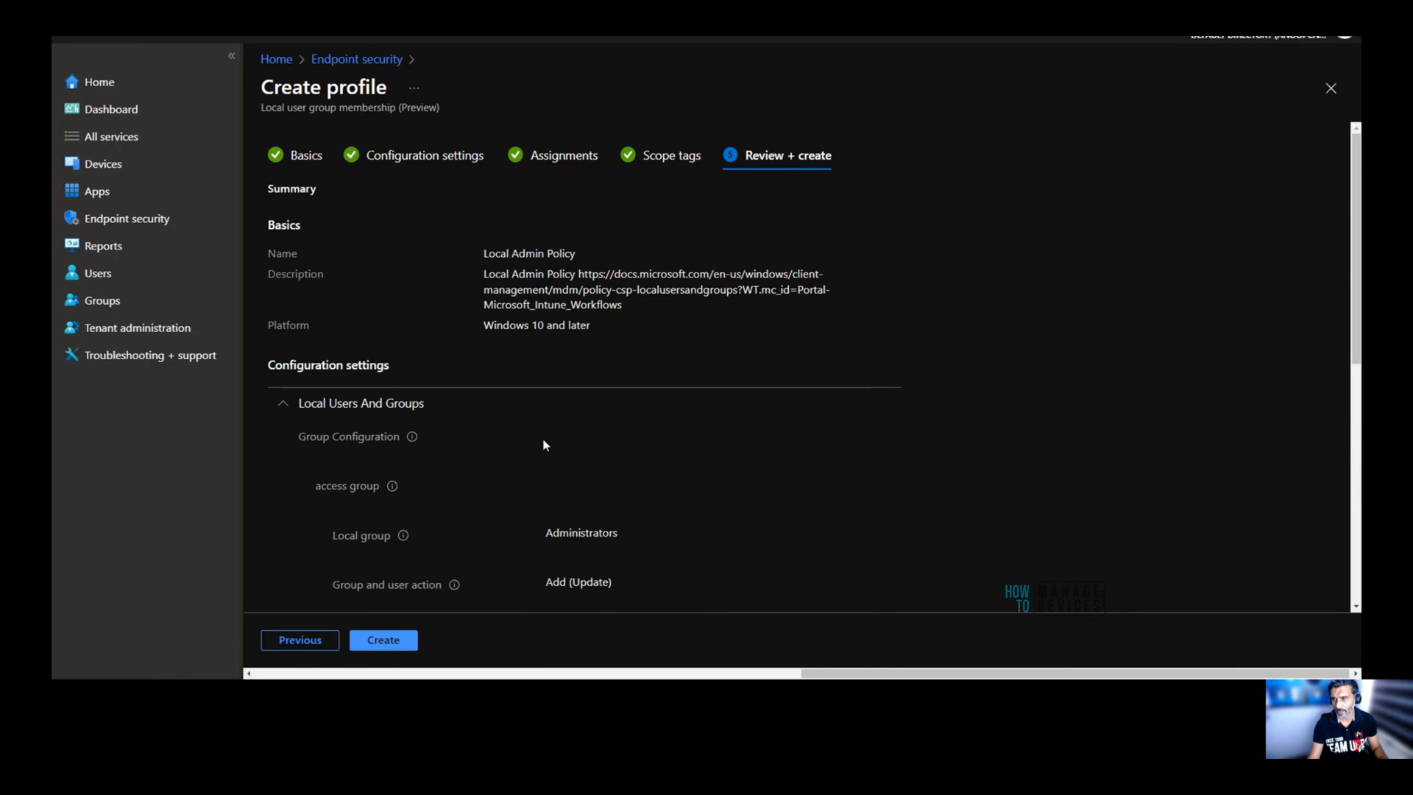
click(382, 639)
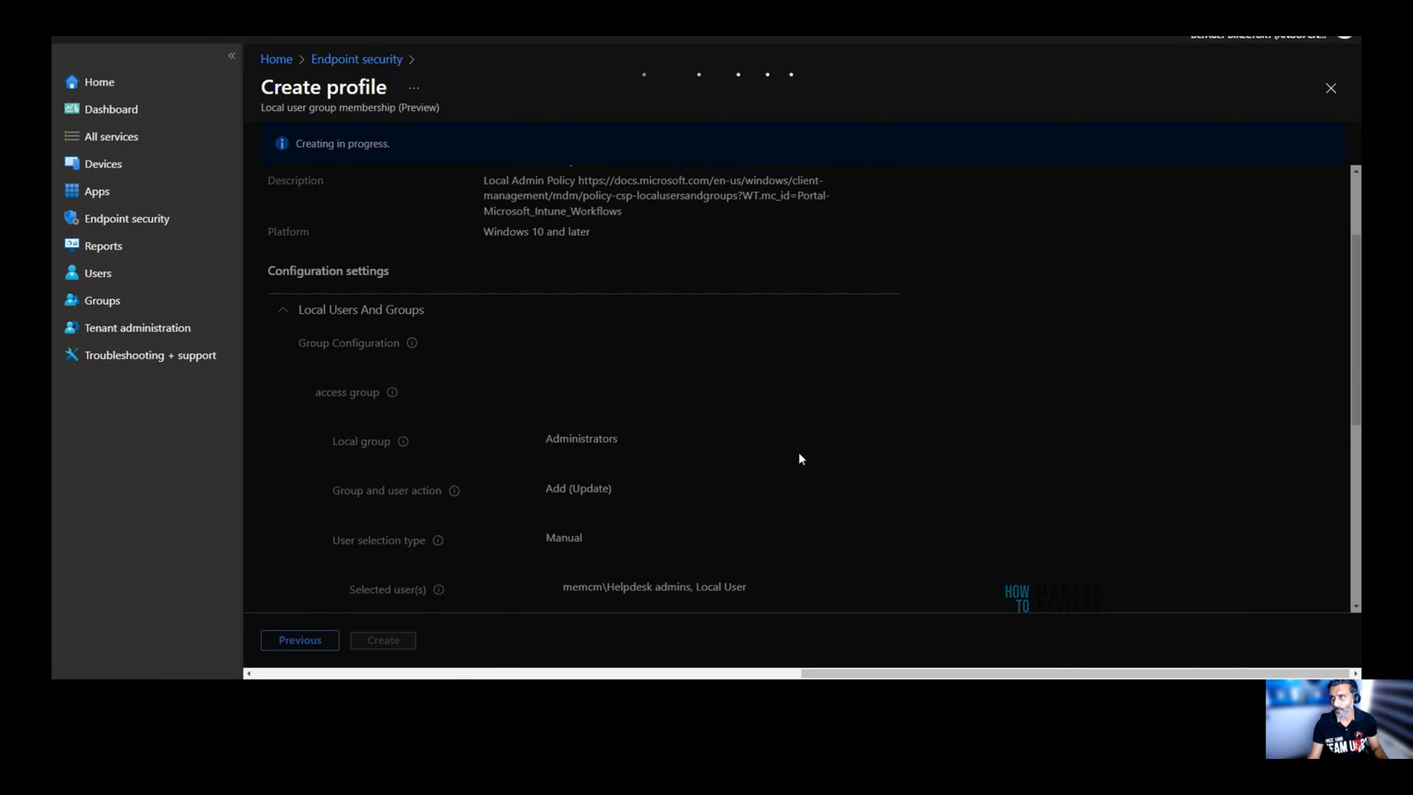
click(382, 639)
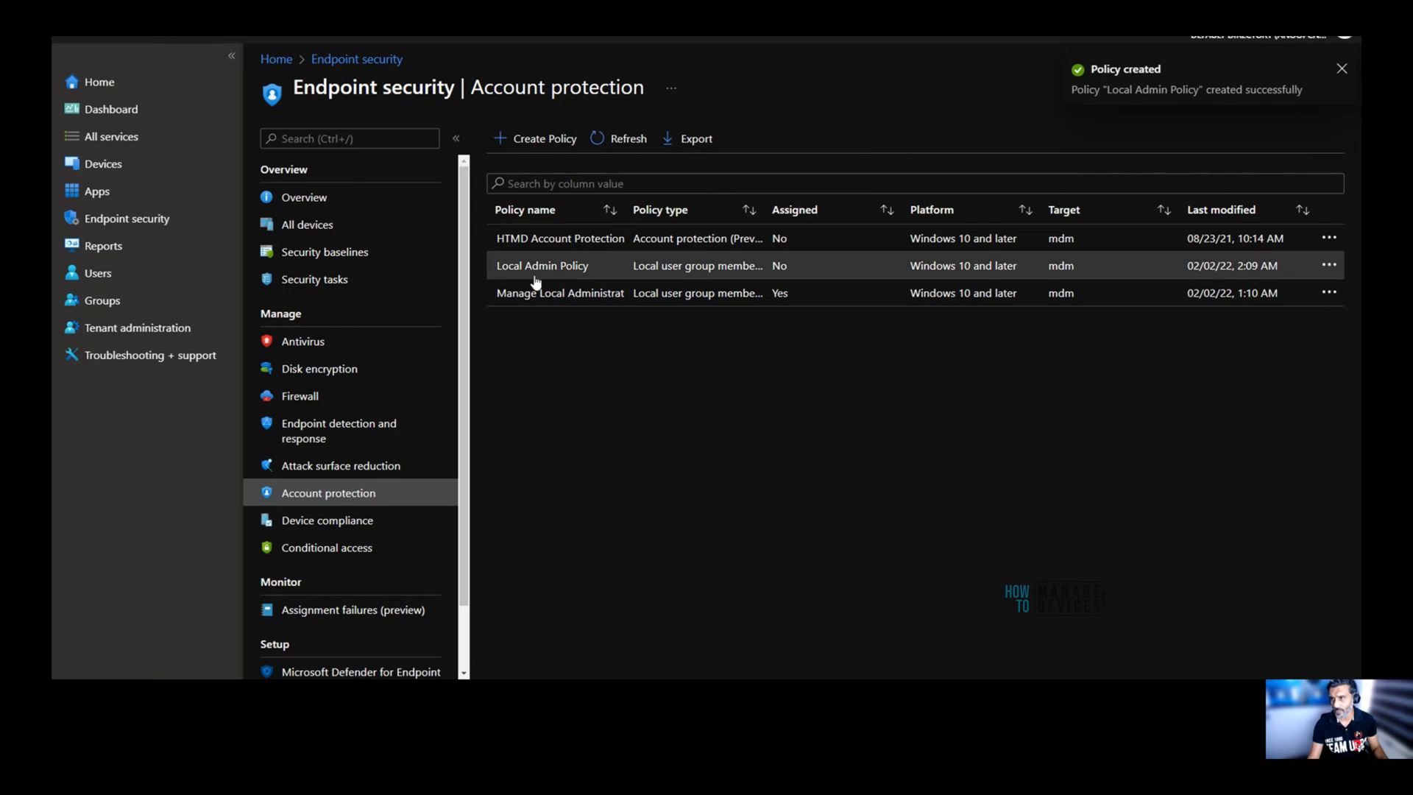
mouse_move(559, 293)
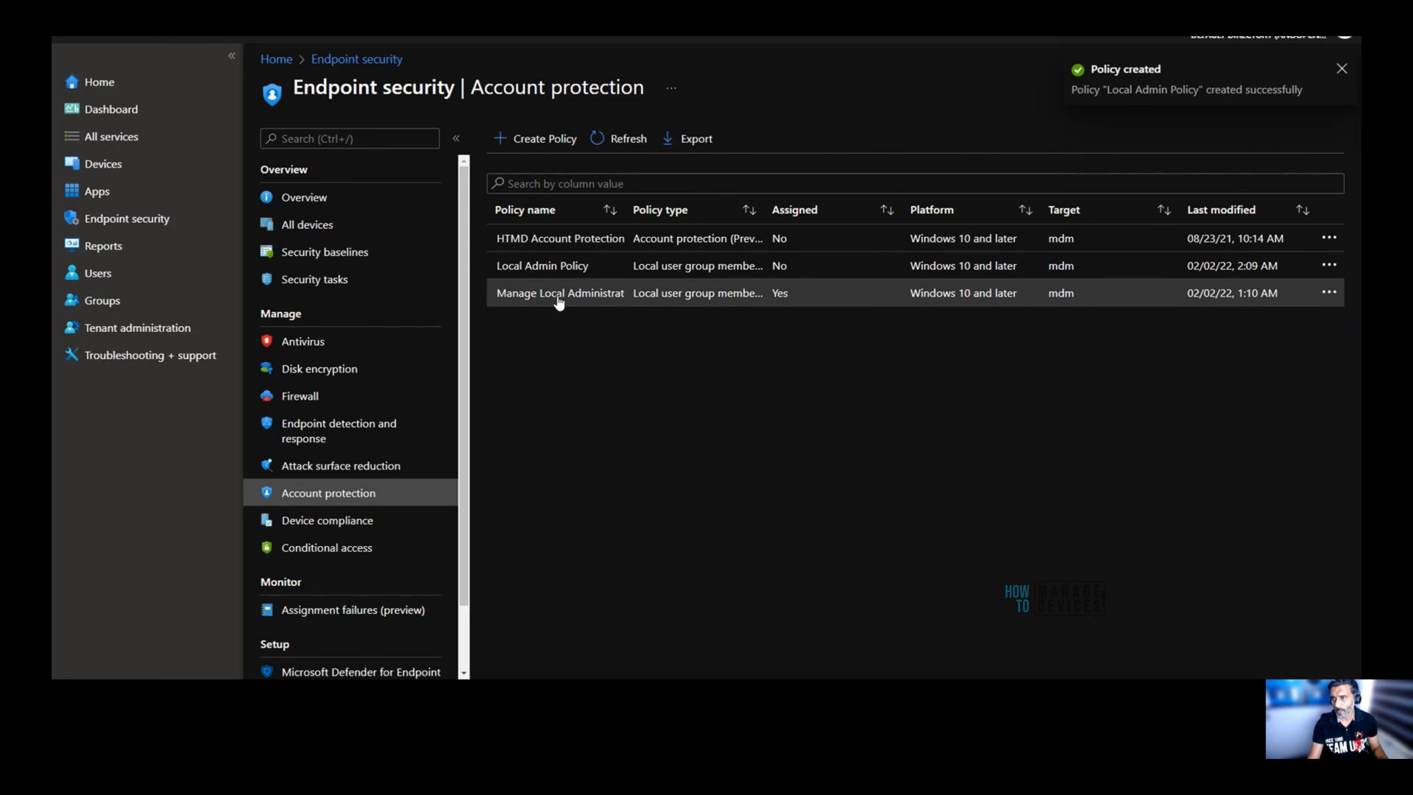
click(559, 292)
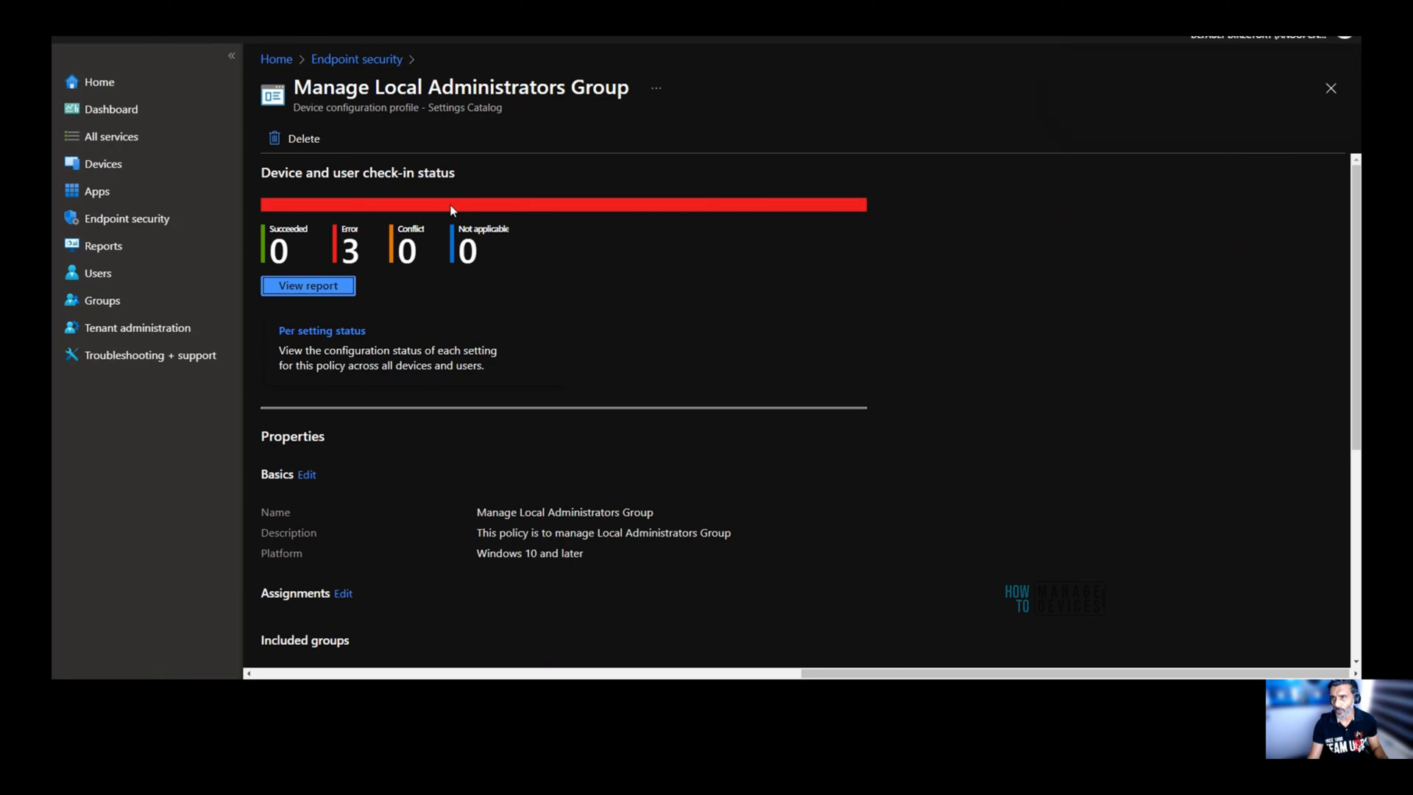
Scroll the policy's configuration settings and highlight the first Administrators local group rule.
scroll(down, 3)
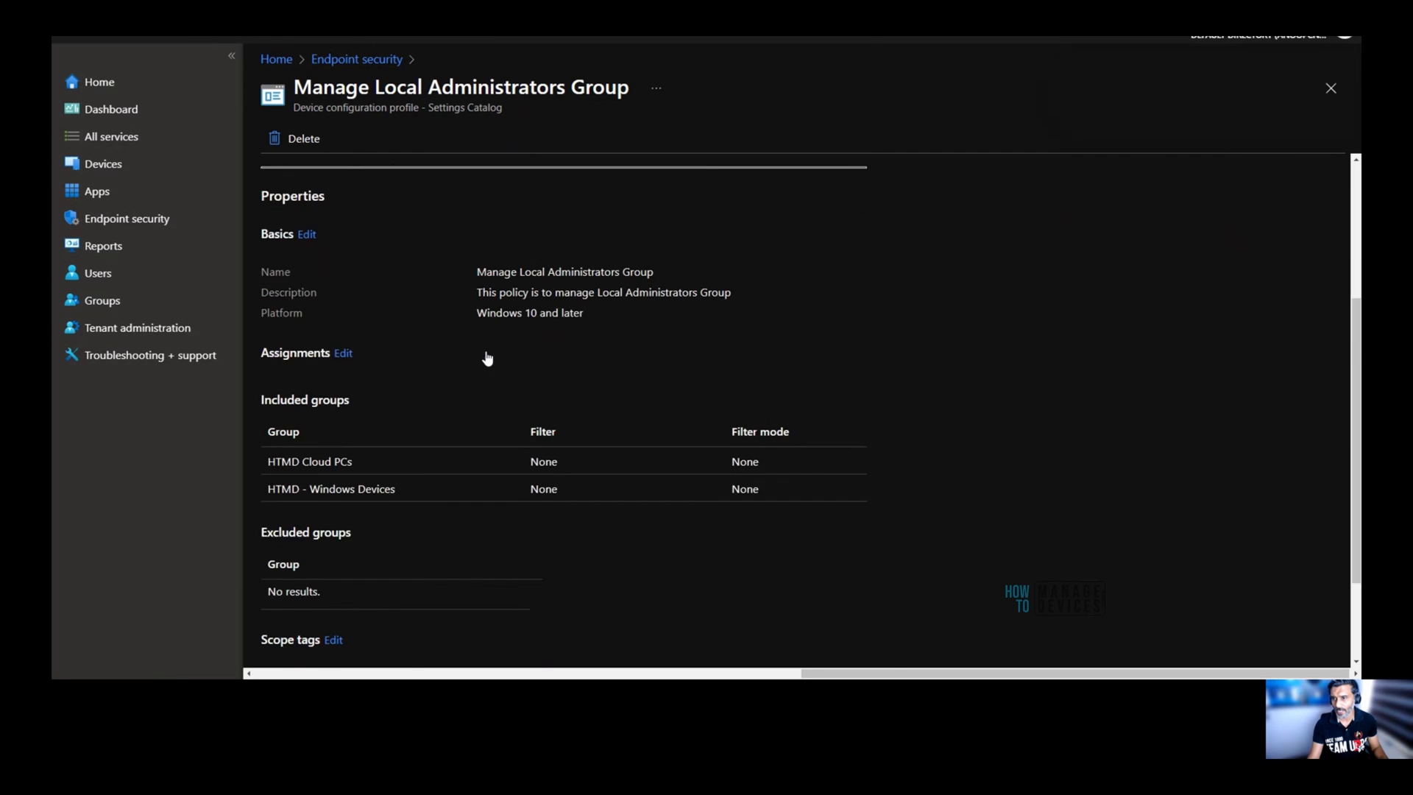
scroll(down, 3)
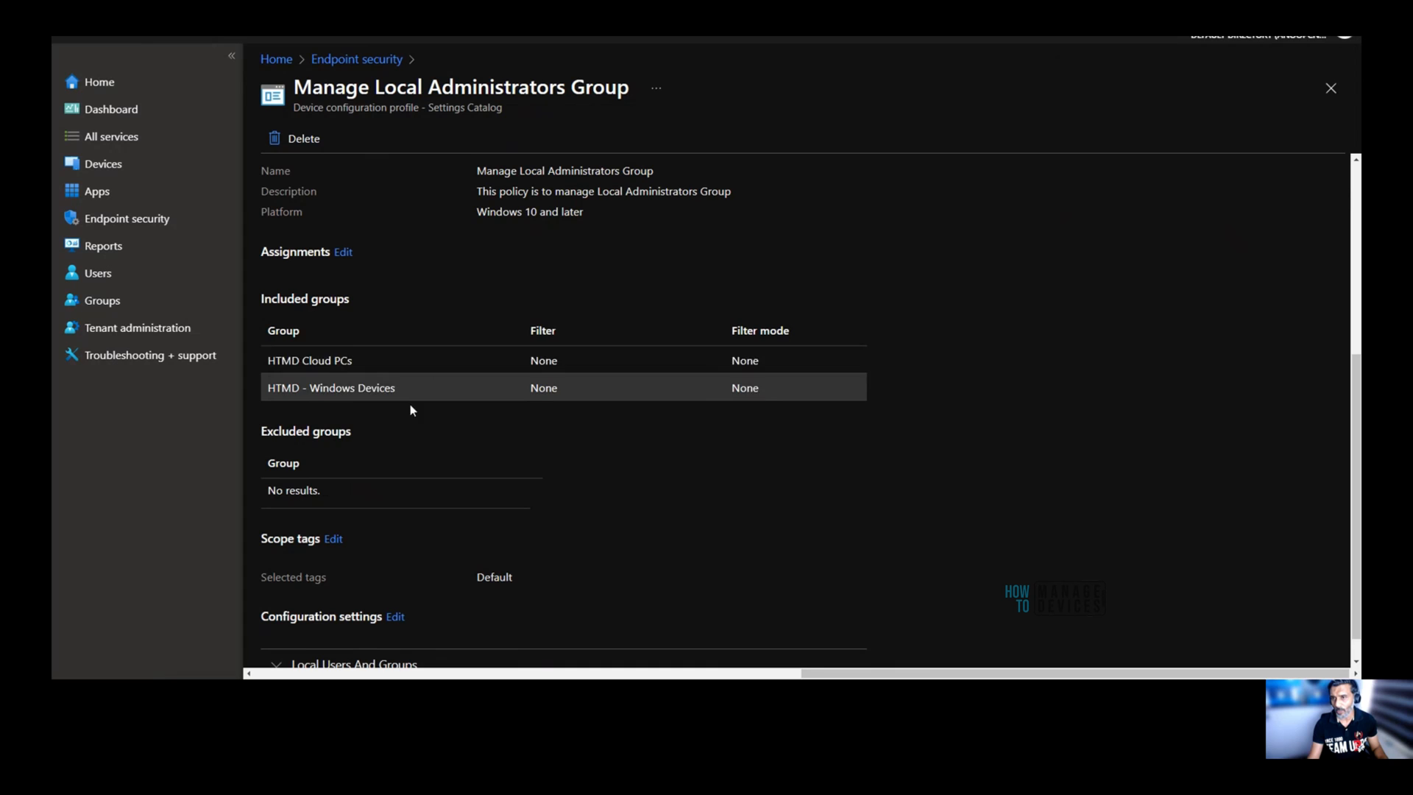
scroll(down, 3)
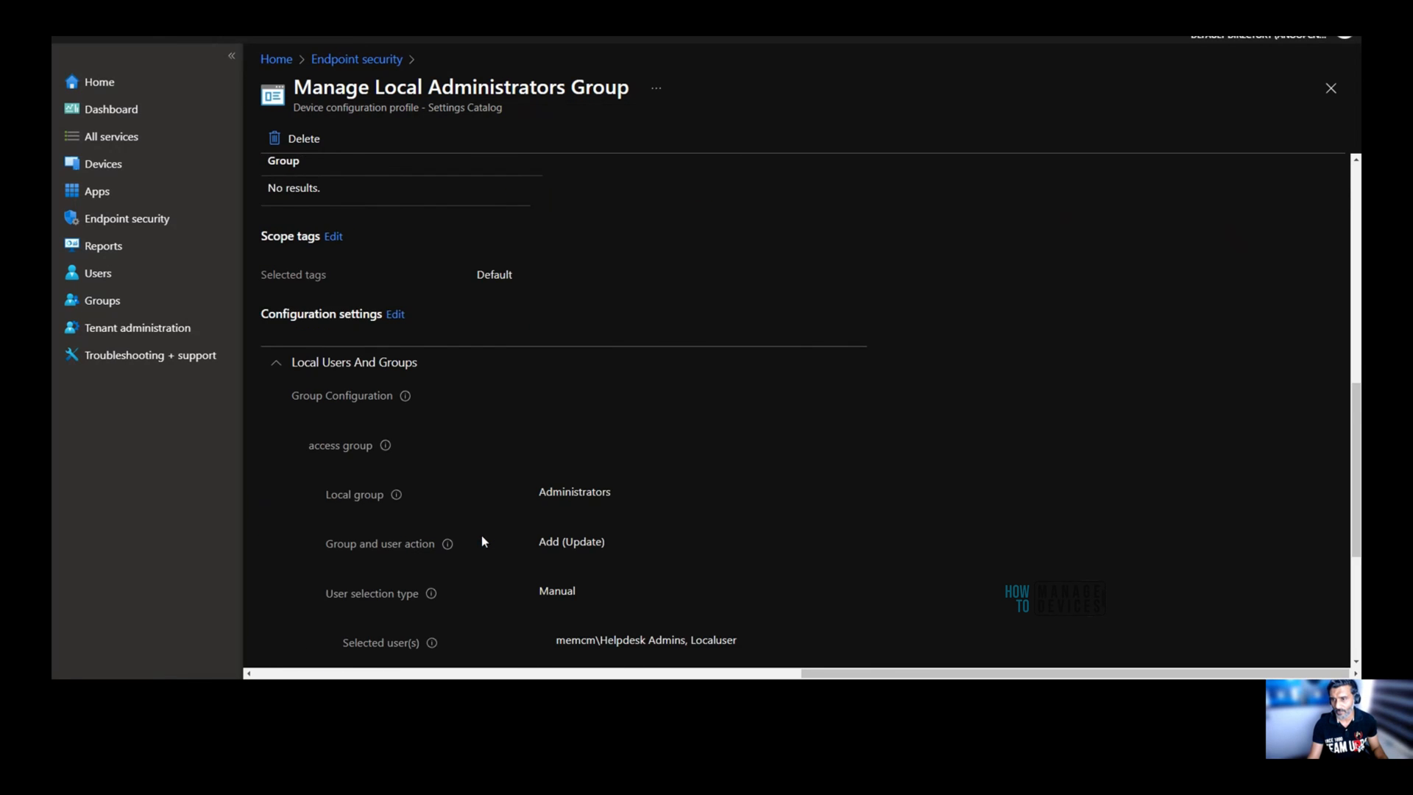
scroll(down, 3)
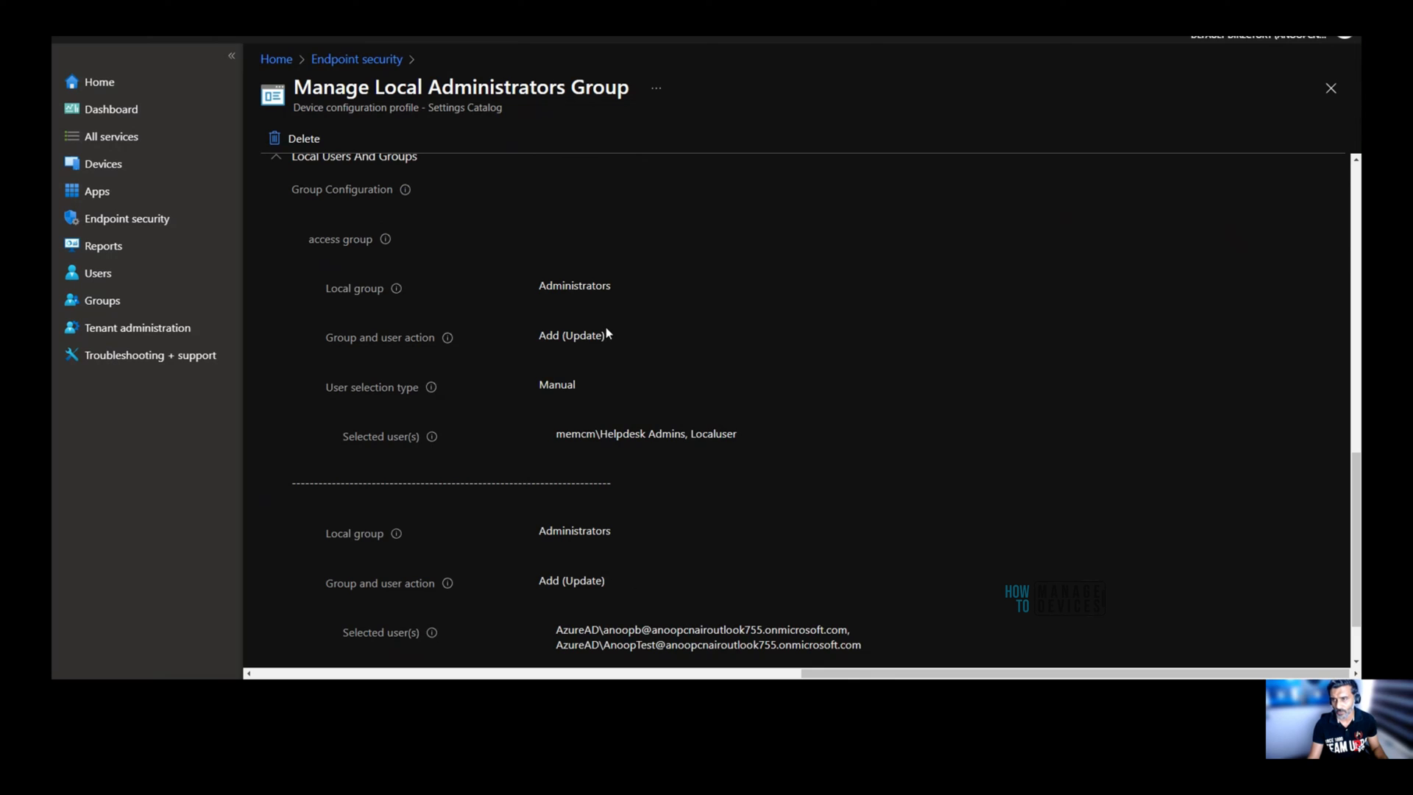
scroll(down, 3)
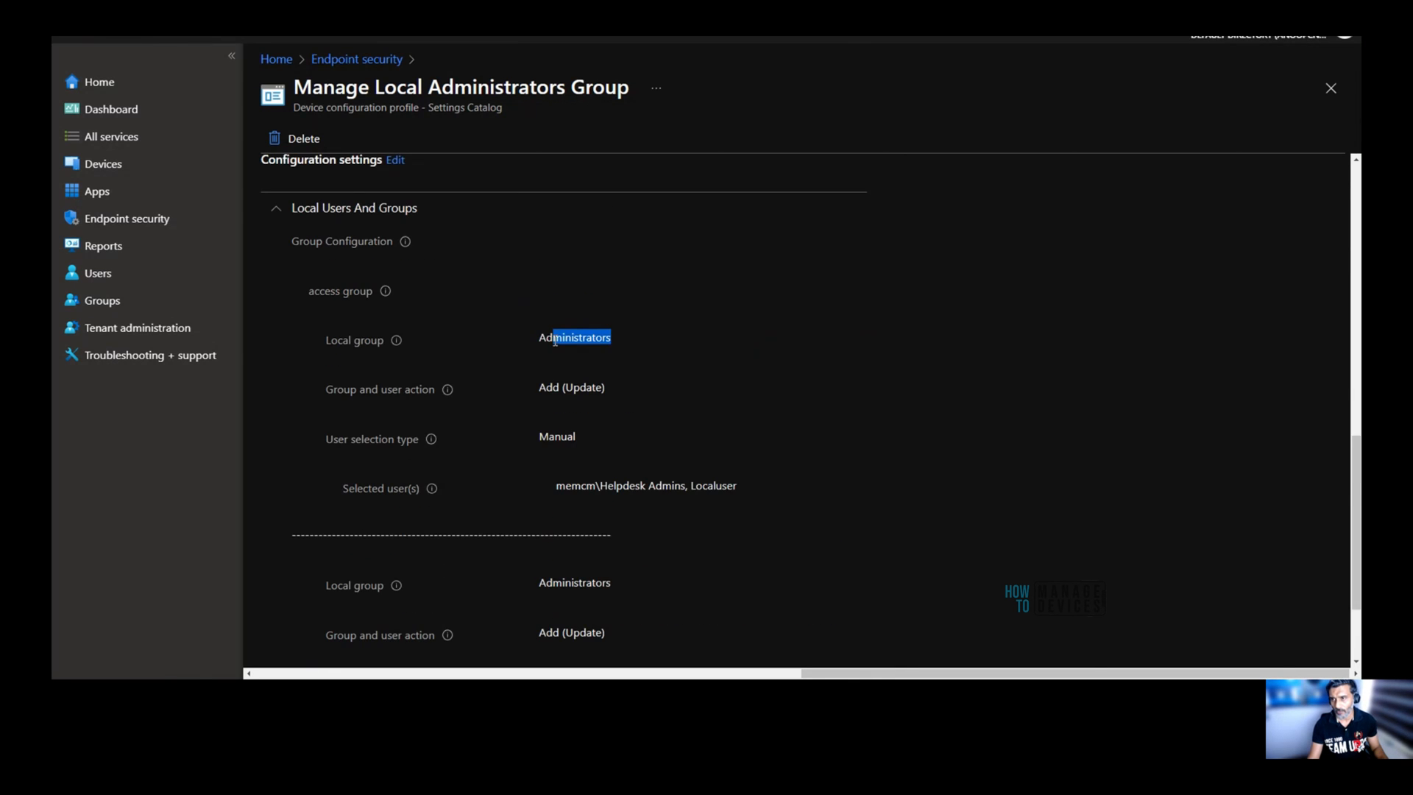
double_click(574, 337)
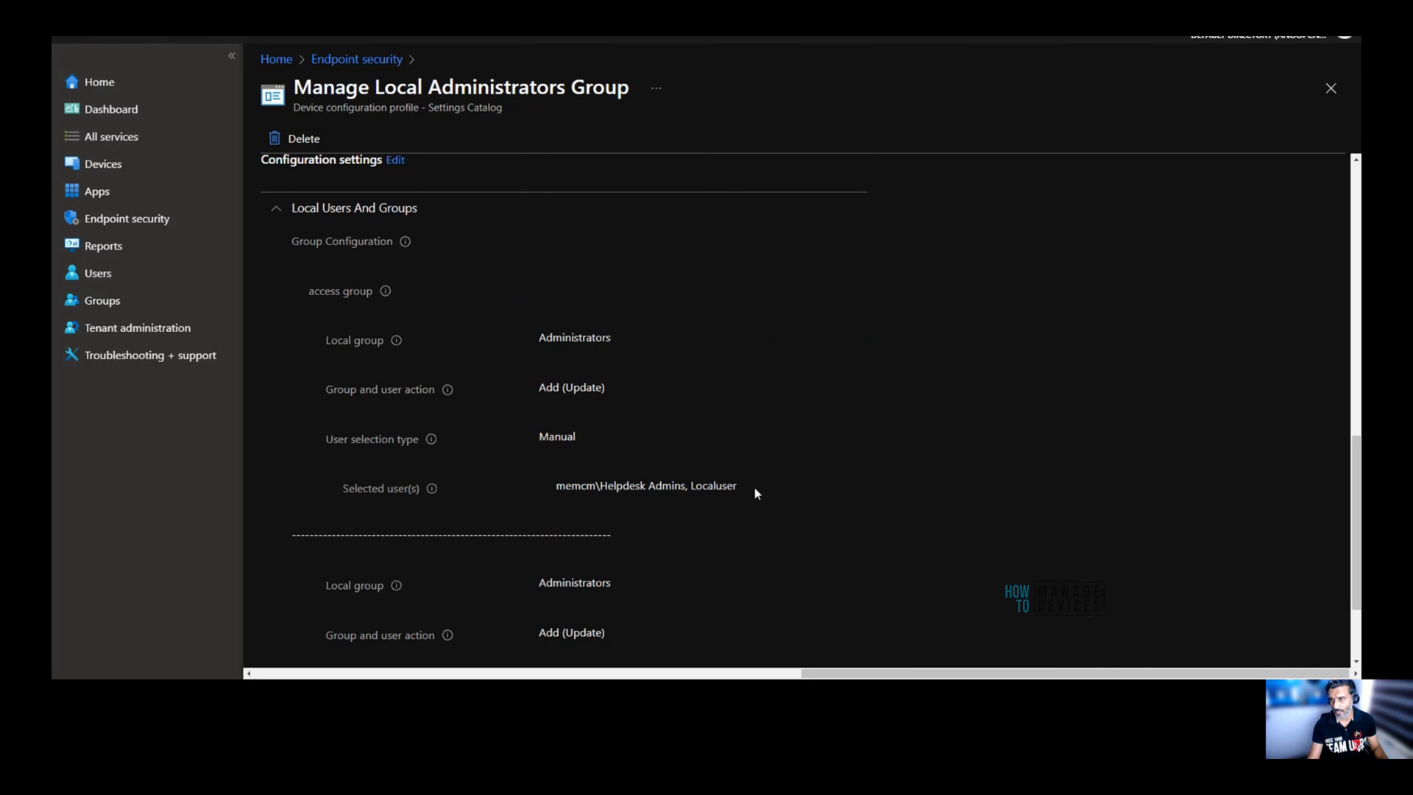
Highlight the second Administrators local group rule, for Azure AD users.
scroll(down, 3)
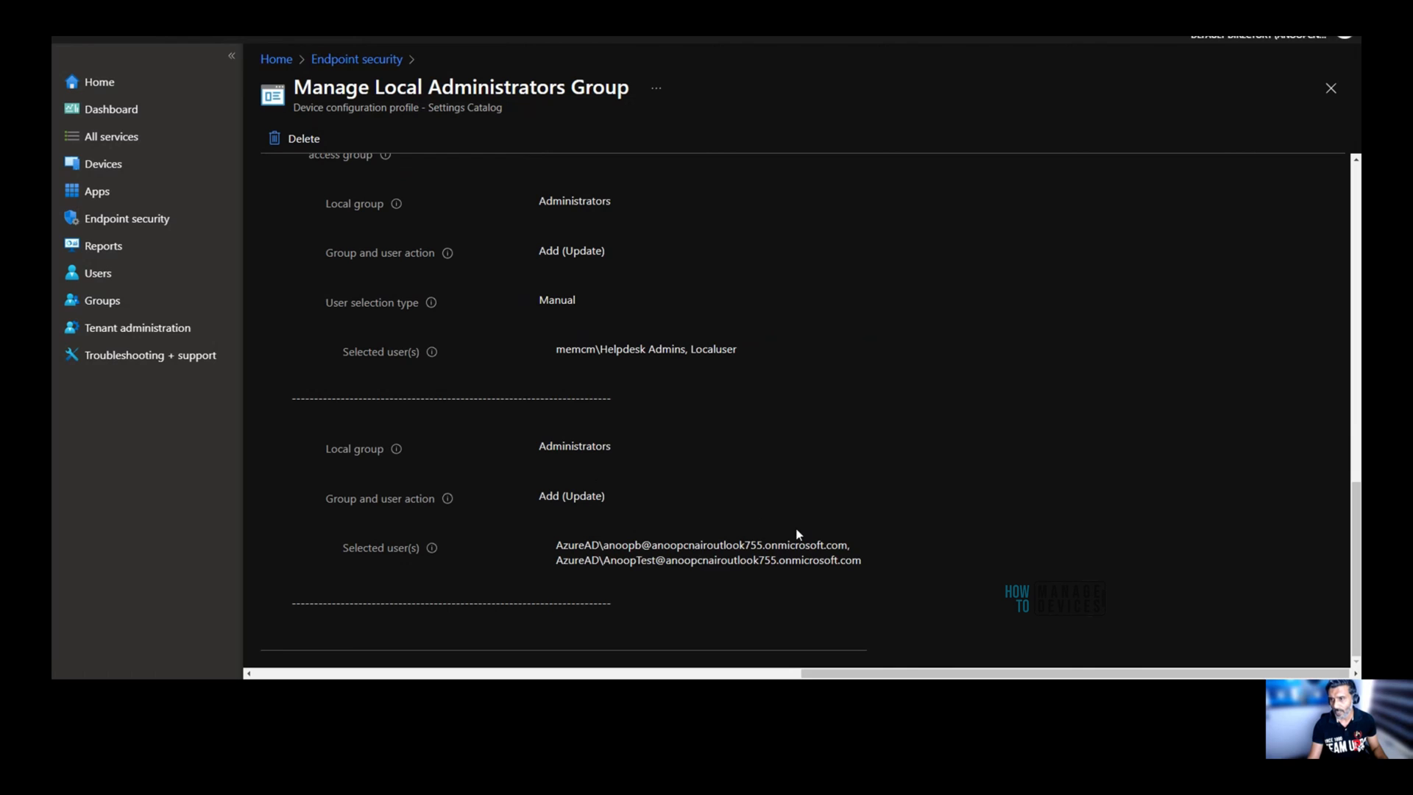
mouse_move(618, 496)
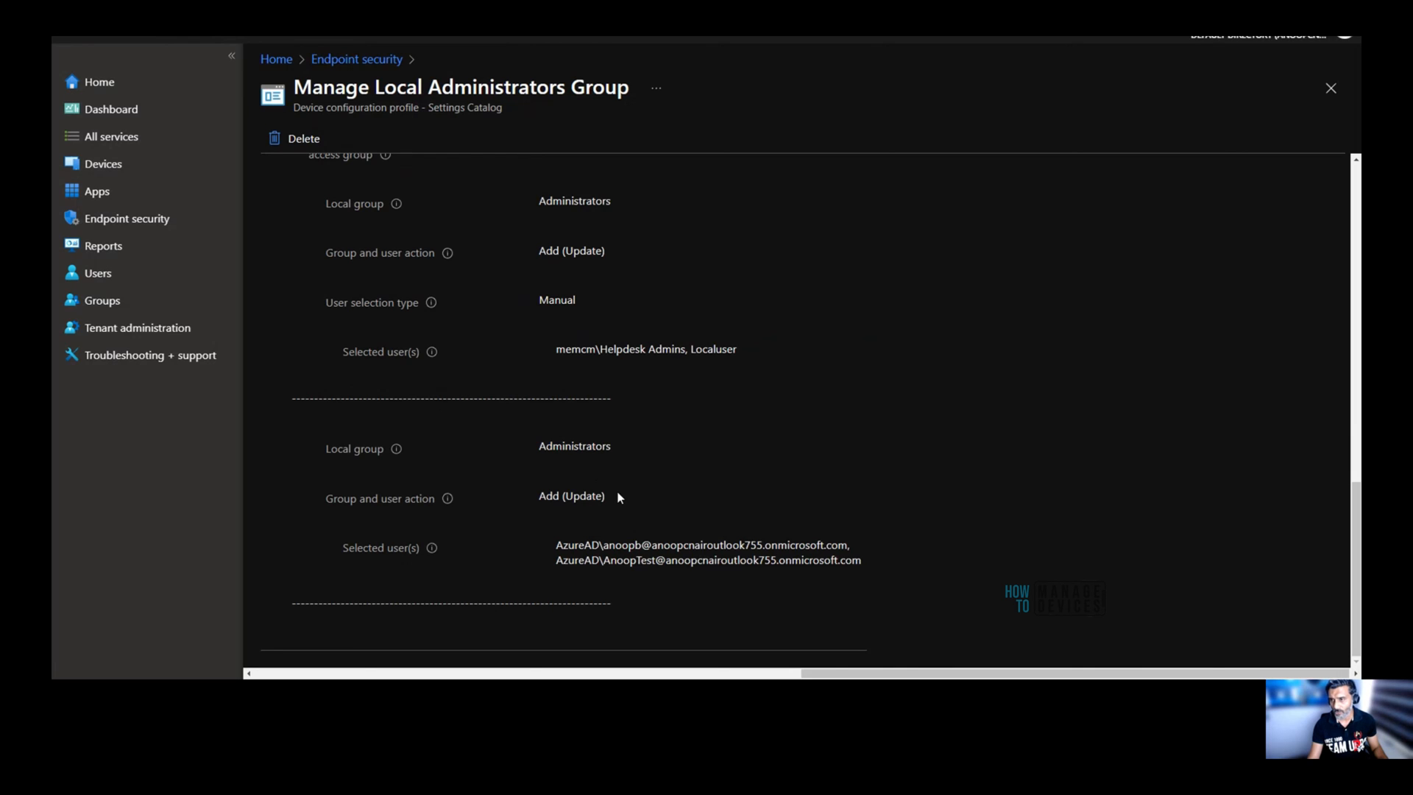
double_click(572, 495)
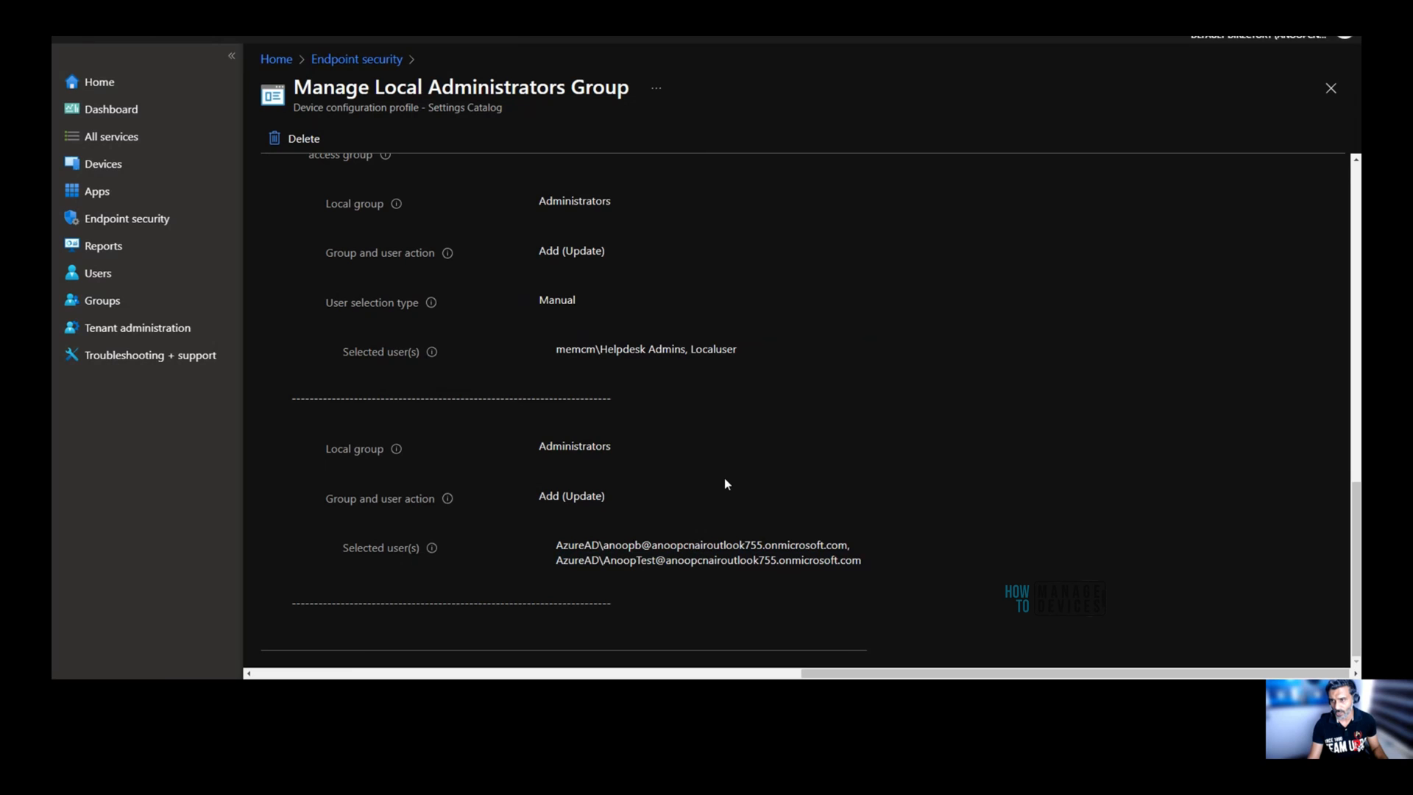
double_click(574, 445)
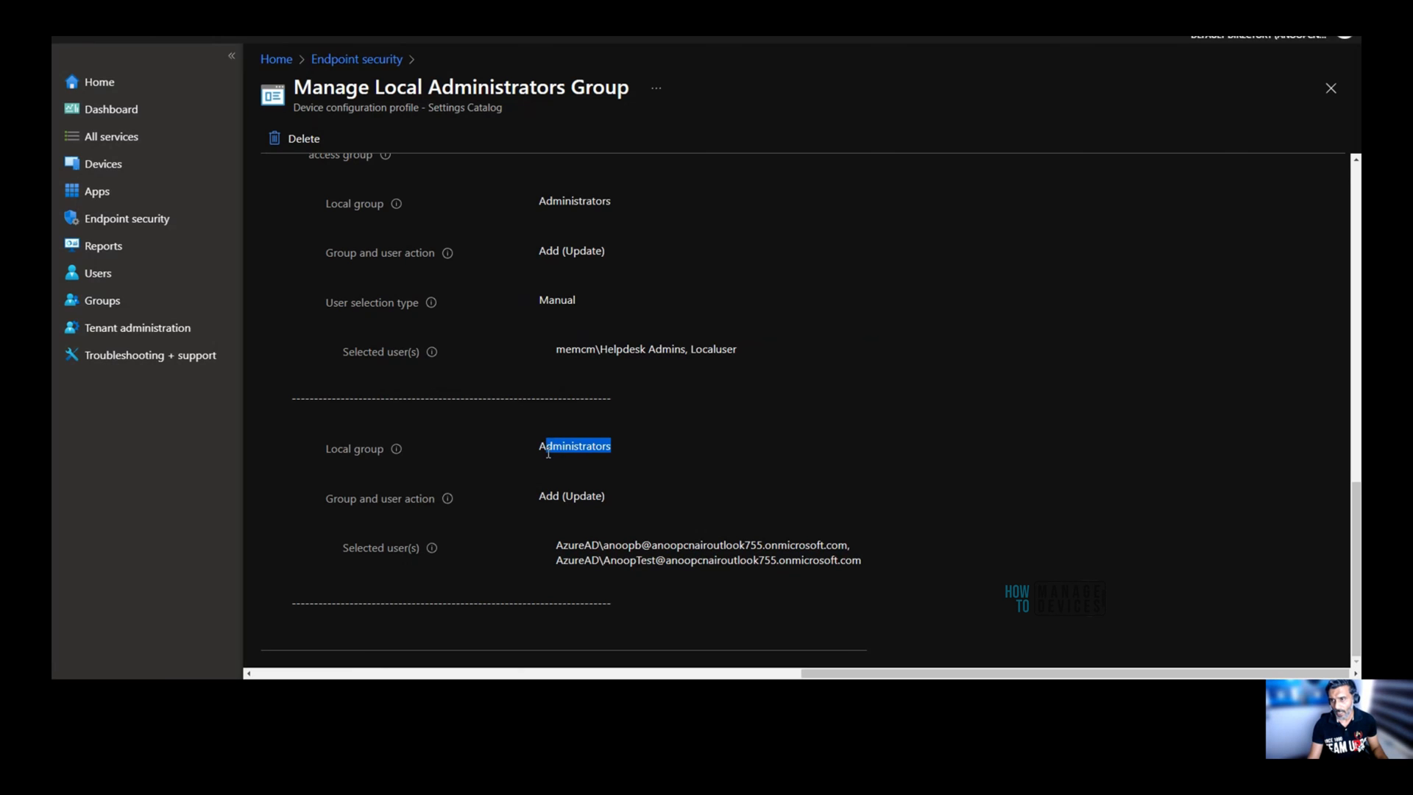
double_click(574, 445)
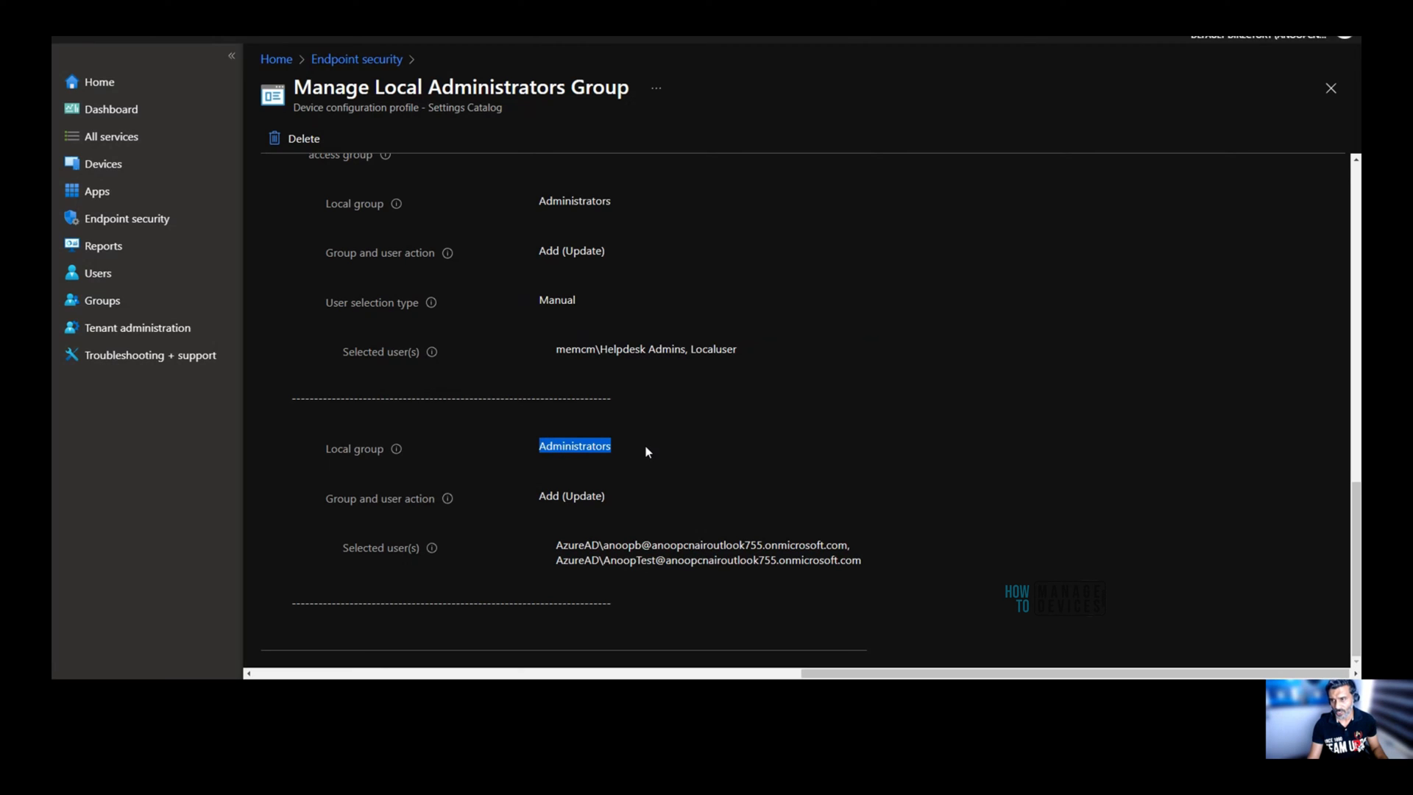
mouse_move(784, 622)
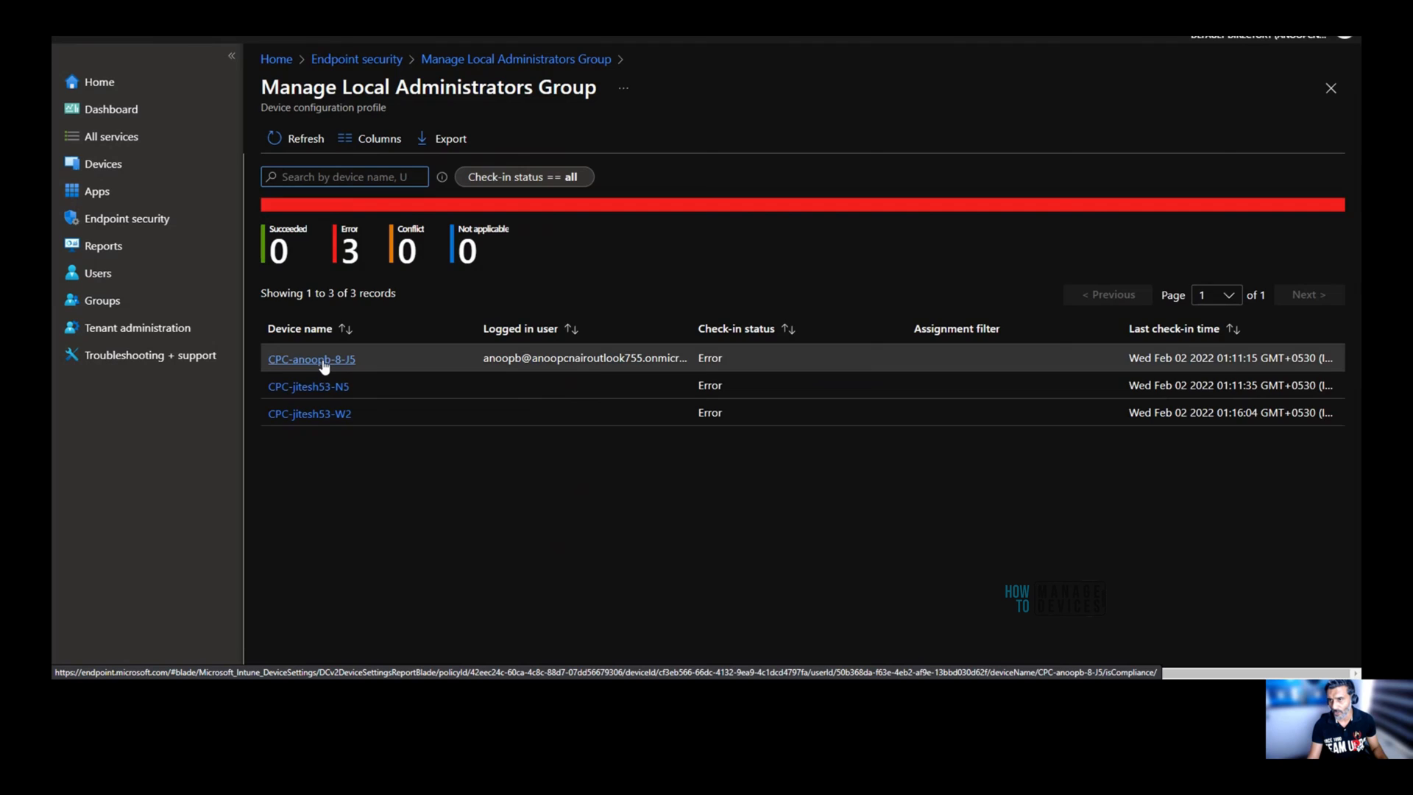
Open CPC-anoopb-8-J5's Group Configuration setting details and highlight error code 65000.
click(310, 359)
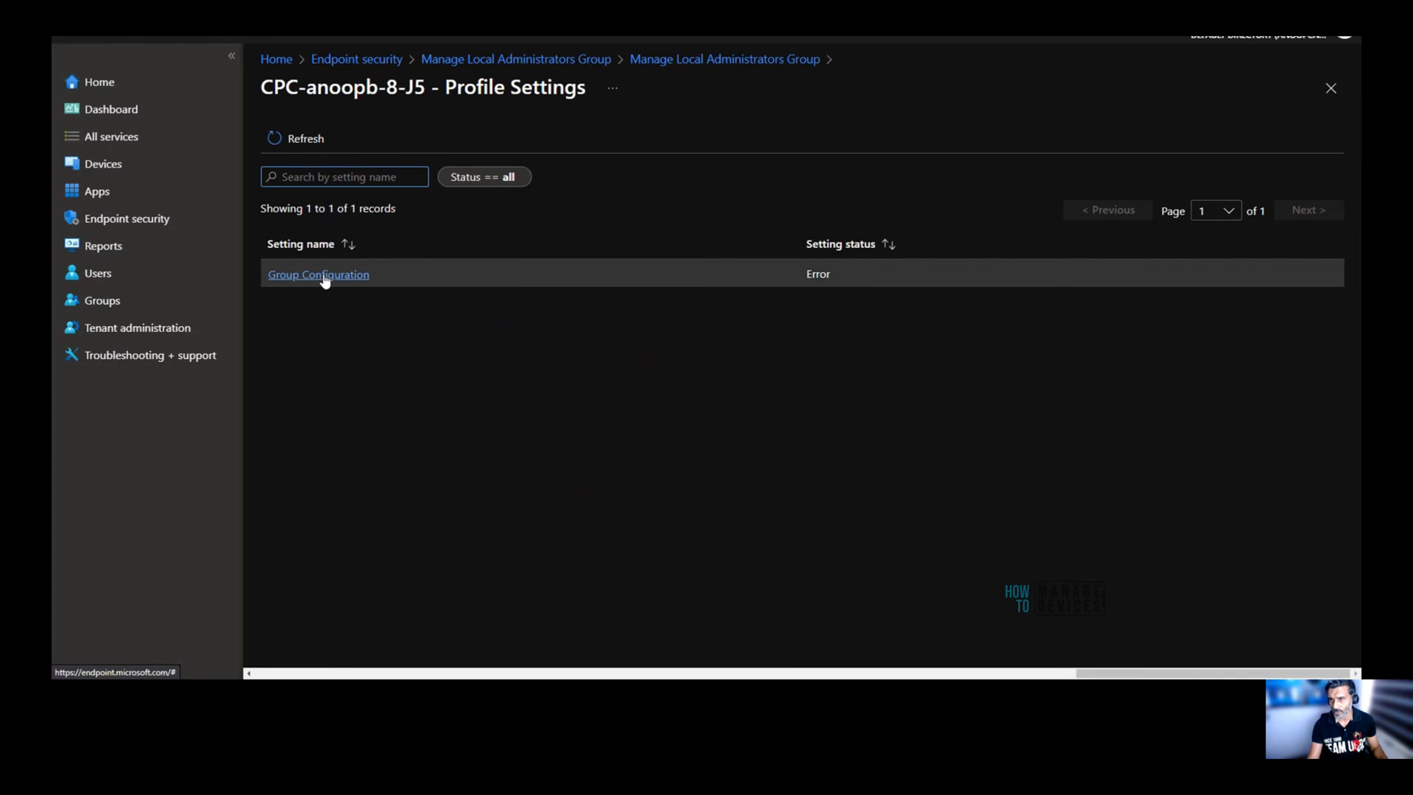
click(318, 274)
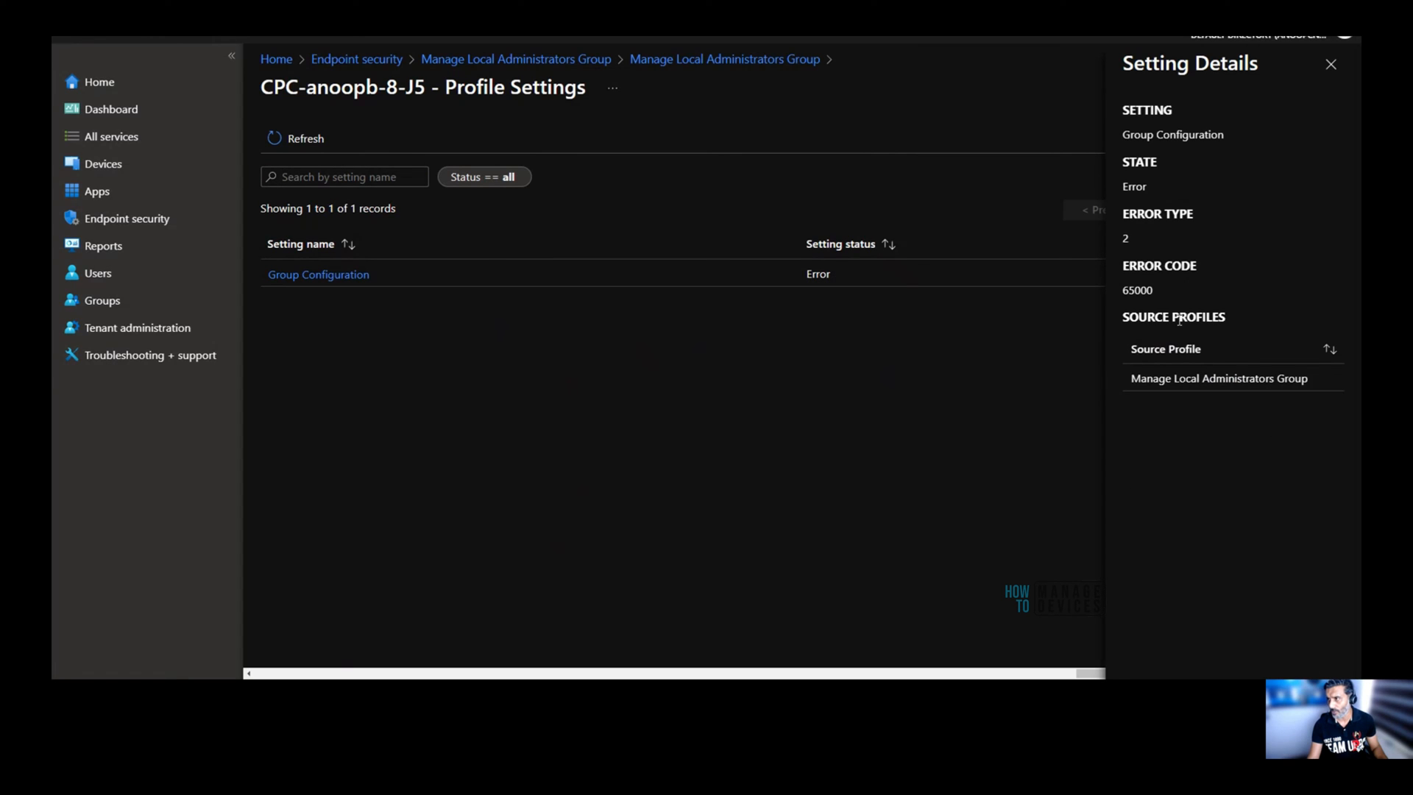
double_click(1137, 289)
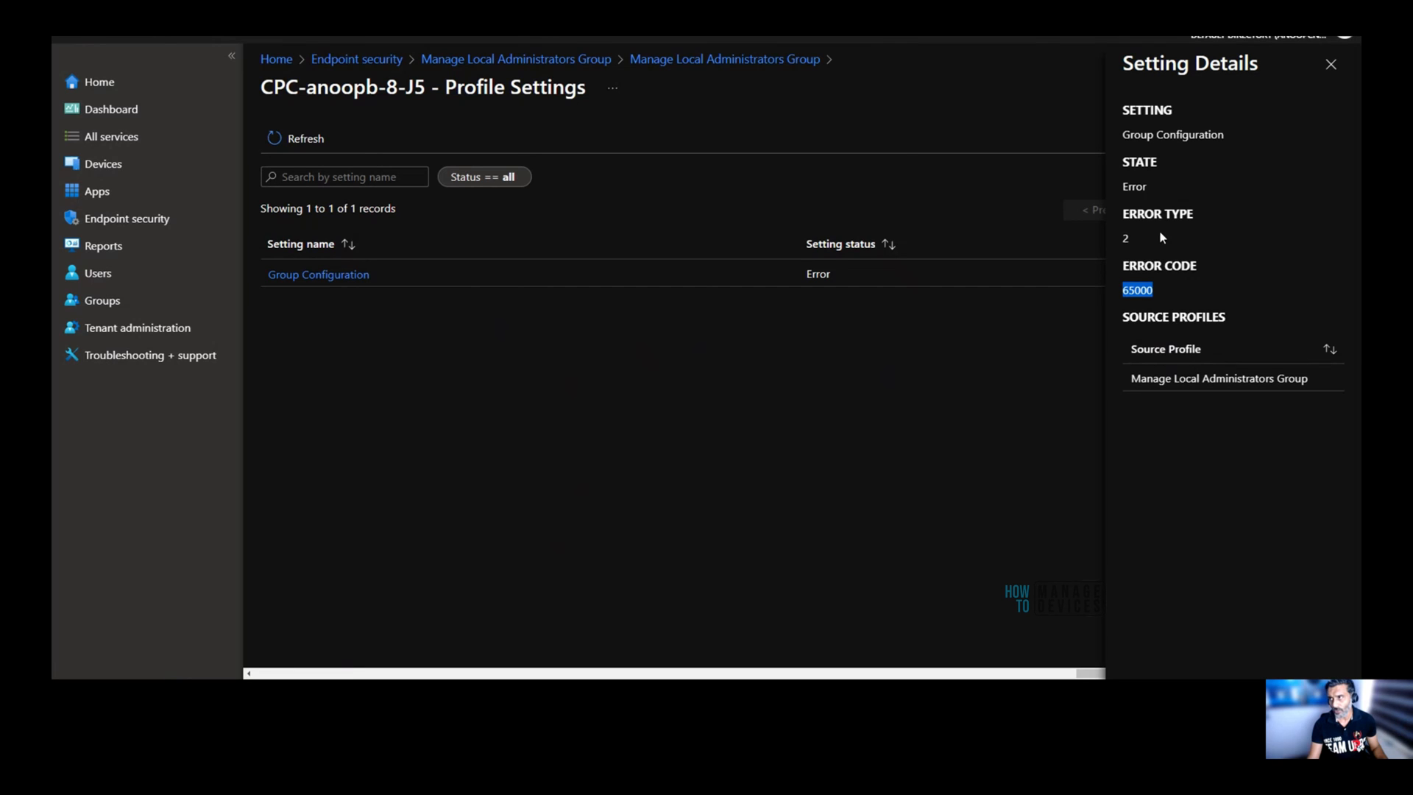
mouse_move(513, 570)
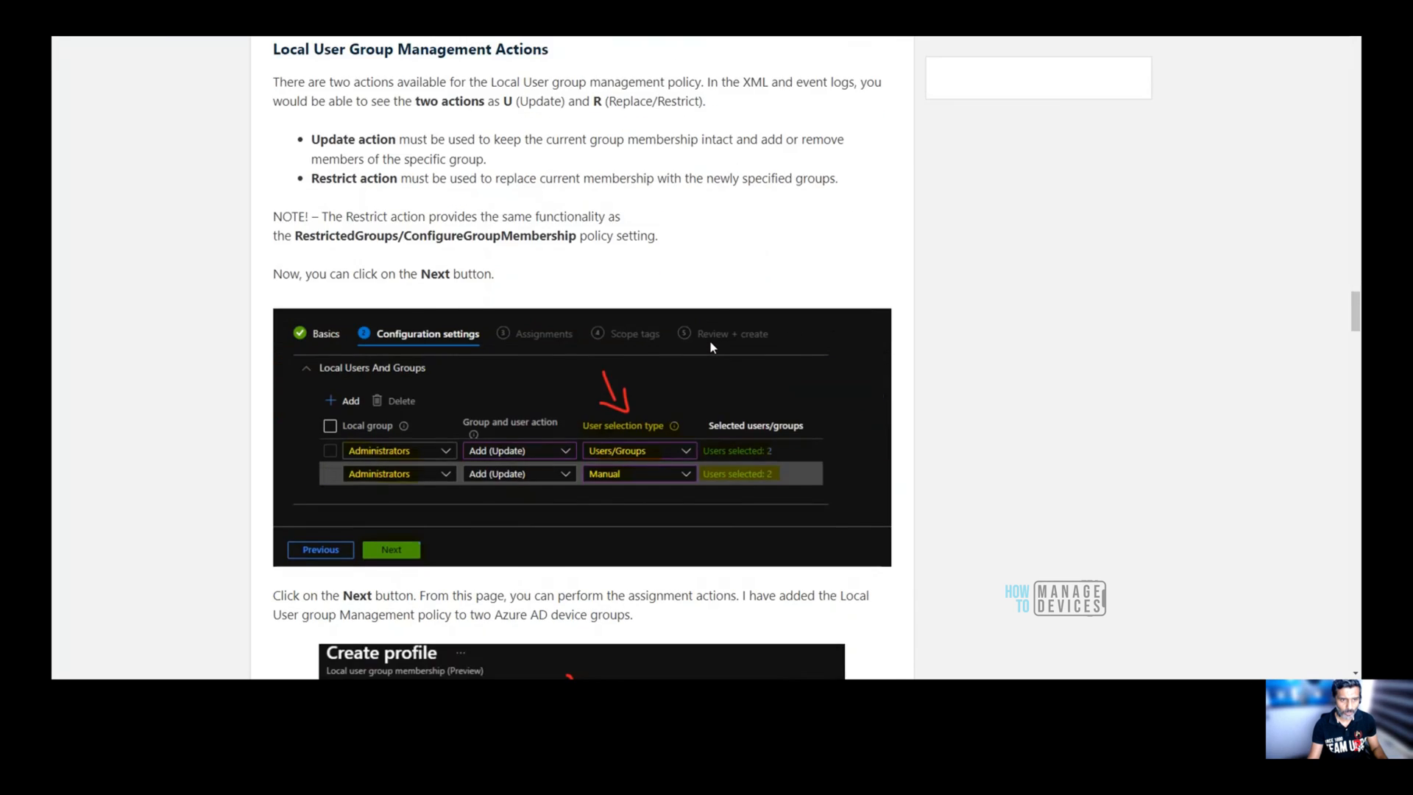
Scroll the HTMD post to the section on deleting and re-adding the Manual user selection entry.
scroll(down, 3)
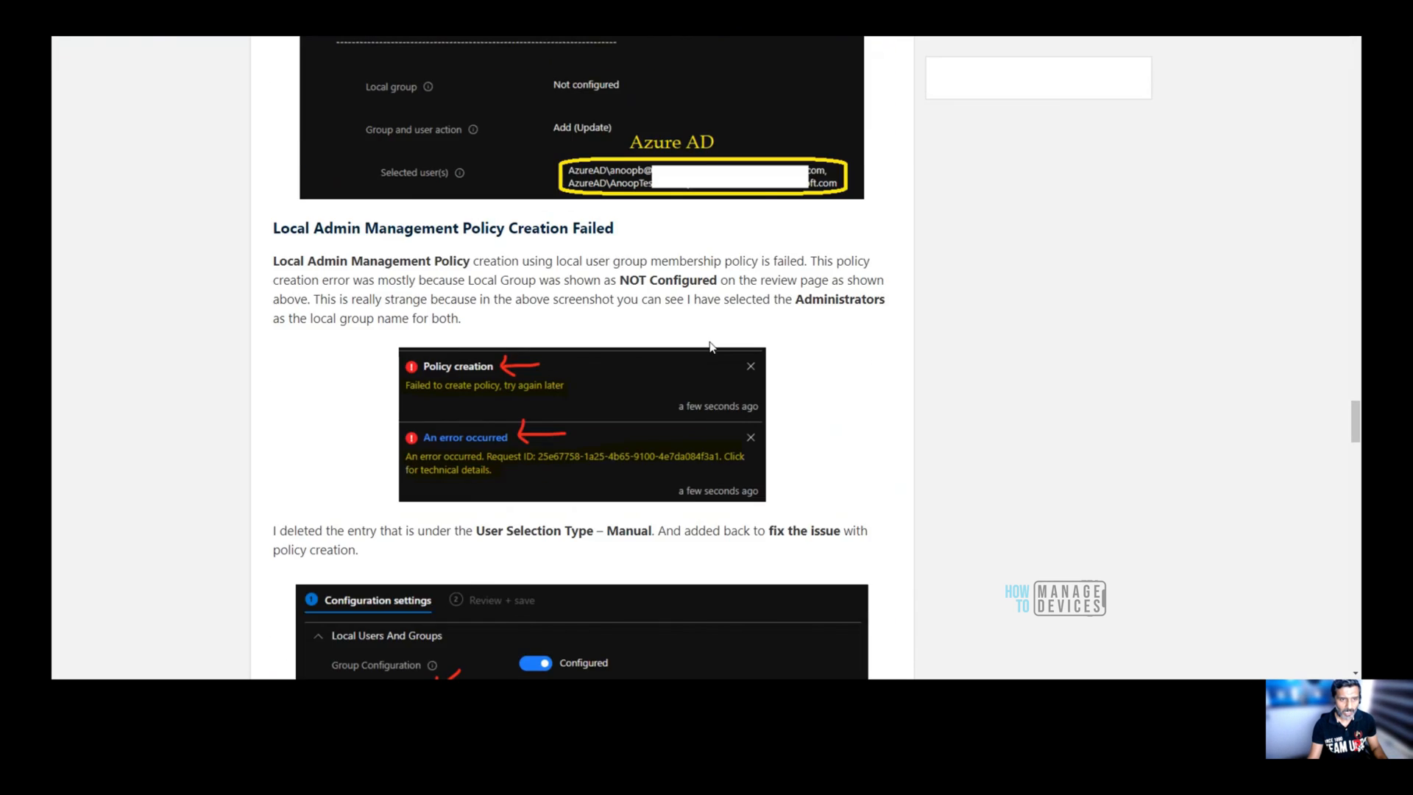
scroll(down, 3)
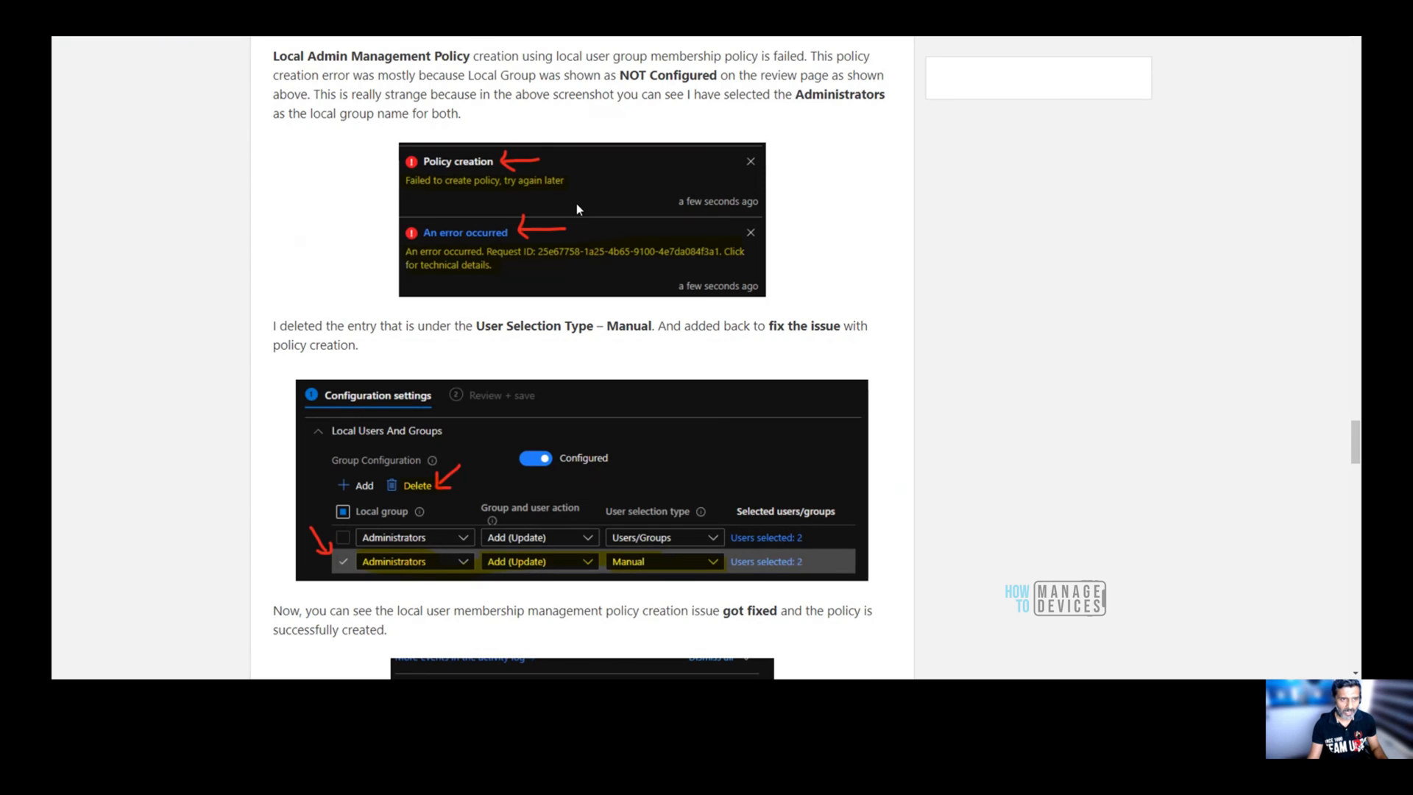
mouse_move(457, 208)
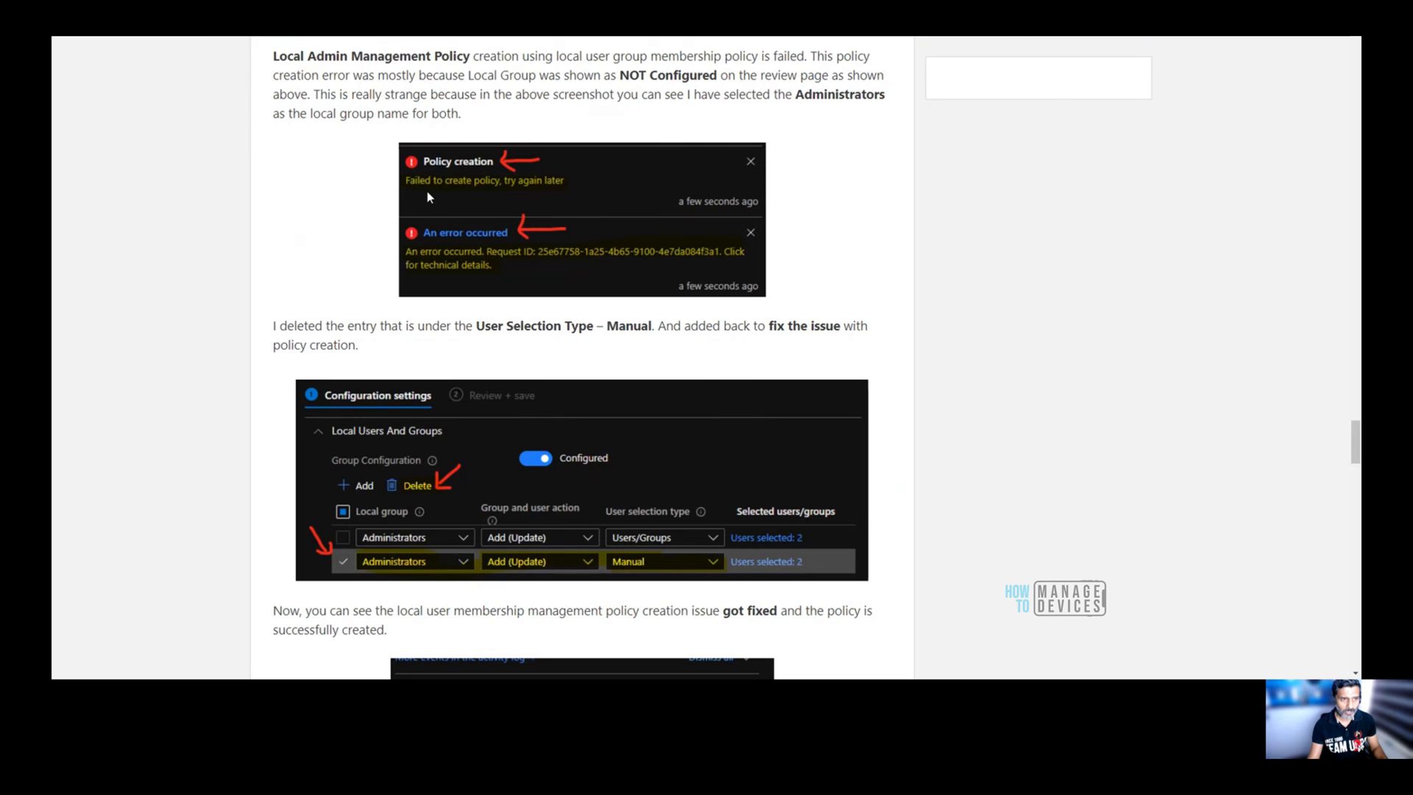
mouse_move(527, 200)
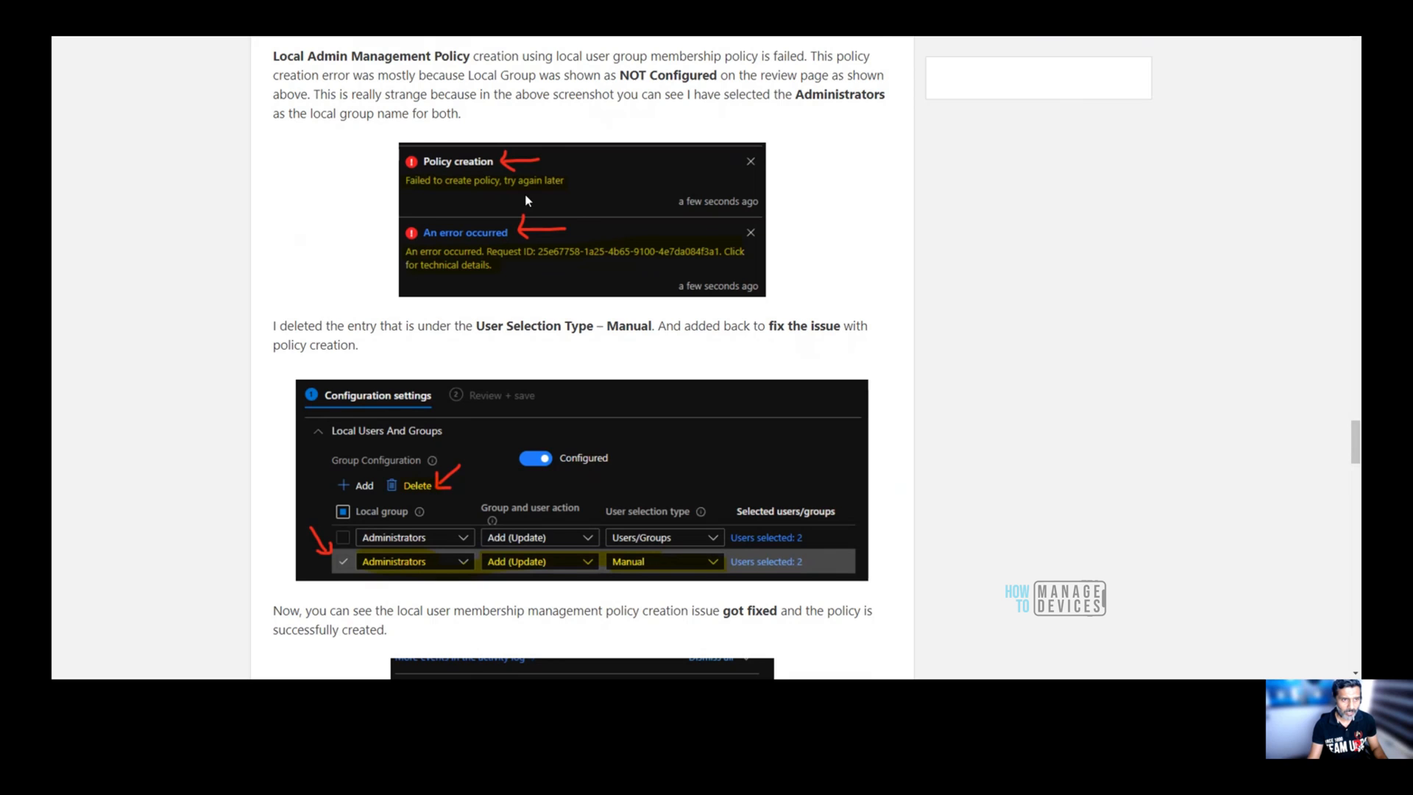
mouse_move(603, 277)
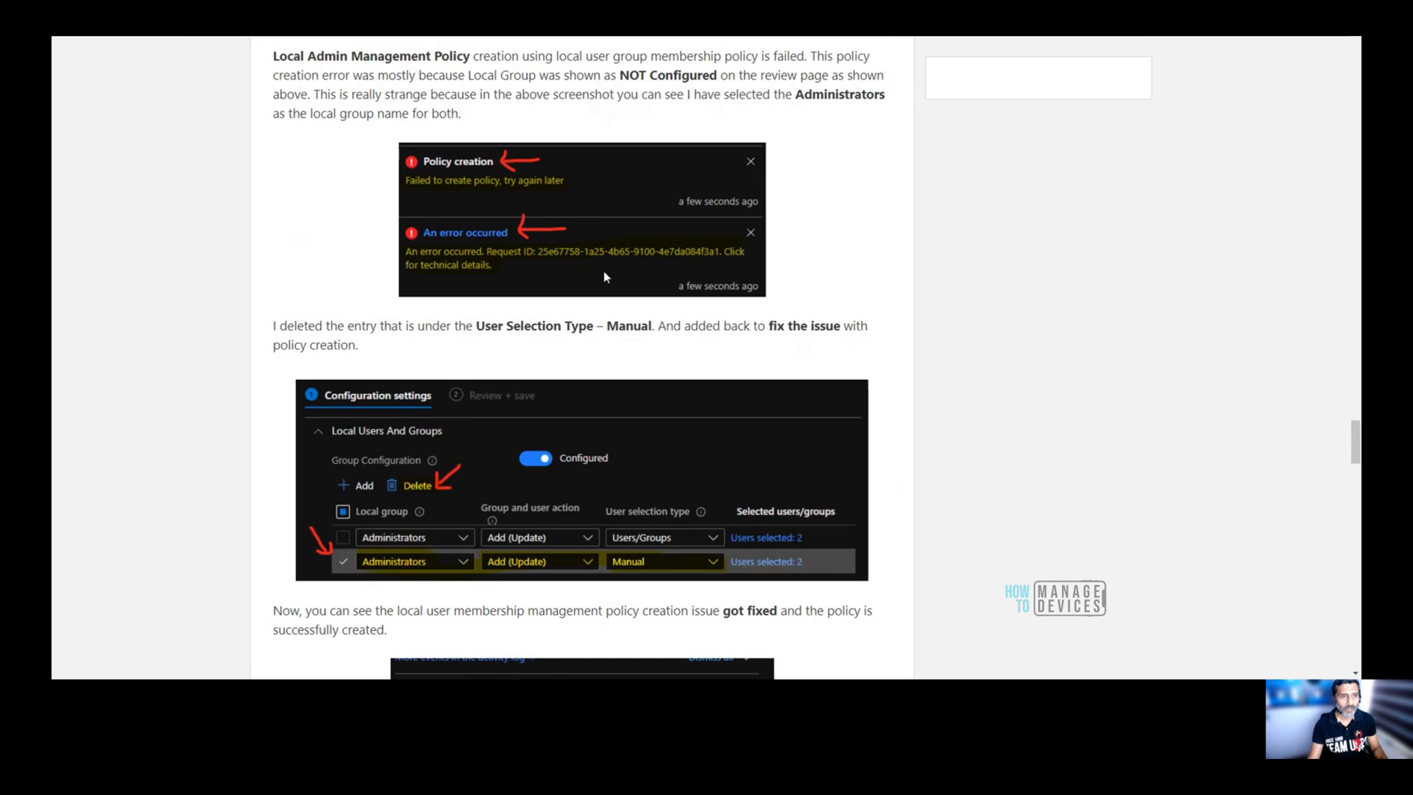
mouse_move(620, 280)
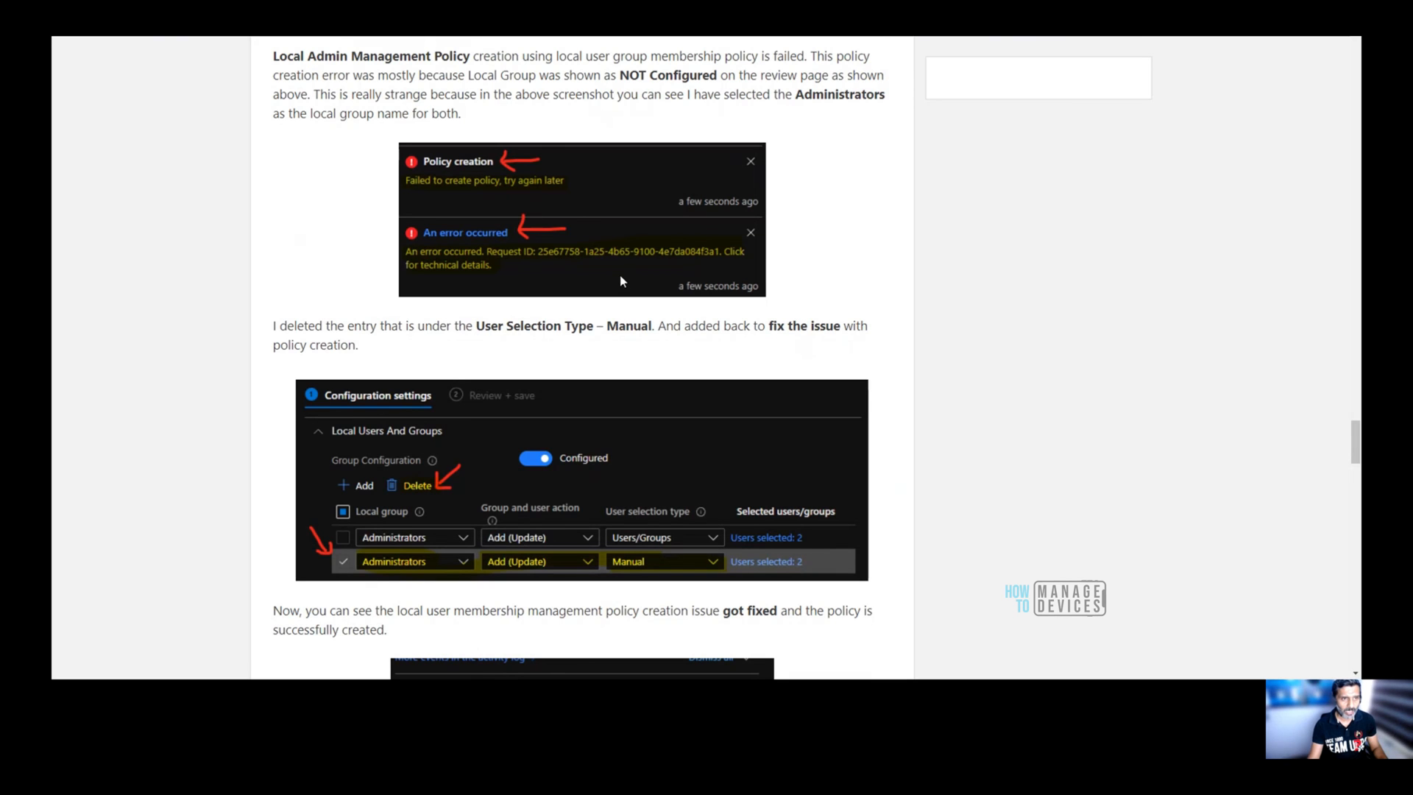
scroll(down, 3)
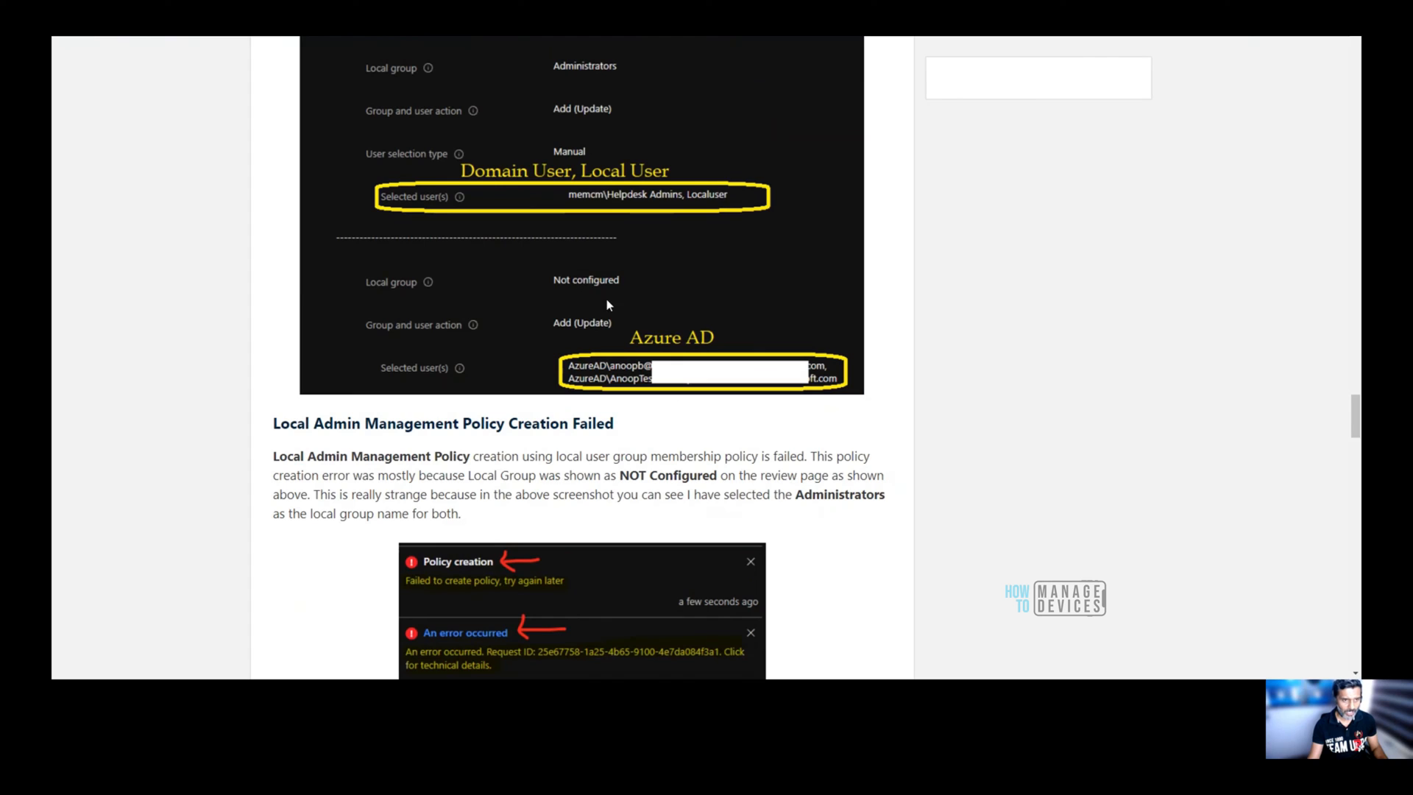
mouse_move(378, 294)
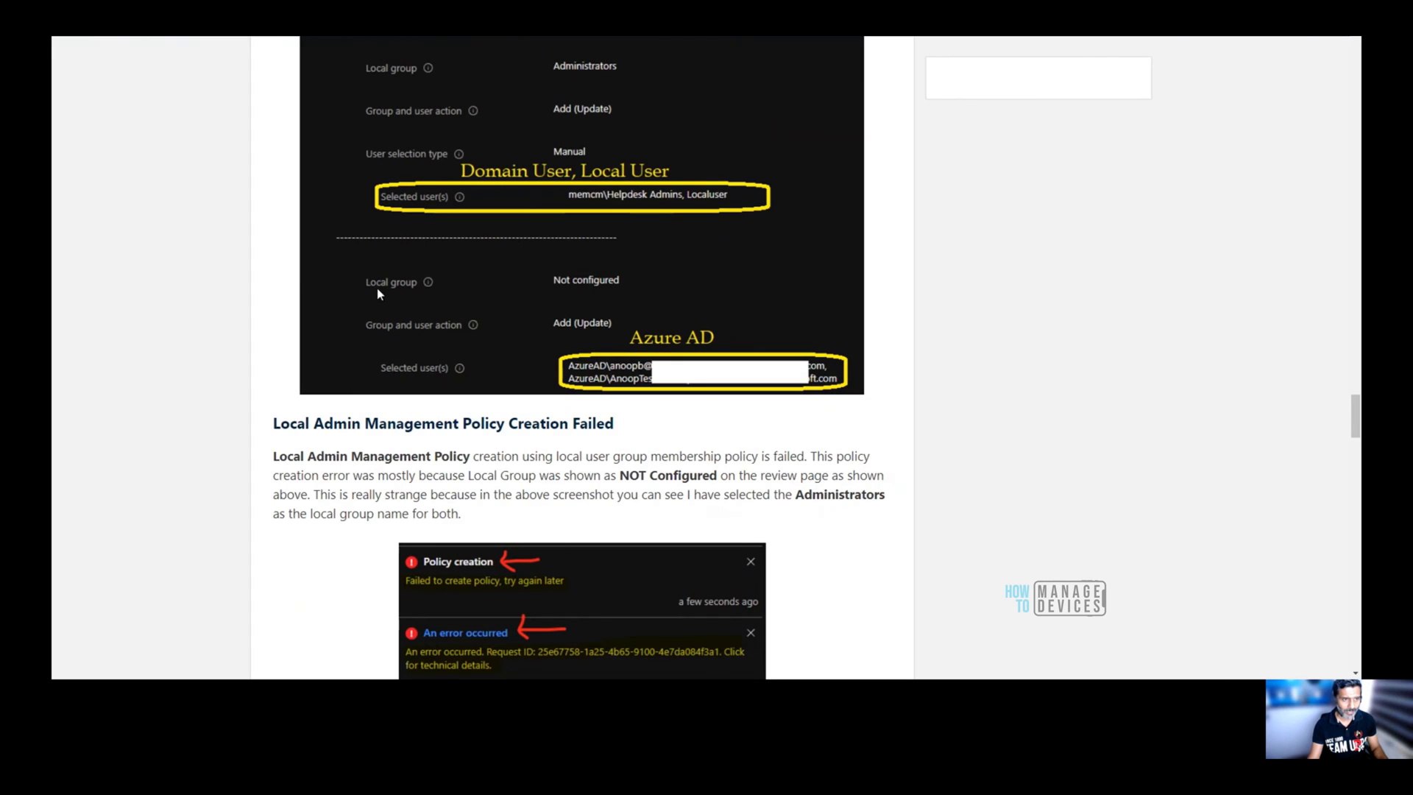
mouse_move(562, 290)
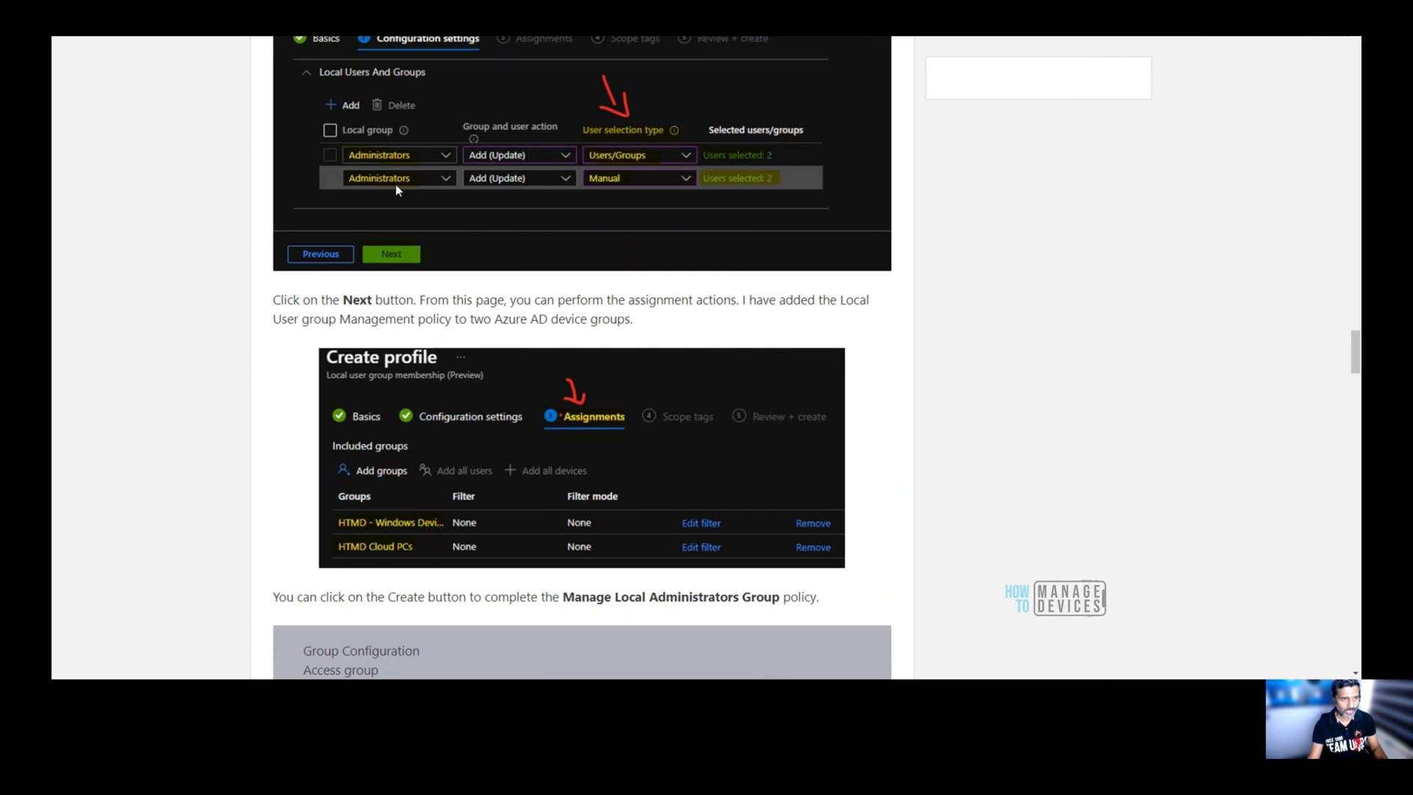
scroll(down, 3)
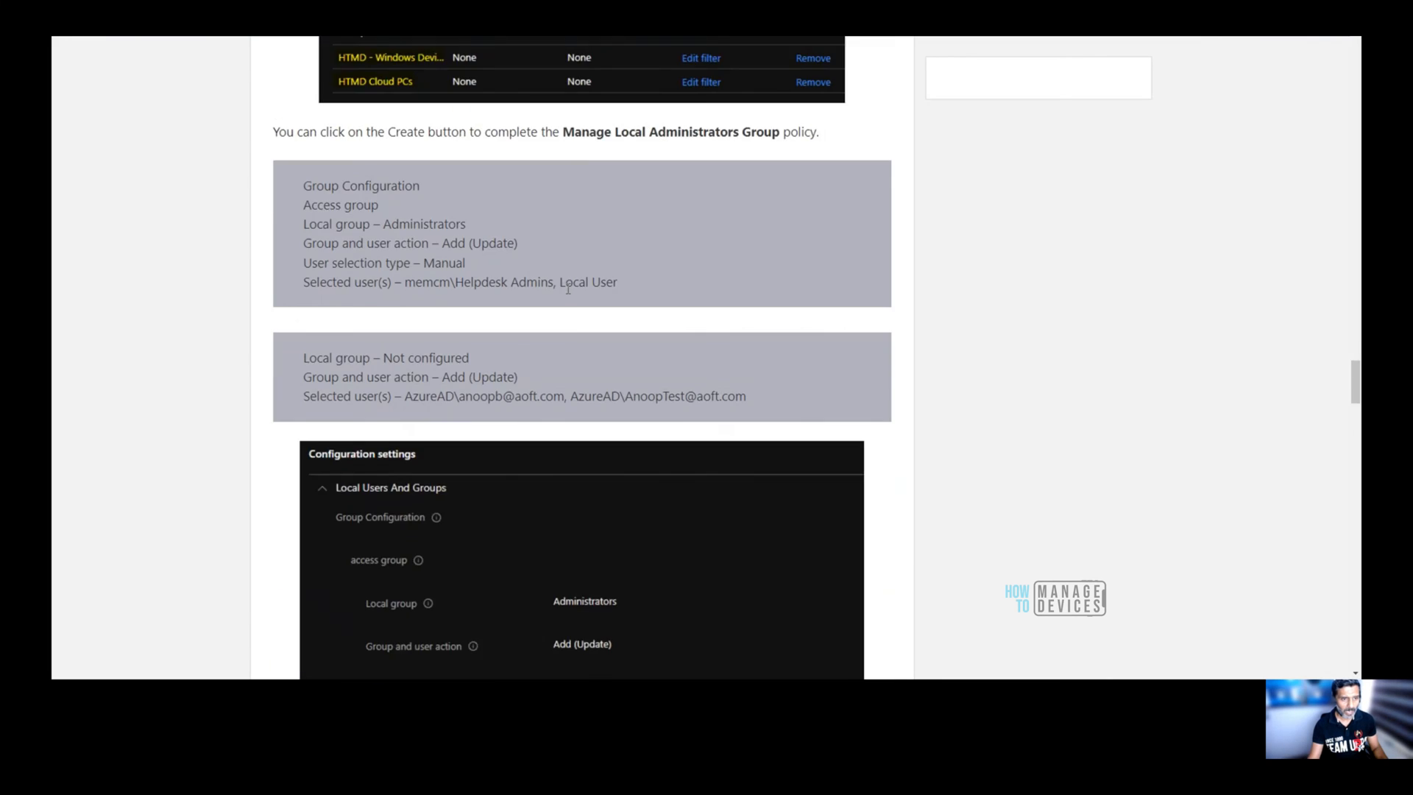
scroll(down, 3)
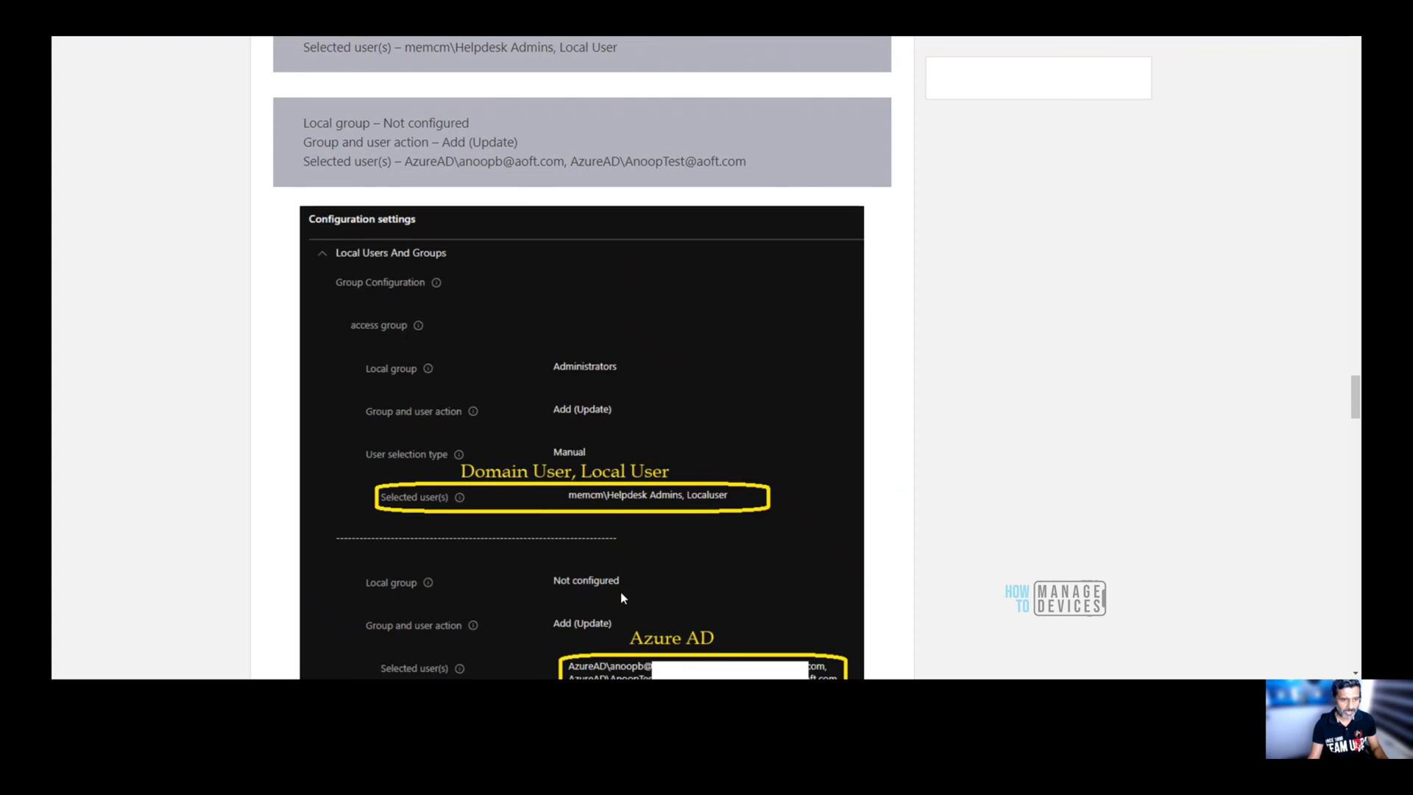
mouse_move(535, 590)
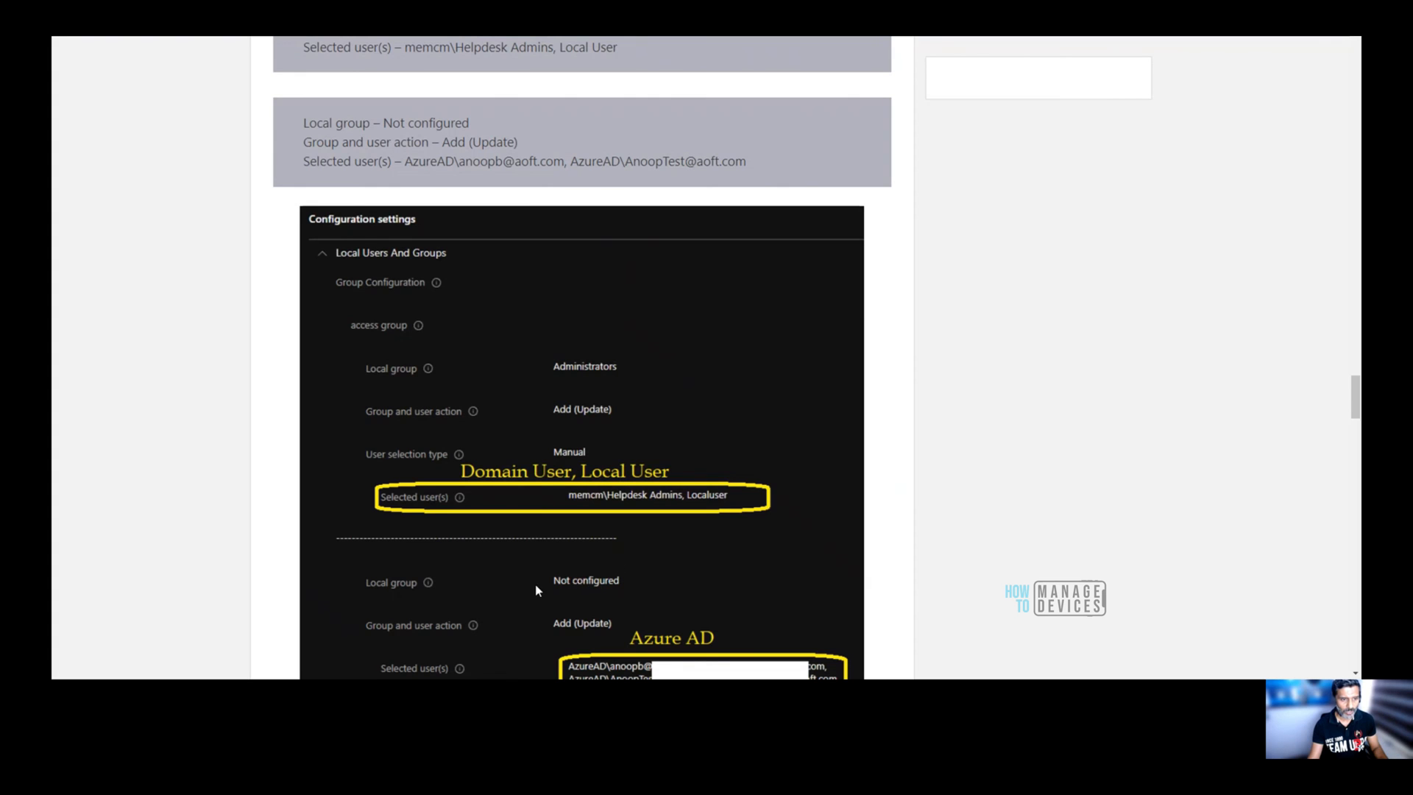
scroll(down, 3)
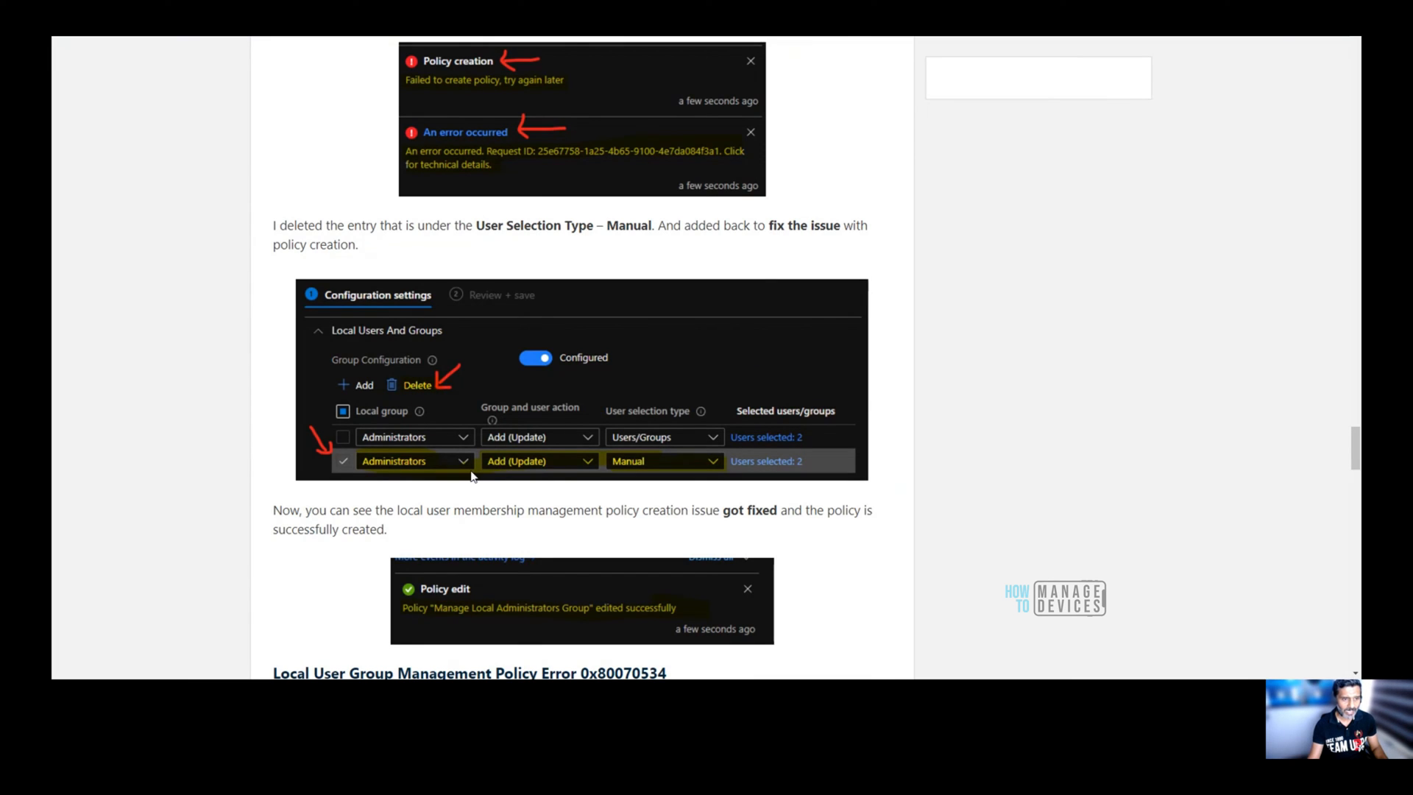
mouse_move(583, 610)
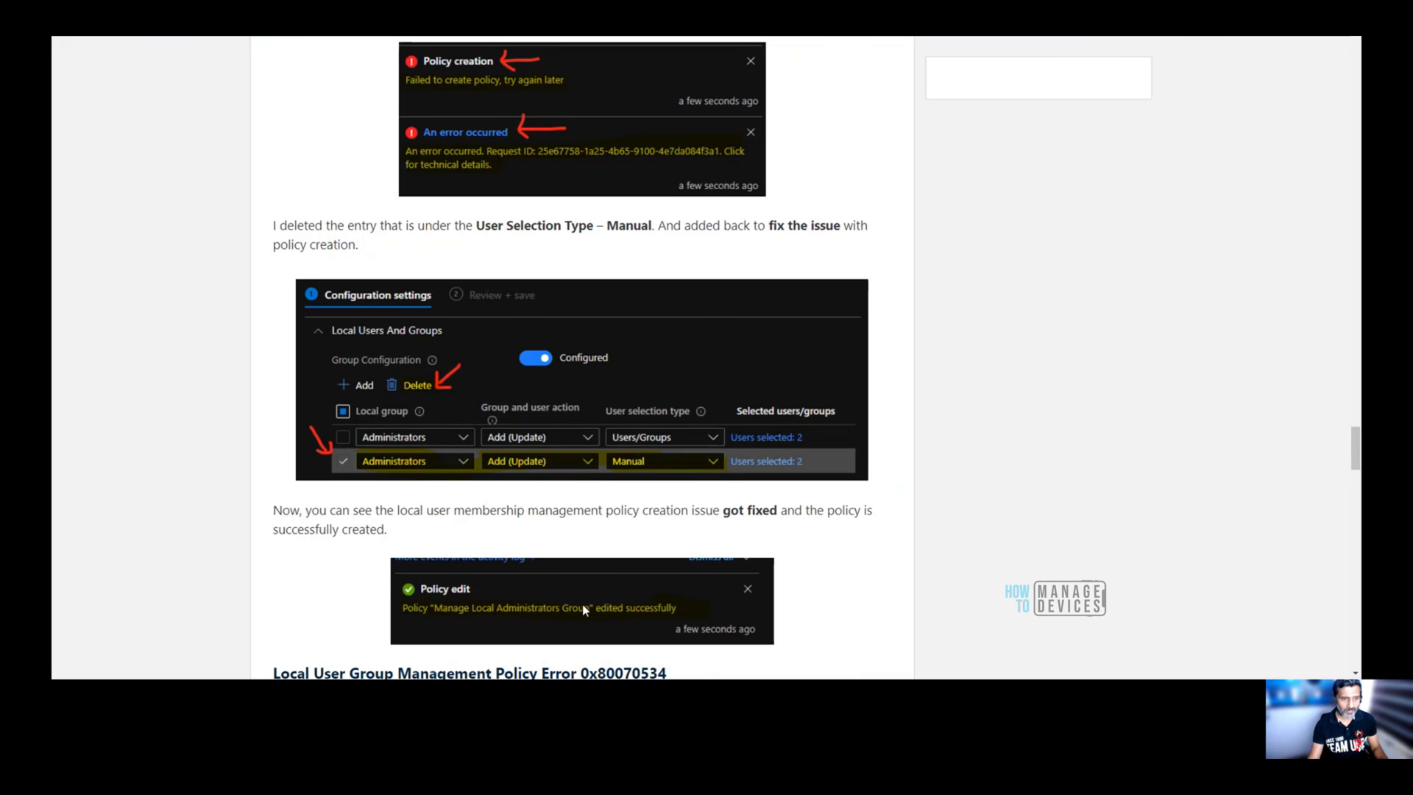
scroll(down, 3)
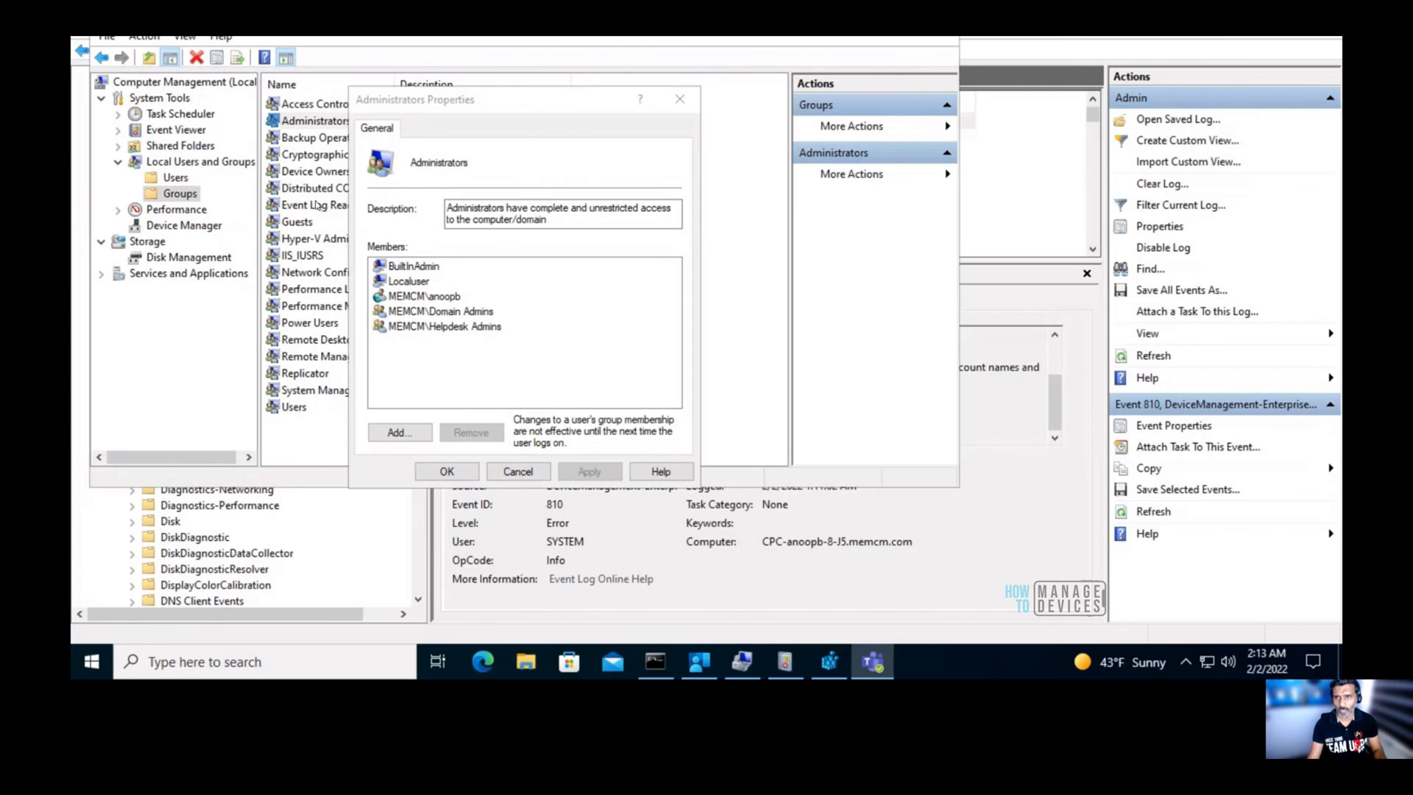
mouse_move(424, 300)
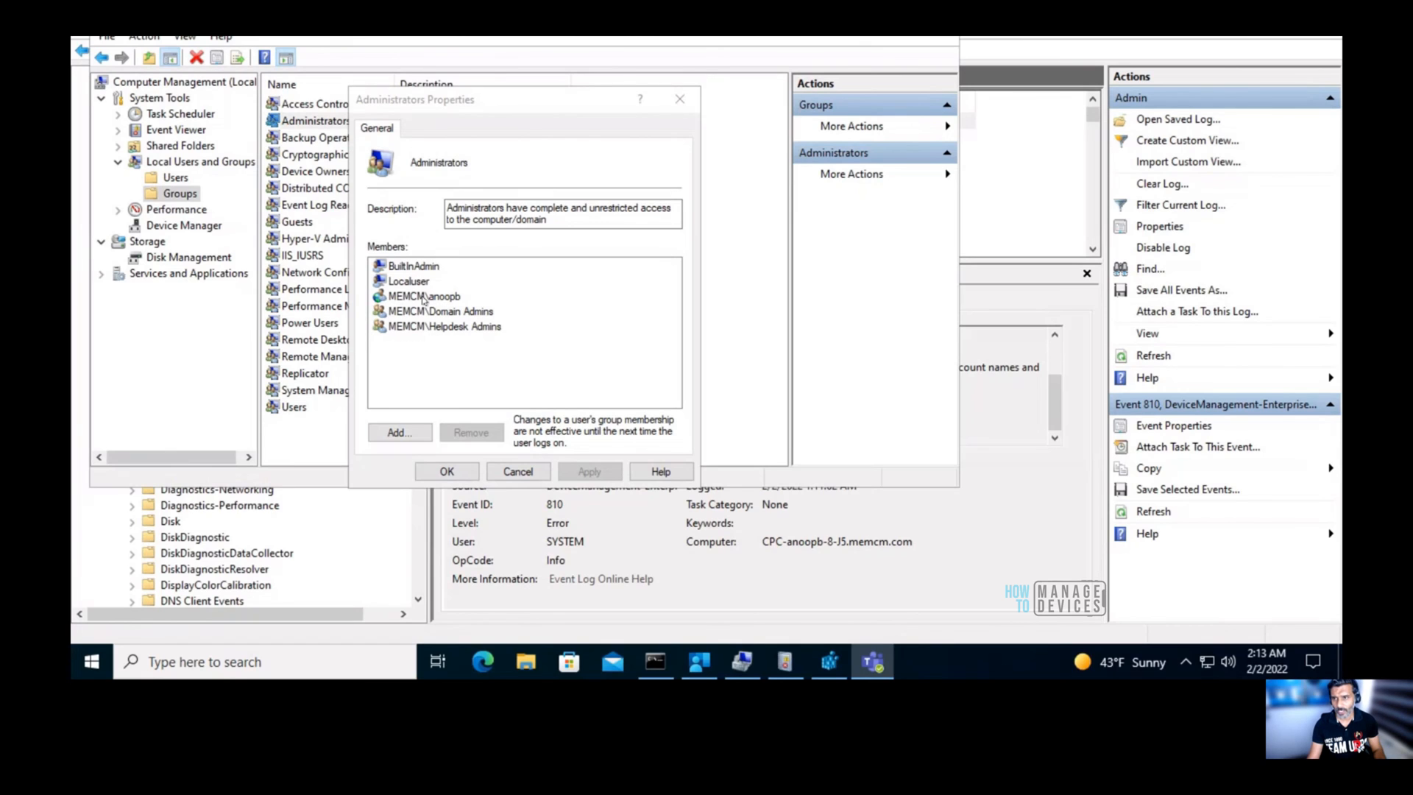
click(409, 282)
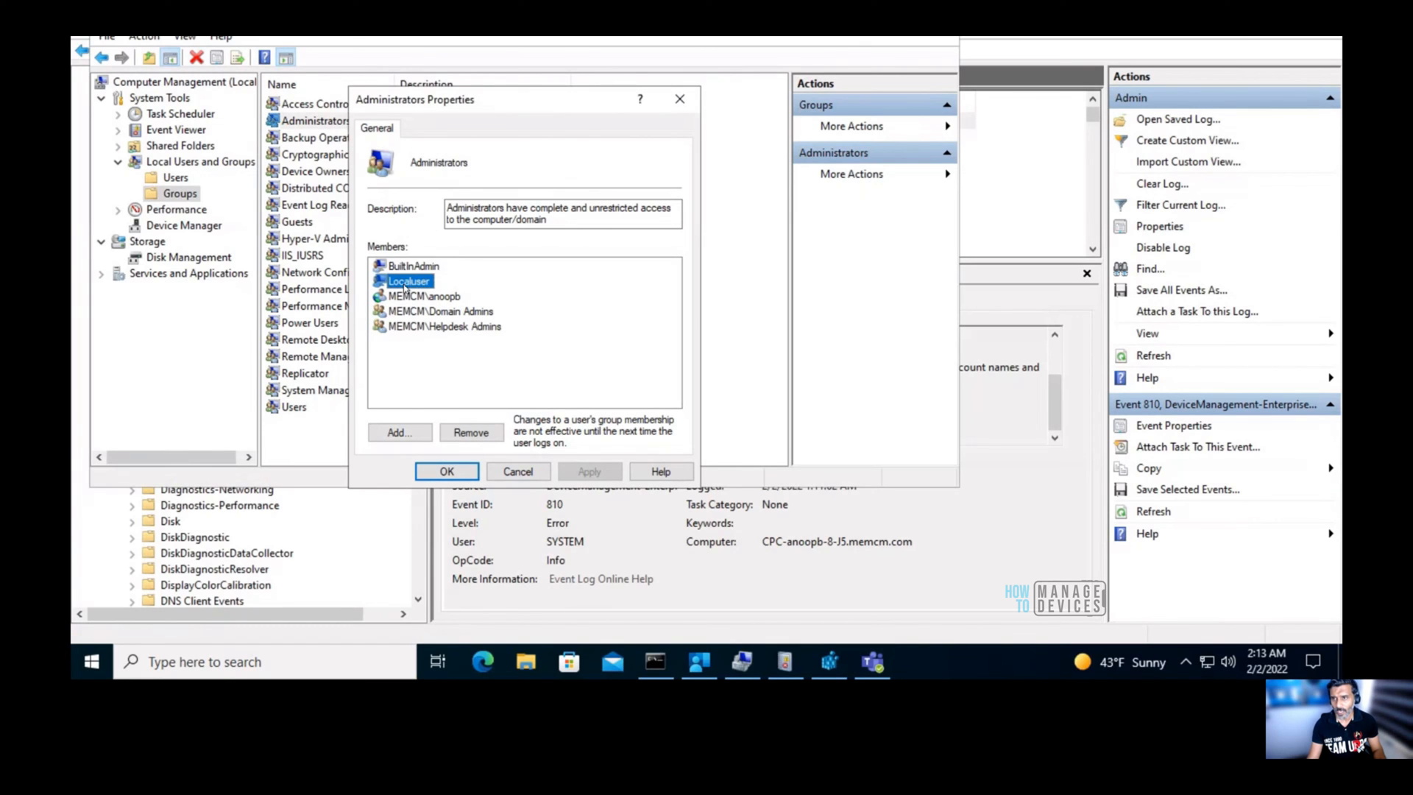
mouse_move(482, 286)
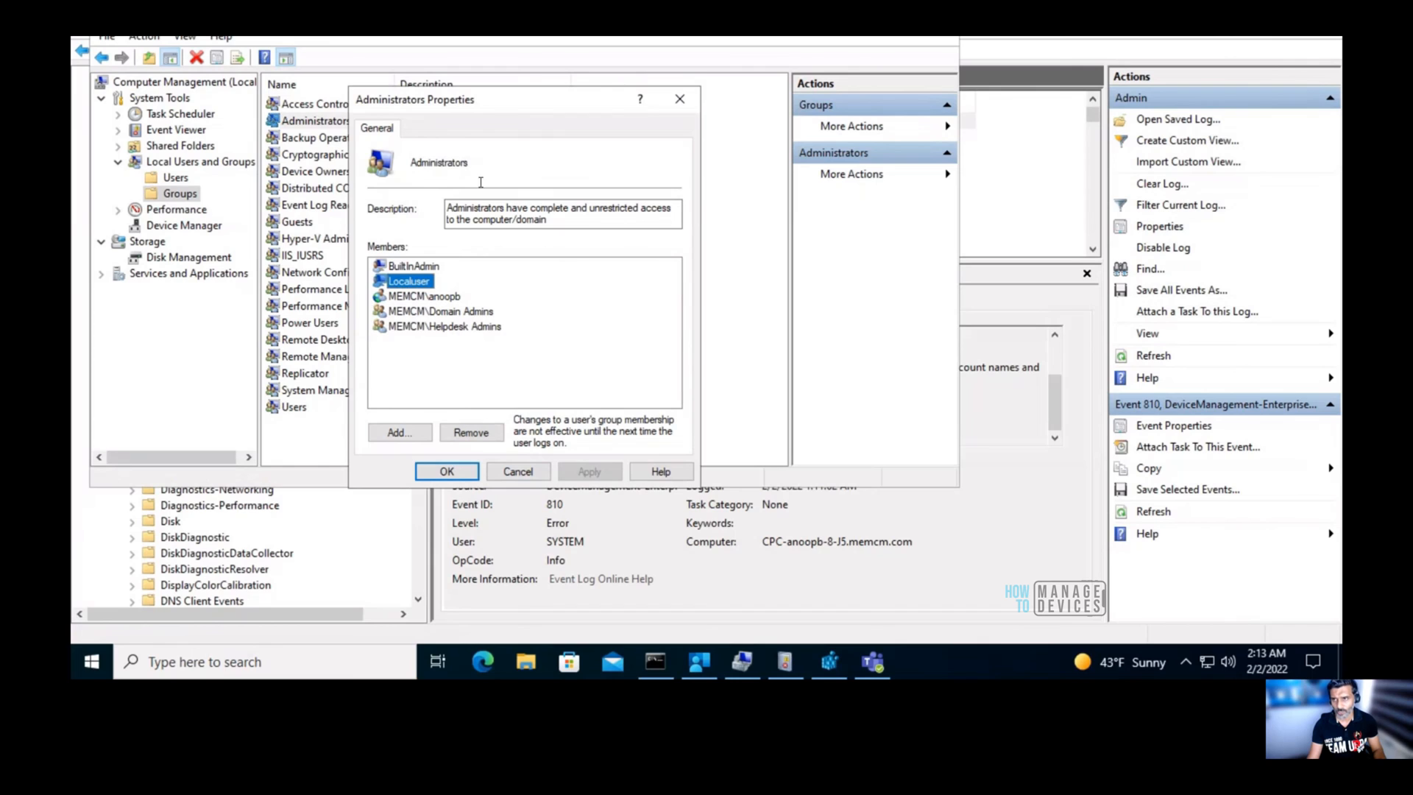
click(445, 325)
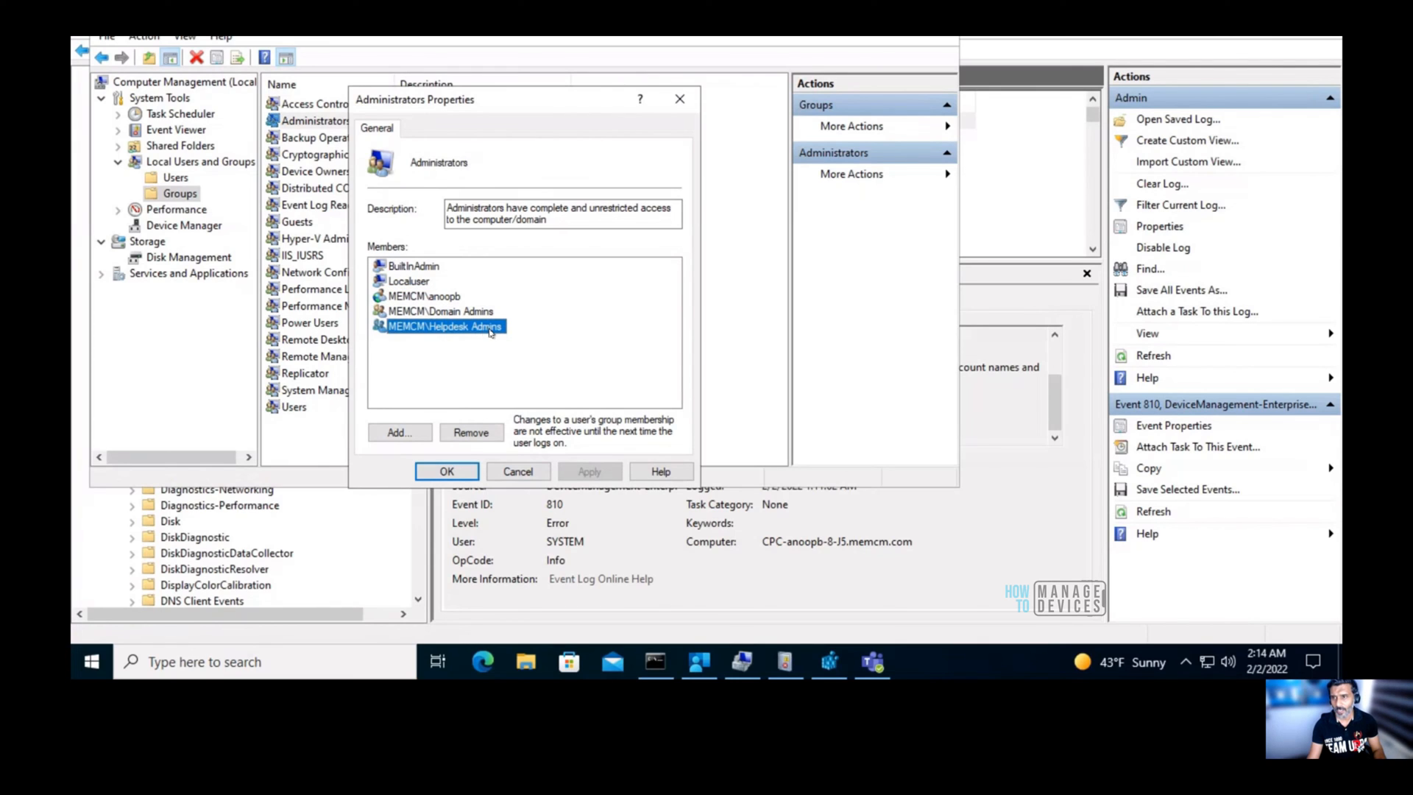
mouse_move(512, 332)
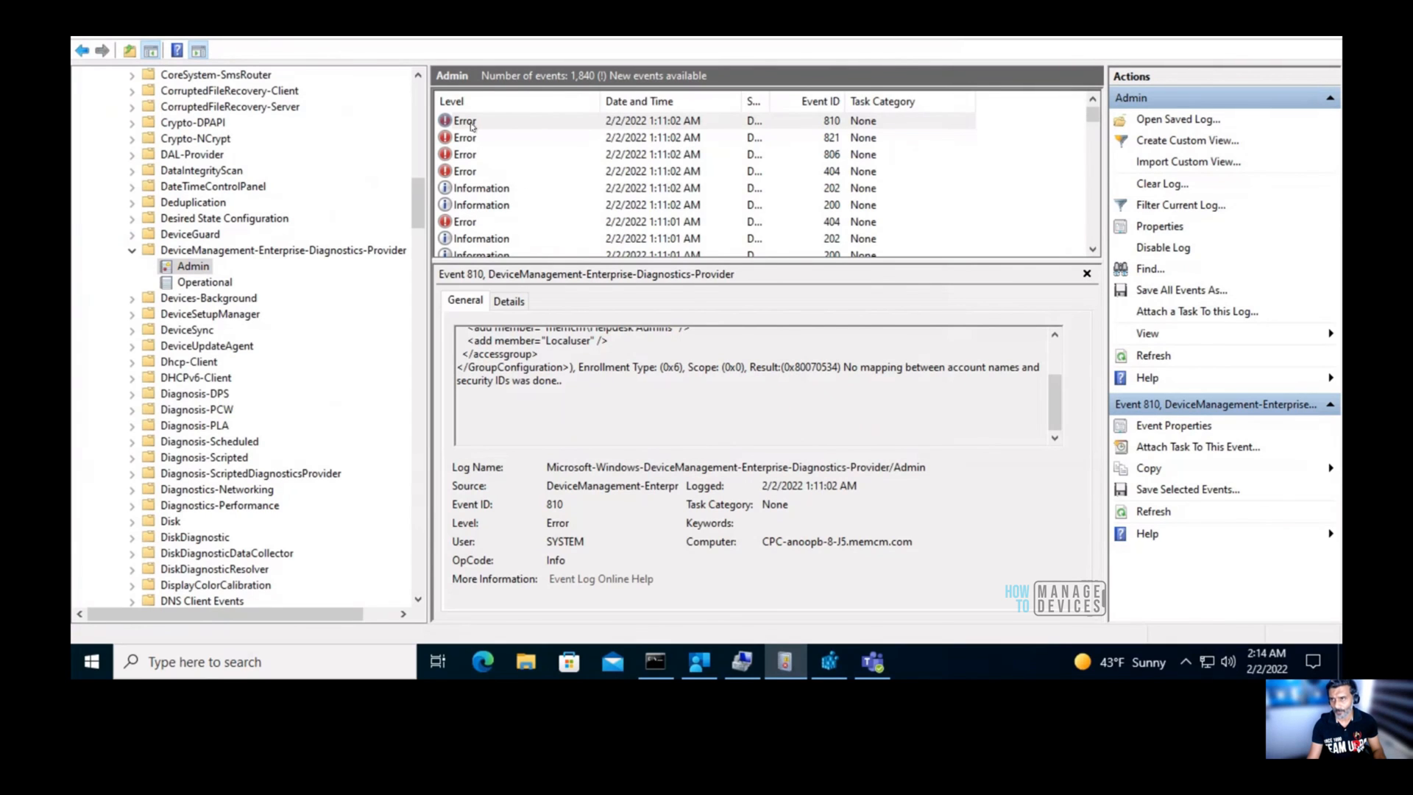
mouse_move(256, 234)
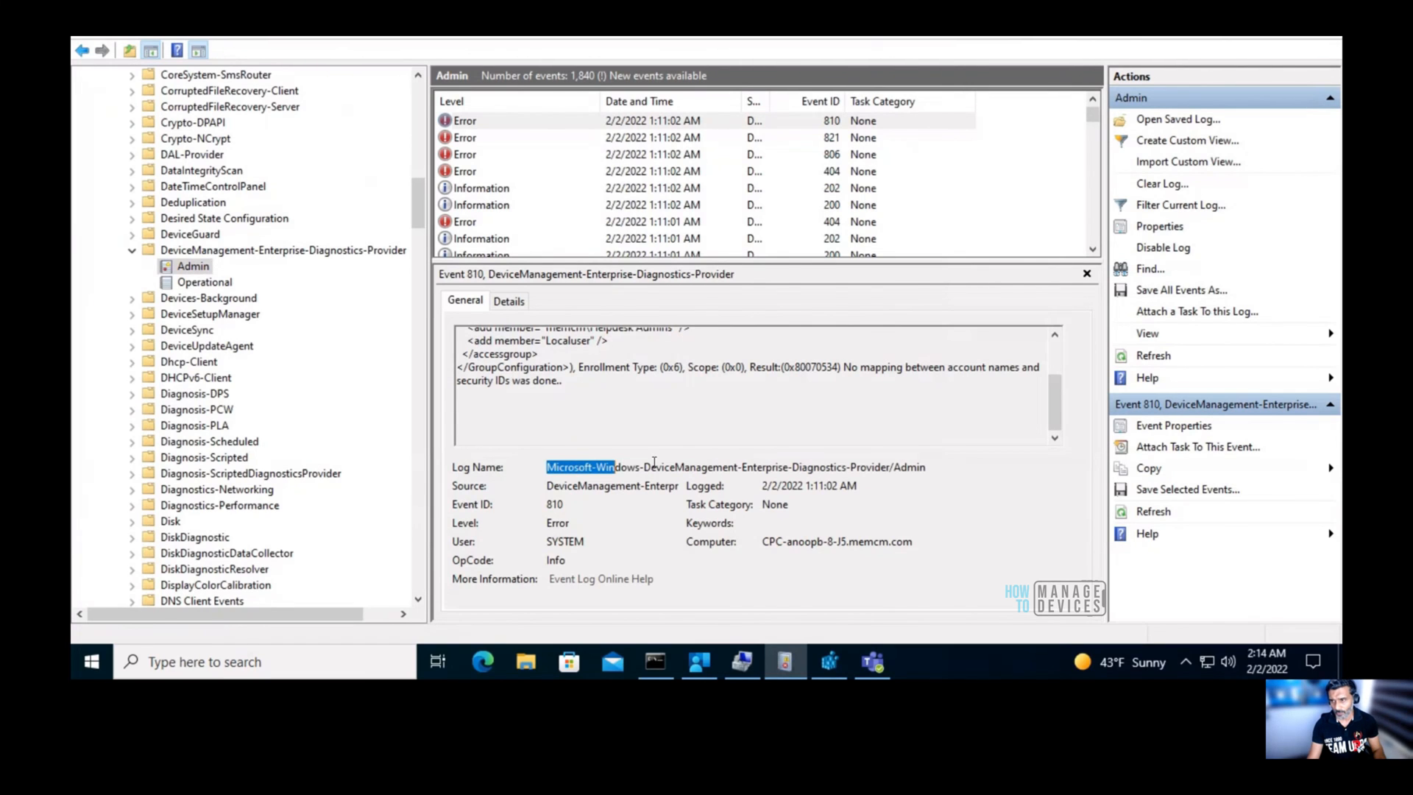
Highlight event 810's log name and its Helpdesk Admins and local user entries.
drag(590, 467, 730, 466)
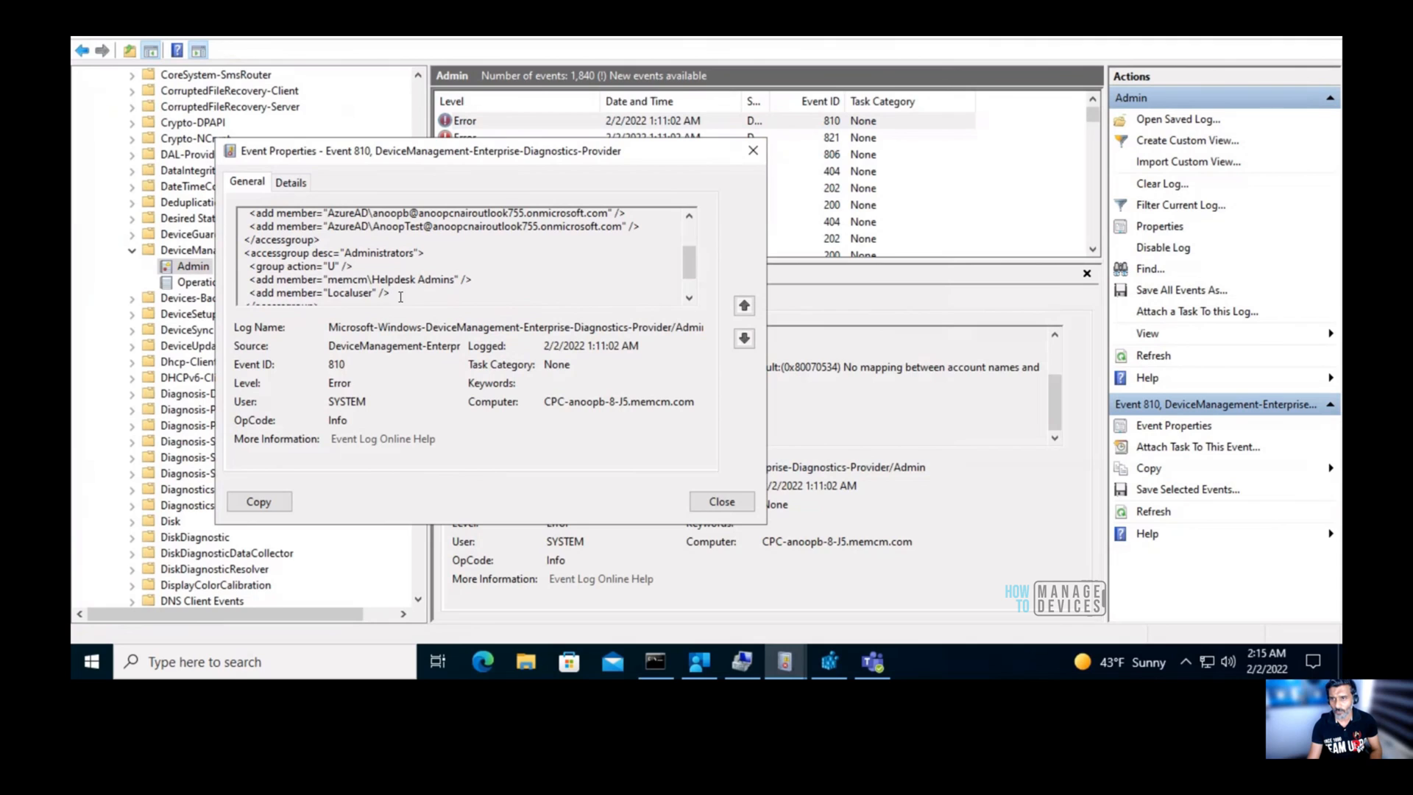
drag(253, 280, 390, 293)
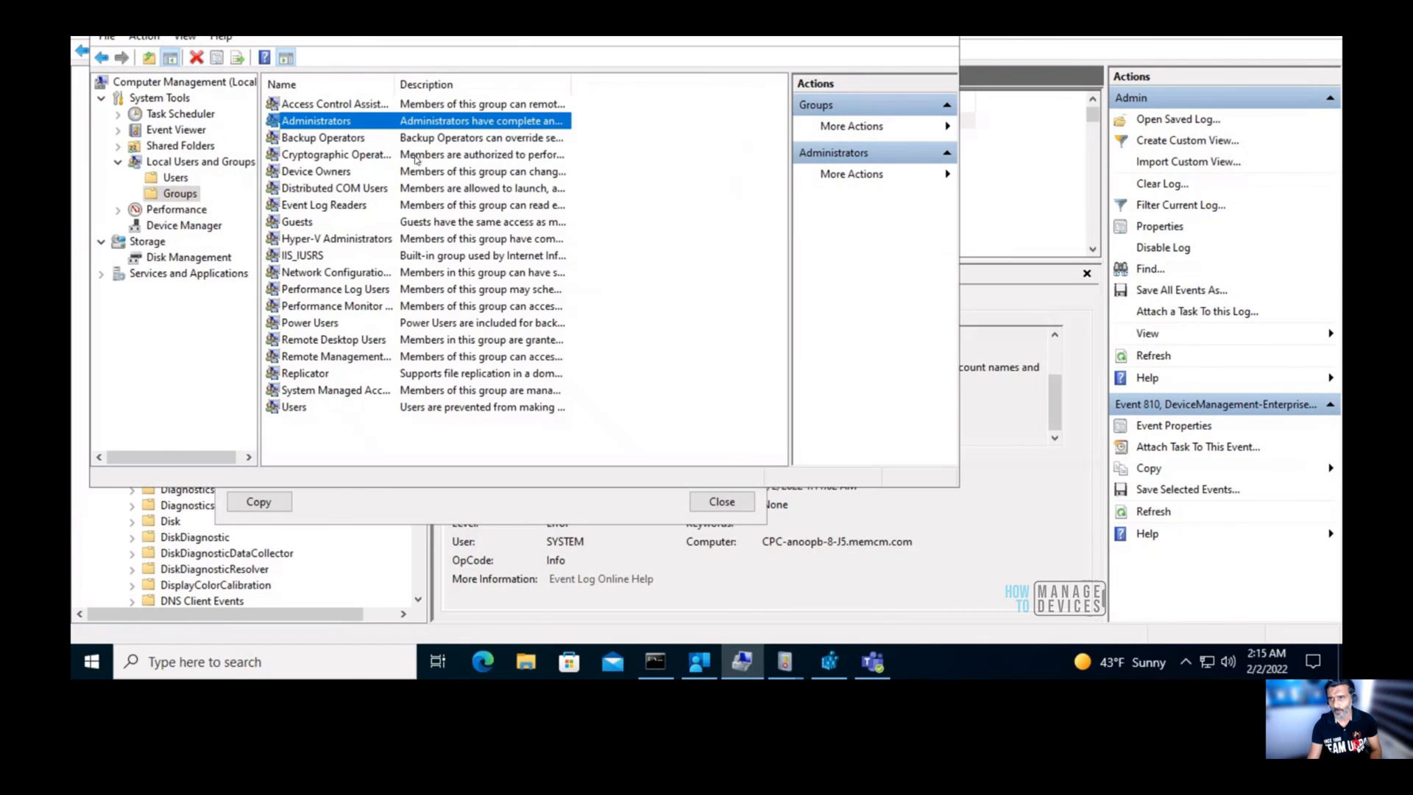
Place Administrators Properties beside event 810, highlight an Azure AD member, and start adding a member.
double_click(316, 120)
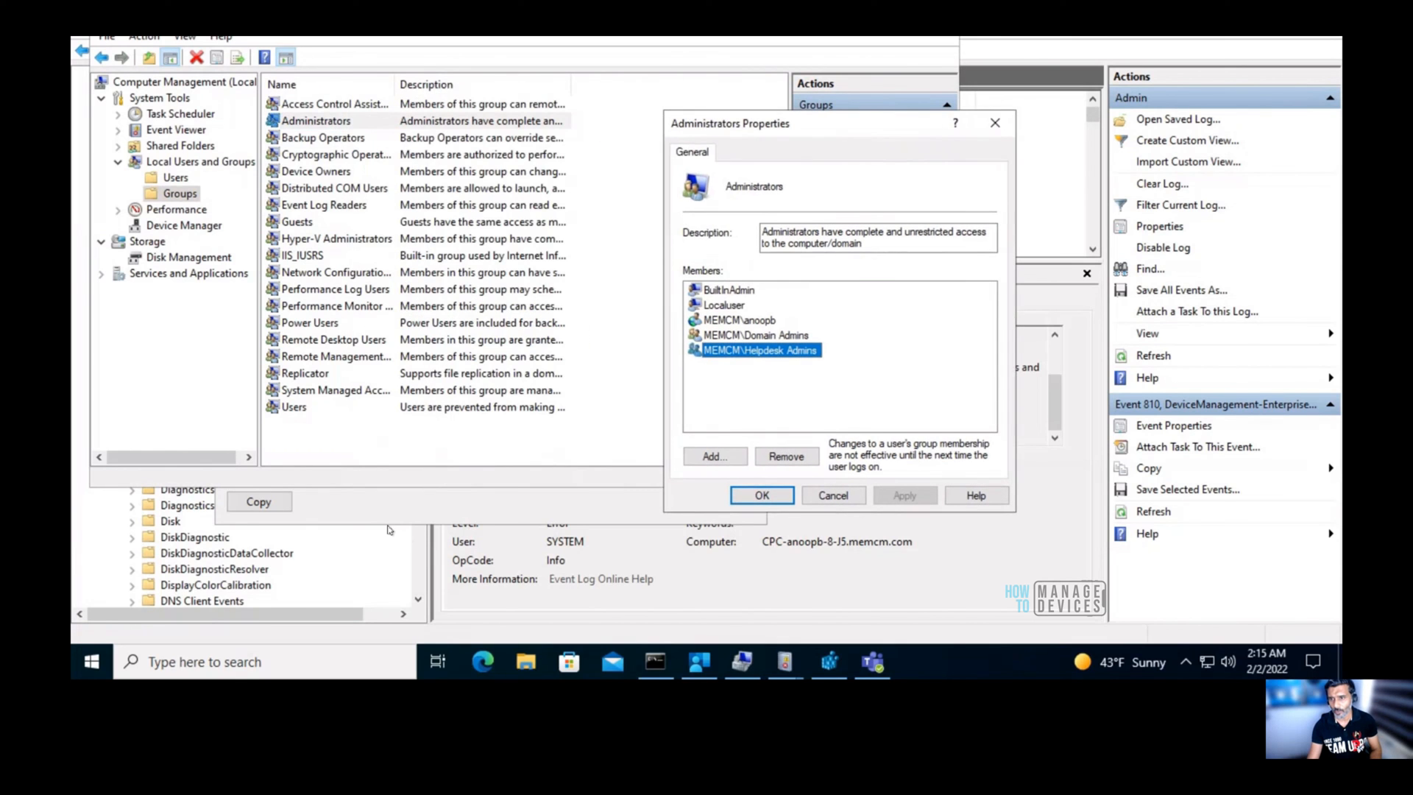
click(1173, 426)
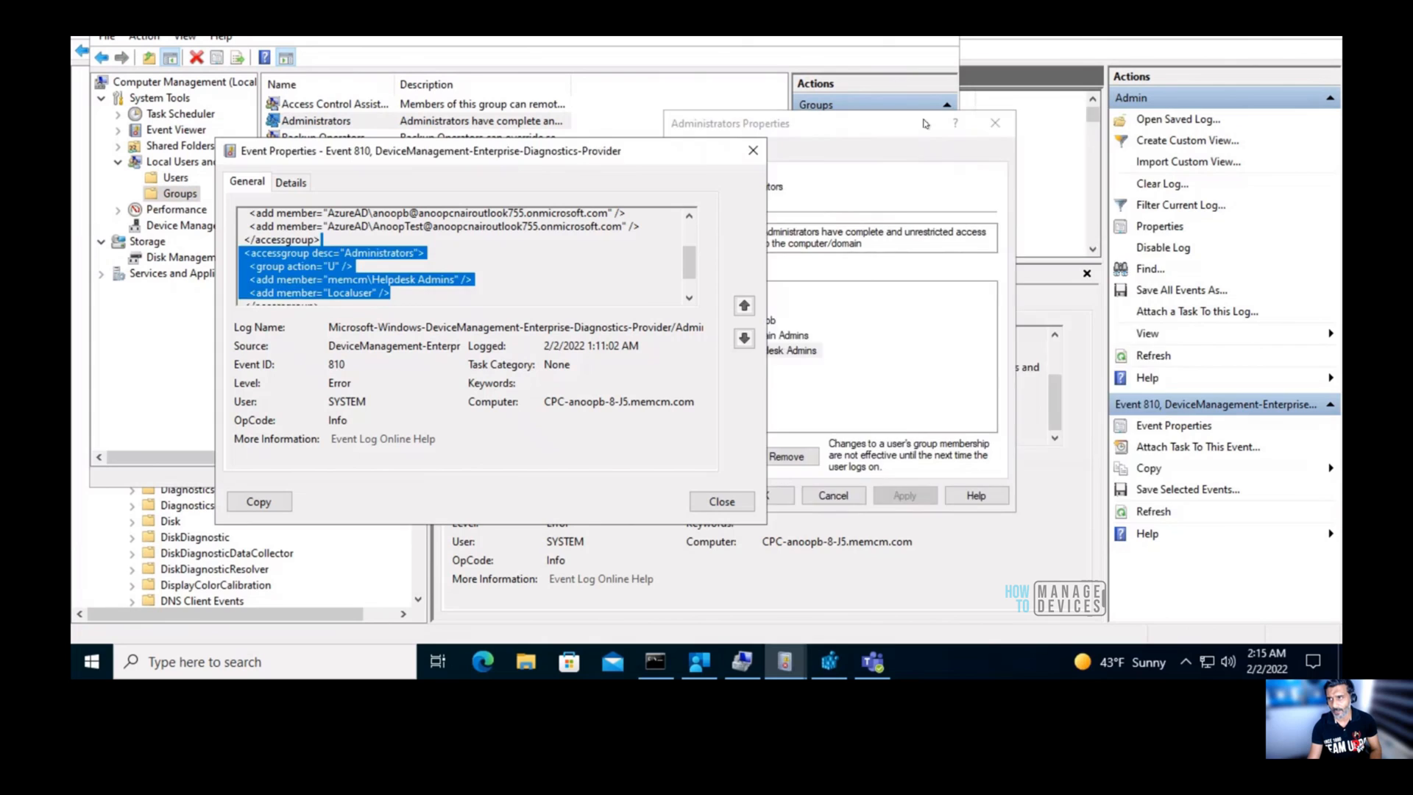
click(871, 305)
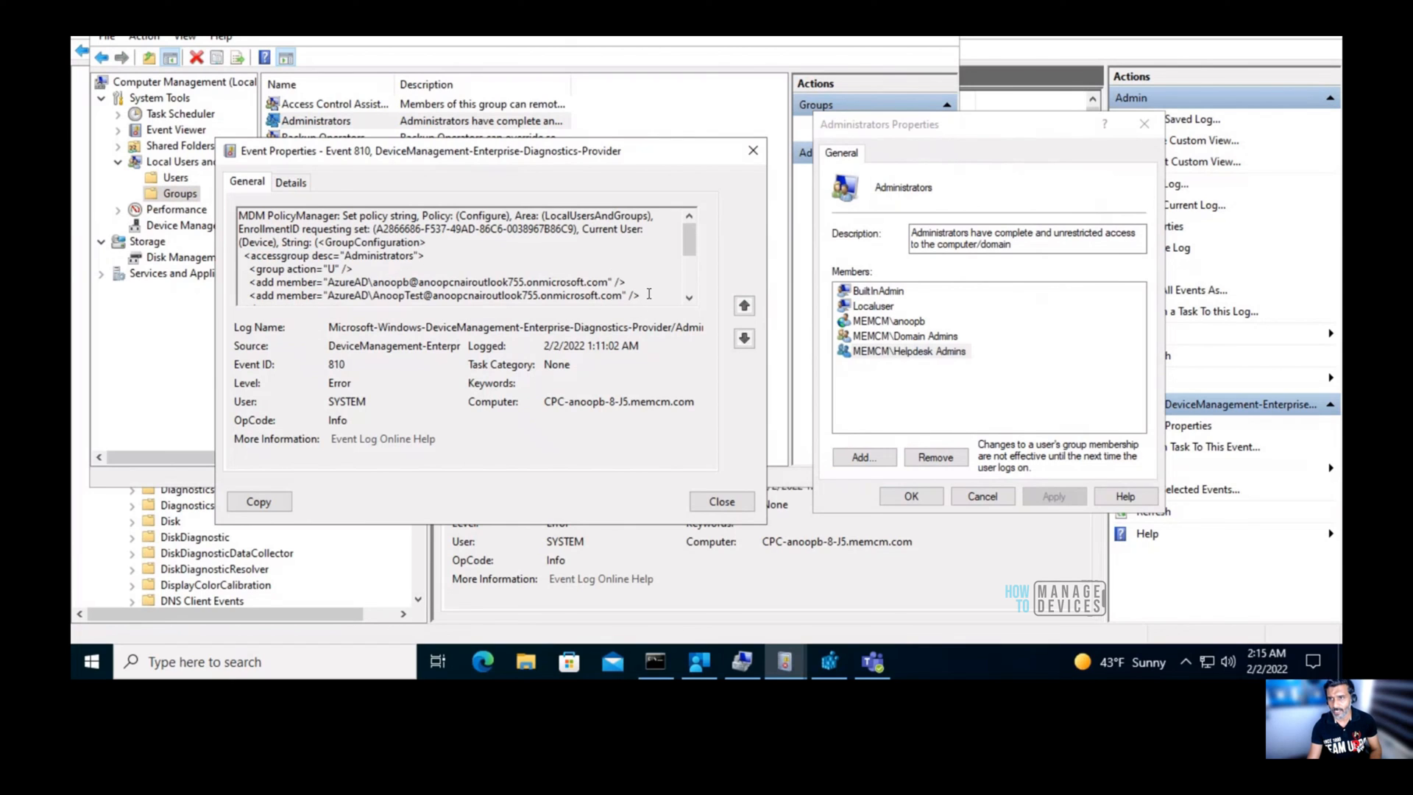
drag(255, 269, 640, 296)
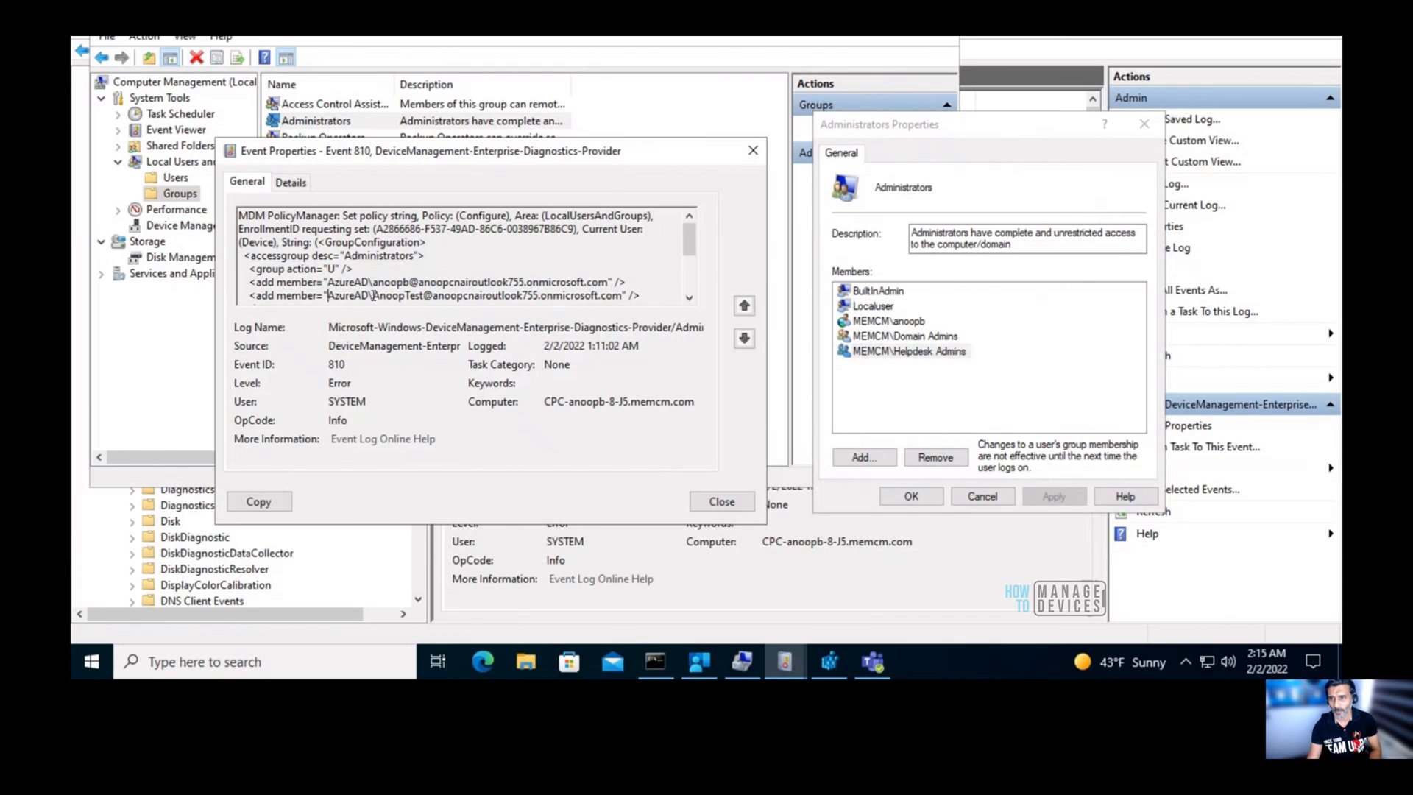
double_click(469, 296)
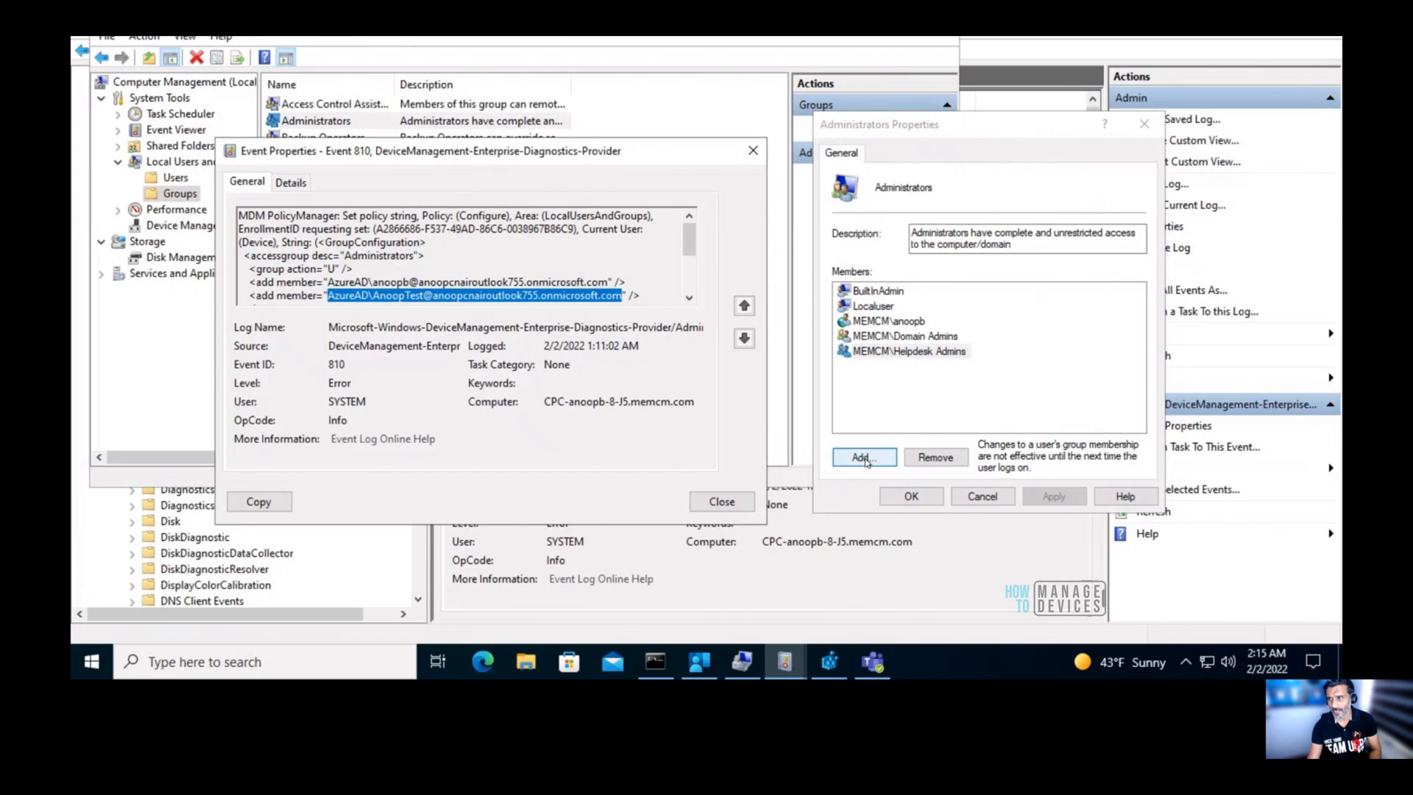
click(863, 457)
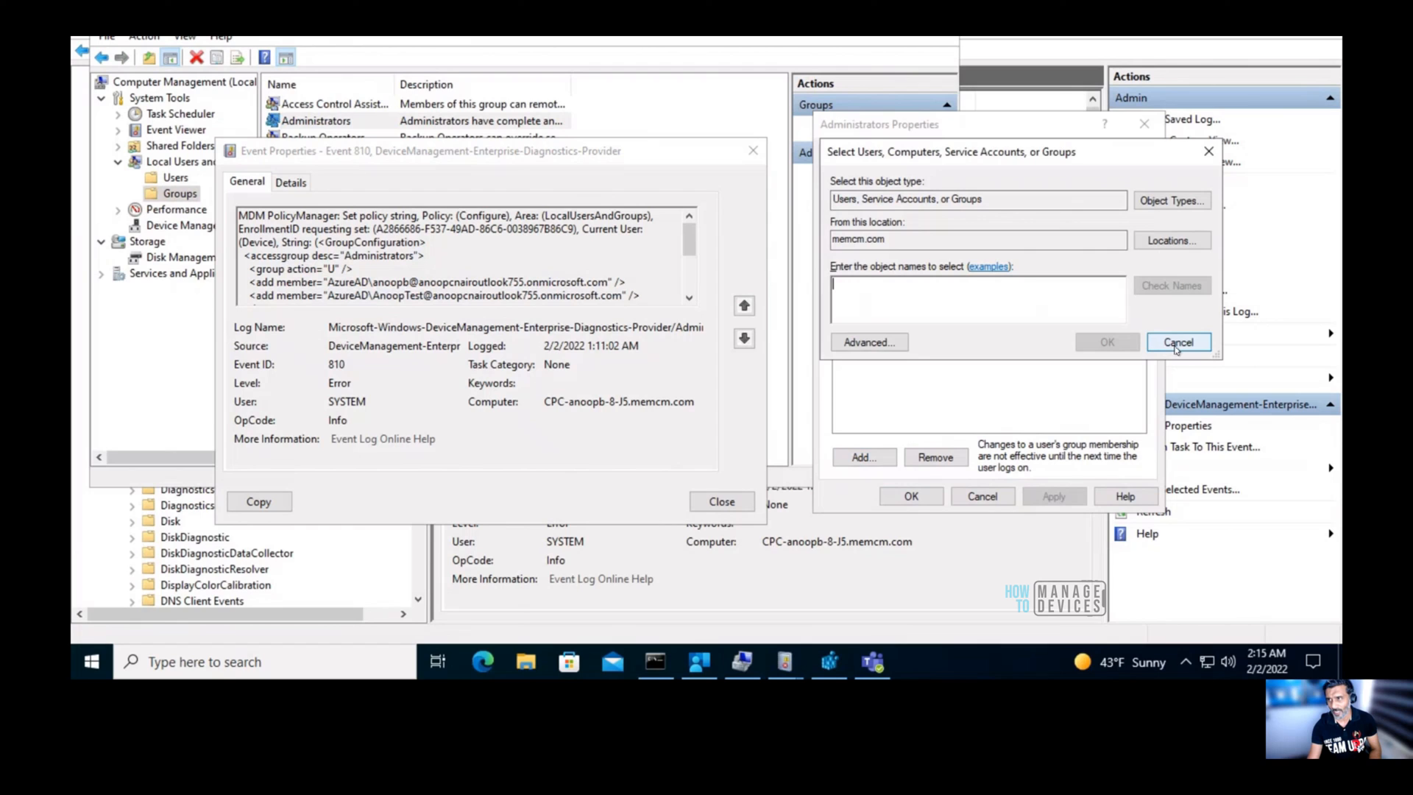
Cancel the Select Users, Computers, Service Accounts, or Groups dialog.
click(1177, 342)
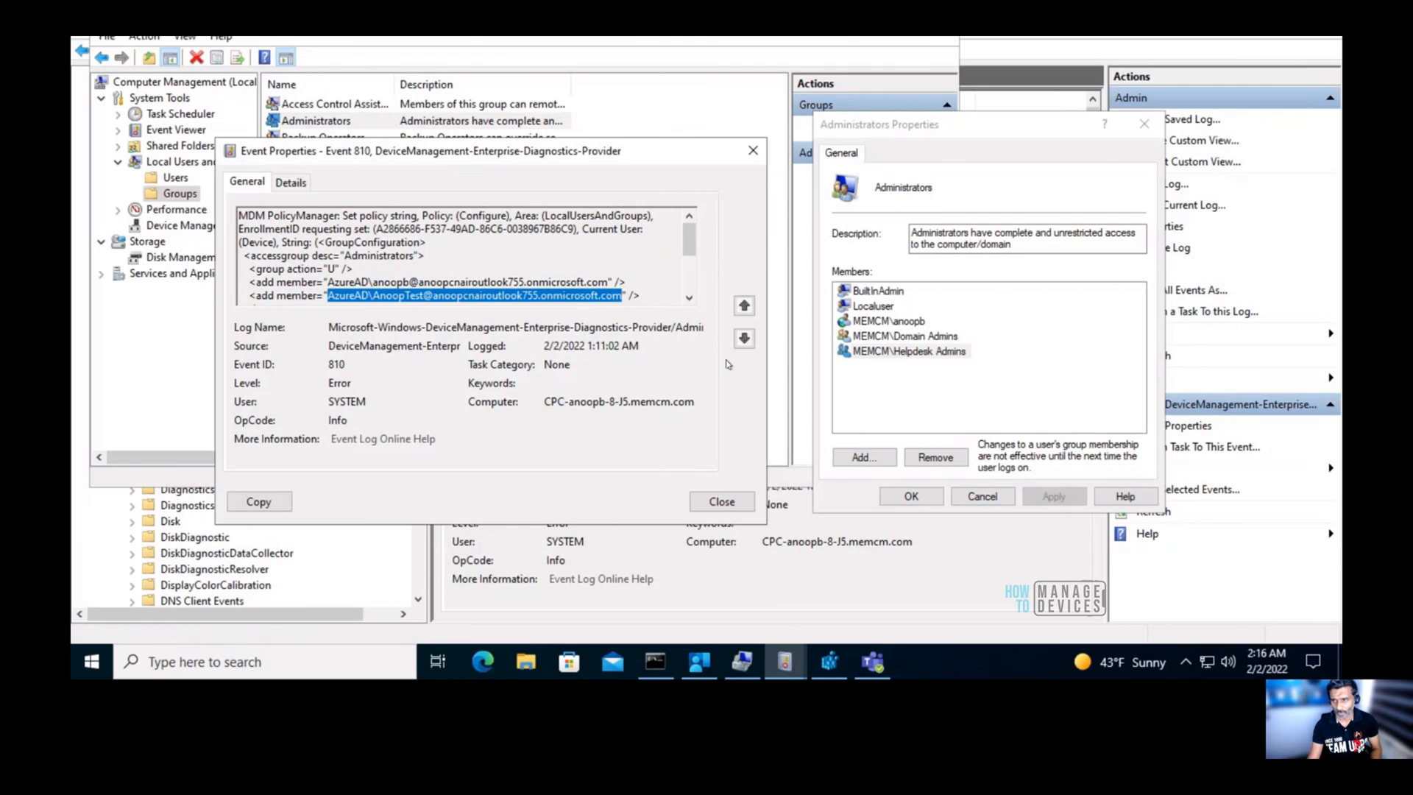
mouse_move(736, 380)
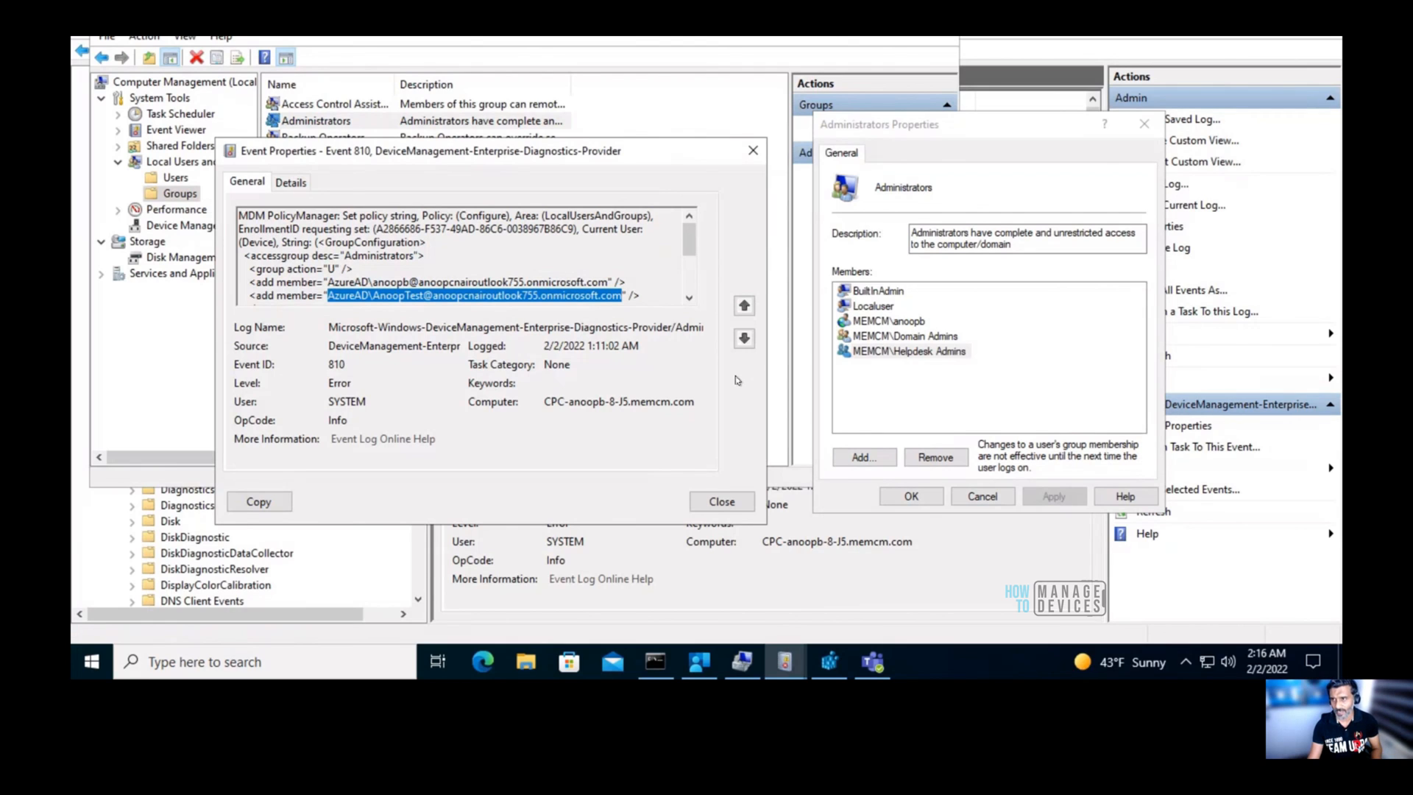
mouse_move(694, 253)
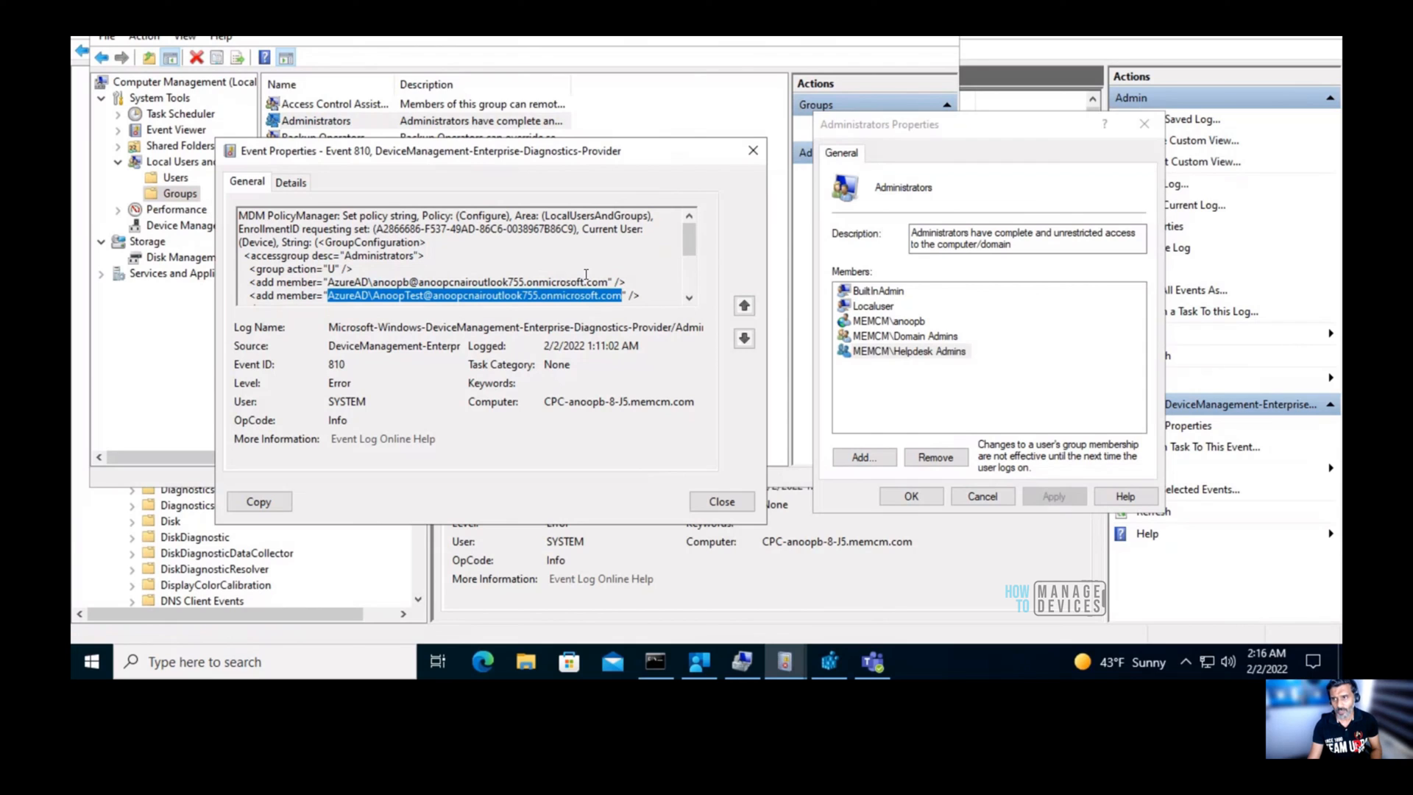
scroll(down, 3)
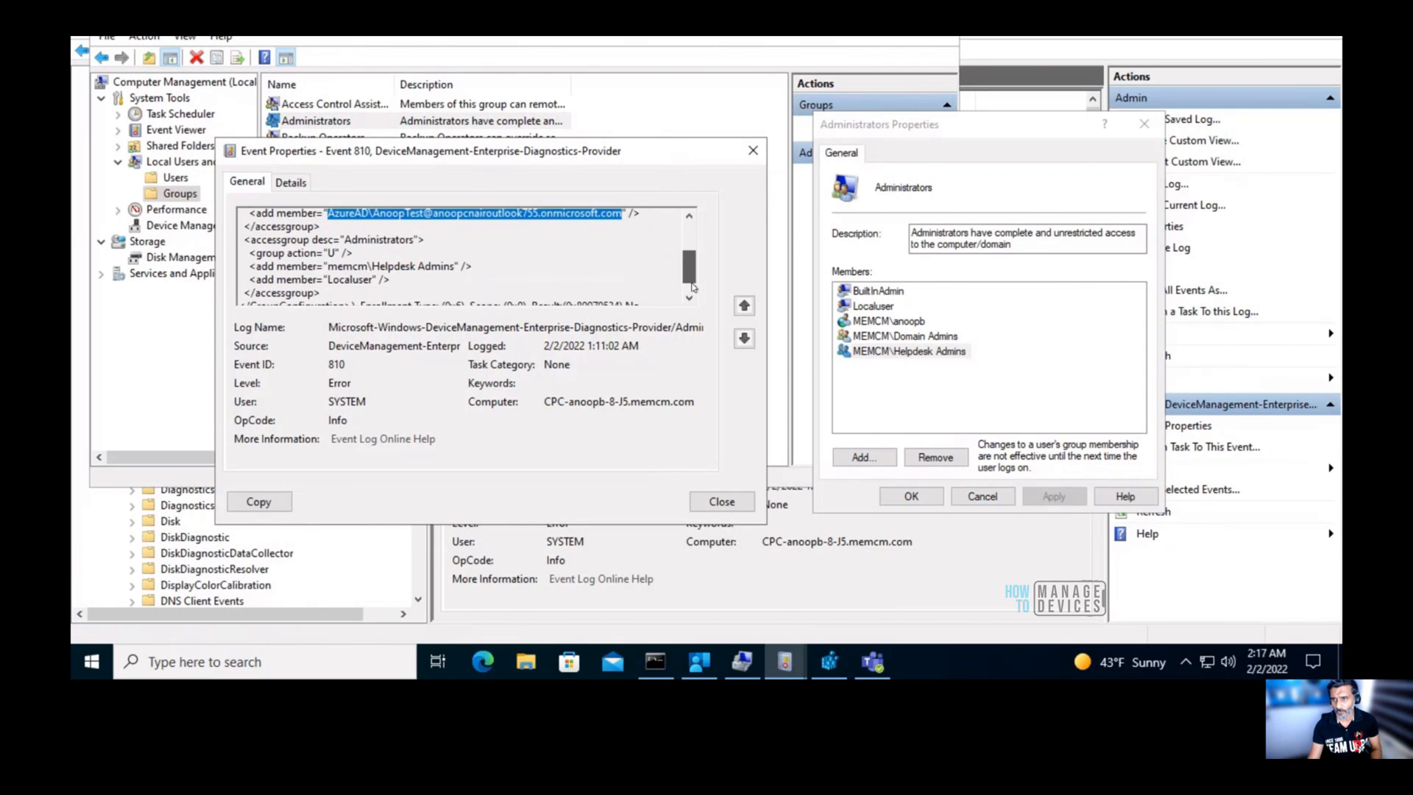
scroll(down, 3)
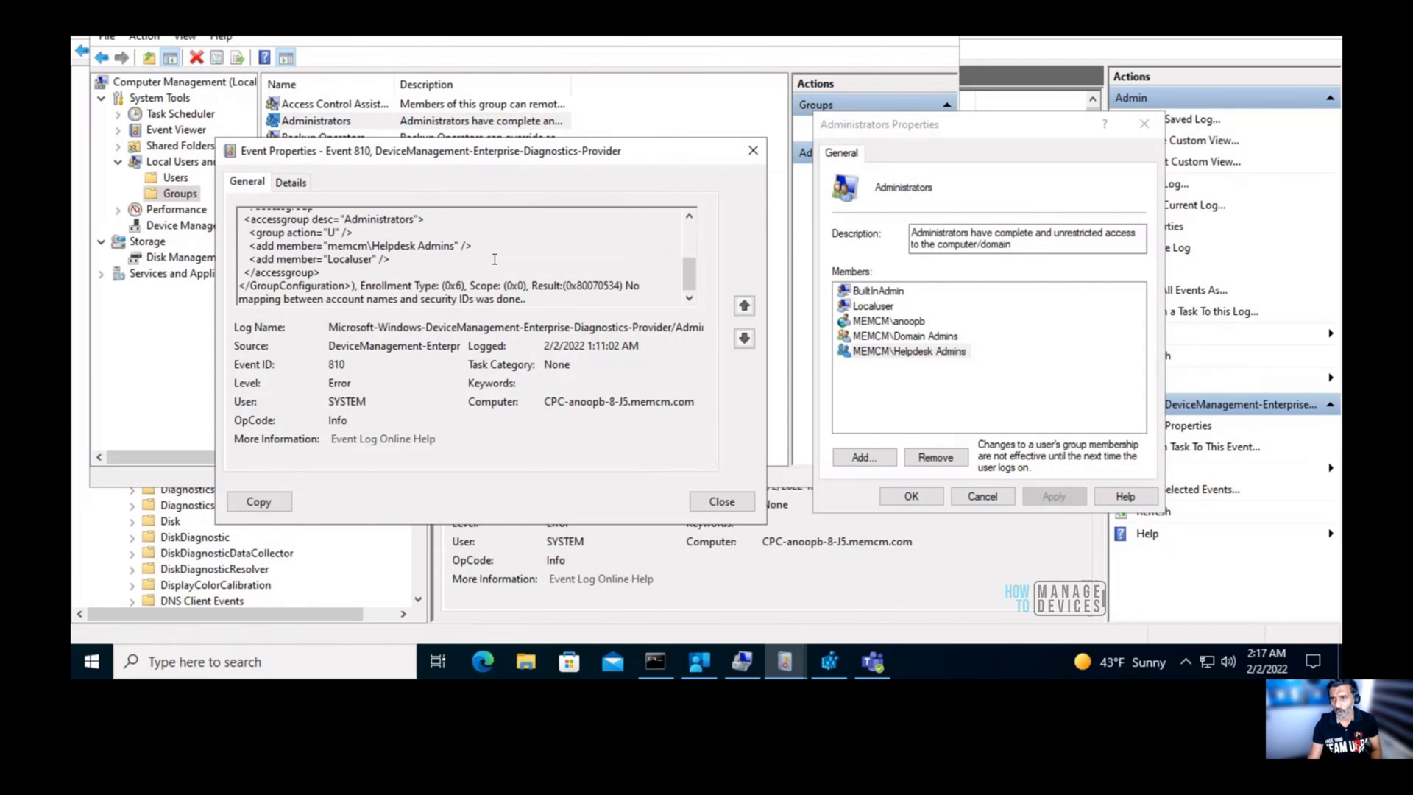
drag(252, 245, 388, 262)
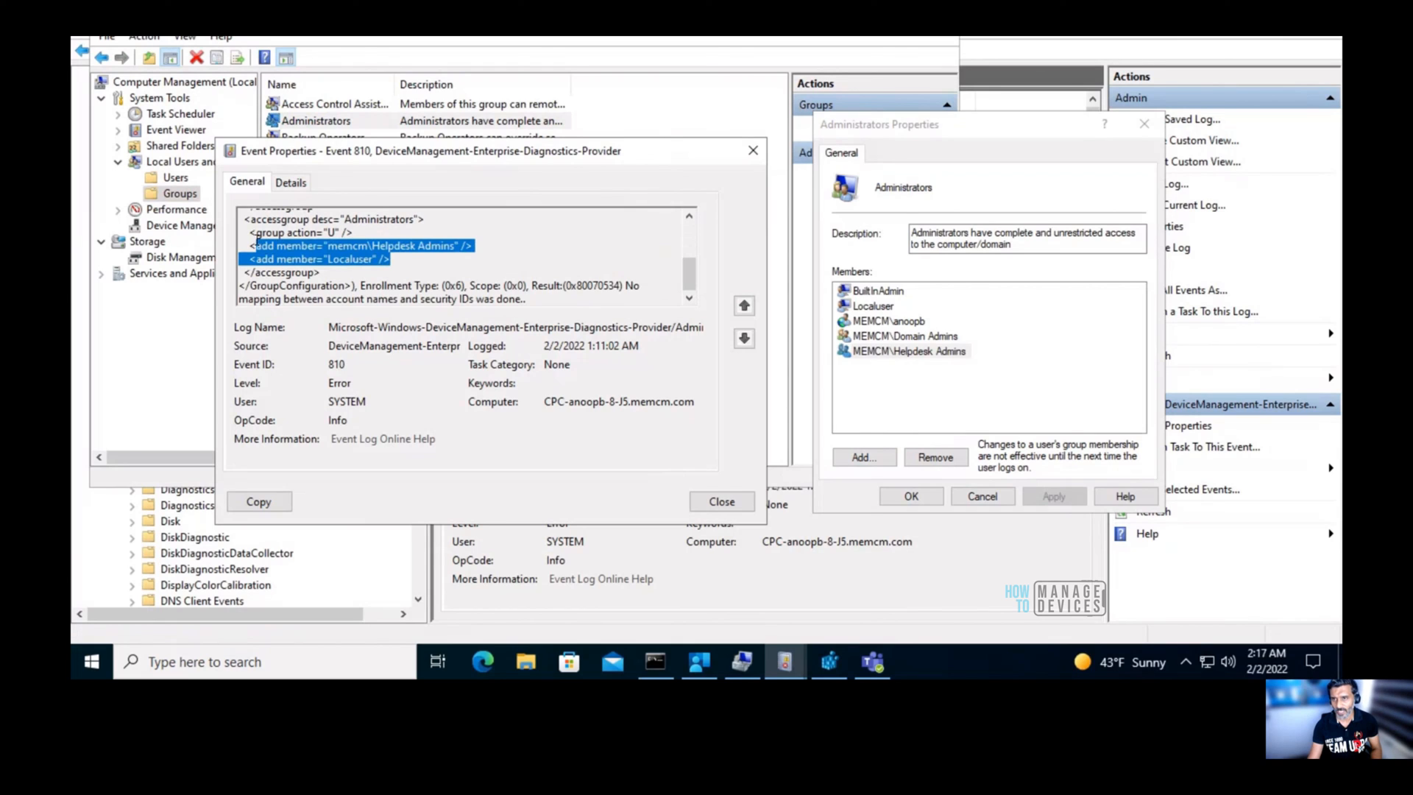
mouse_move(405, 261)
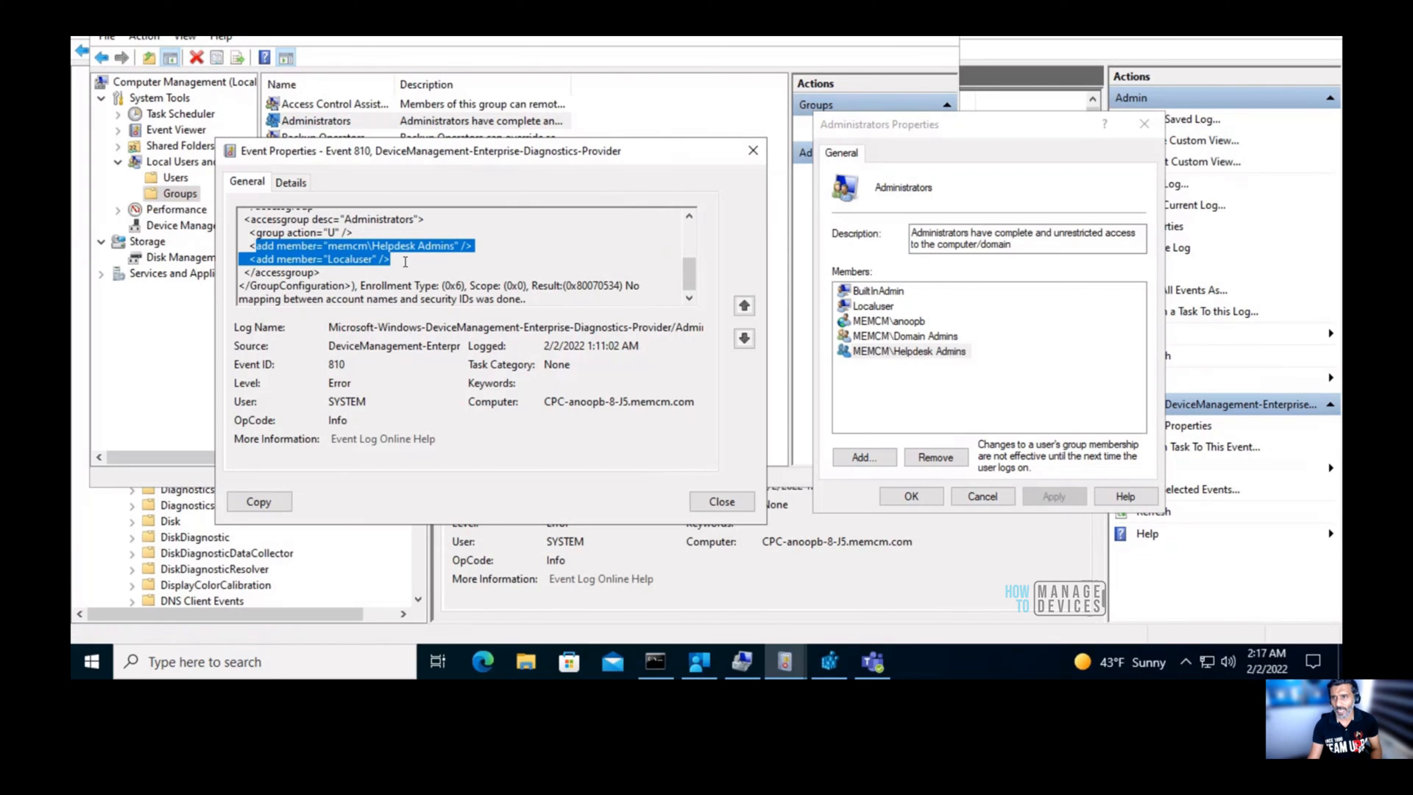
double_click(346, 260)
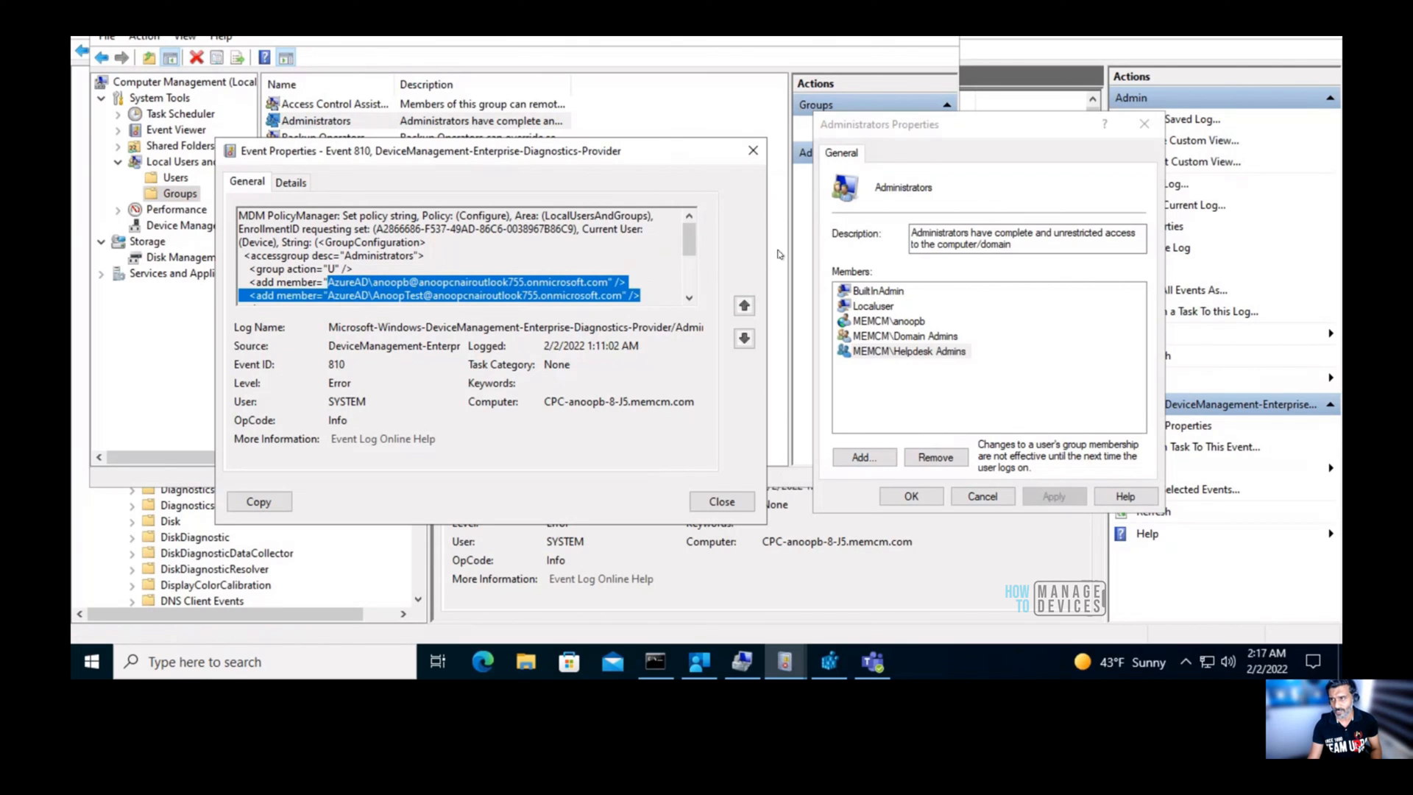
mouse_move(994, 382)
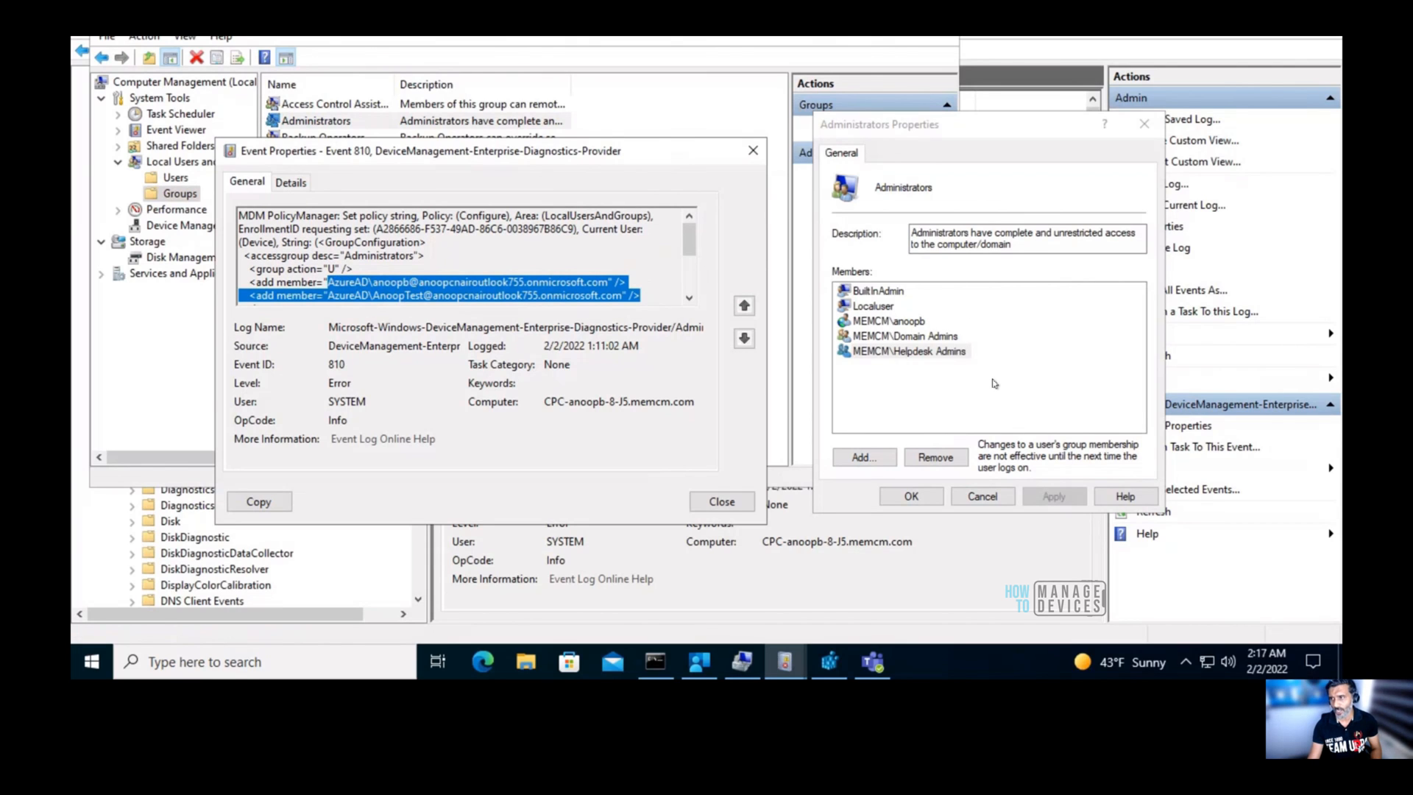
mouse_move(839, 439)
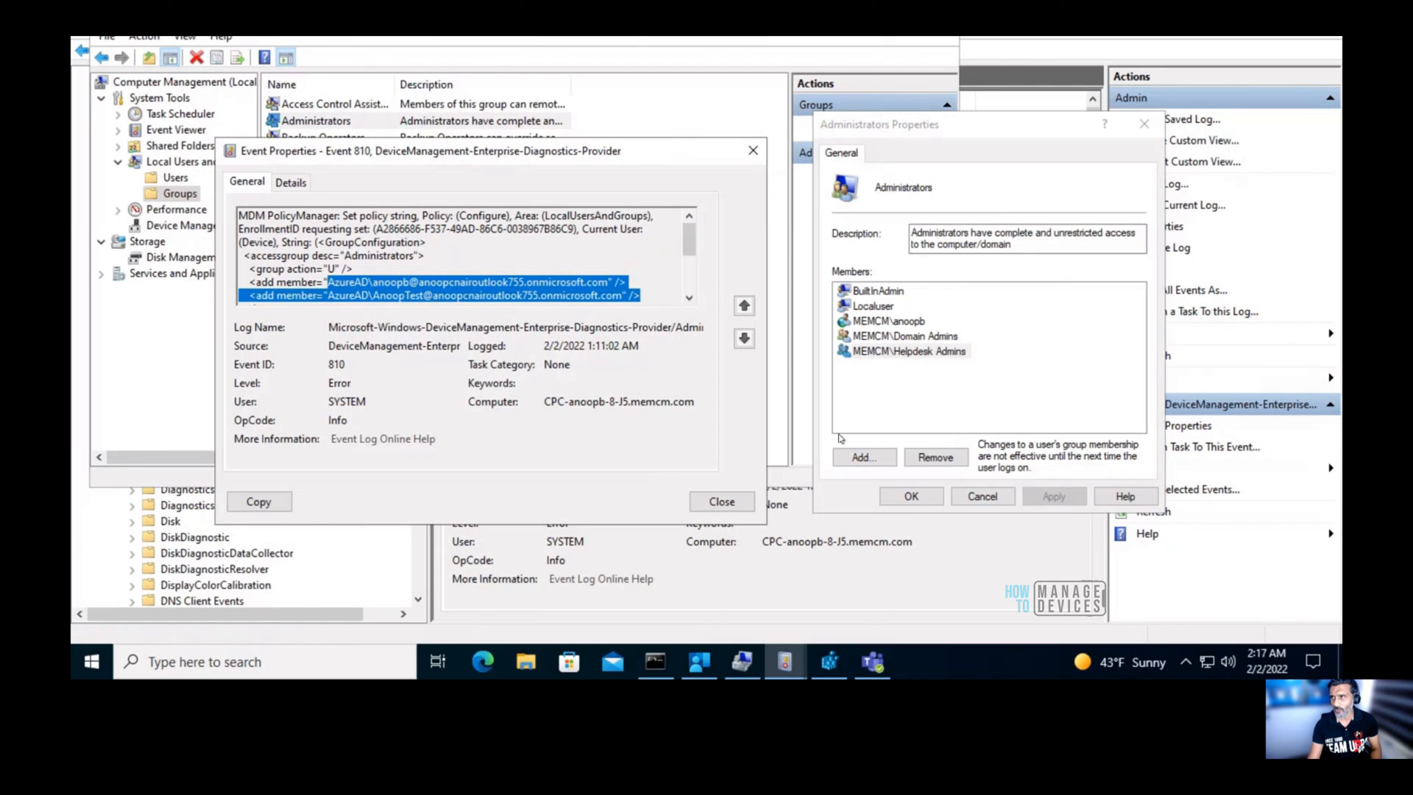